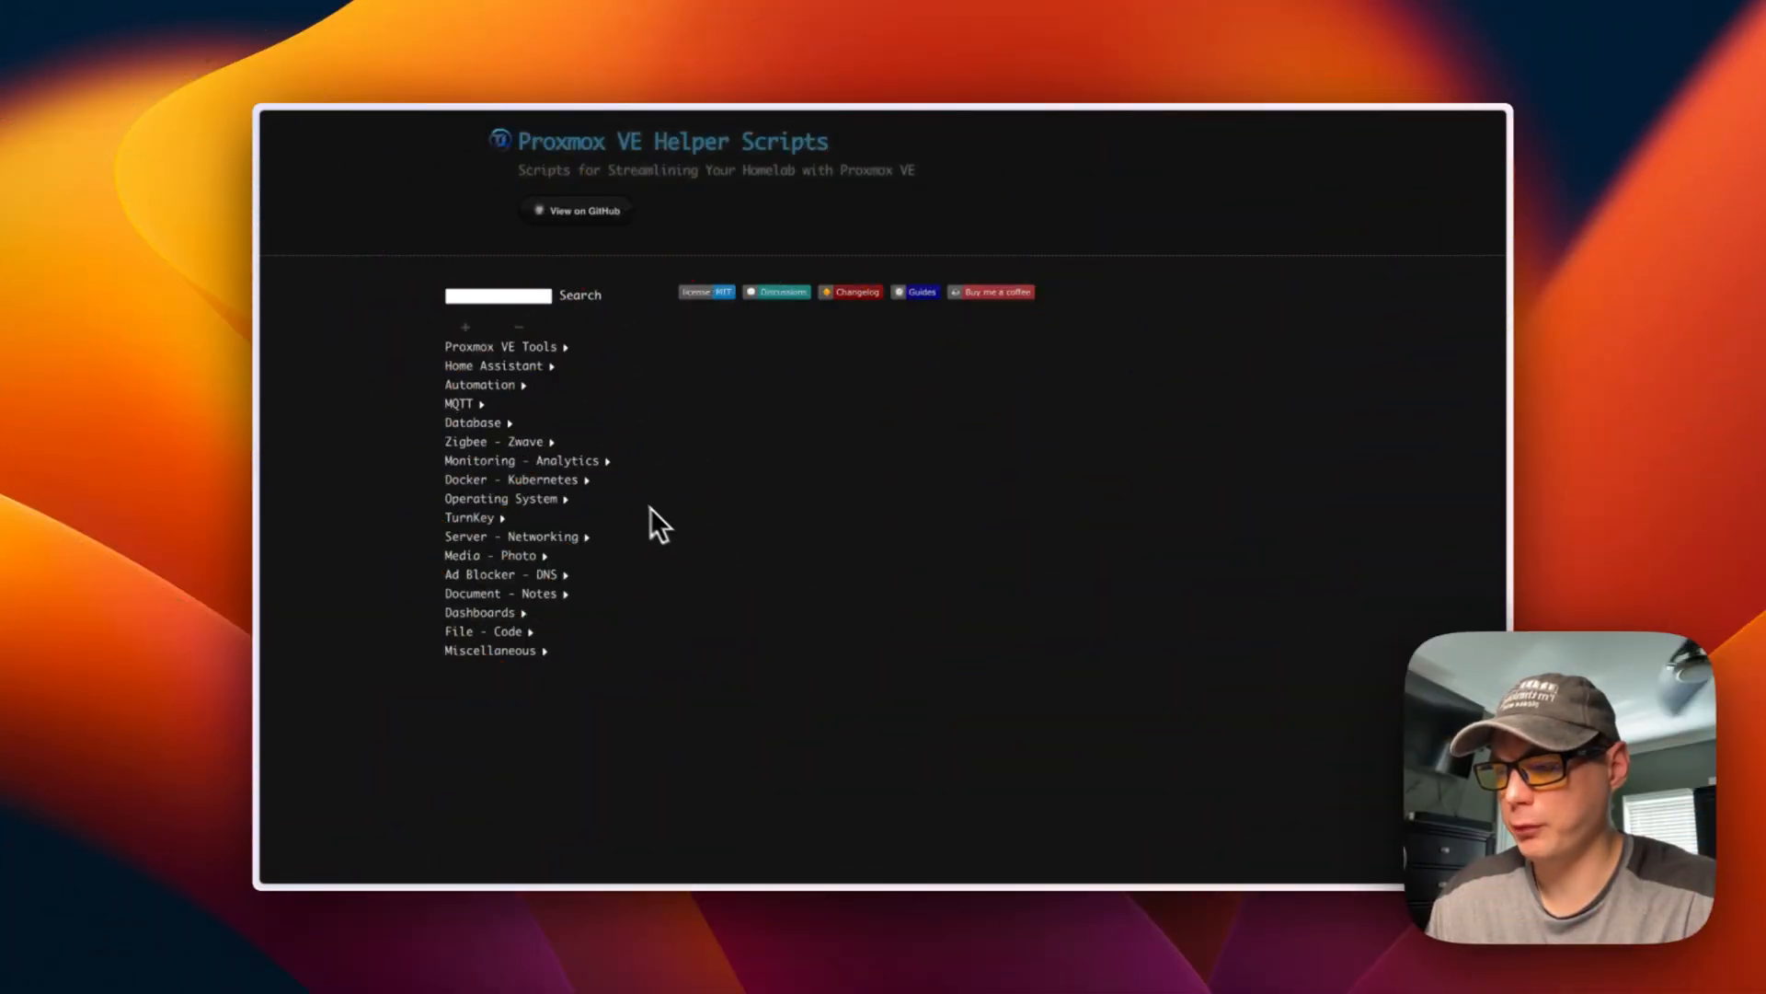
pyautogui.moveTo(604, 445)
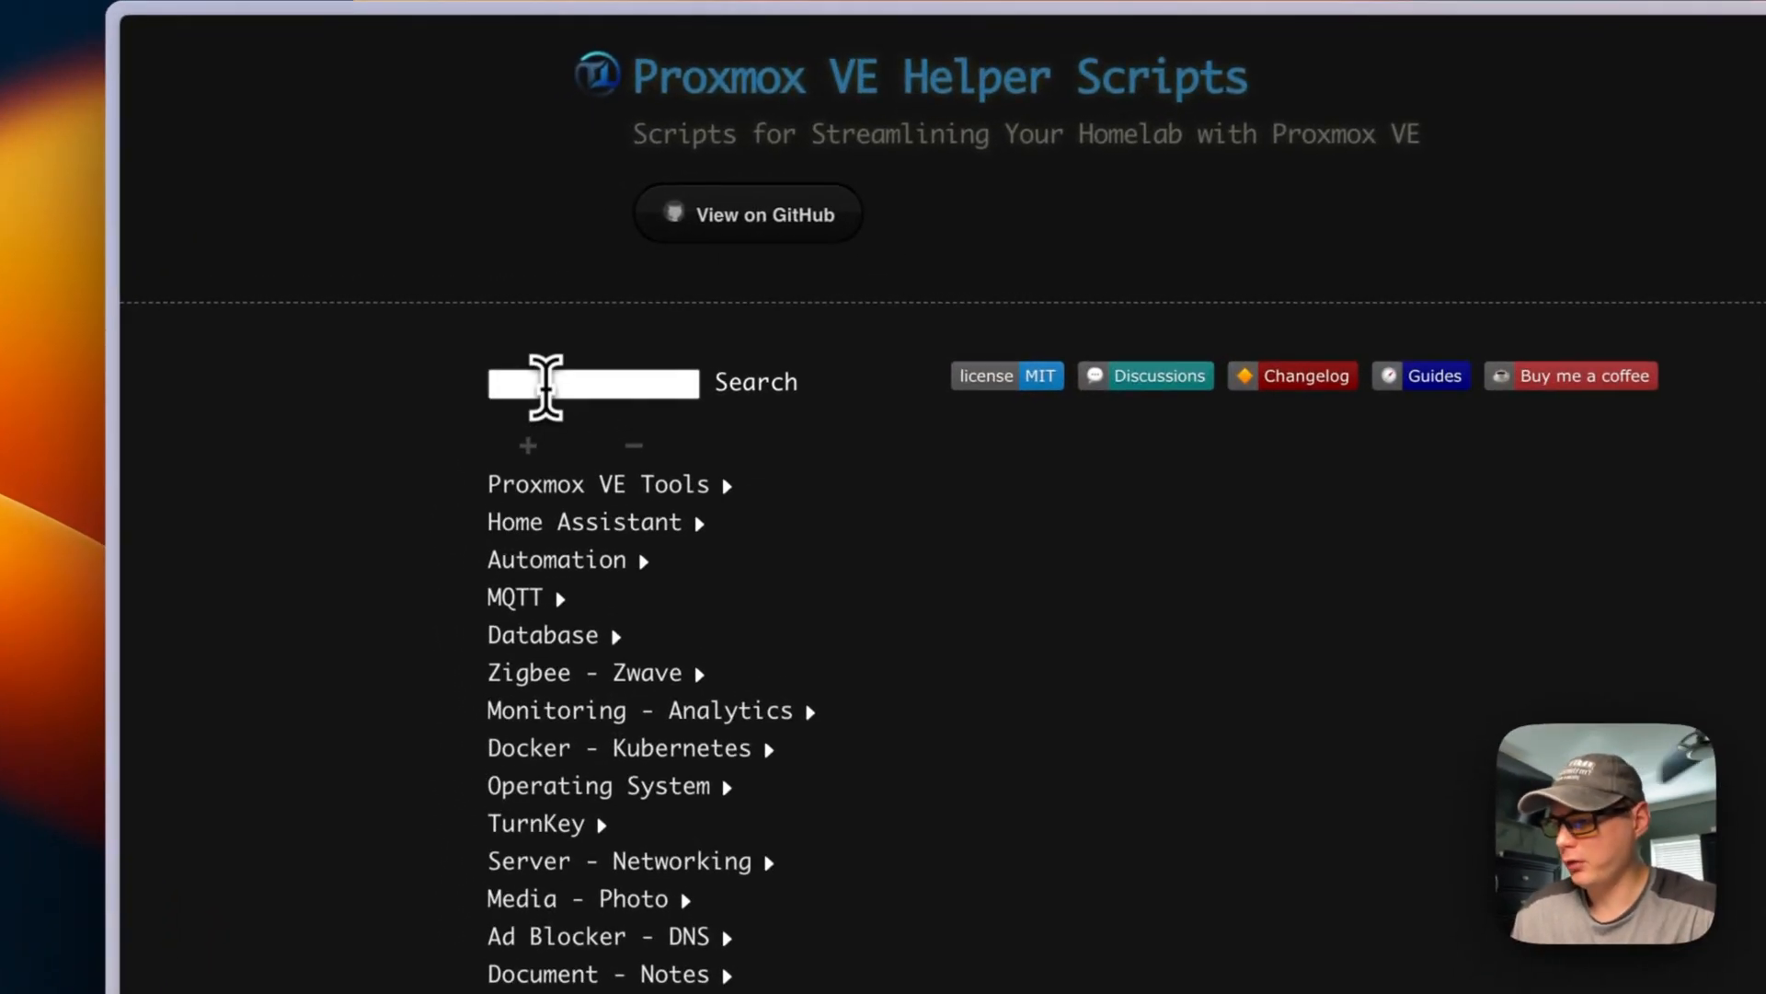
# Step: Search 'pi-' and bring up the Pi-hole LXC entry with its install command and defaults
pyautogui.write('pi-')
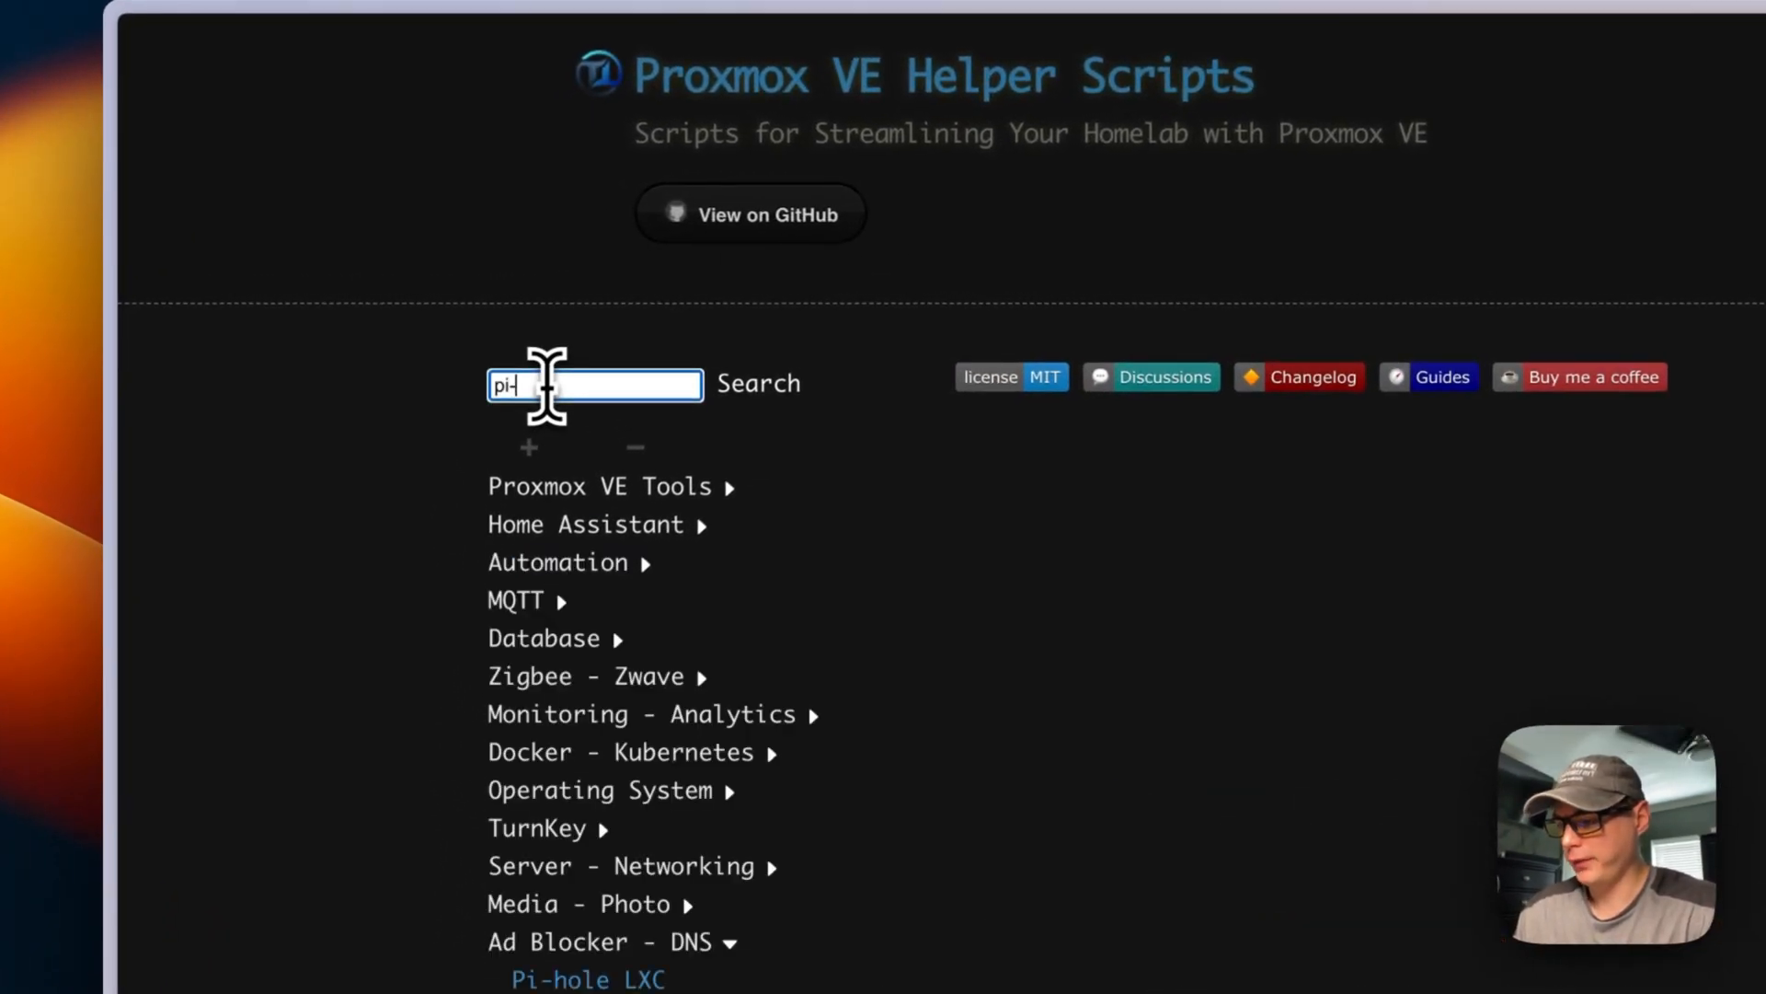
pyautogui.click(587, 977)
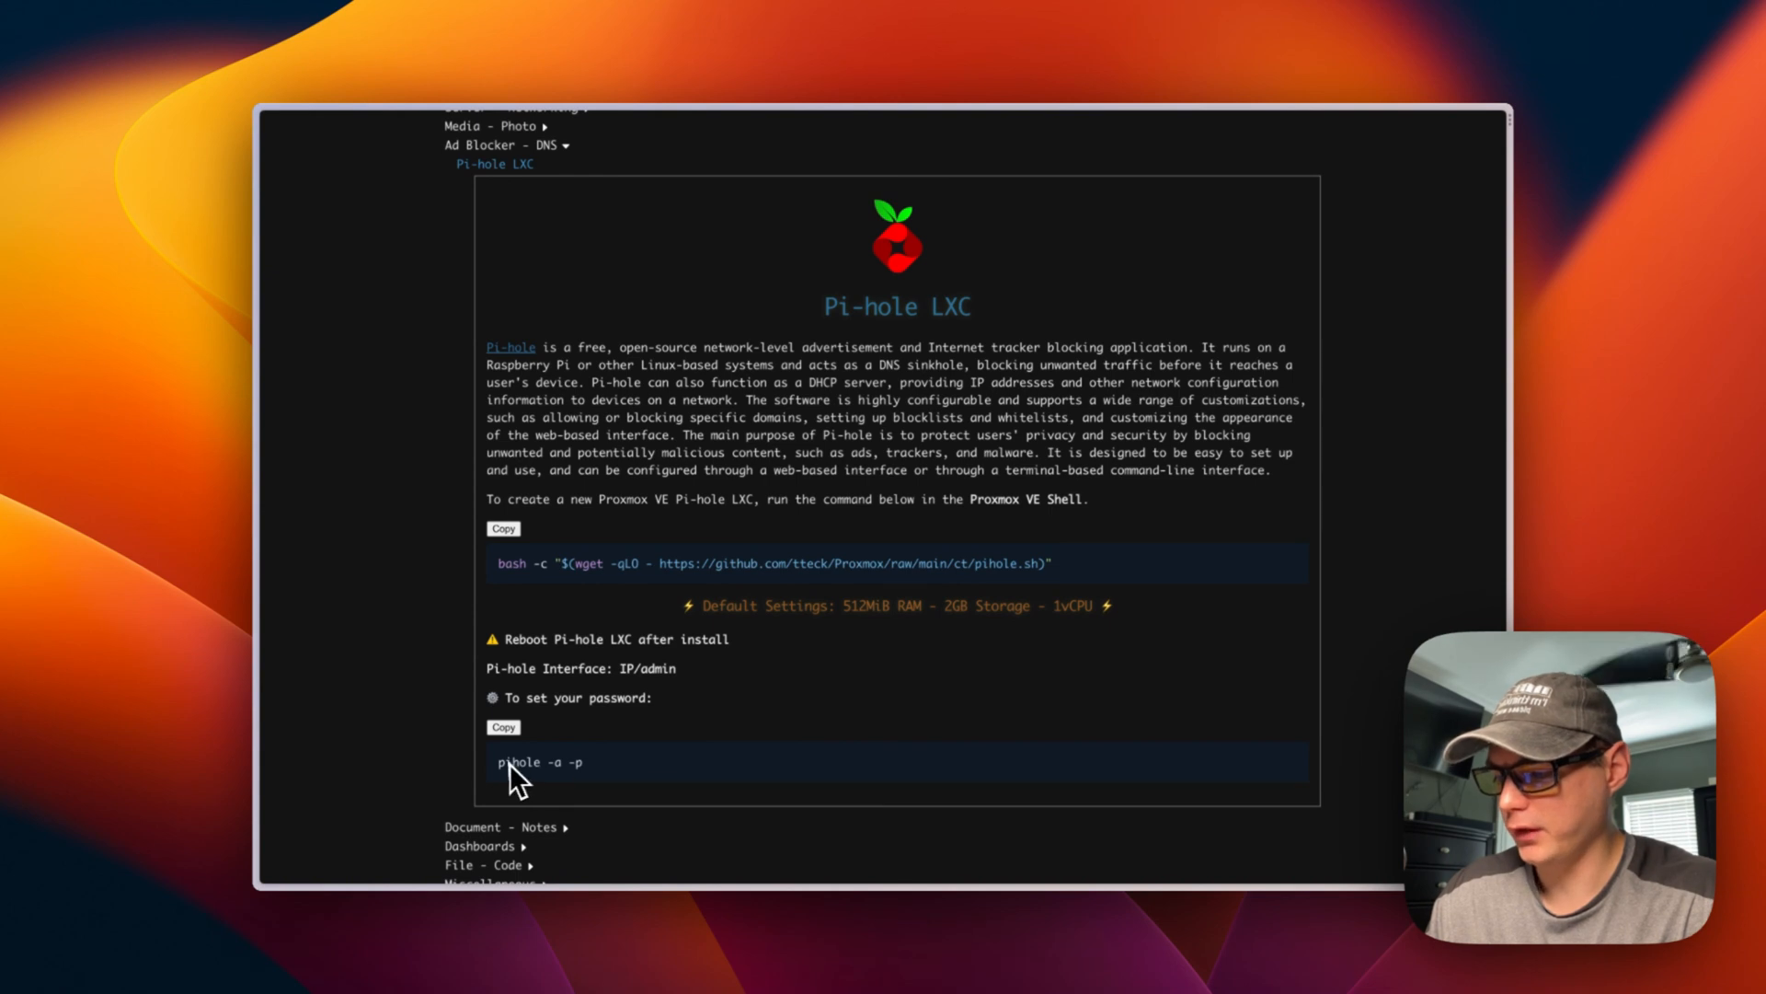
pyautogui.moveTo(585, 662)
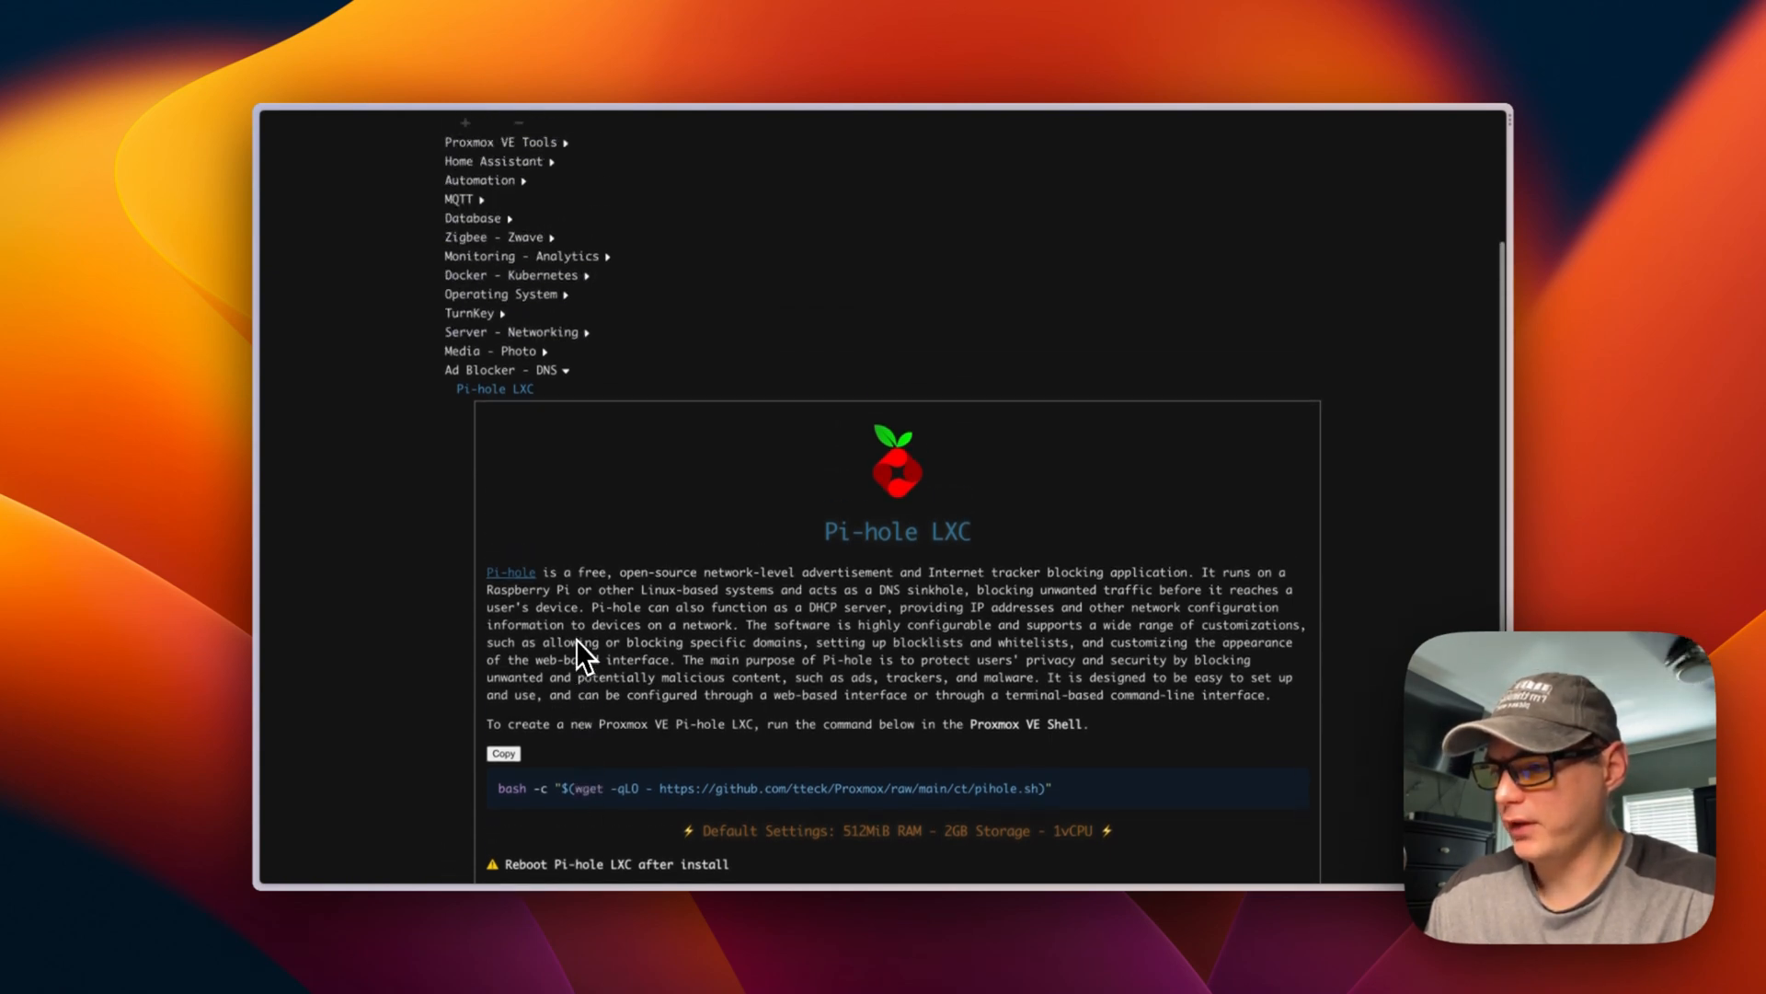
pyautogui.scroll(3)
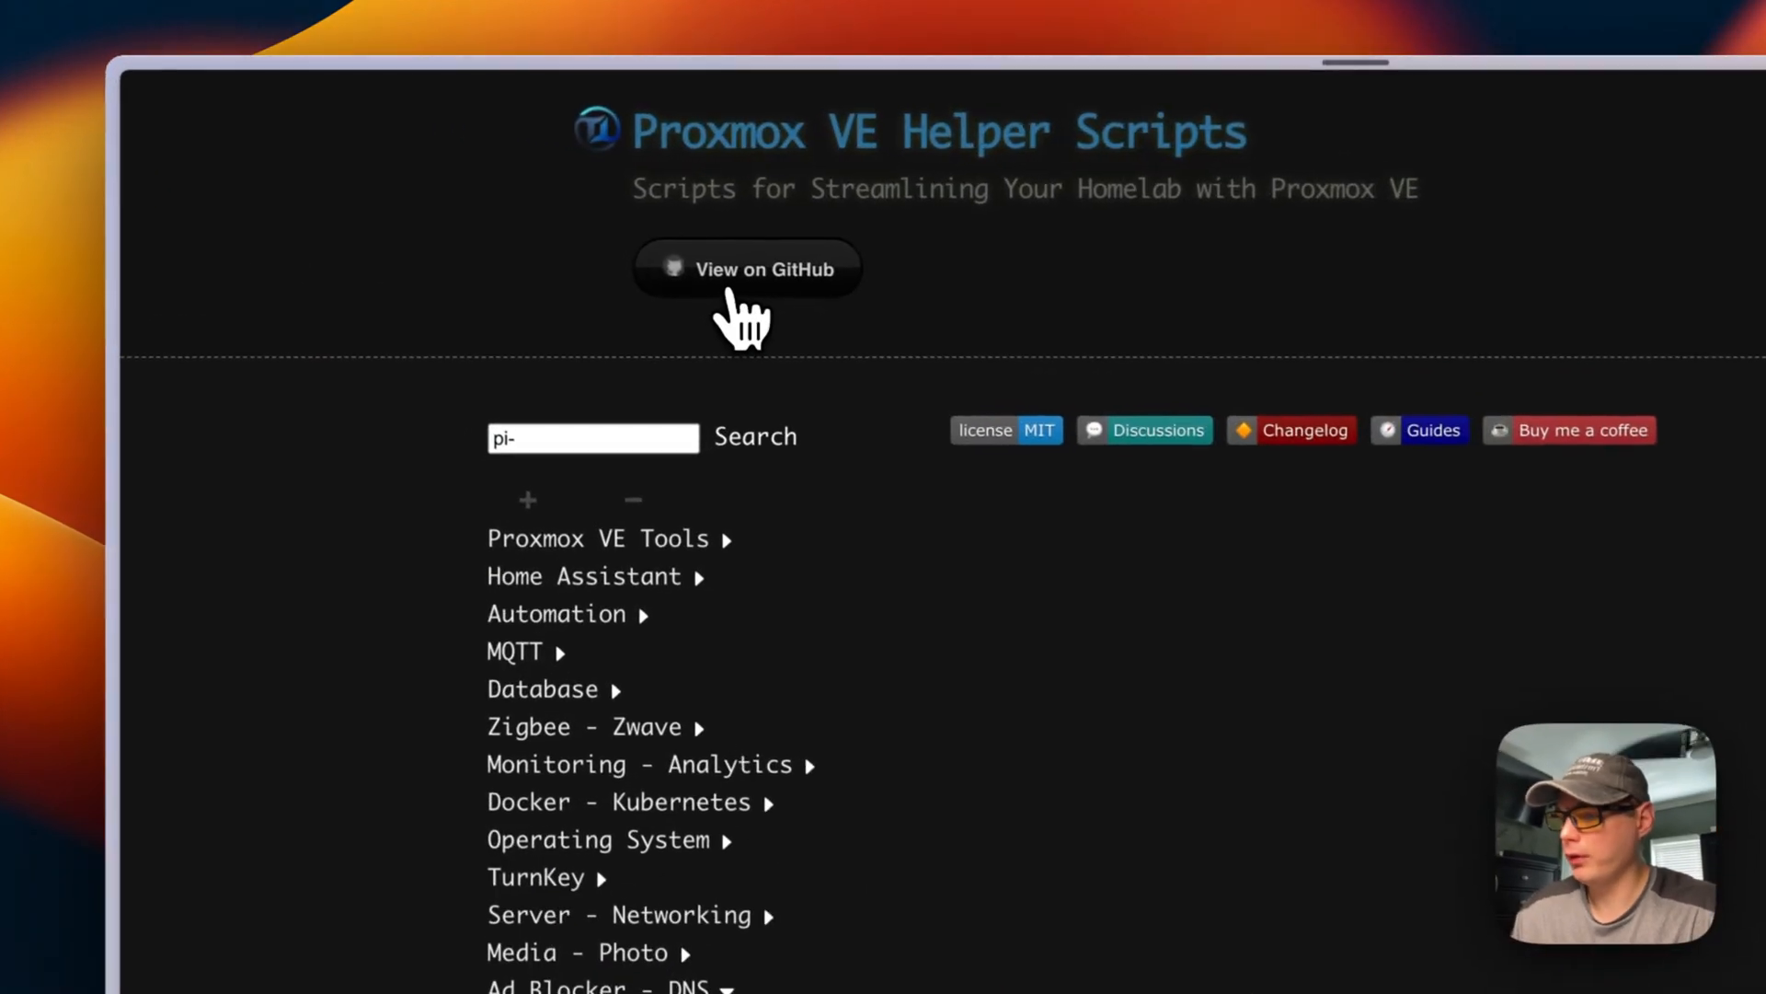
# Step: From the tteck/Proxmox repo's ct folder, find and look through ct/pihole.sh
pyautogui.click(749, 268)
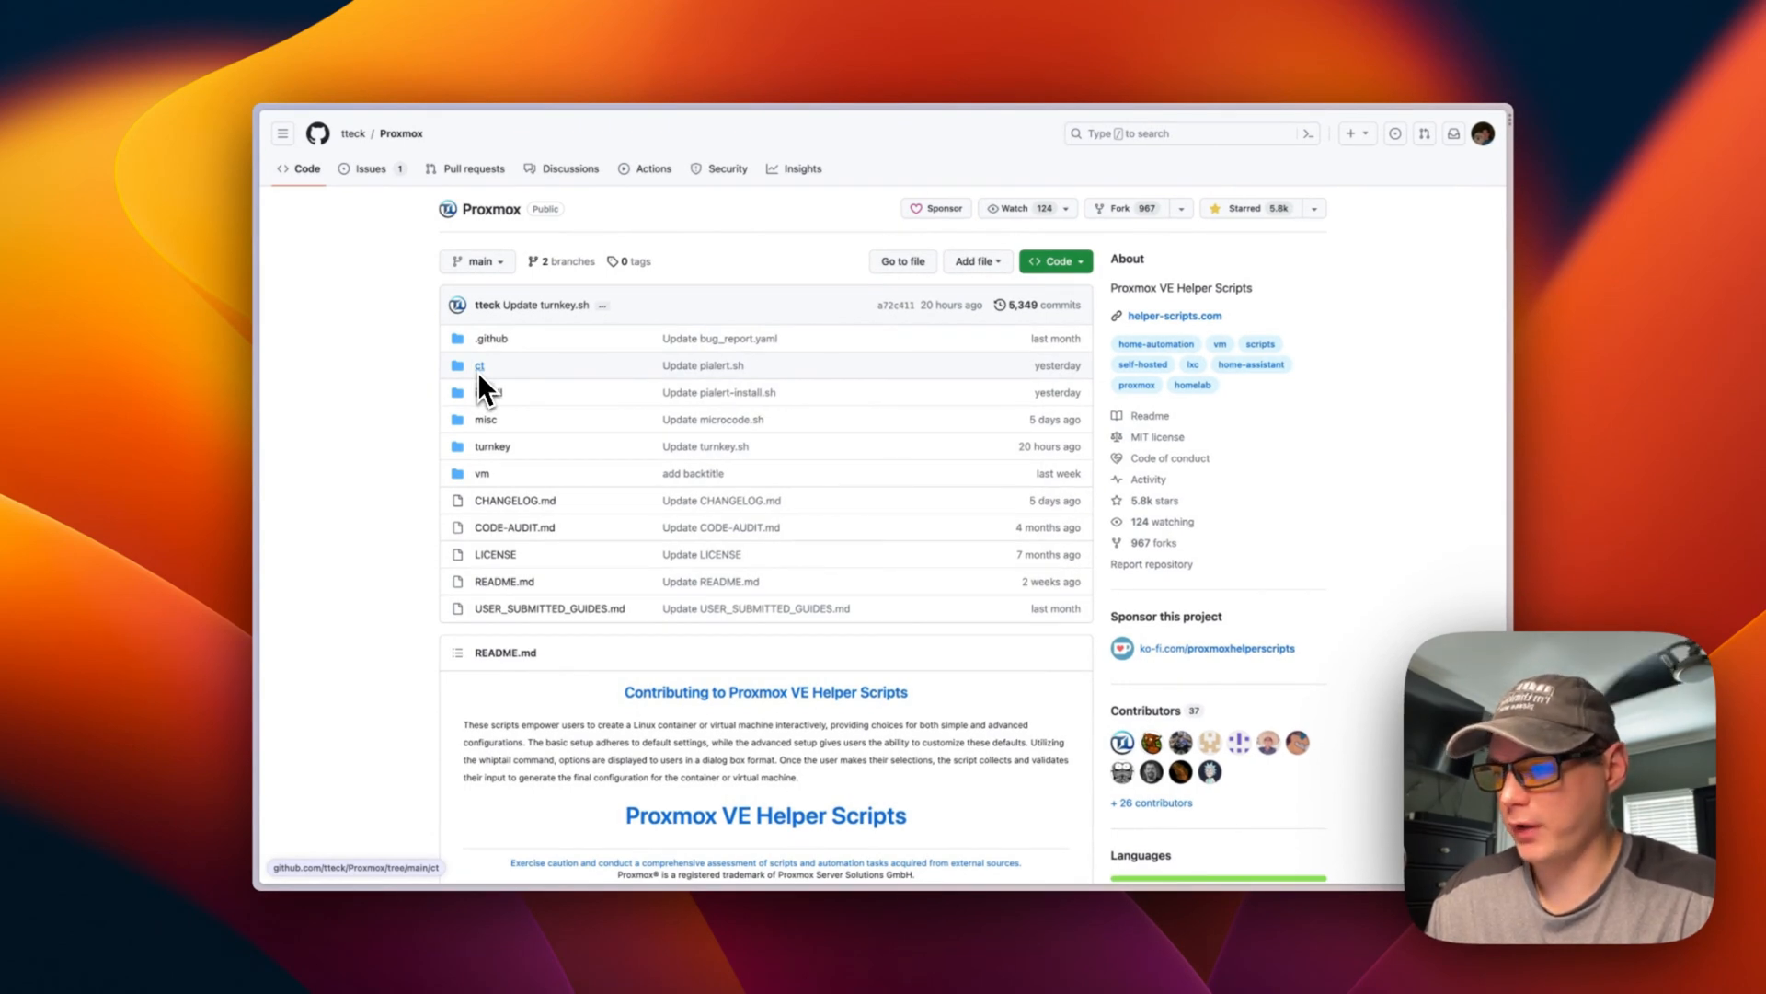
pyautogui.moveTo(423, 457)
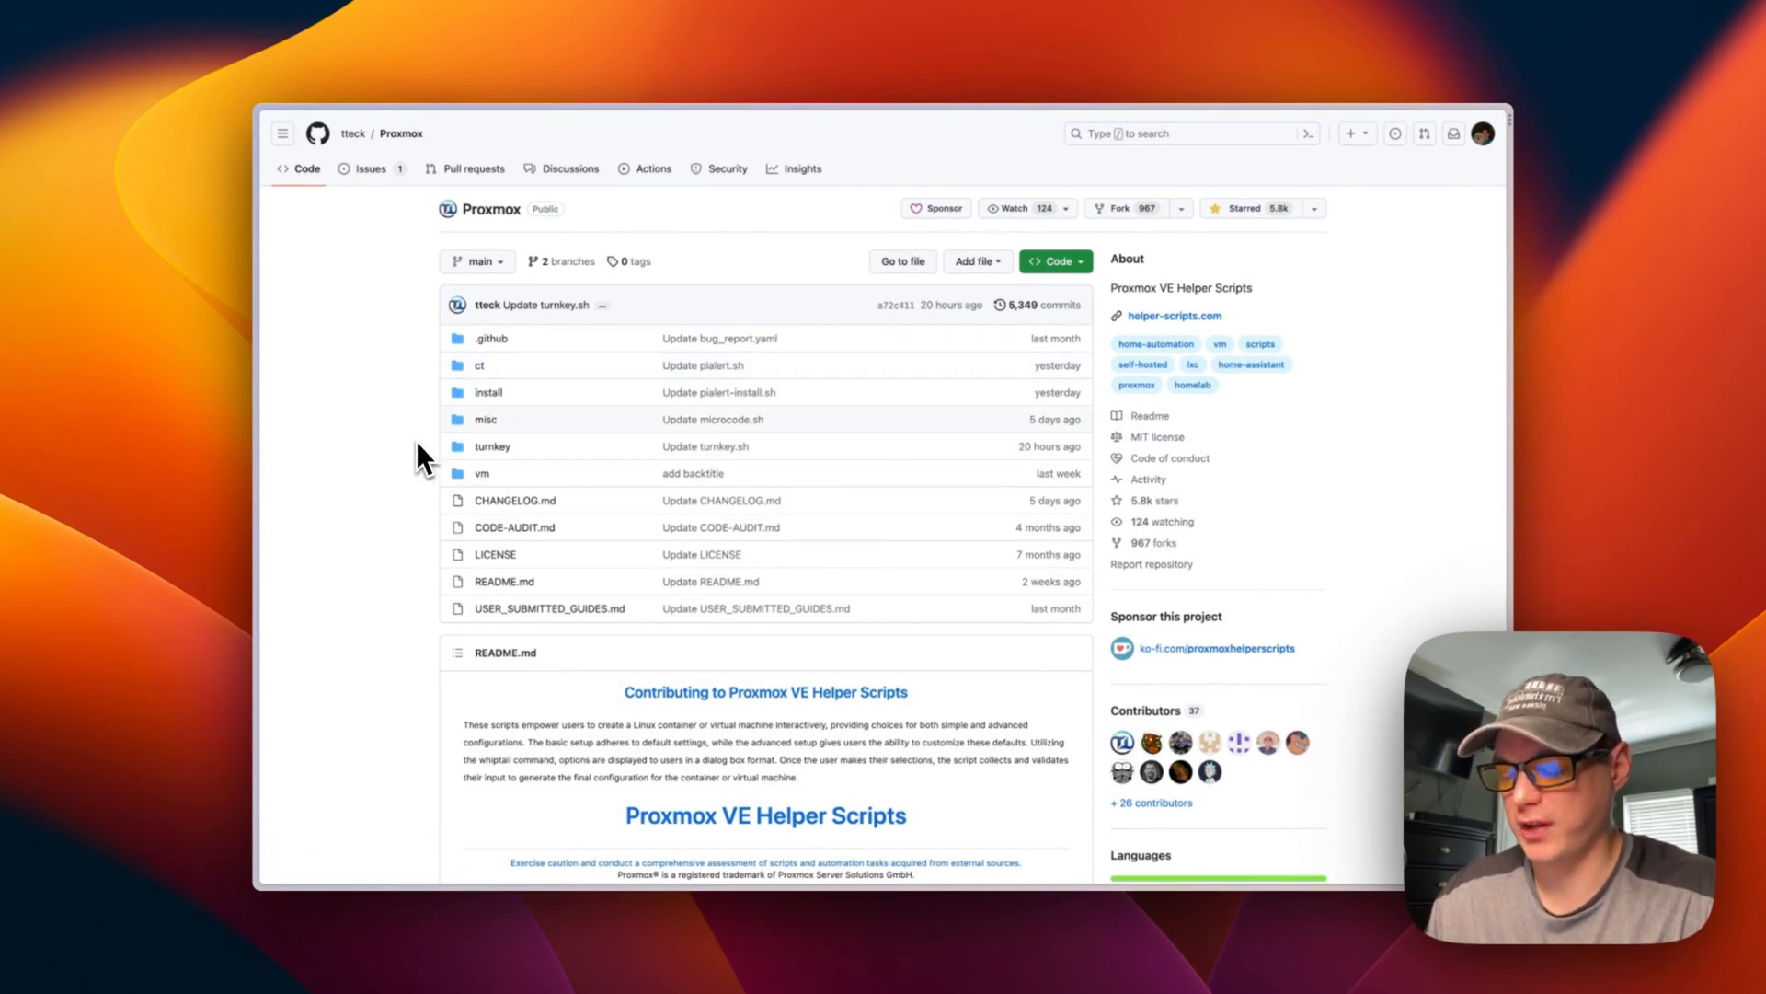
pyautogui.moveTo(485, 392)
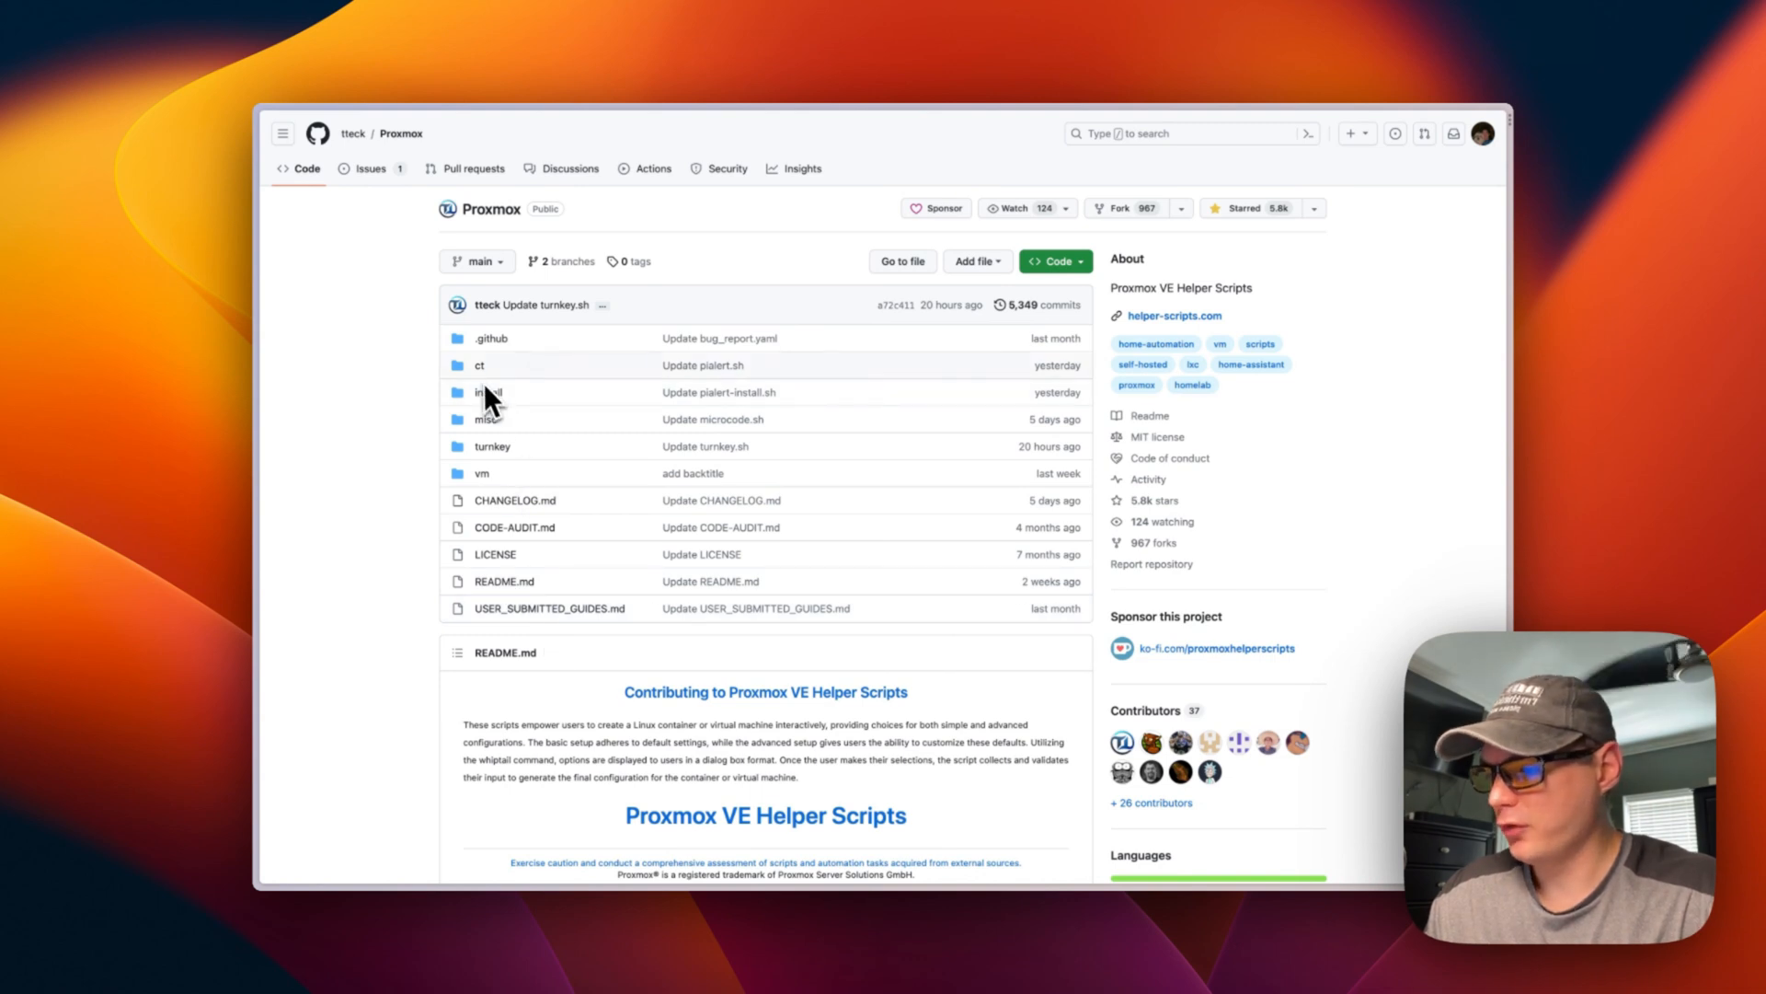
pyautogui.click(481, 364)
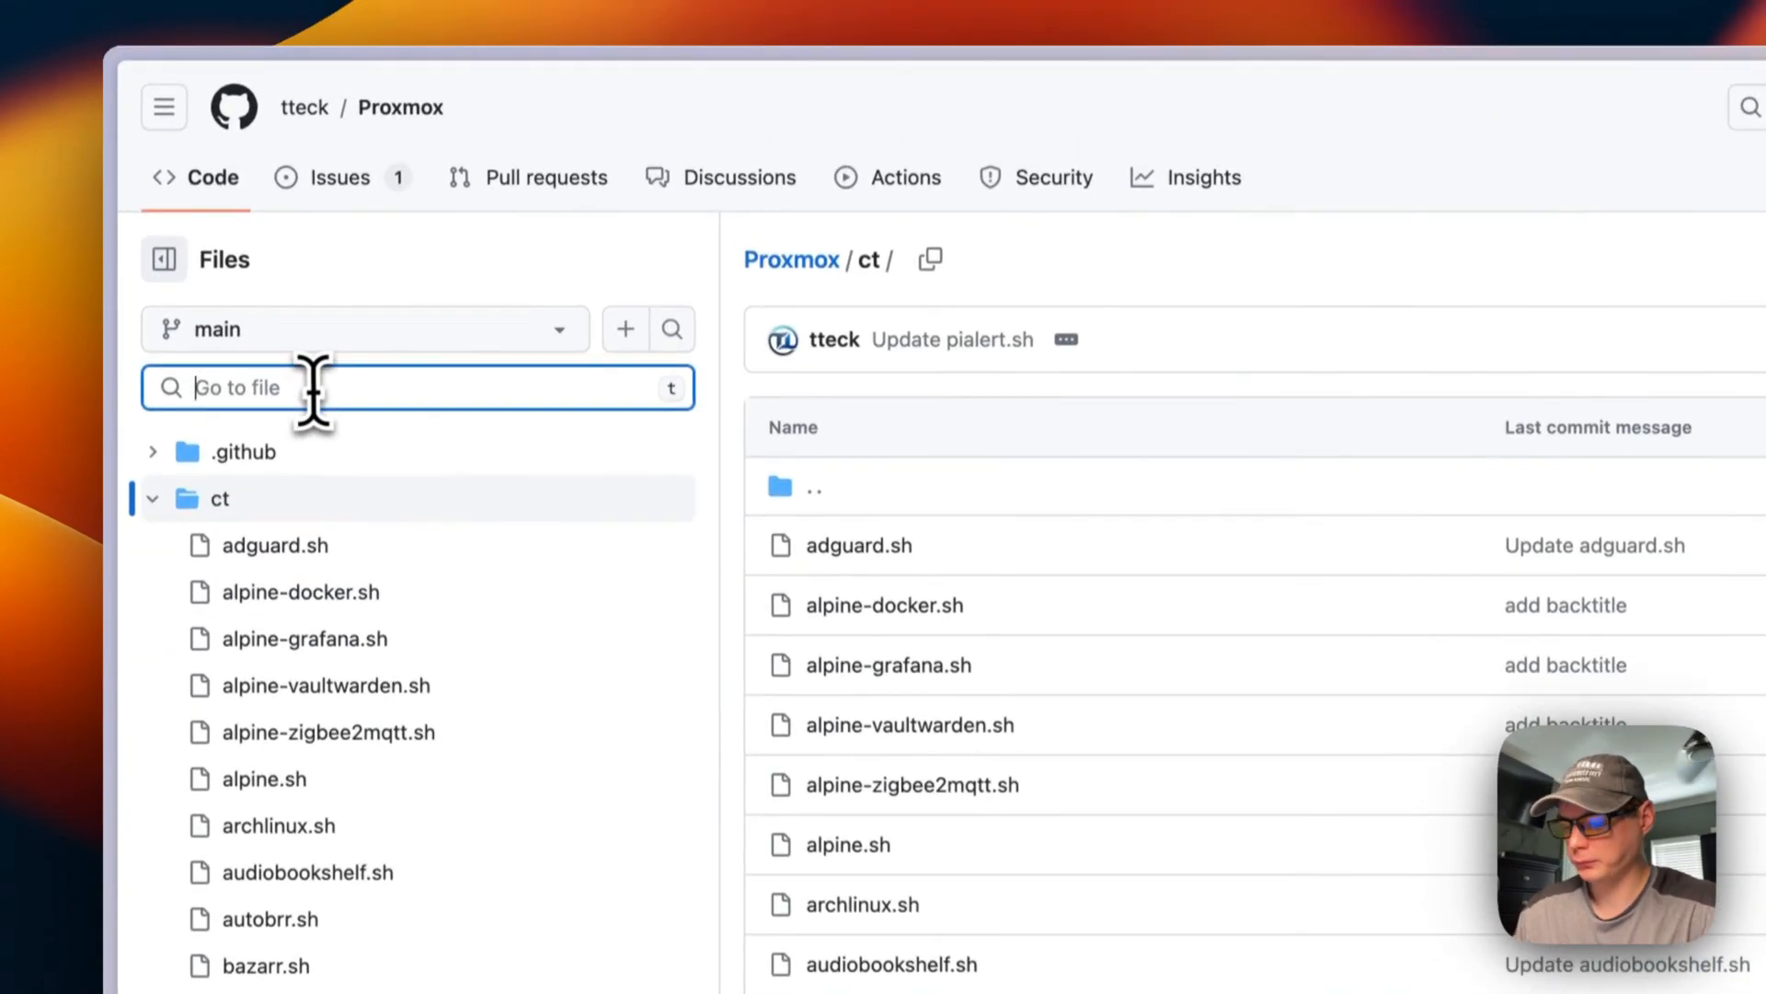
pyautogui.write('pihole')
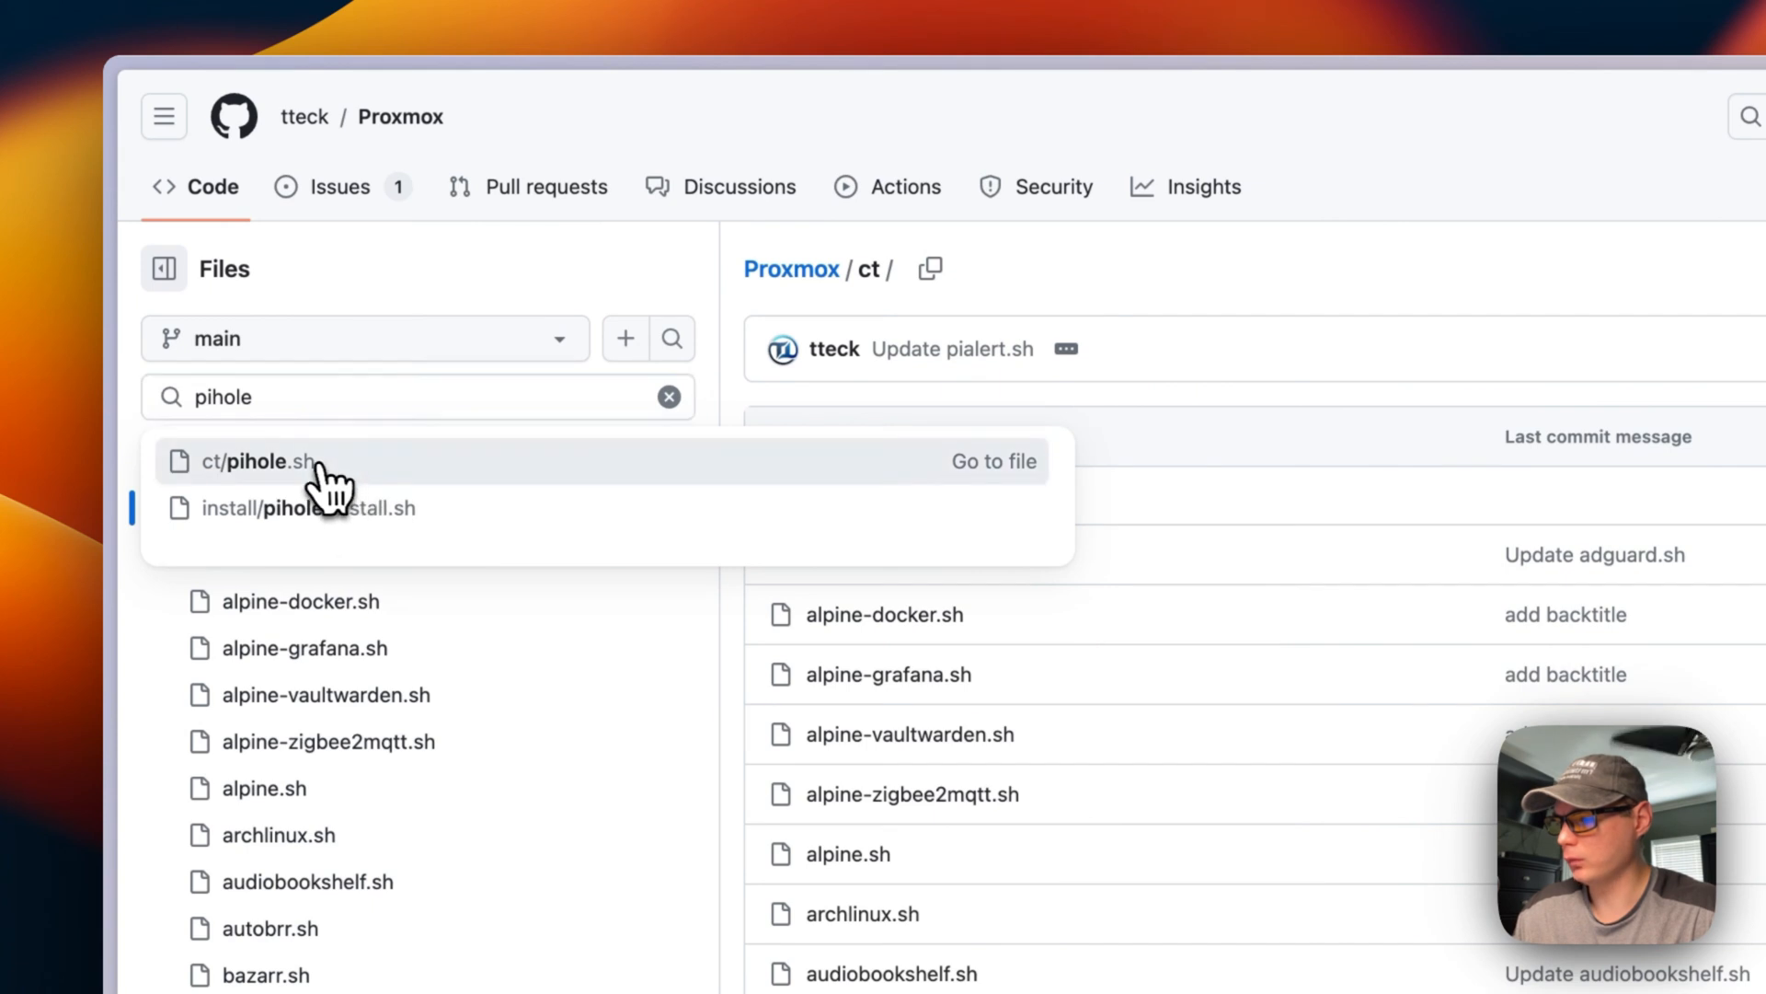
pyautogui.click(263, 462)
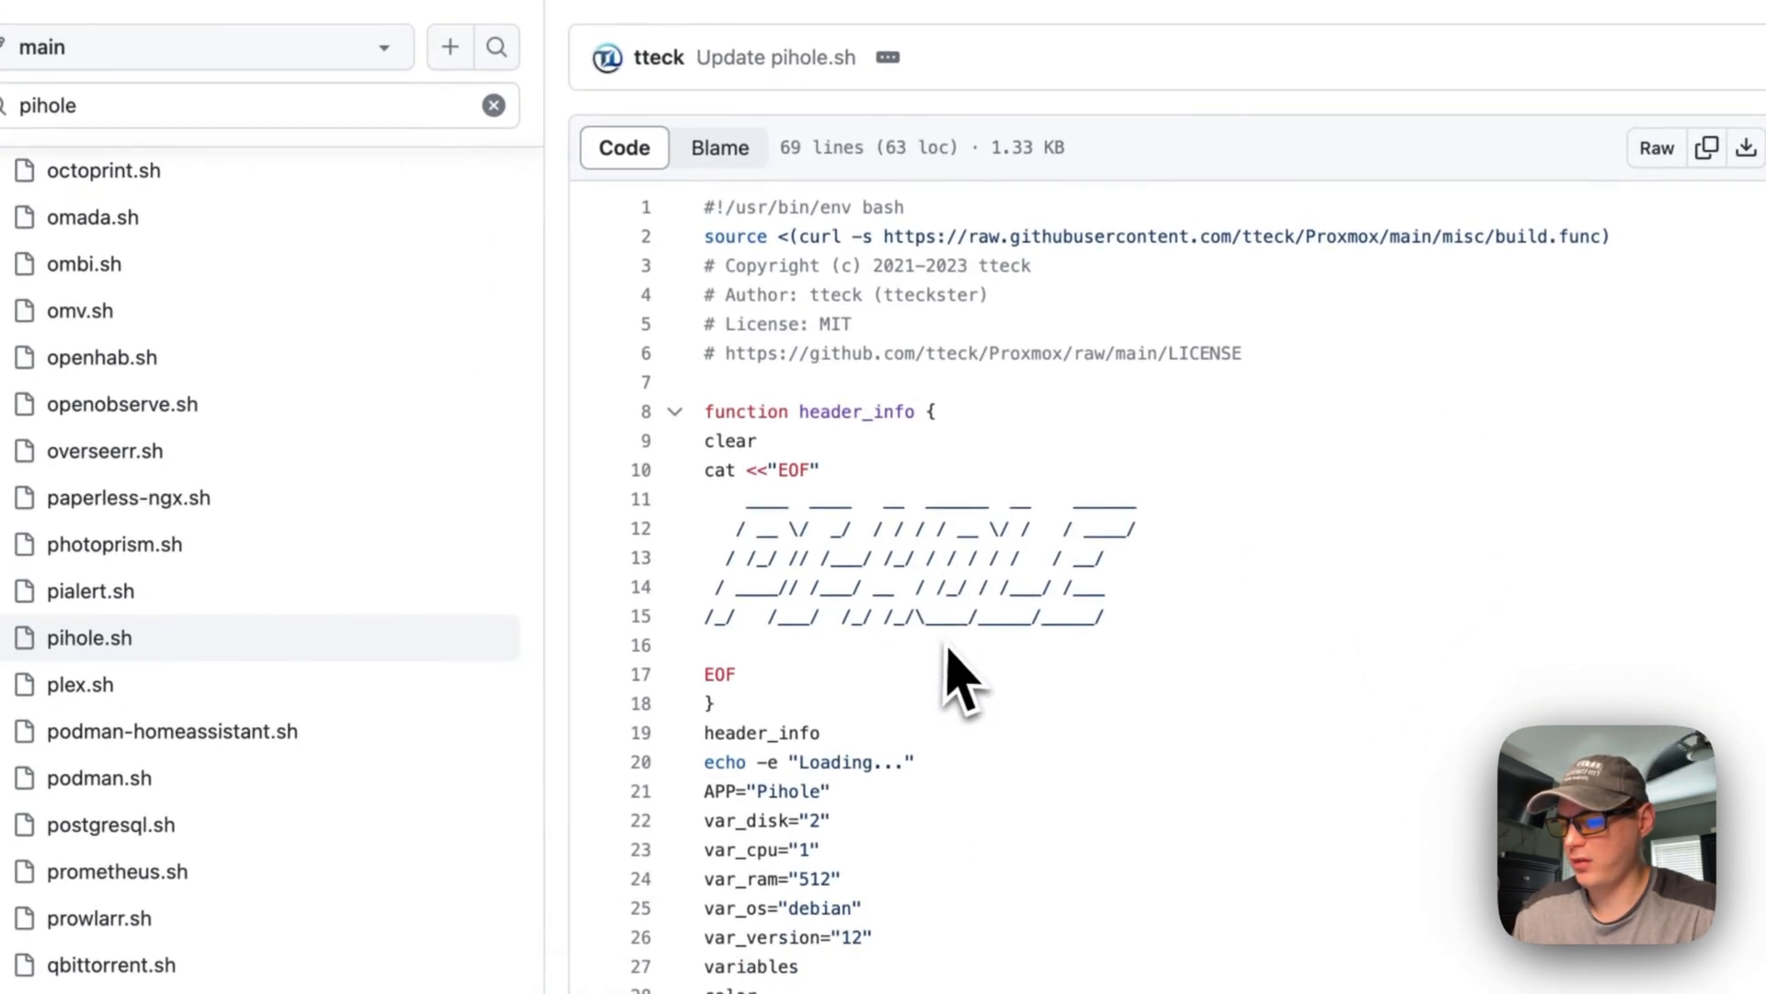
pyautogui.scroll(-3)
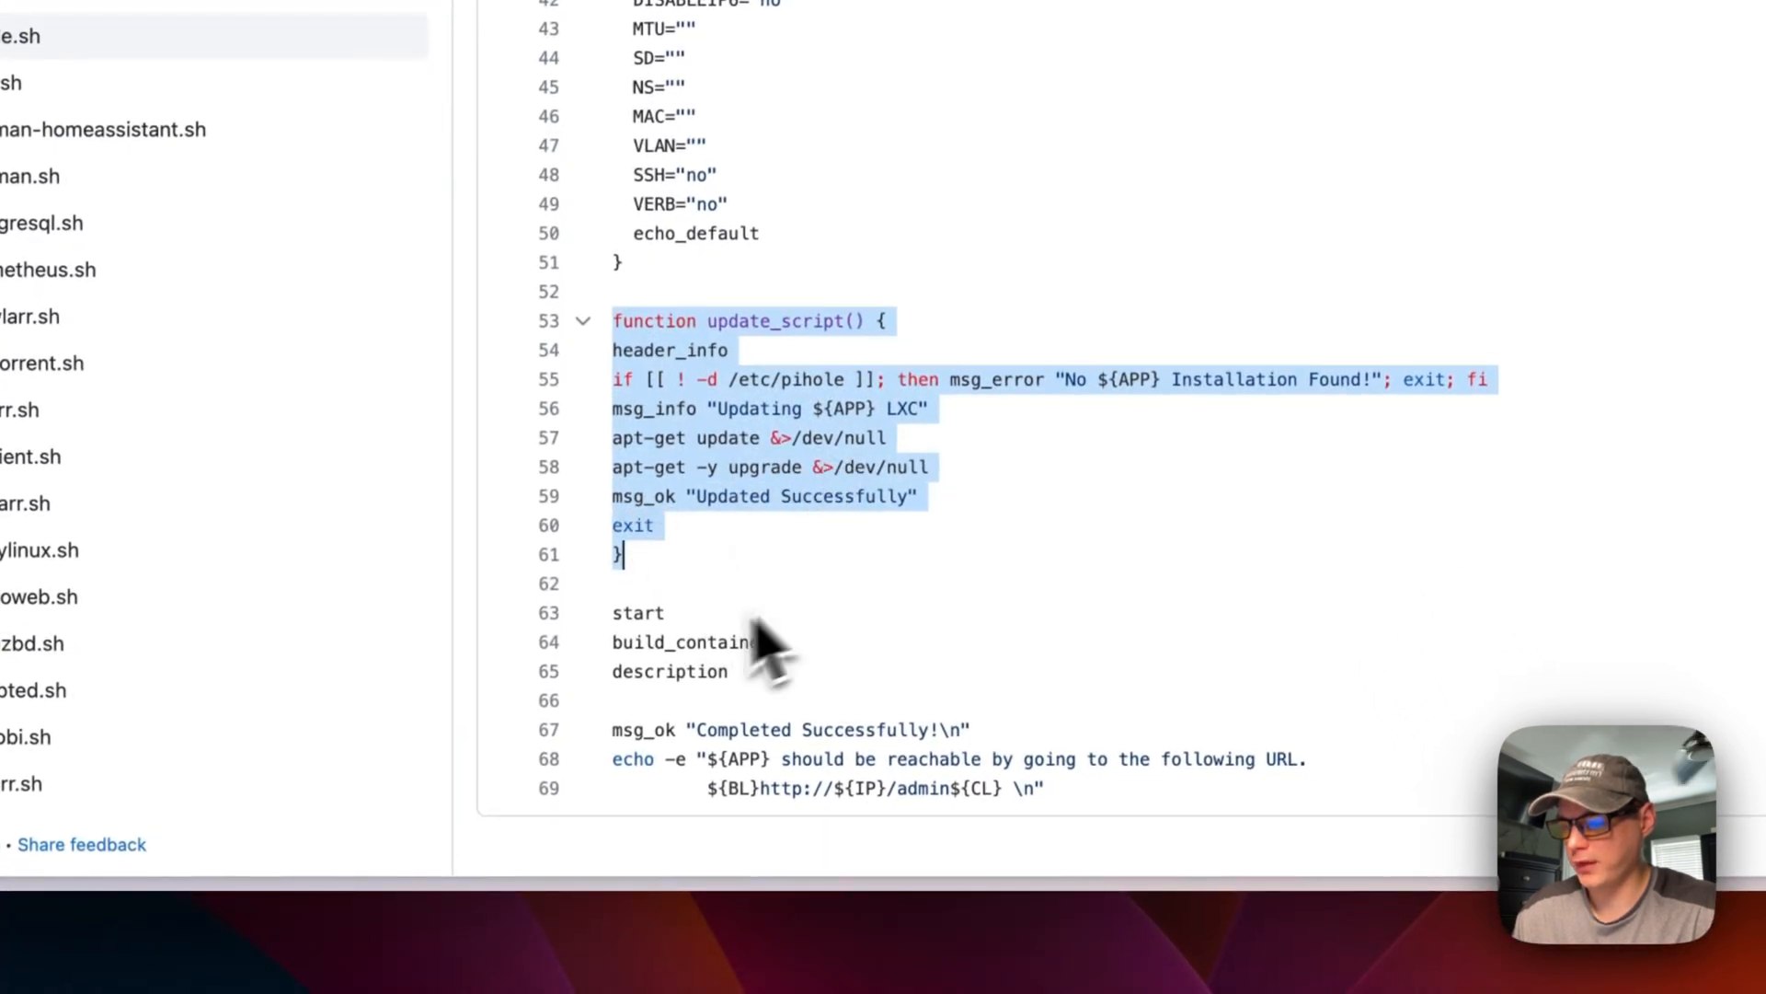
pyautogui.moveTo(992, 535)
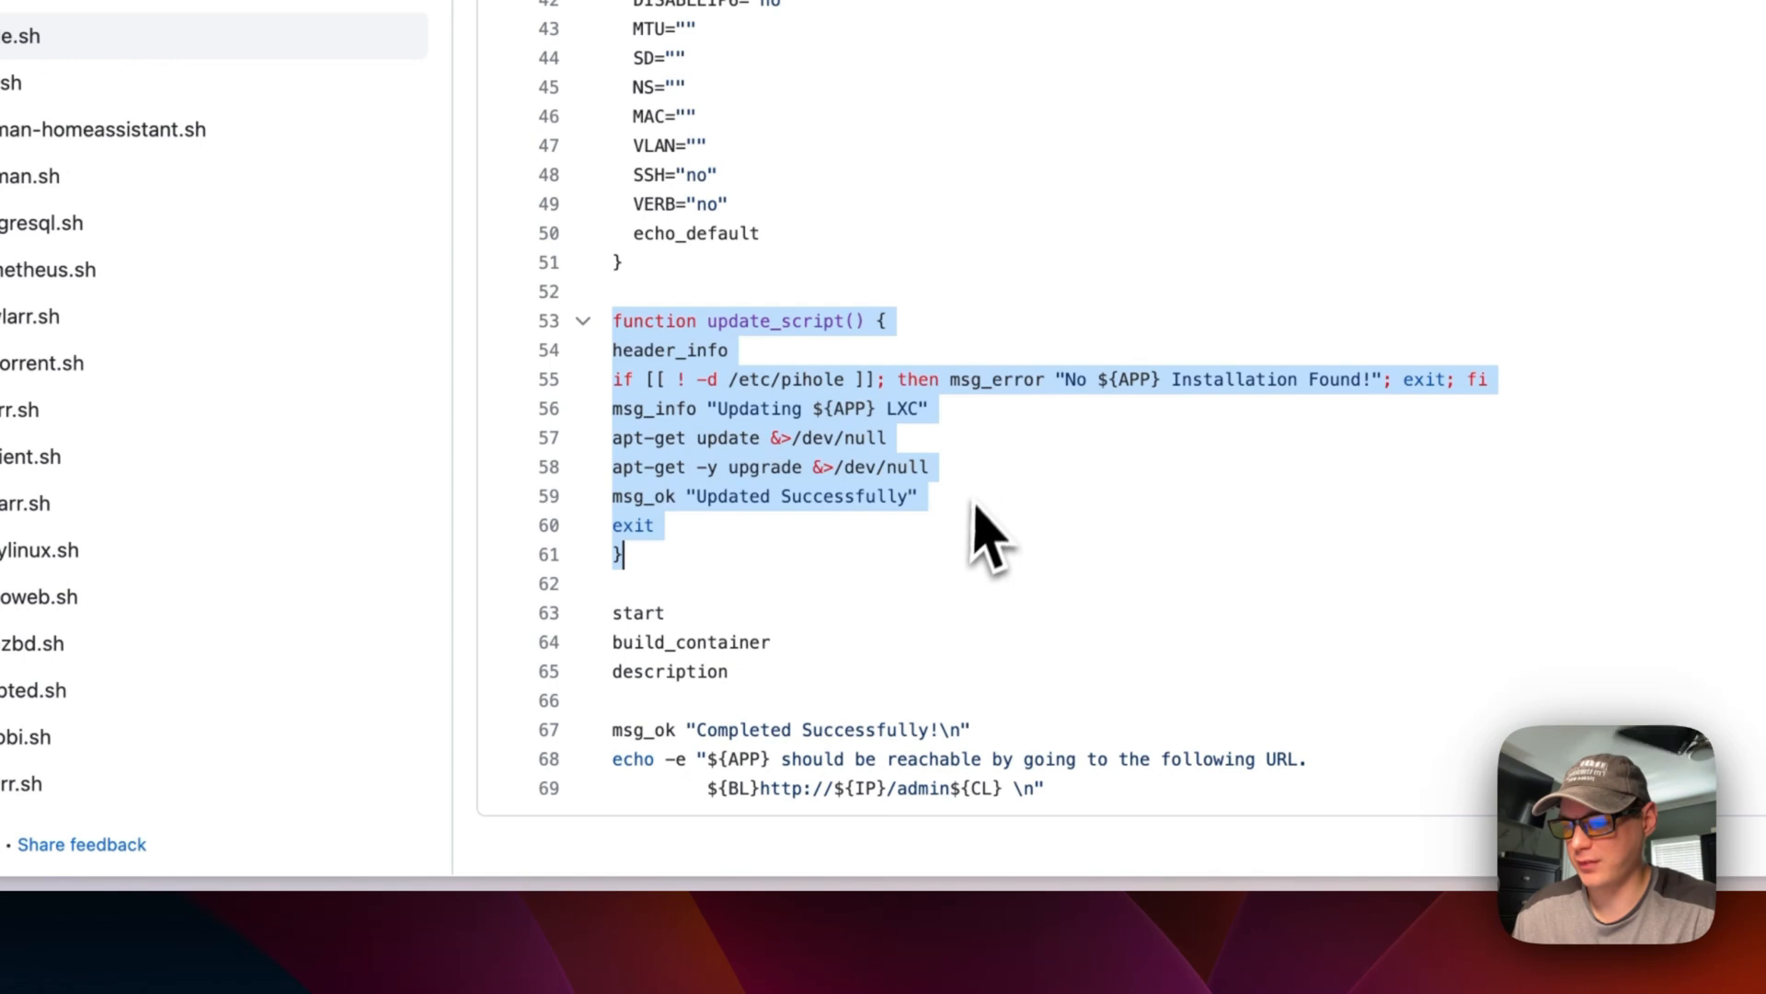
pyautogui.moveTo(891, 495)
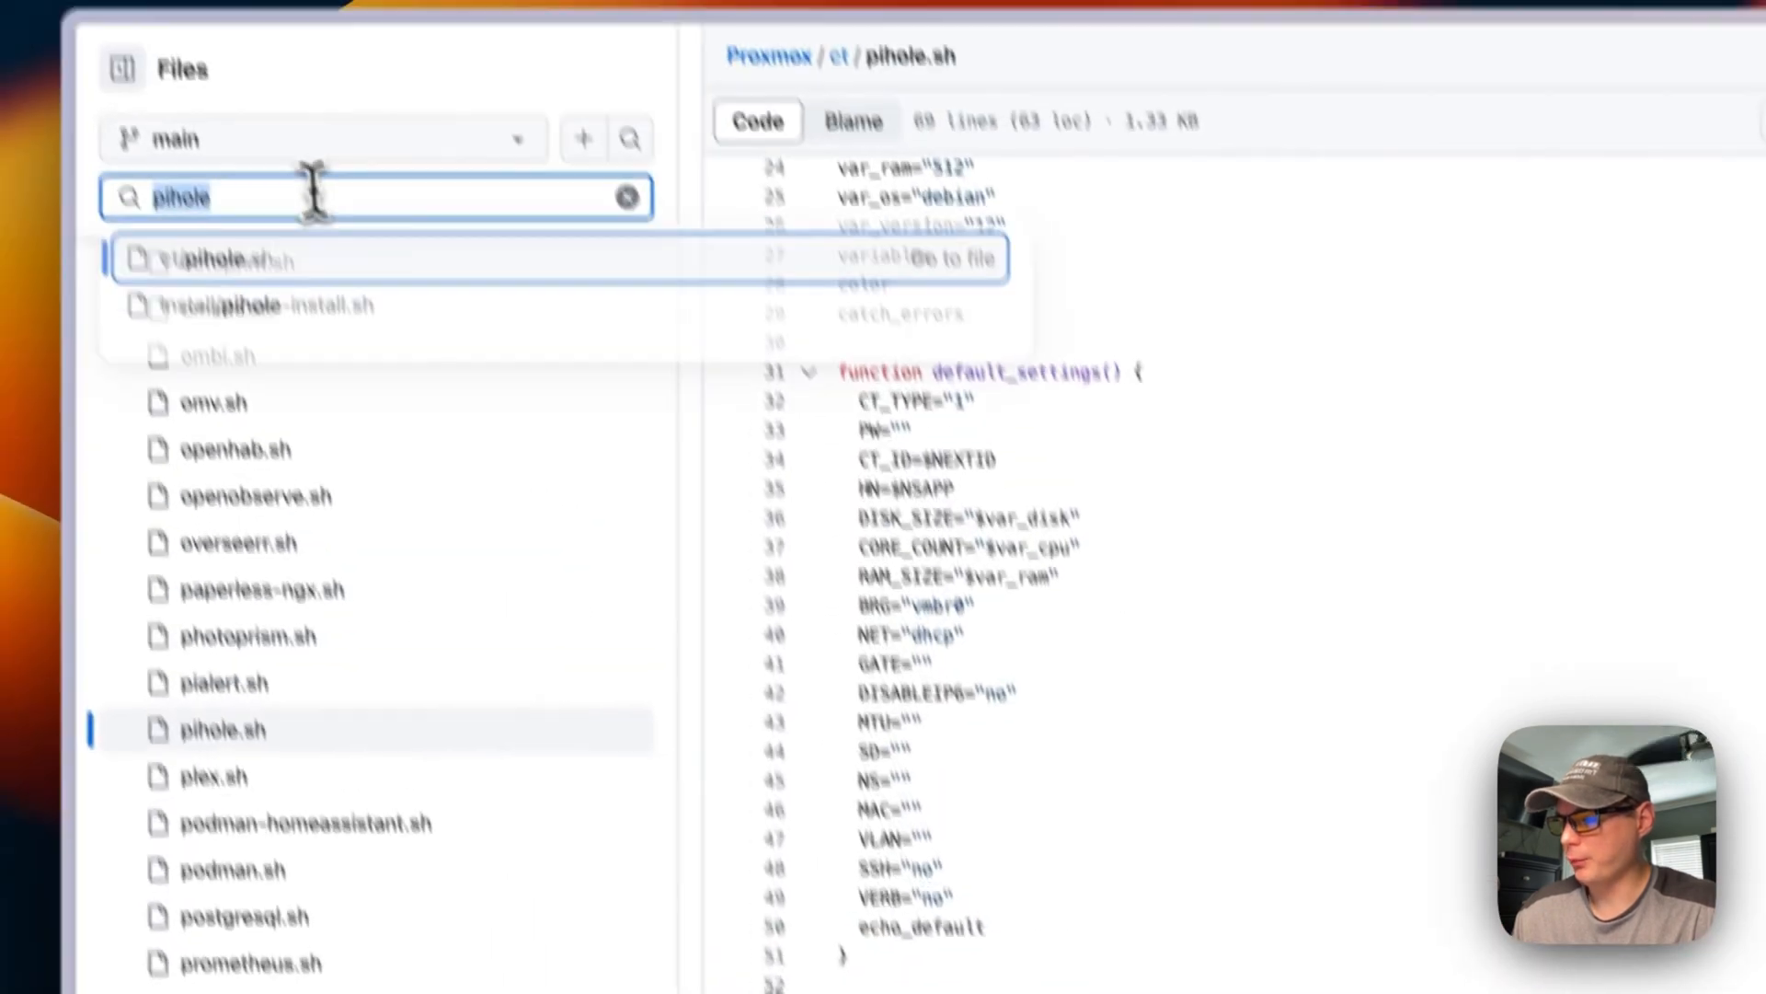
# Step: Review install/pihole-install.sh for its dependencies, DNS servers and setup variables
pyautogui.click(294, 303)
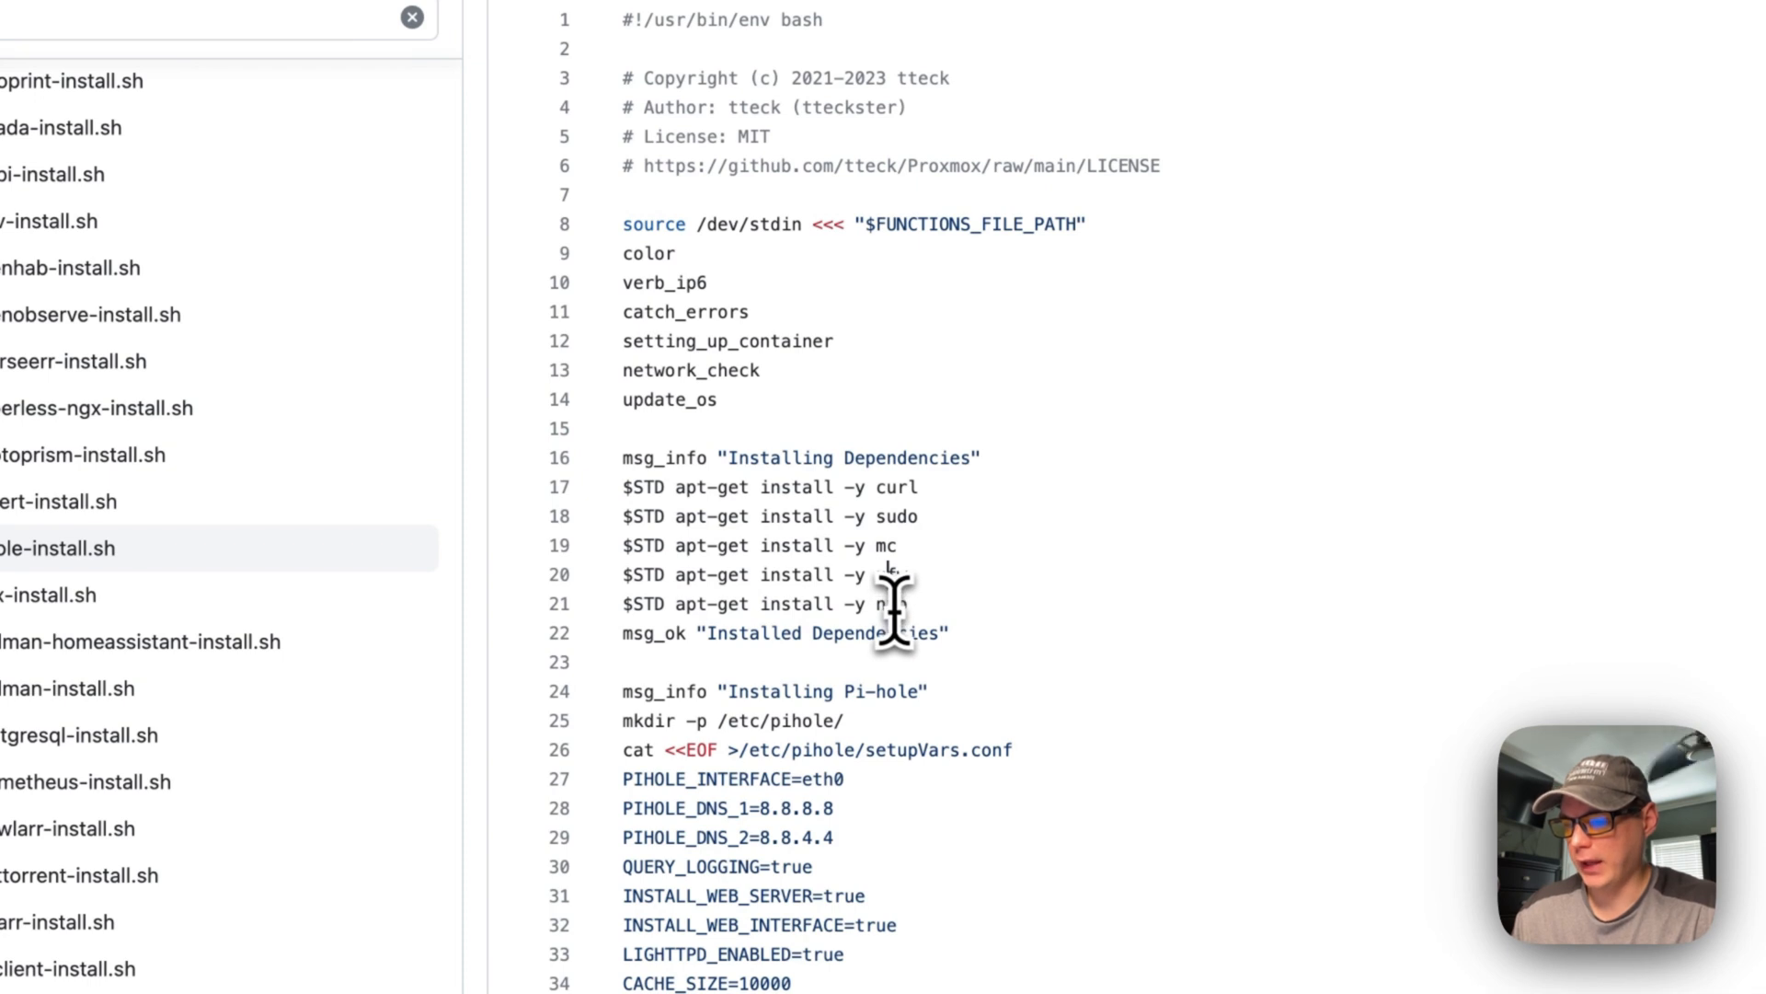
pyautogui.scroll(-3)
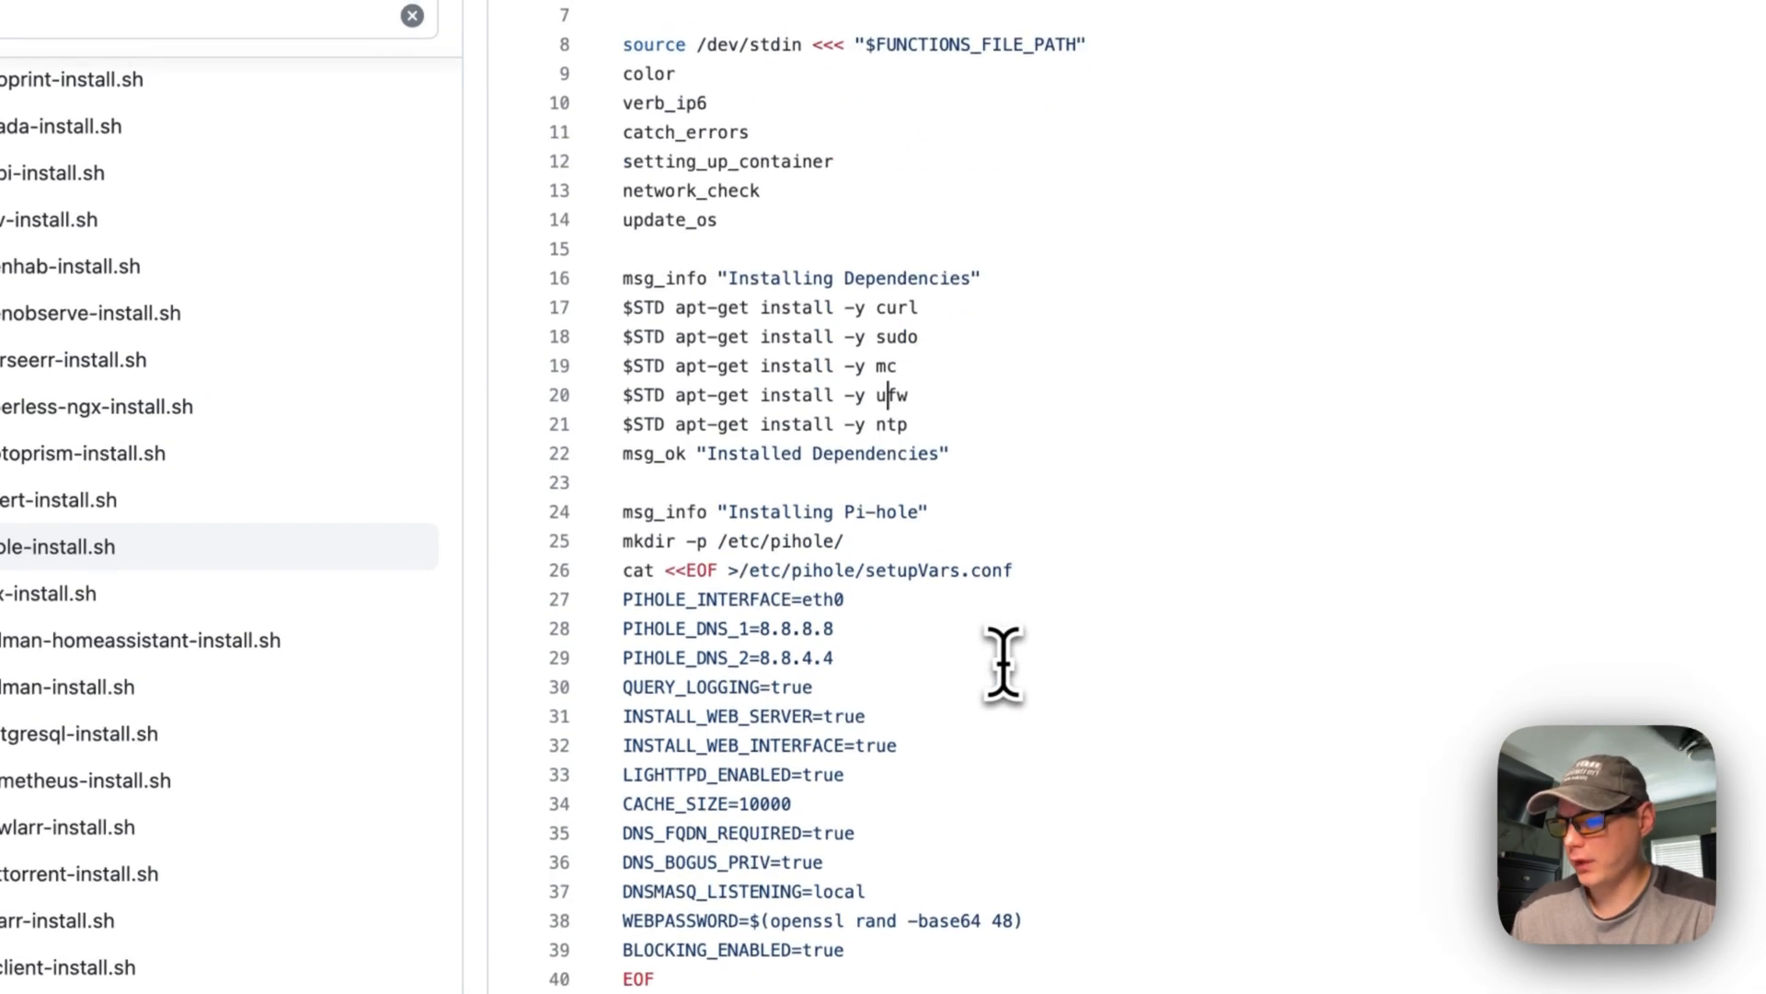
pyautogui.moveTo(721, 596)
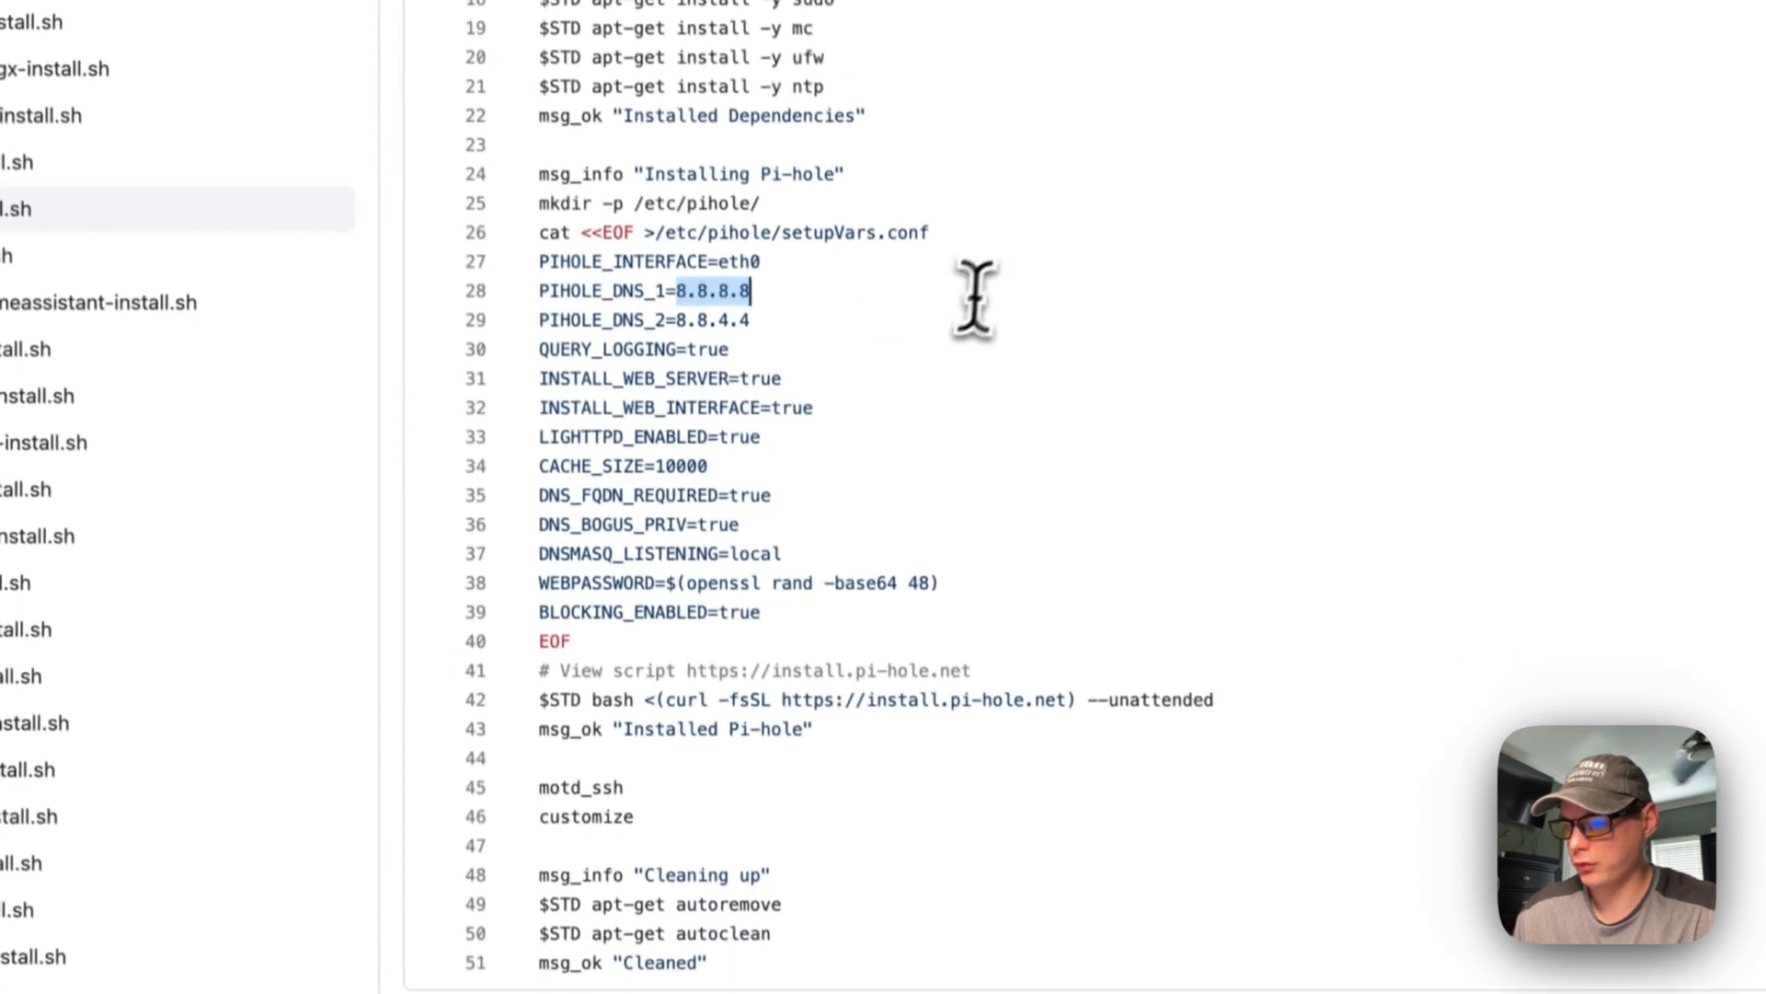
pyautogui.scroll(3)
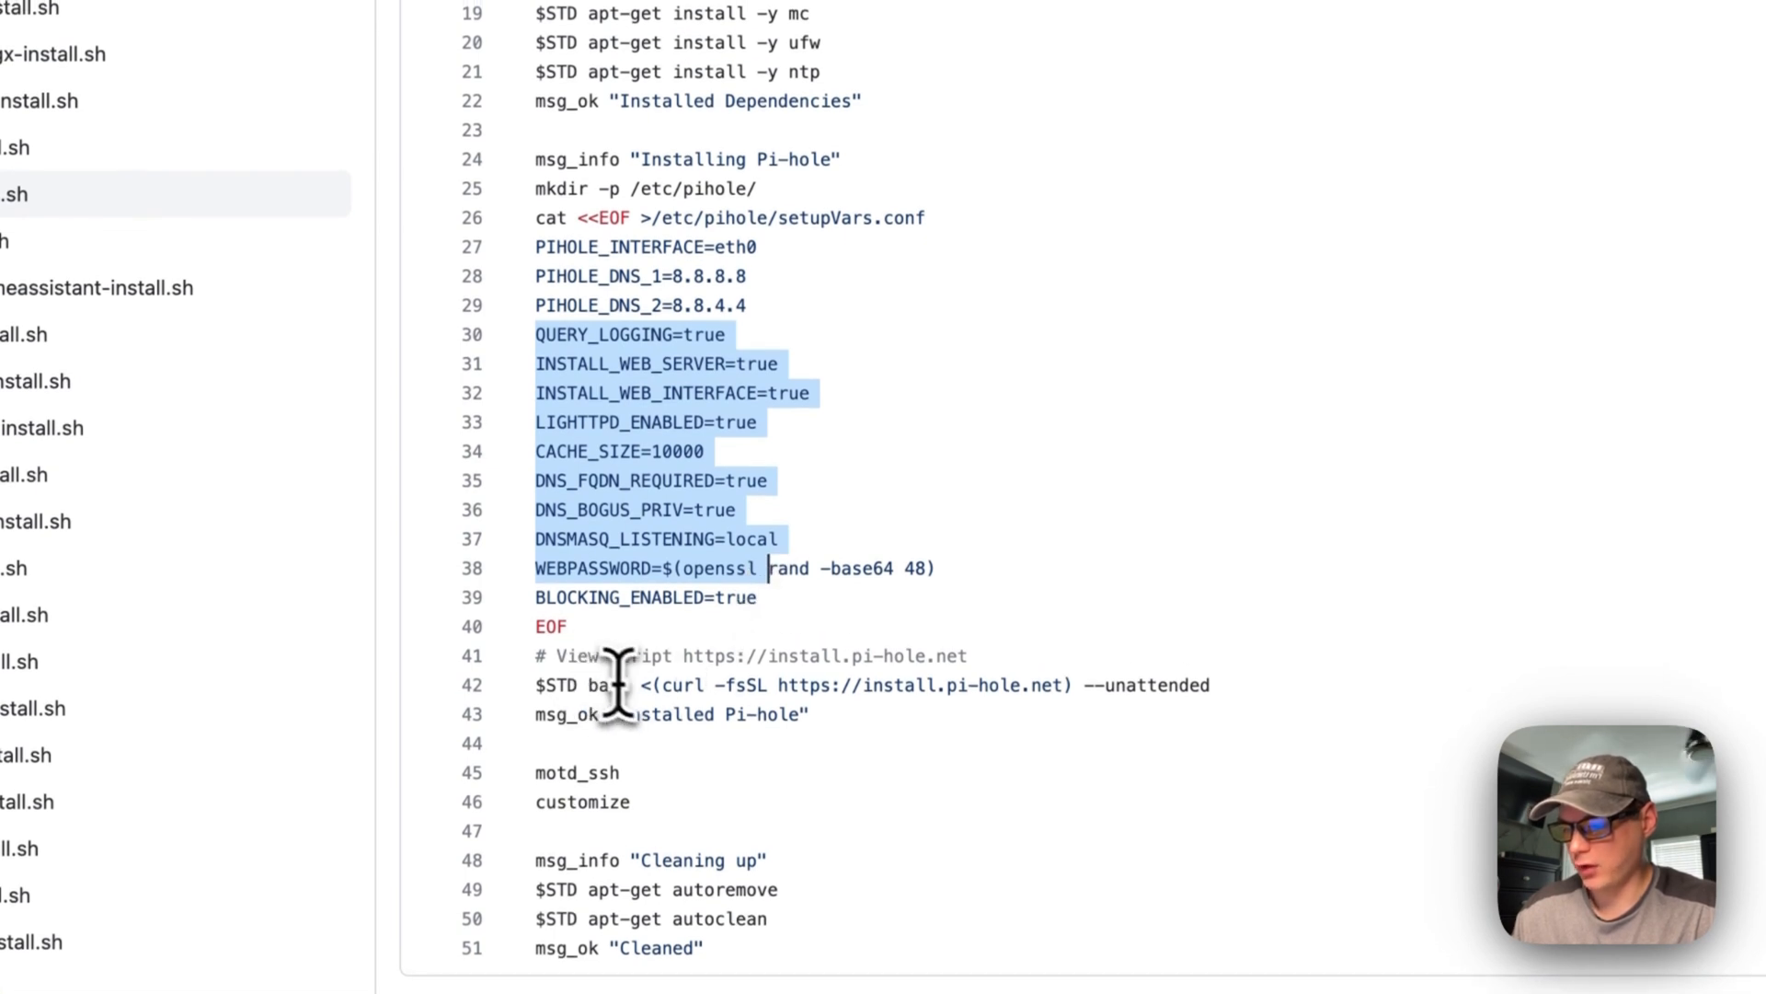
pyautogui.moveTo(912, 686)
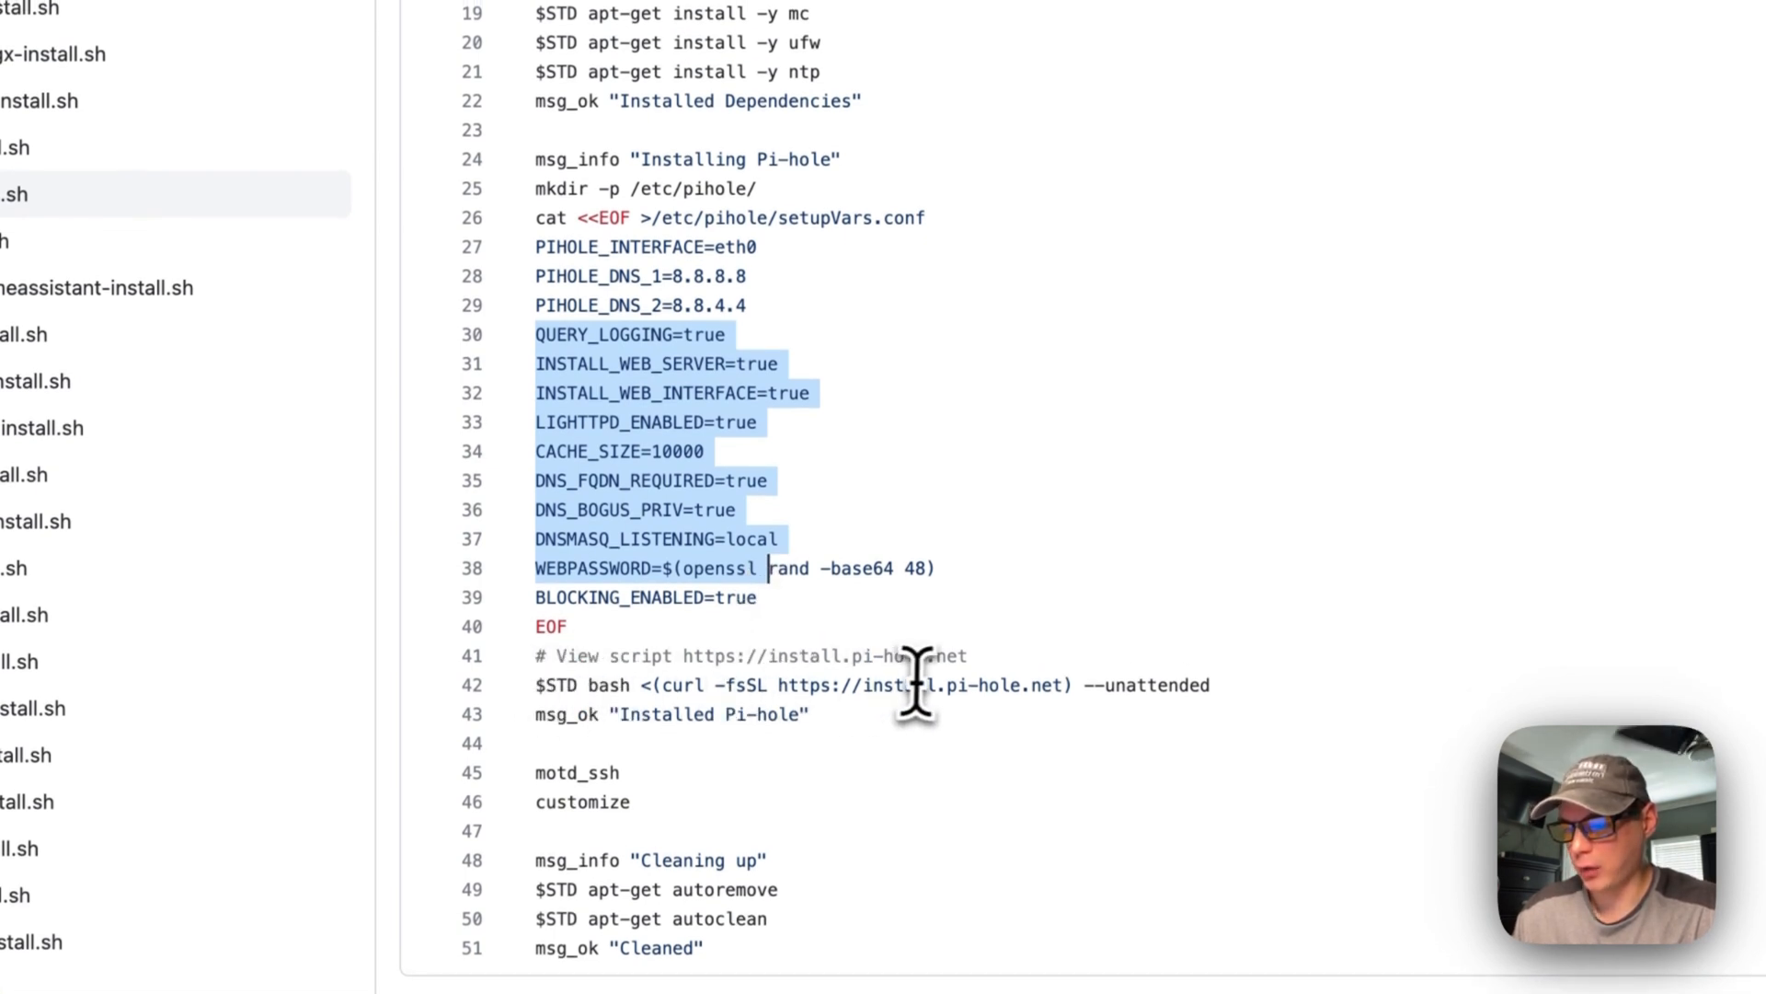
pyautogui.moveTo(930, 699)
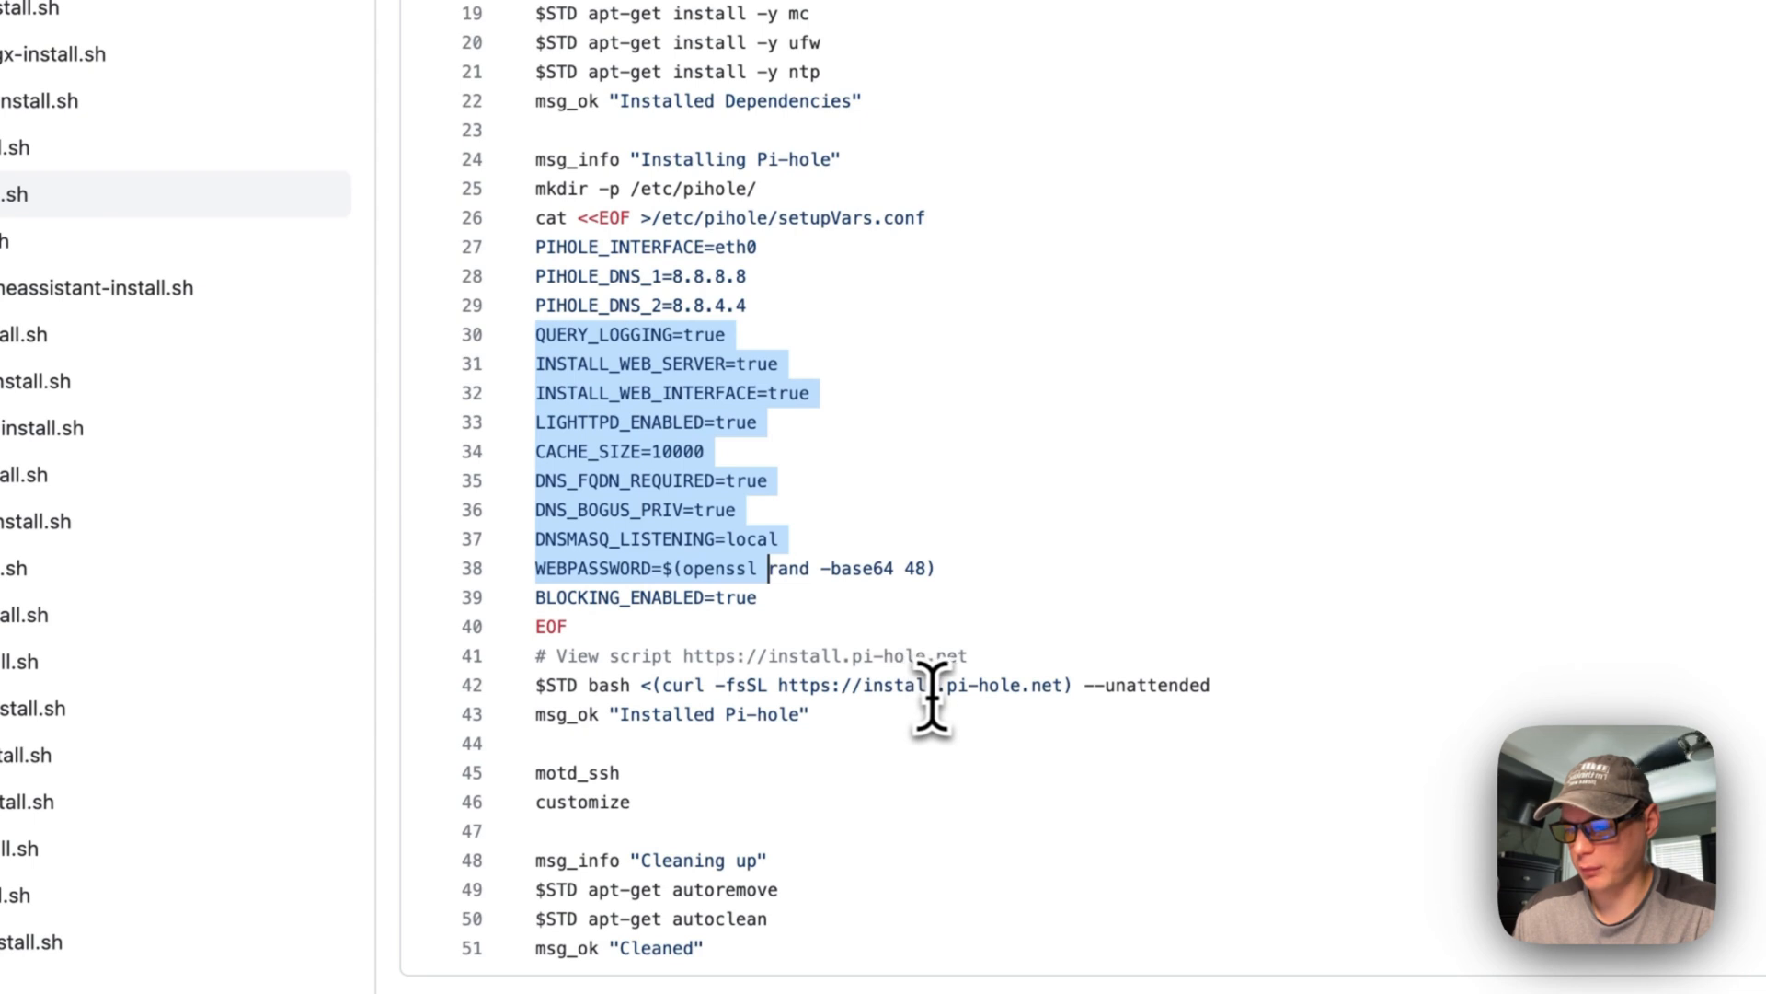
pyautogui.moveTo(1024, 732)
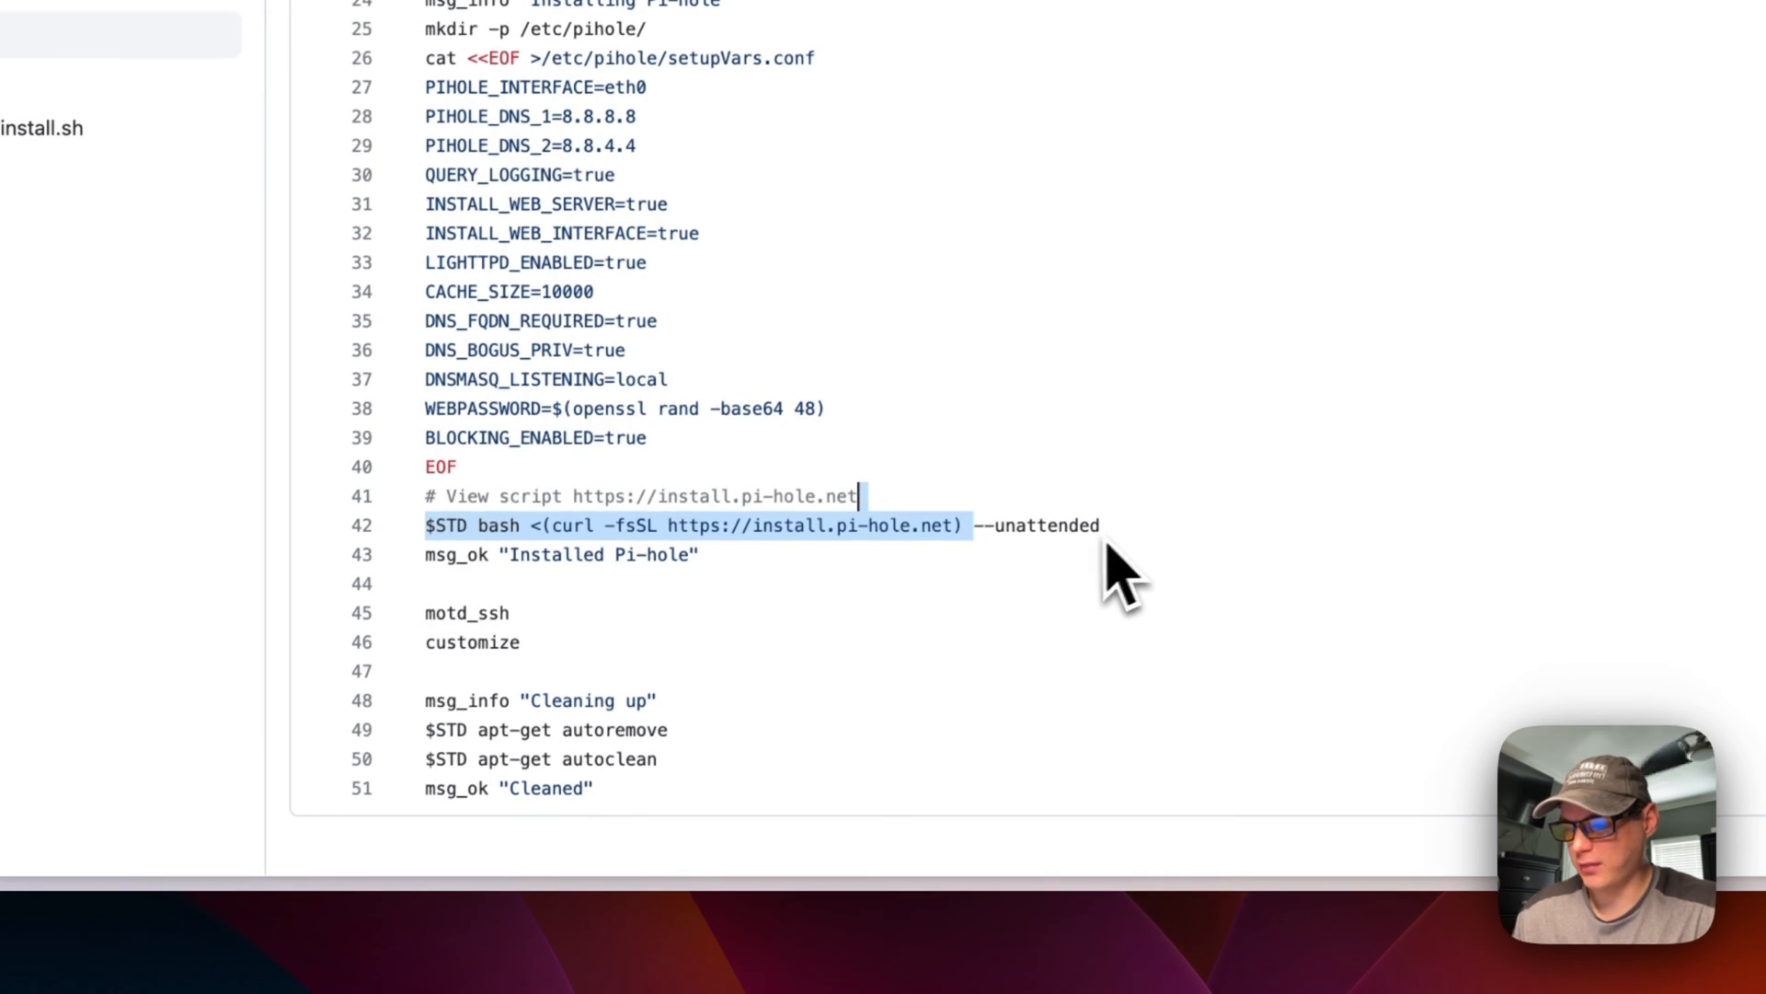
pyautogui.moveTo(902, 632)
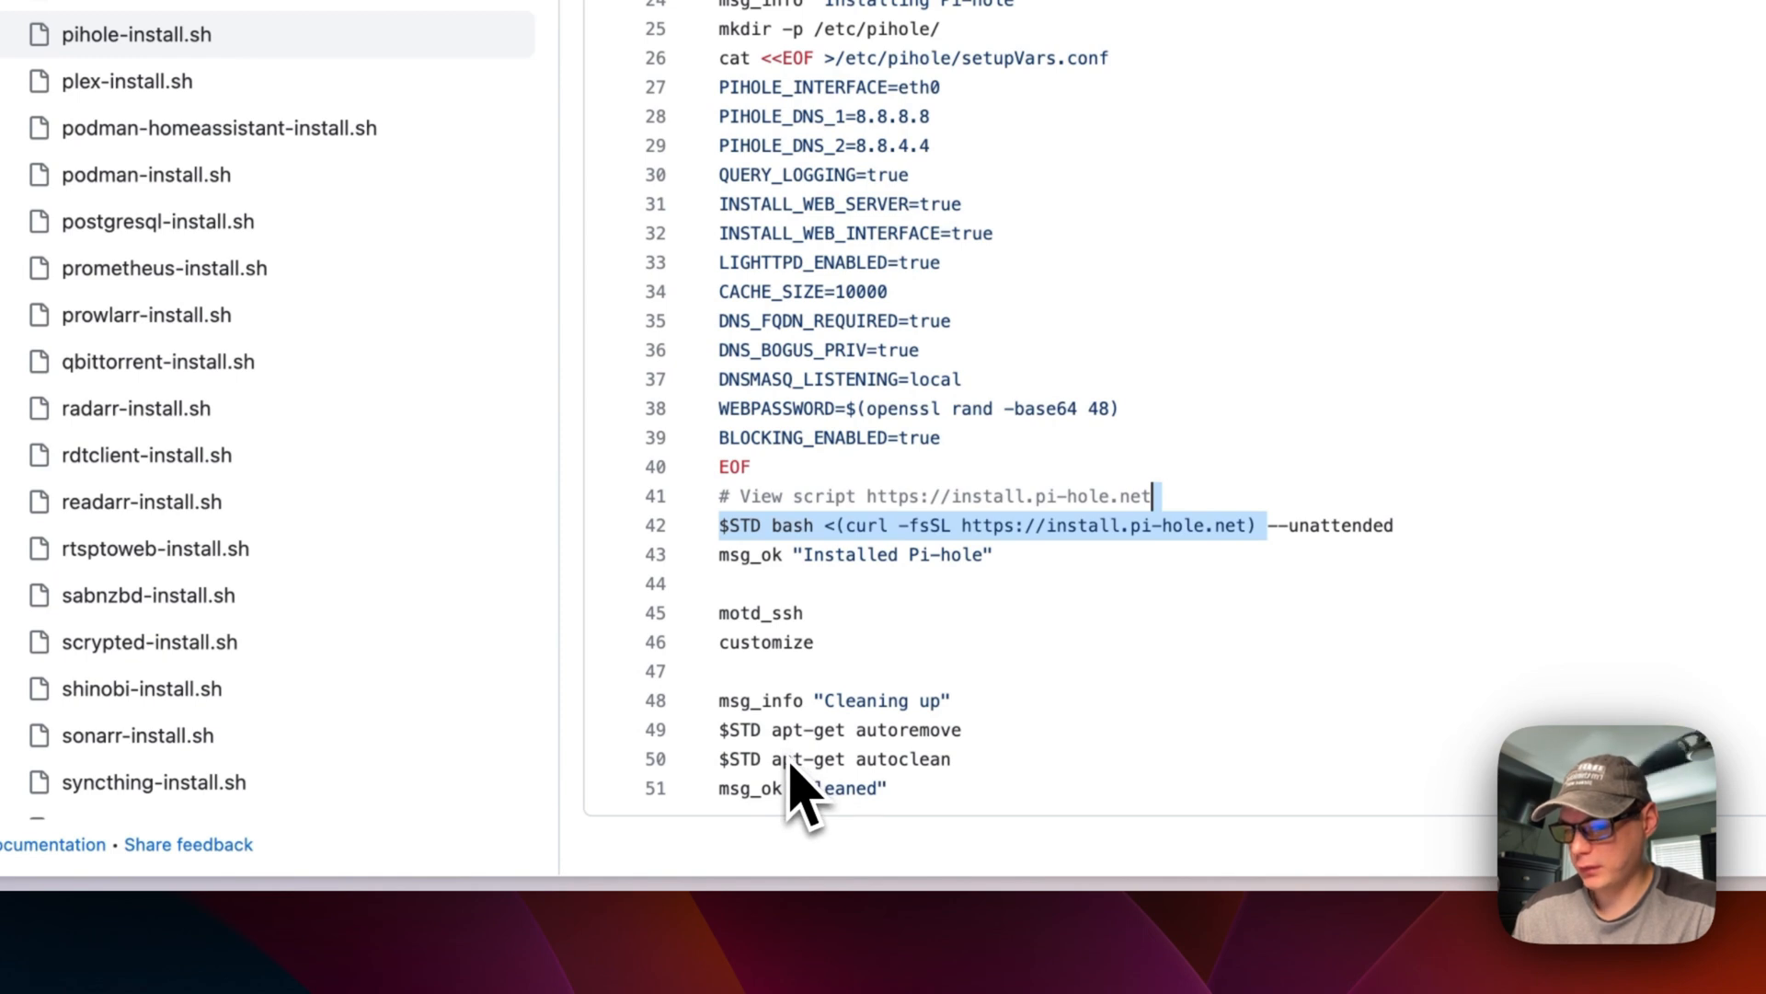
pyautogui.scroll(3)
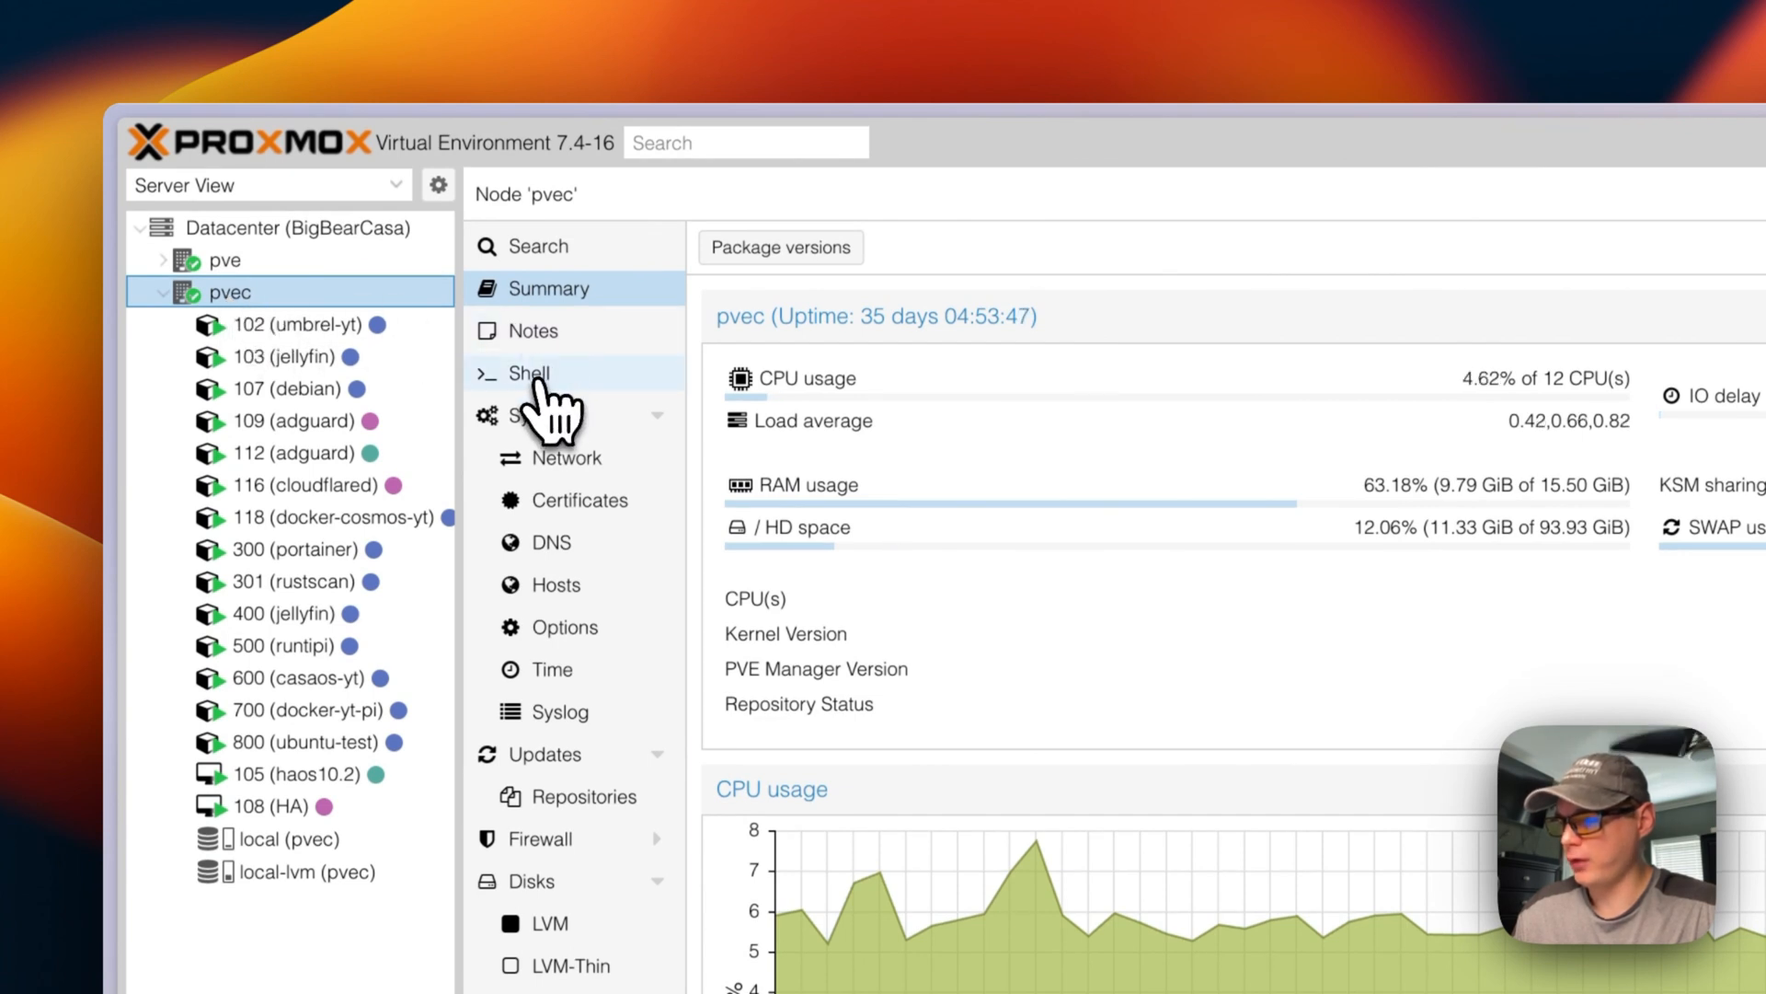
# Step: Paste the bash -c wget pihole.sh install command into a shell on node pvec
pyautogui.click(530, 374)
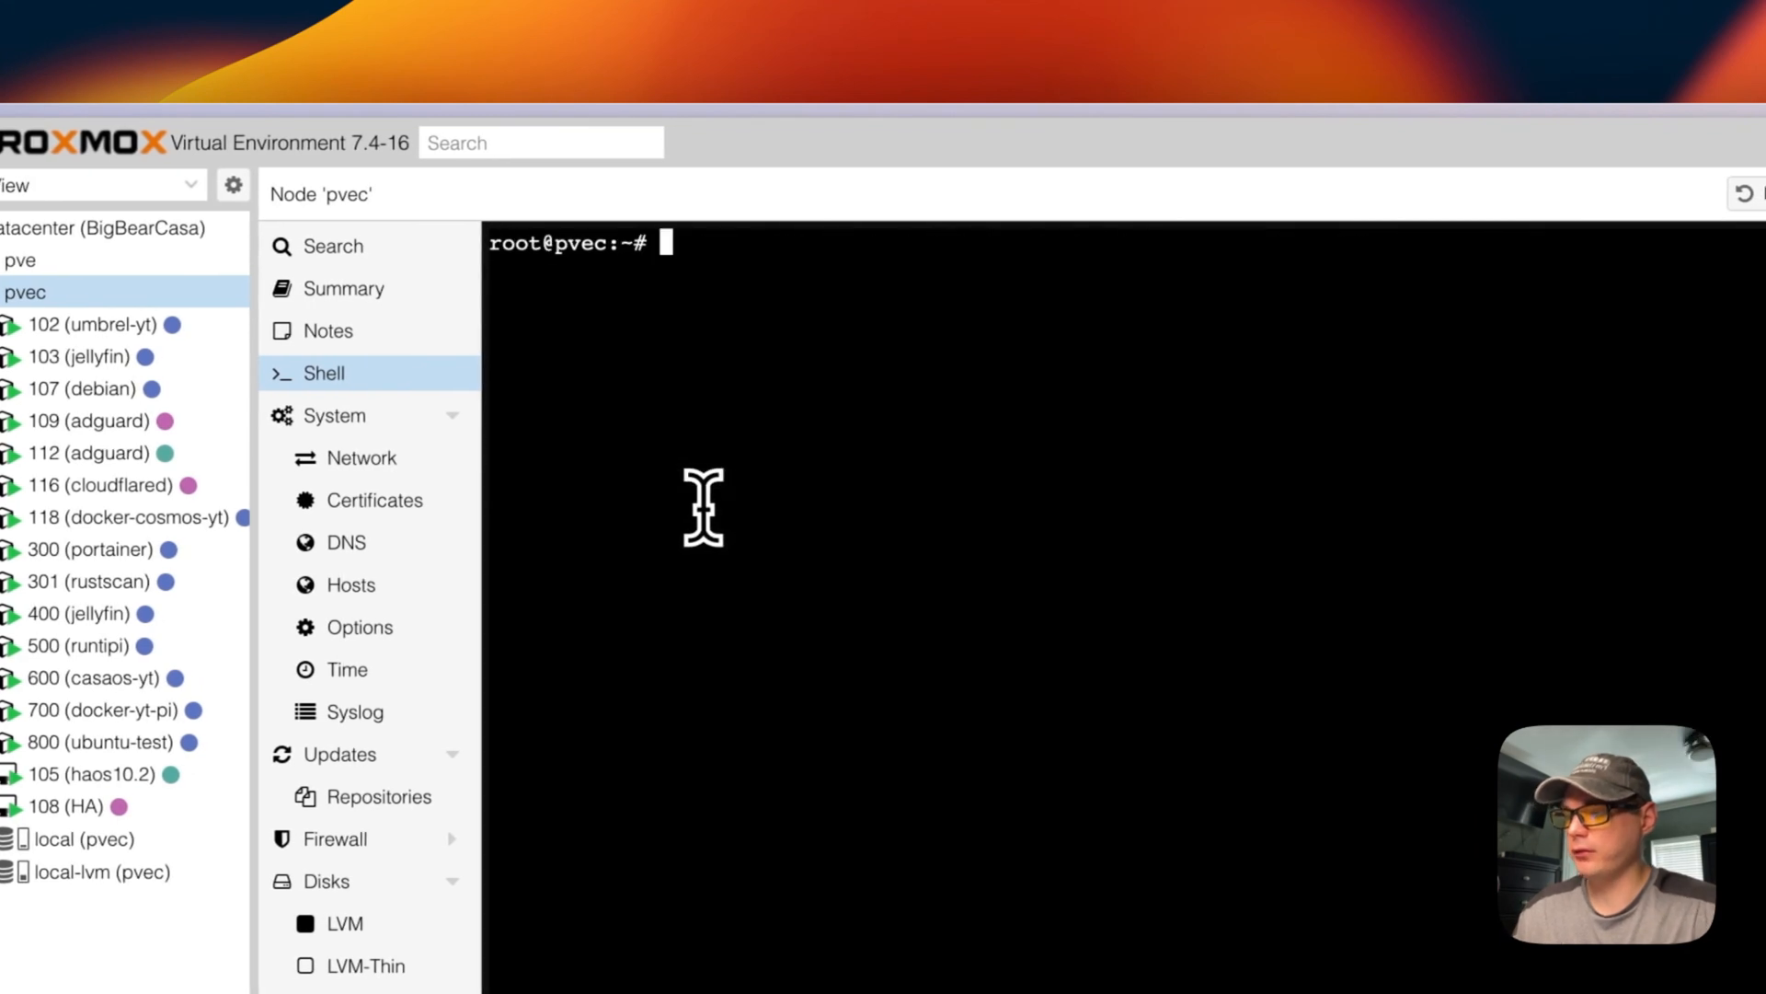
pyautogui.press('cmd+v')
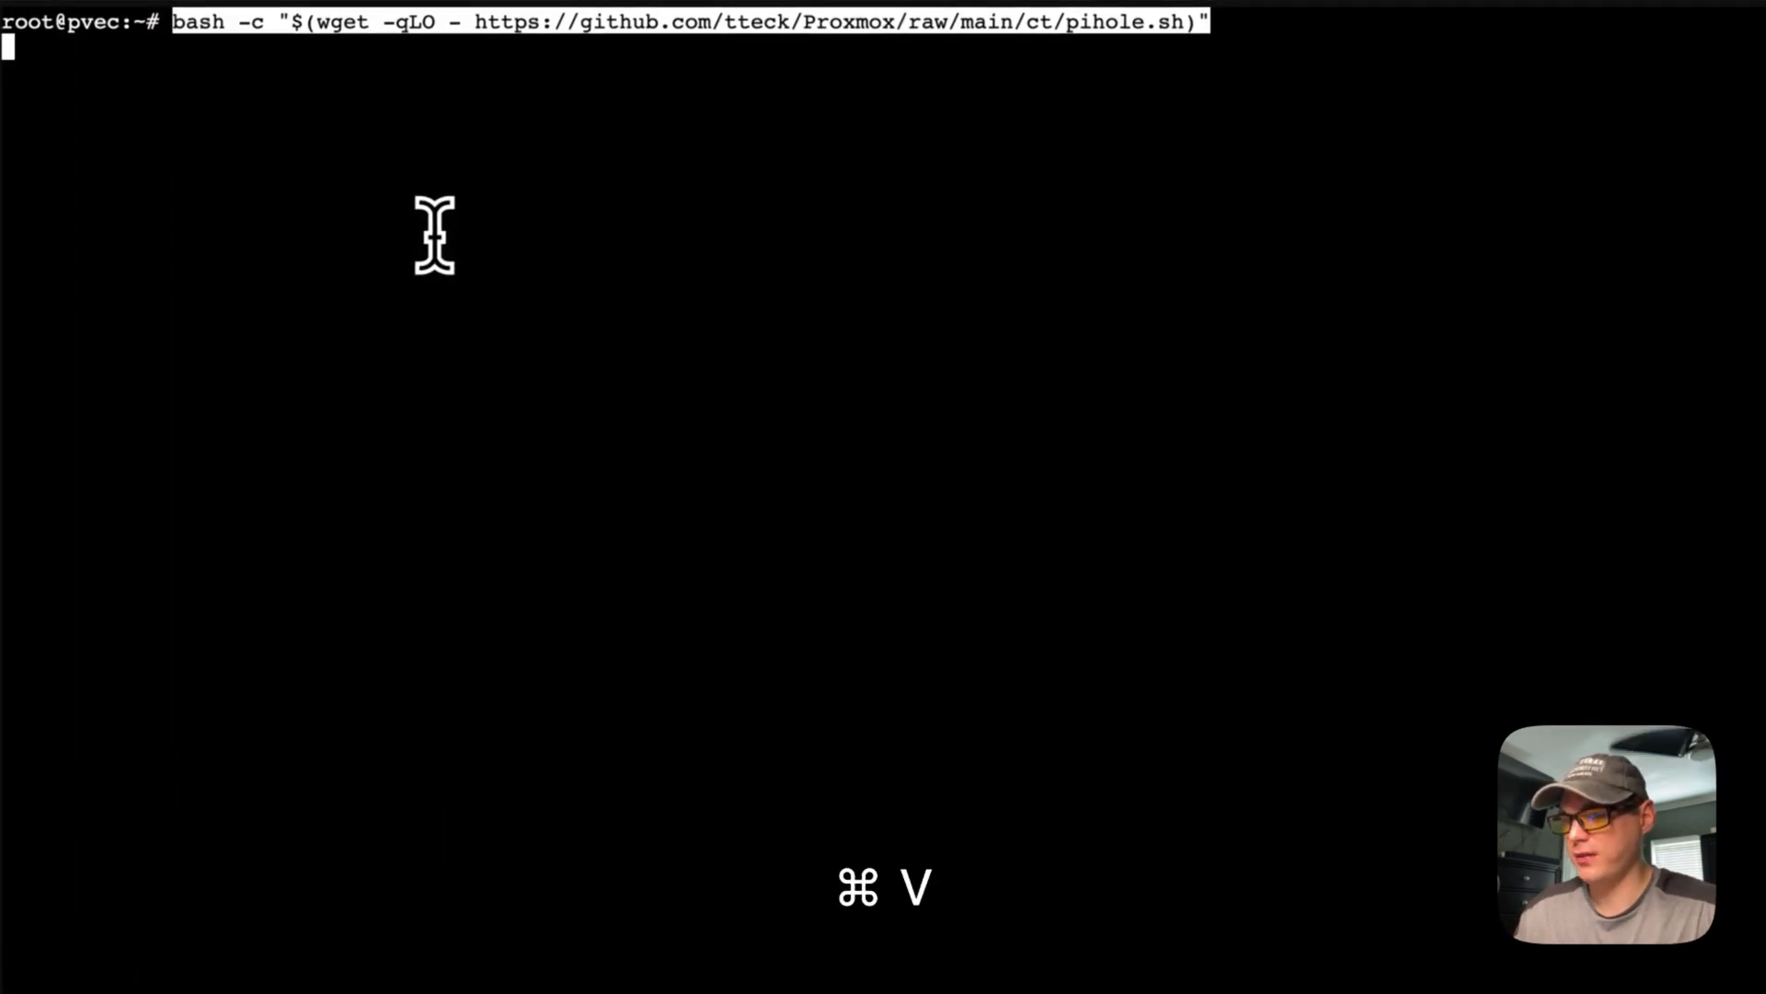
pyautogui.moveTo(642, 186)
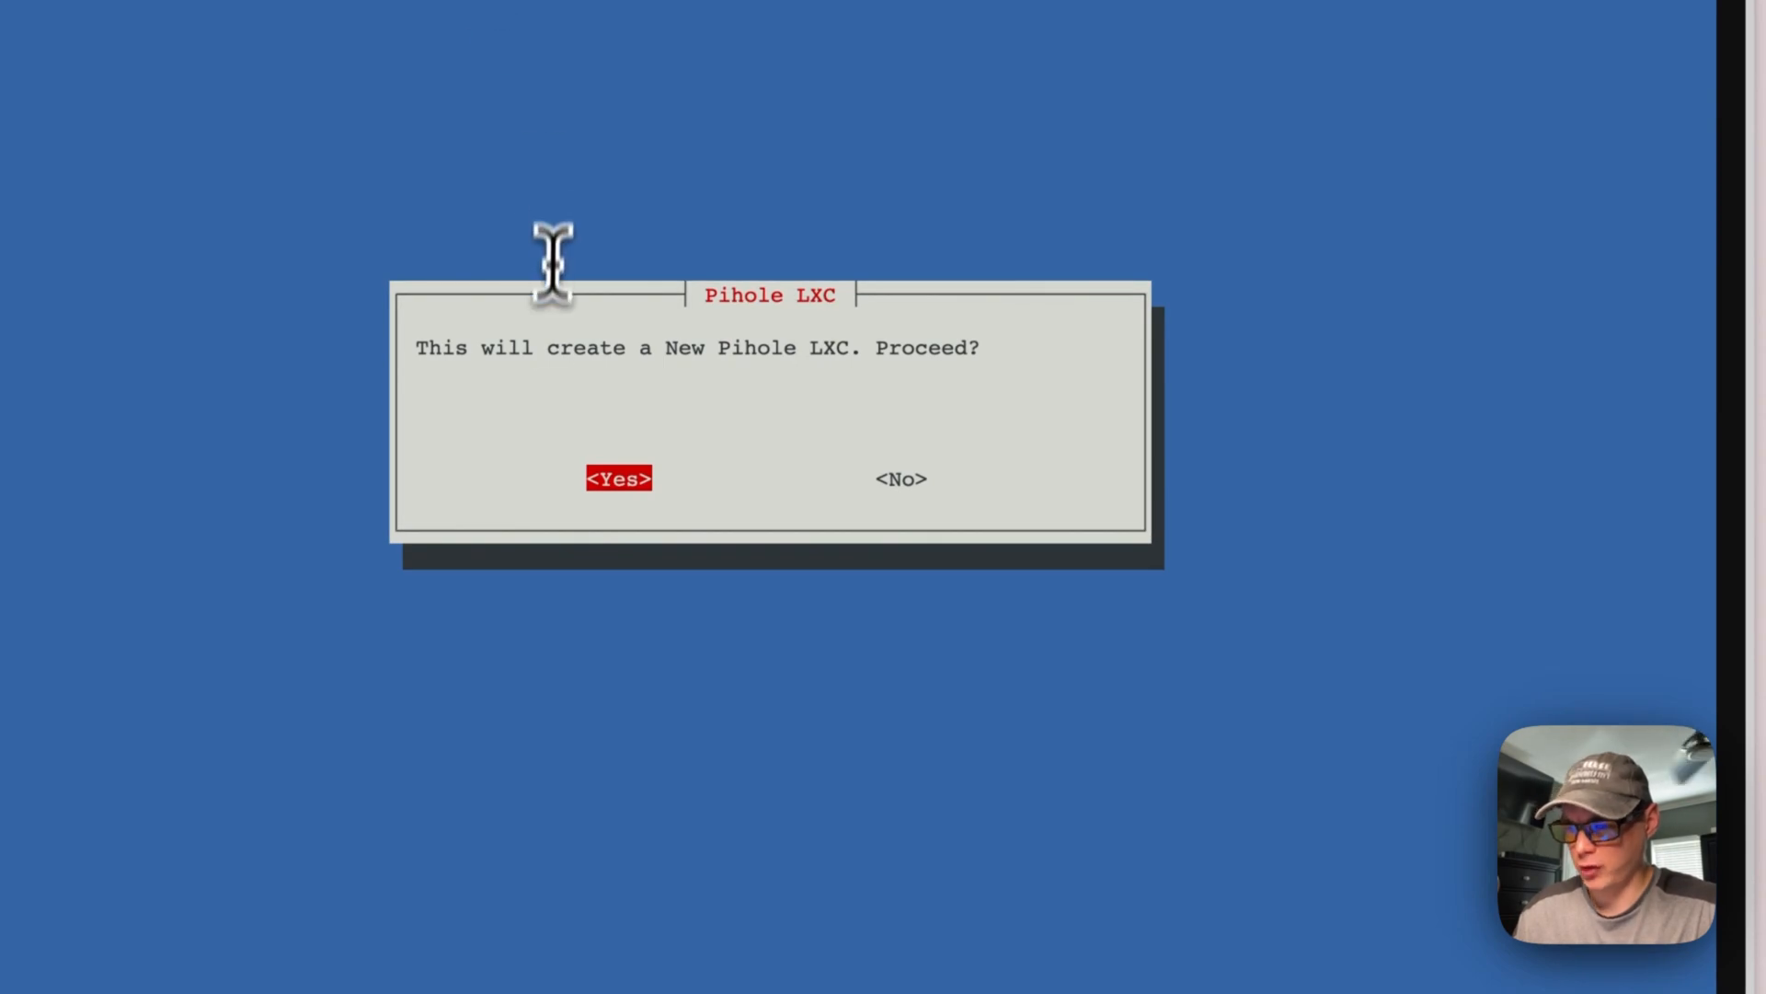
pyautogui.moveTo(866, 423)
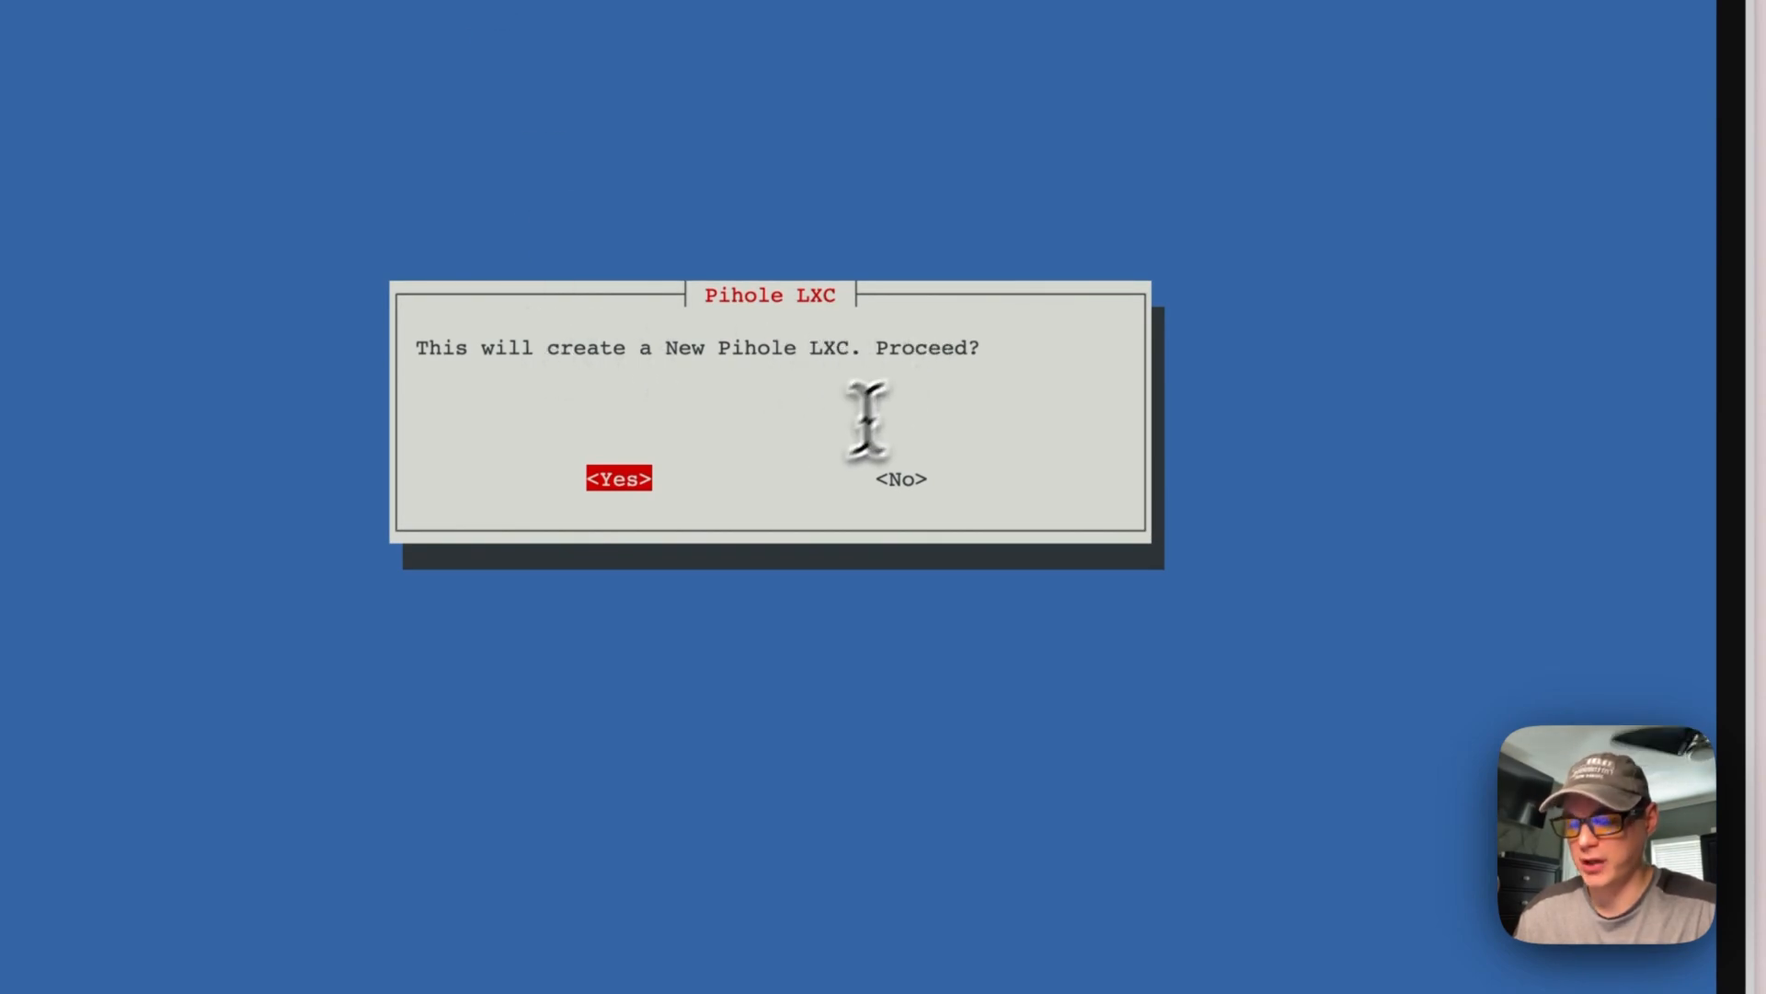
# Step: Start a new Pihole container with Advanced settings: Ubuntu 22.04, unprivileged
pyautogui.click(618, 479)
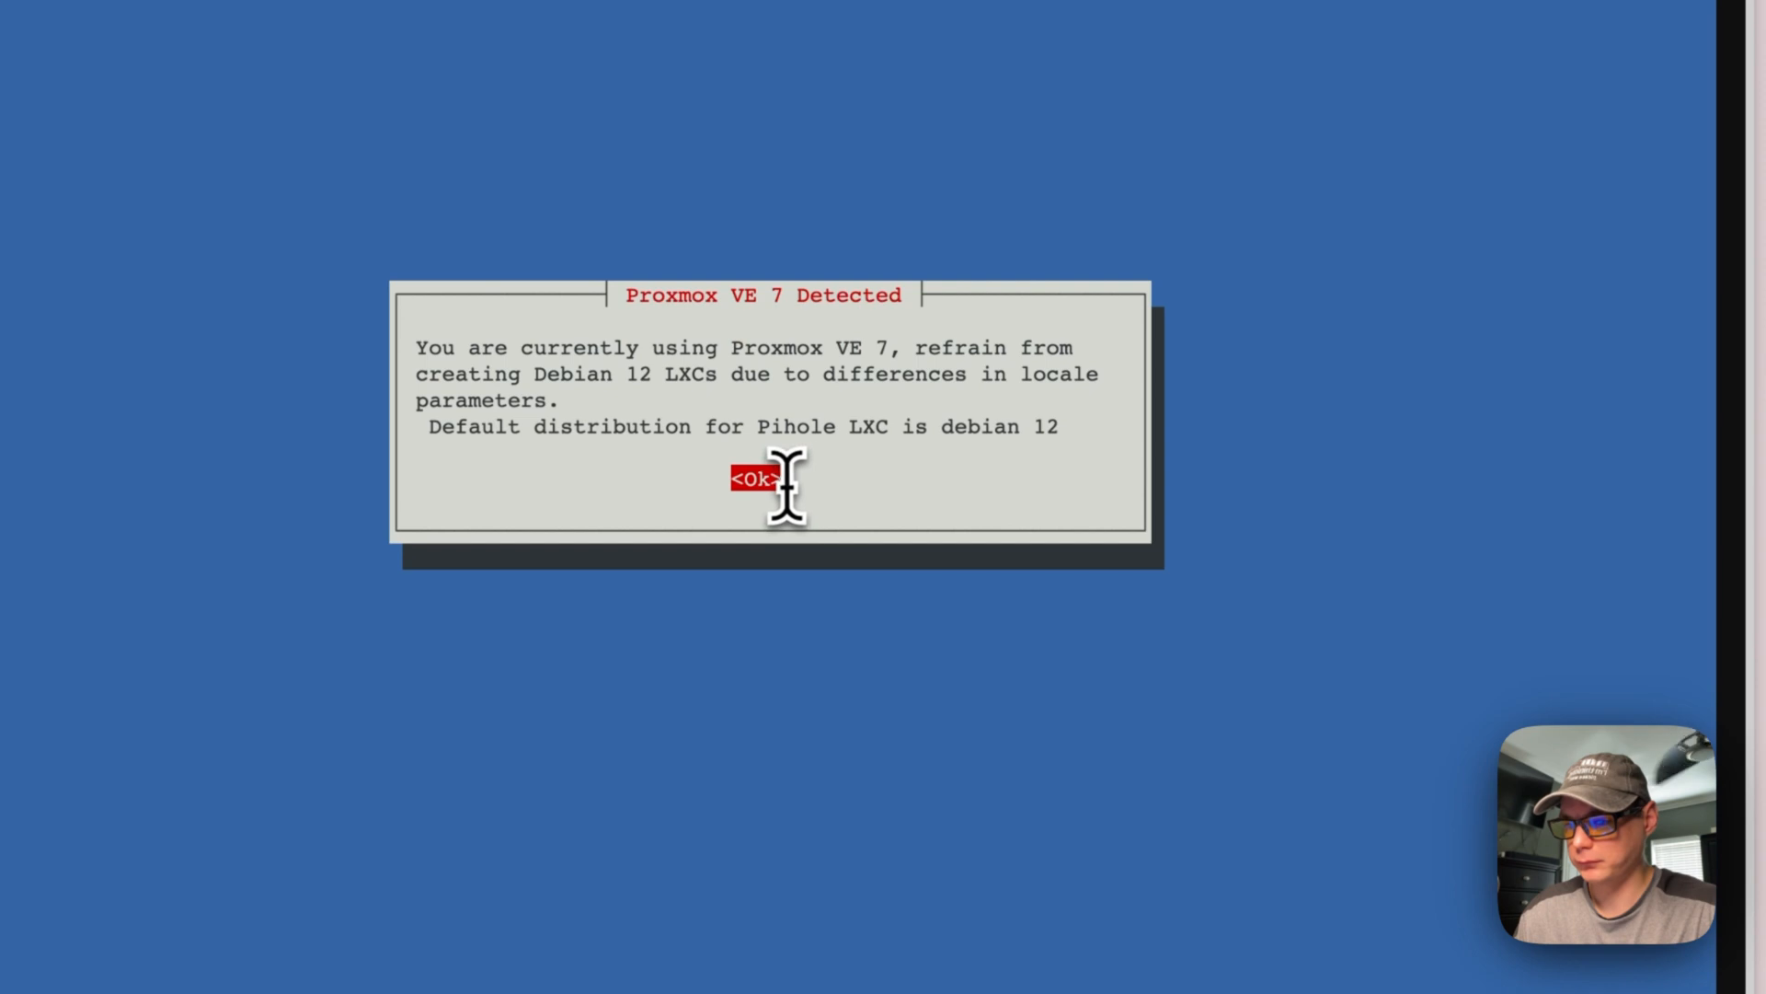
pyautogui.click(752, 479)
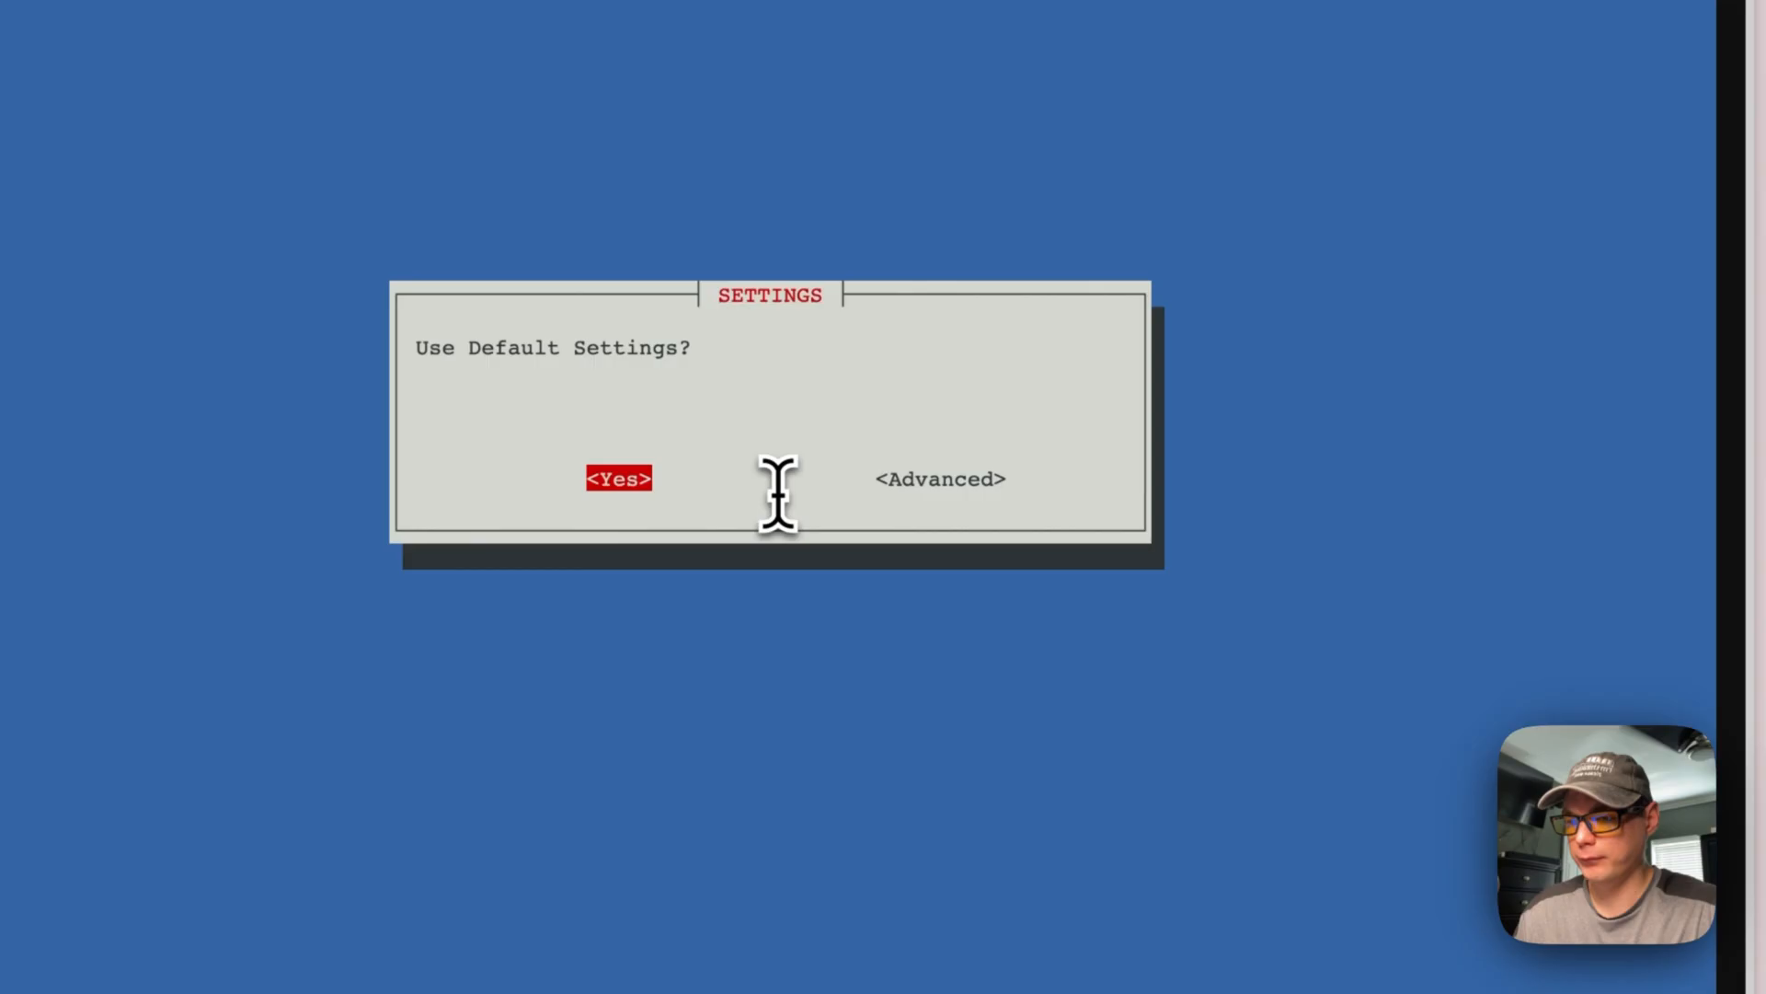
pyautogui.press('Tab')
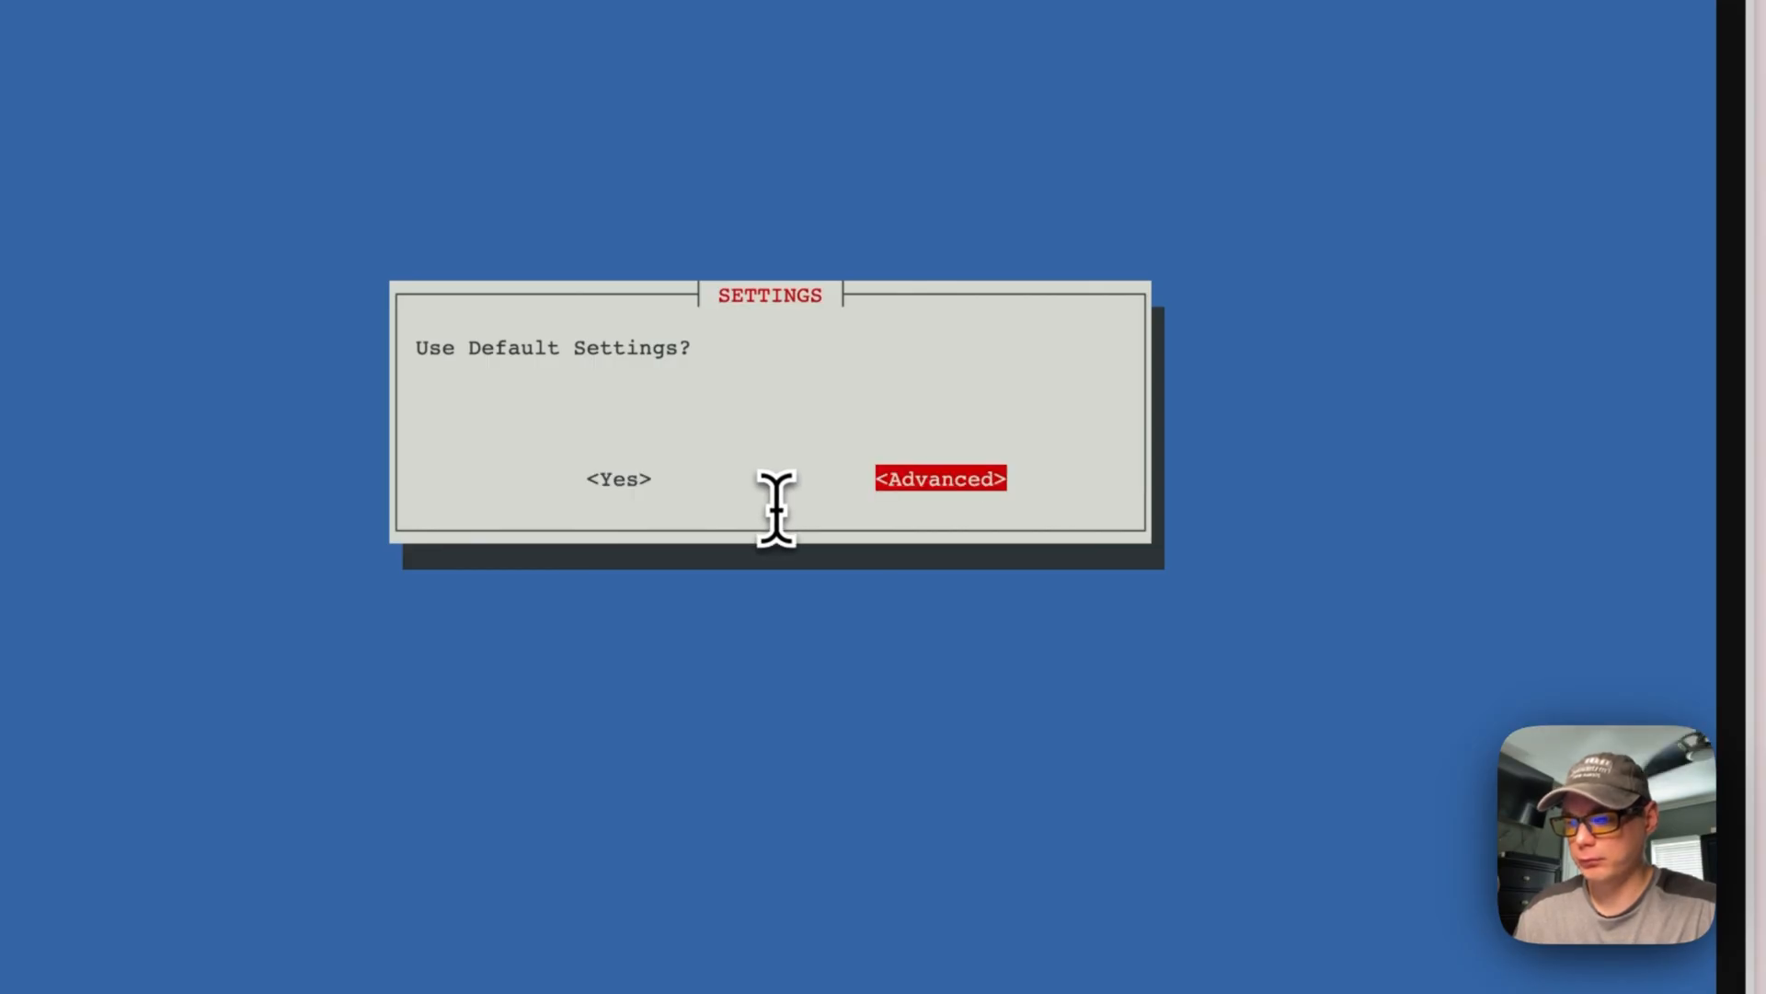
pyautogui.click(940, 478)
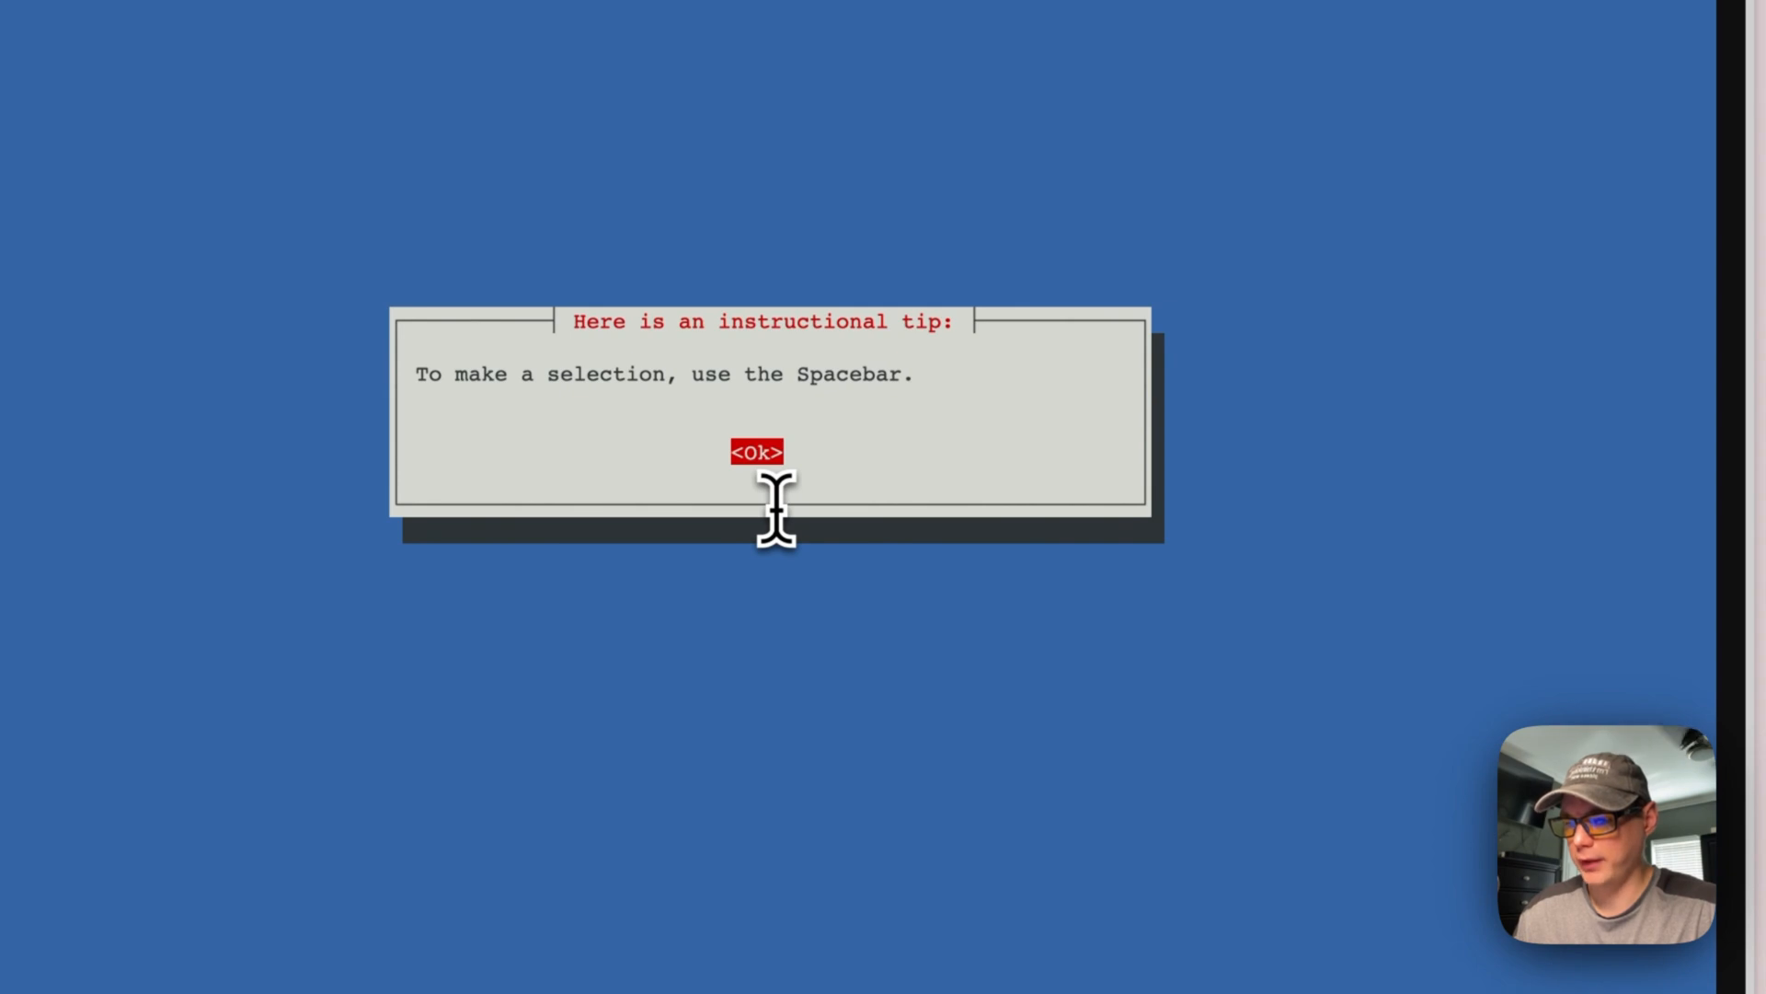
pyautogui.click(756, 452)
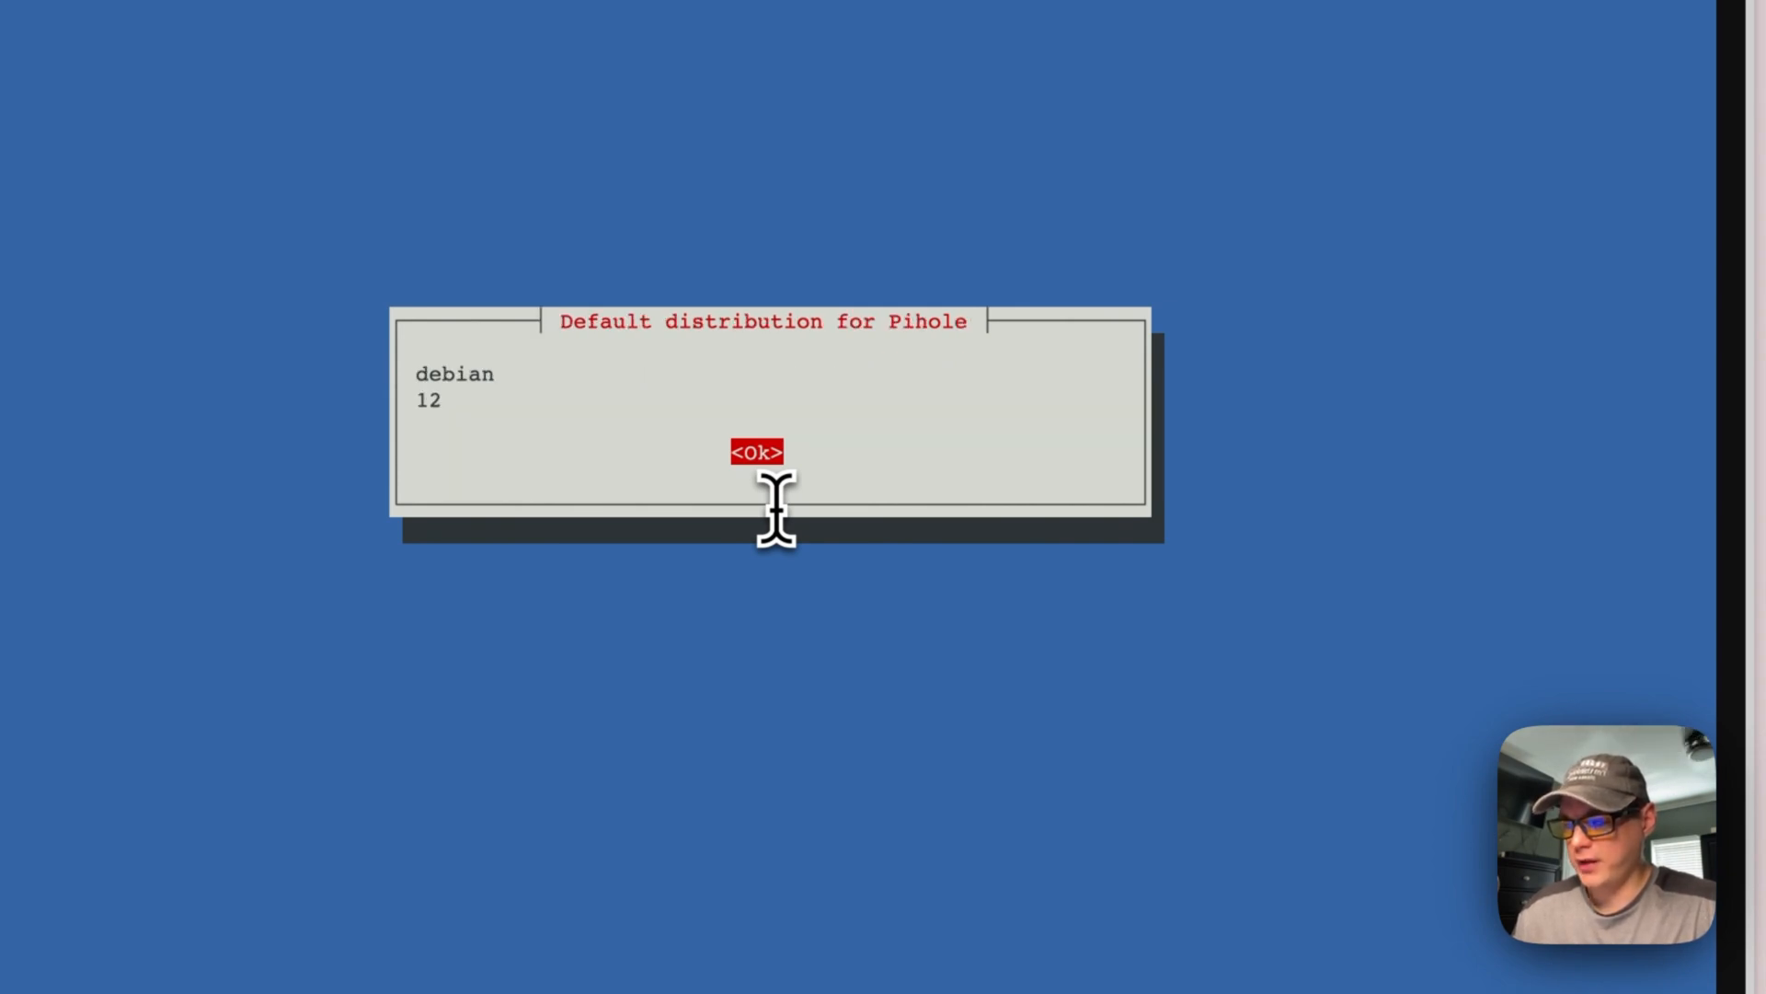
pyautogui.click(757, 452)
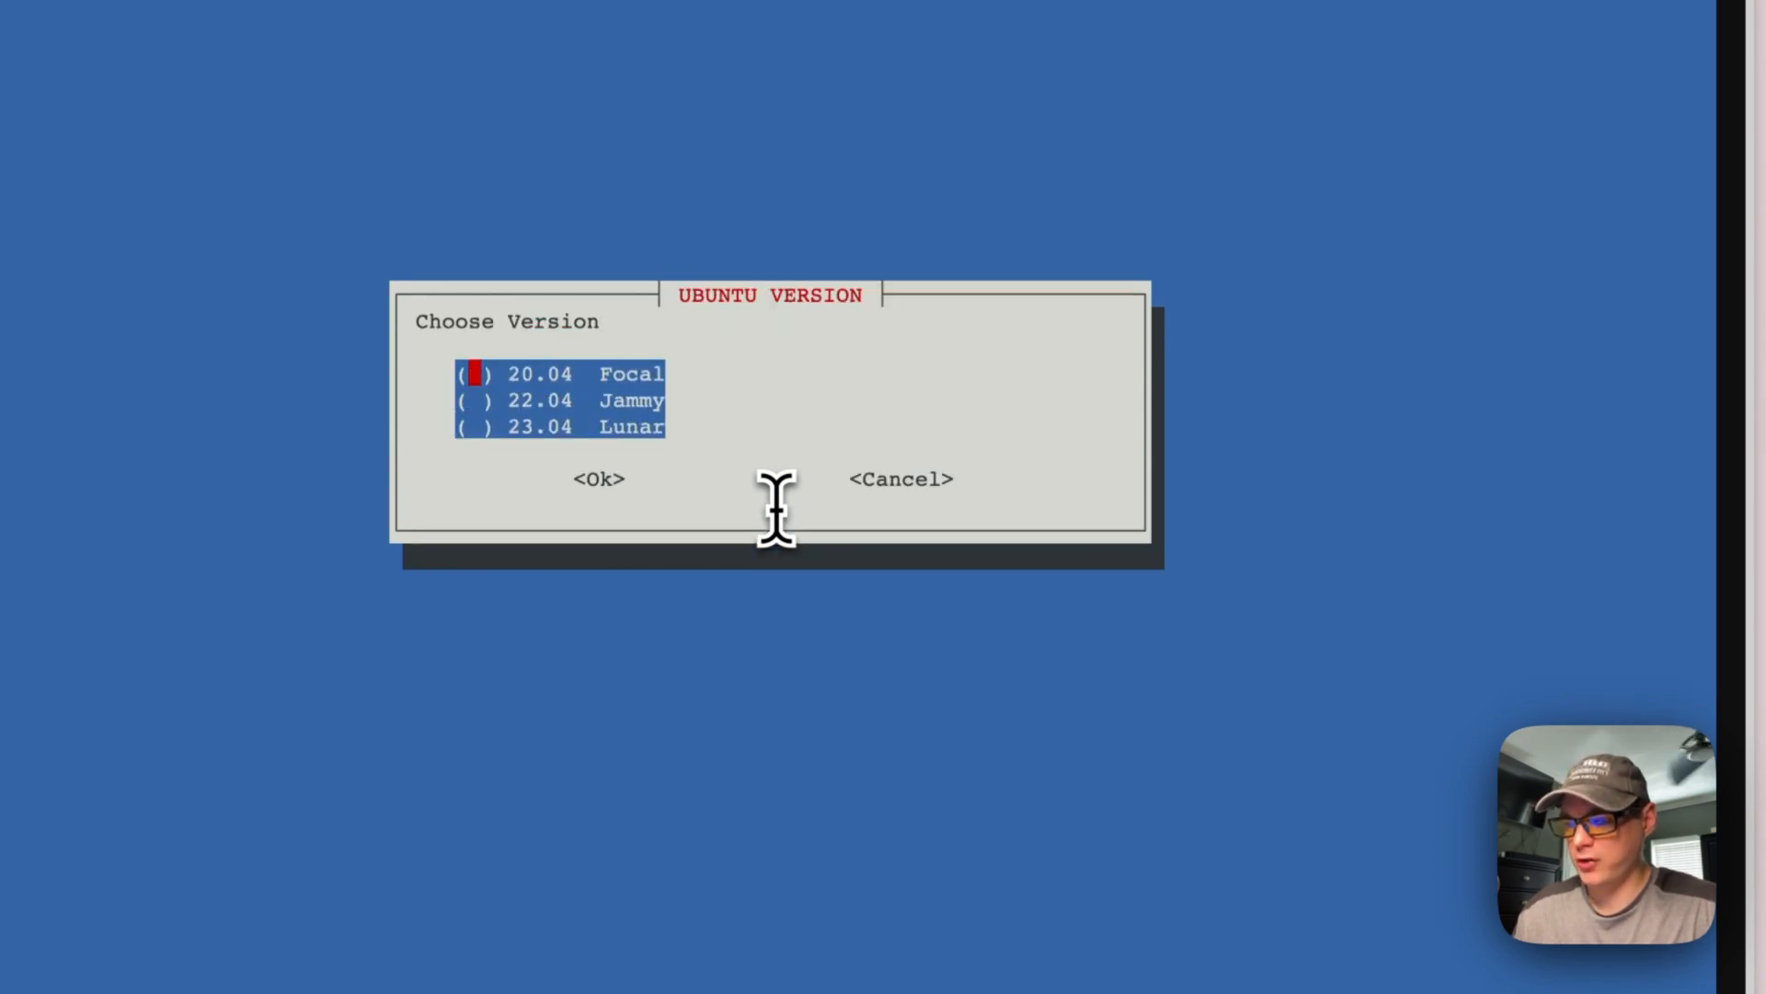
pyautogui.click(598, 478)
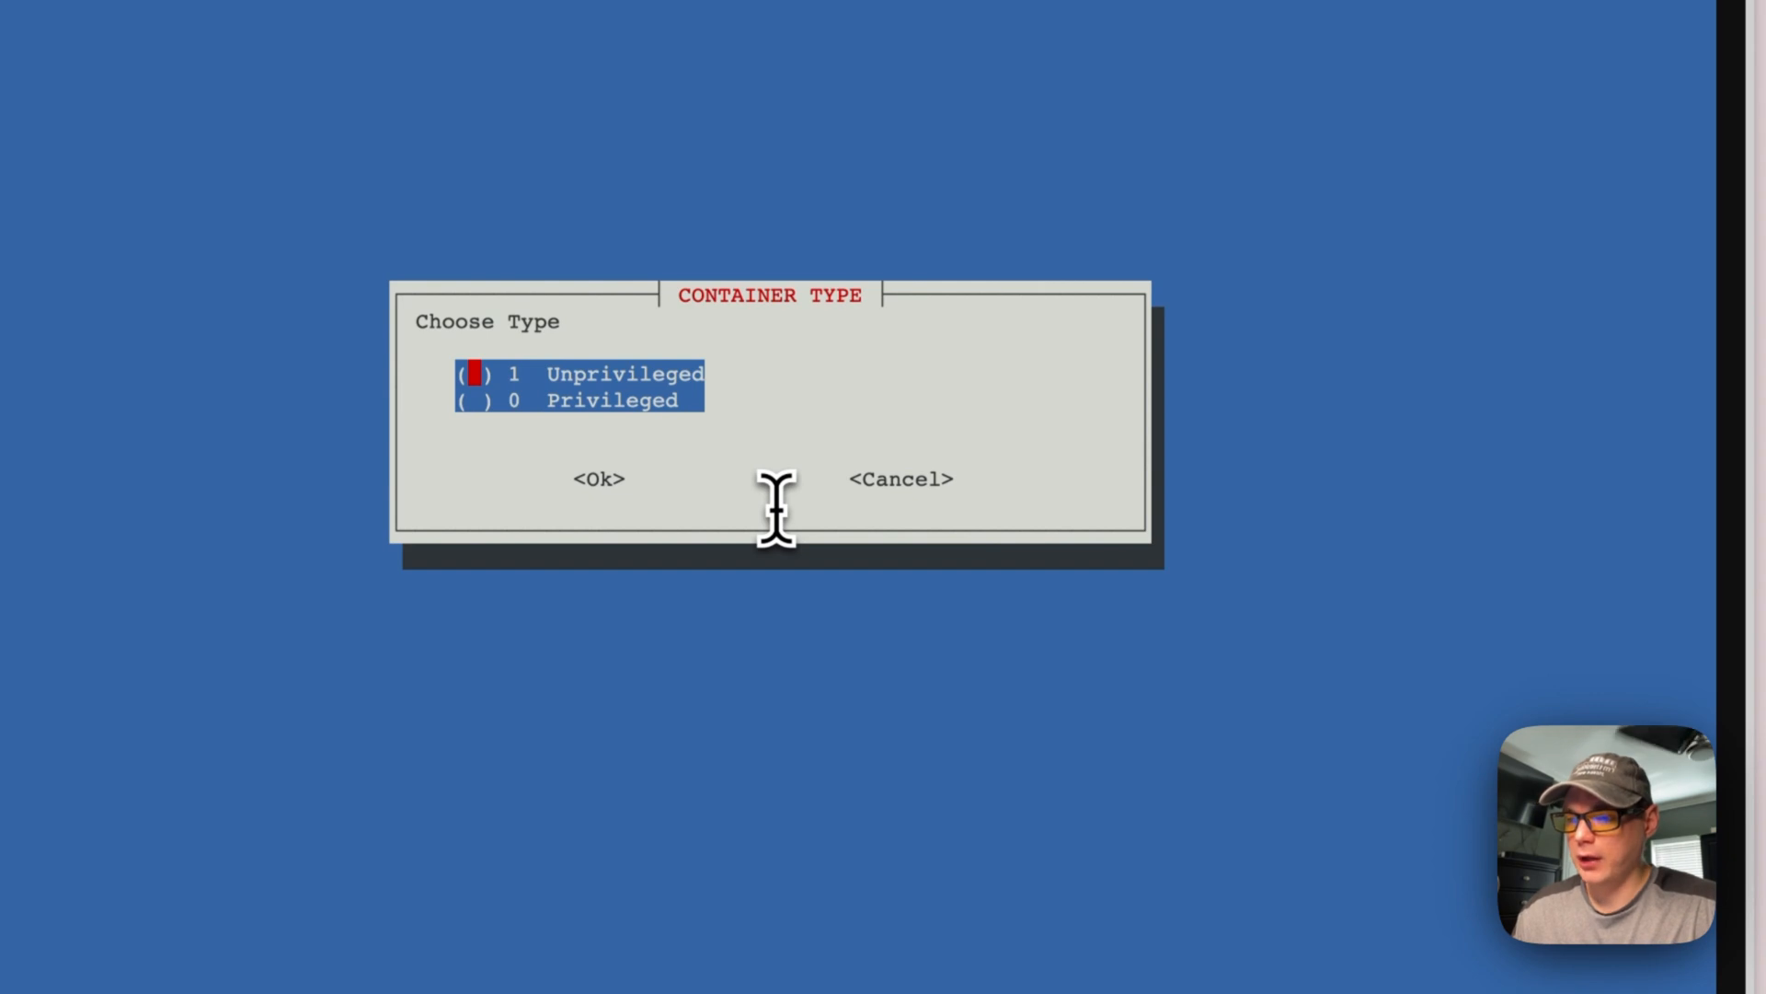
pyautogui.click(475, 374)
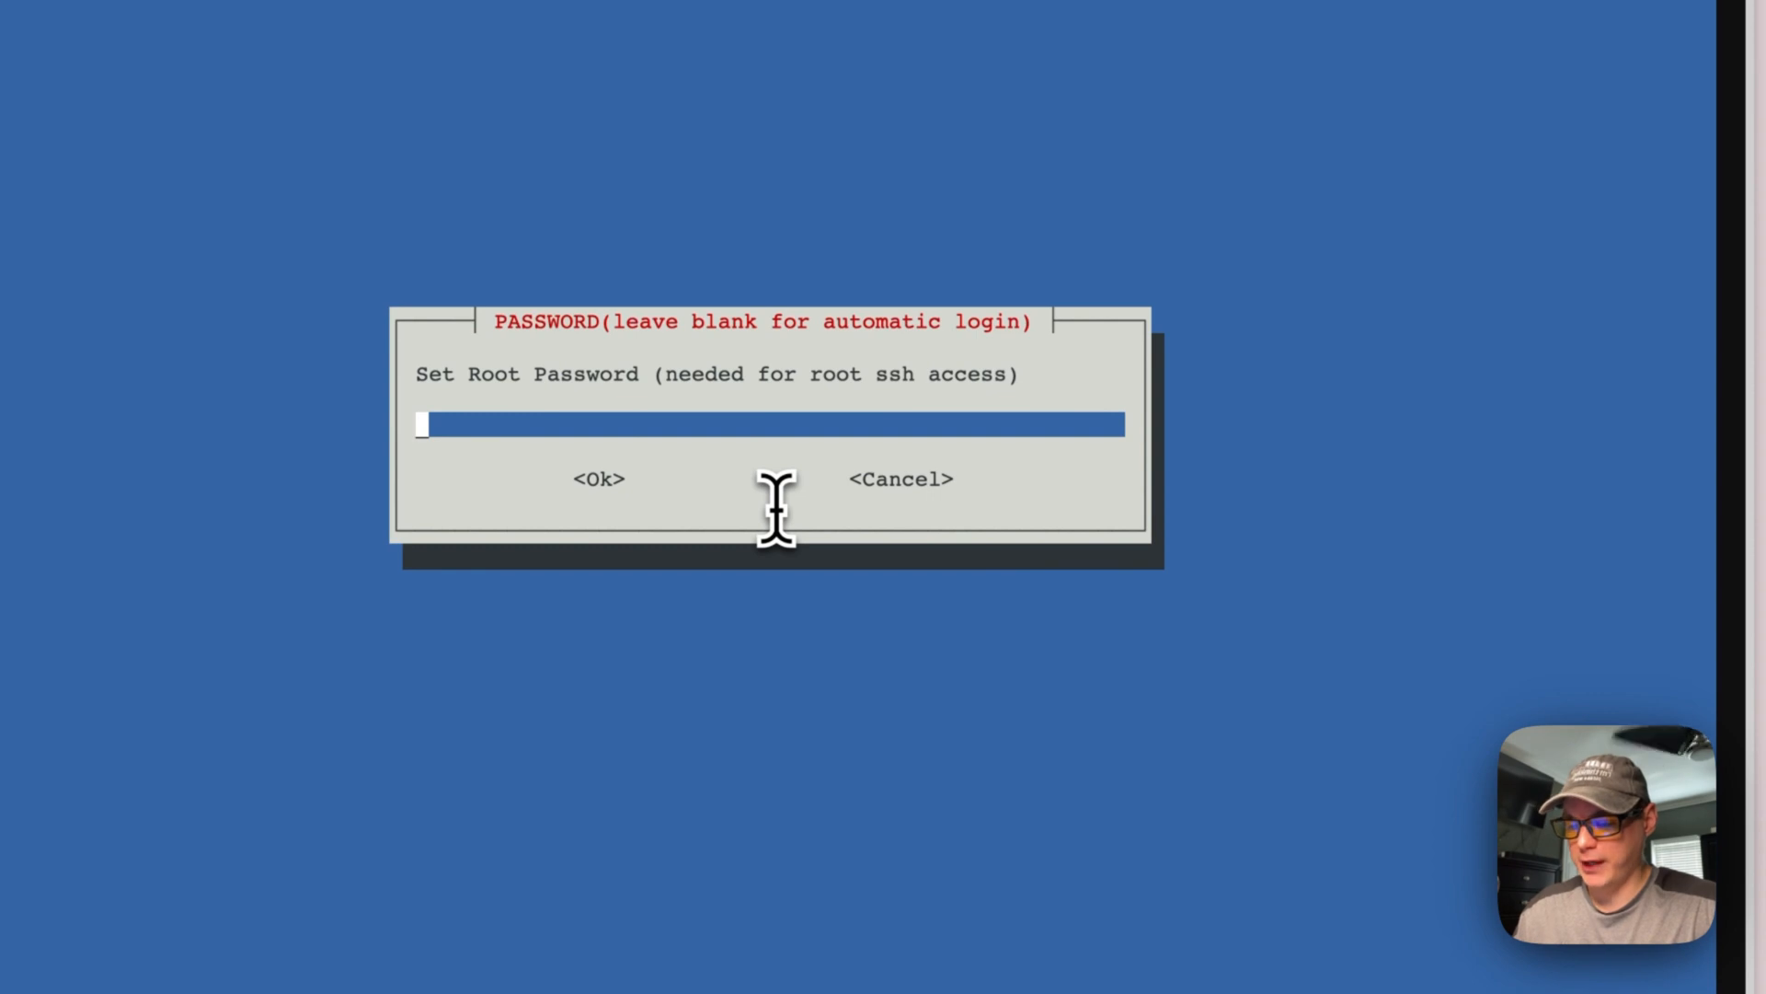
# Step: Enter the root password, container ID 900, hostname pihole-yt, disk size and 2024 MB RAM
pyautogui.write('password')
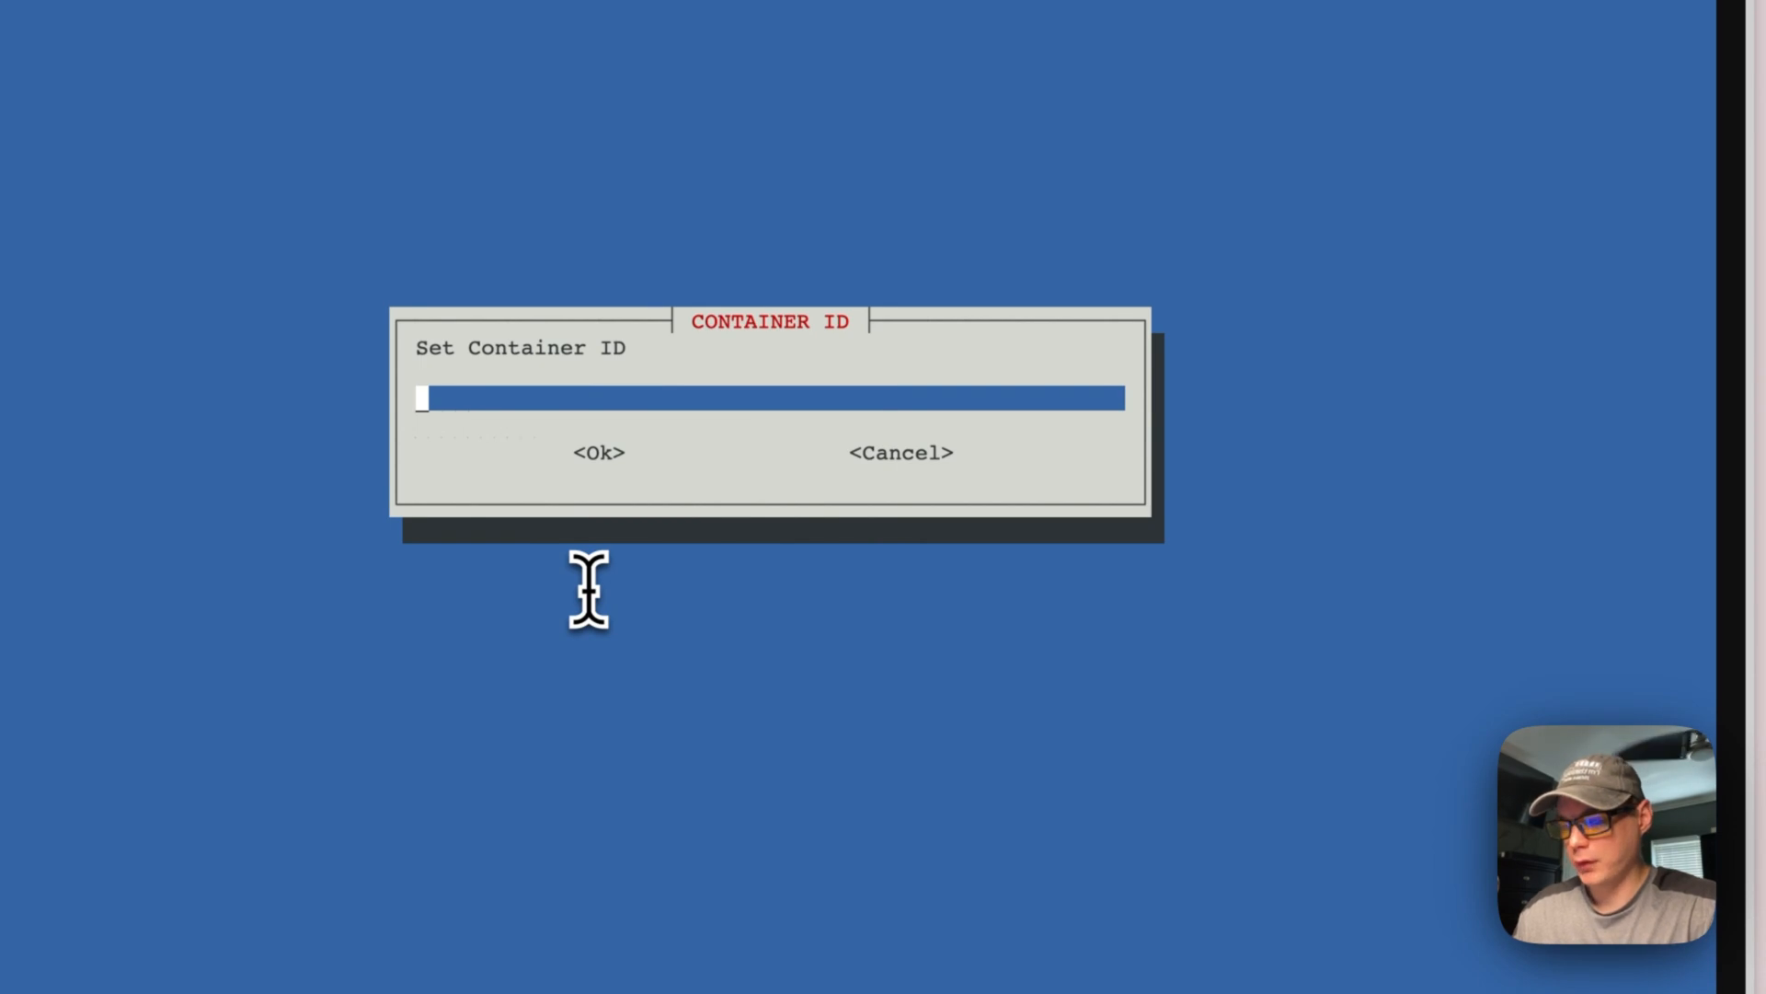
pyautogui.write('900')
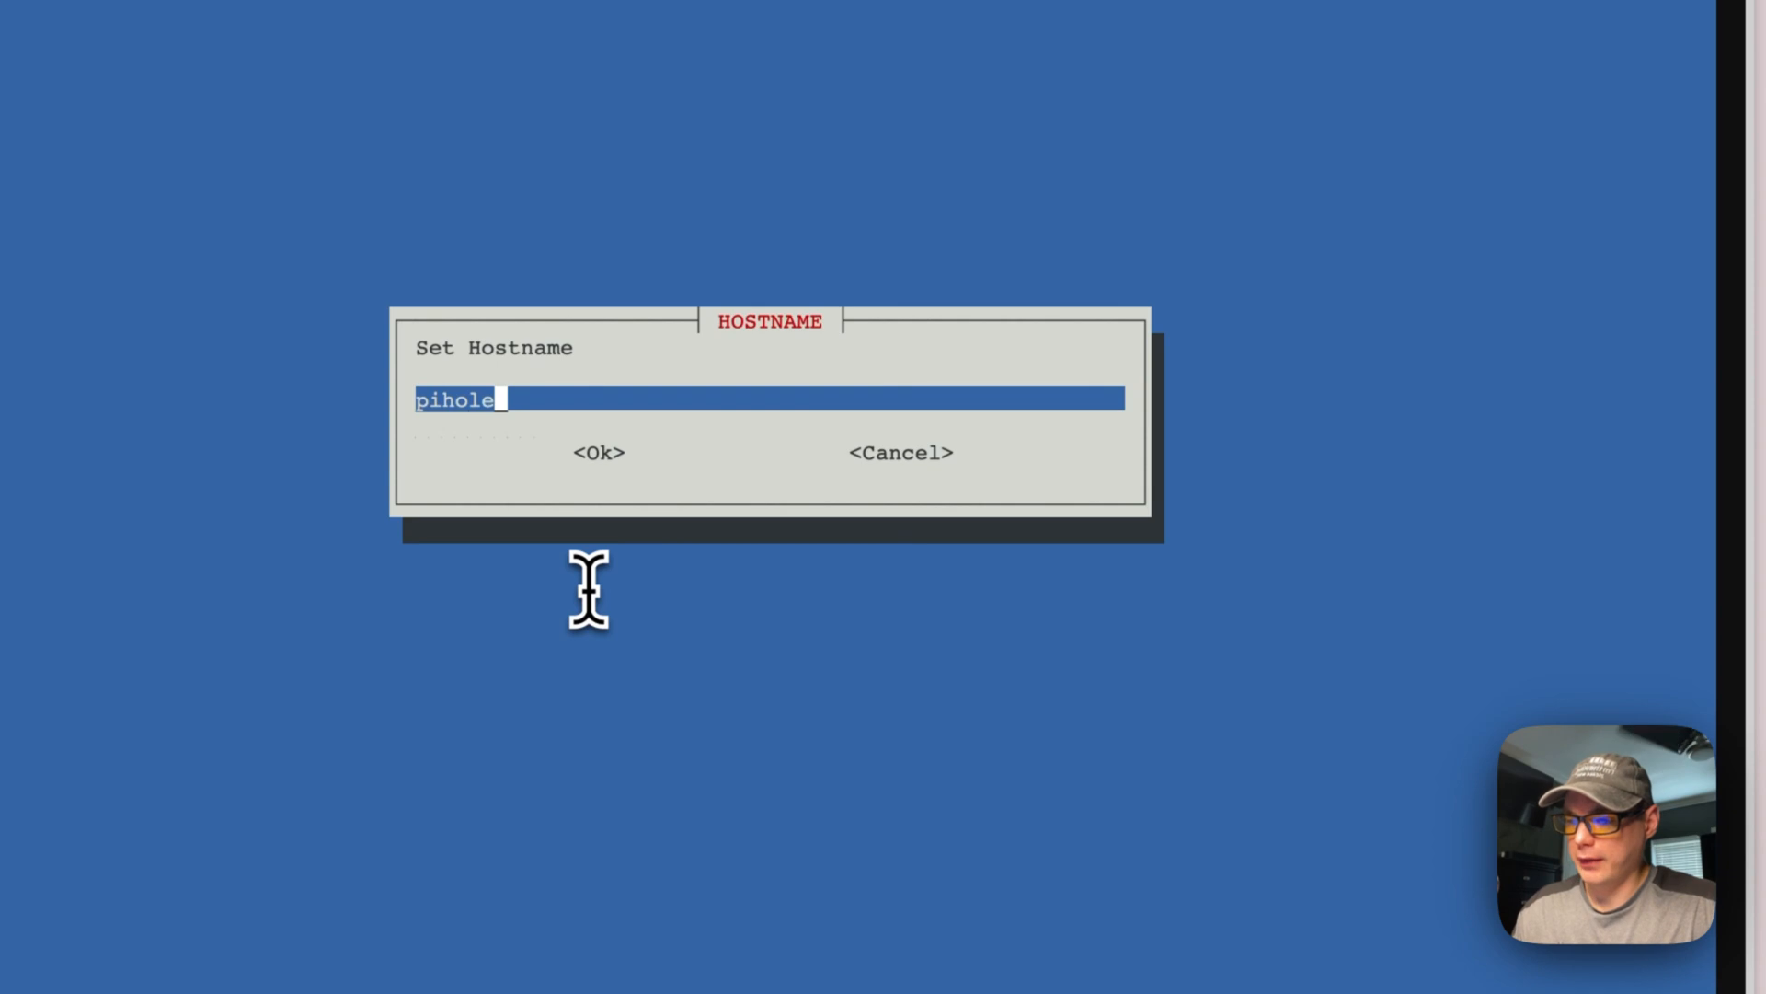
pyautogui.press('BackSpace')
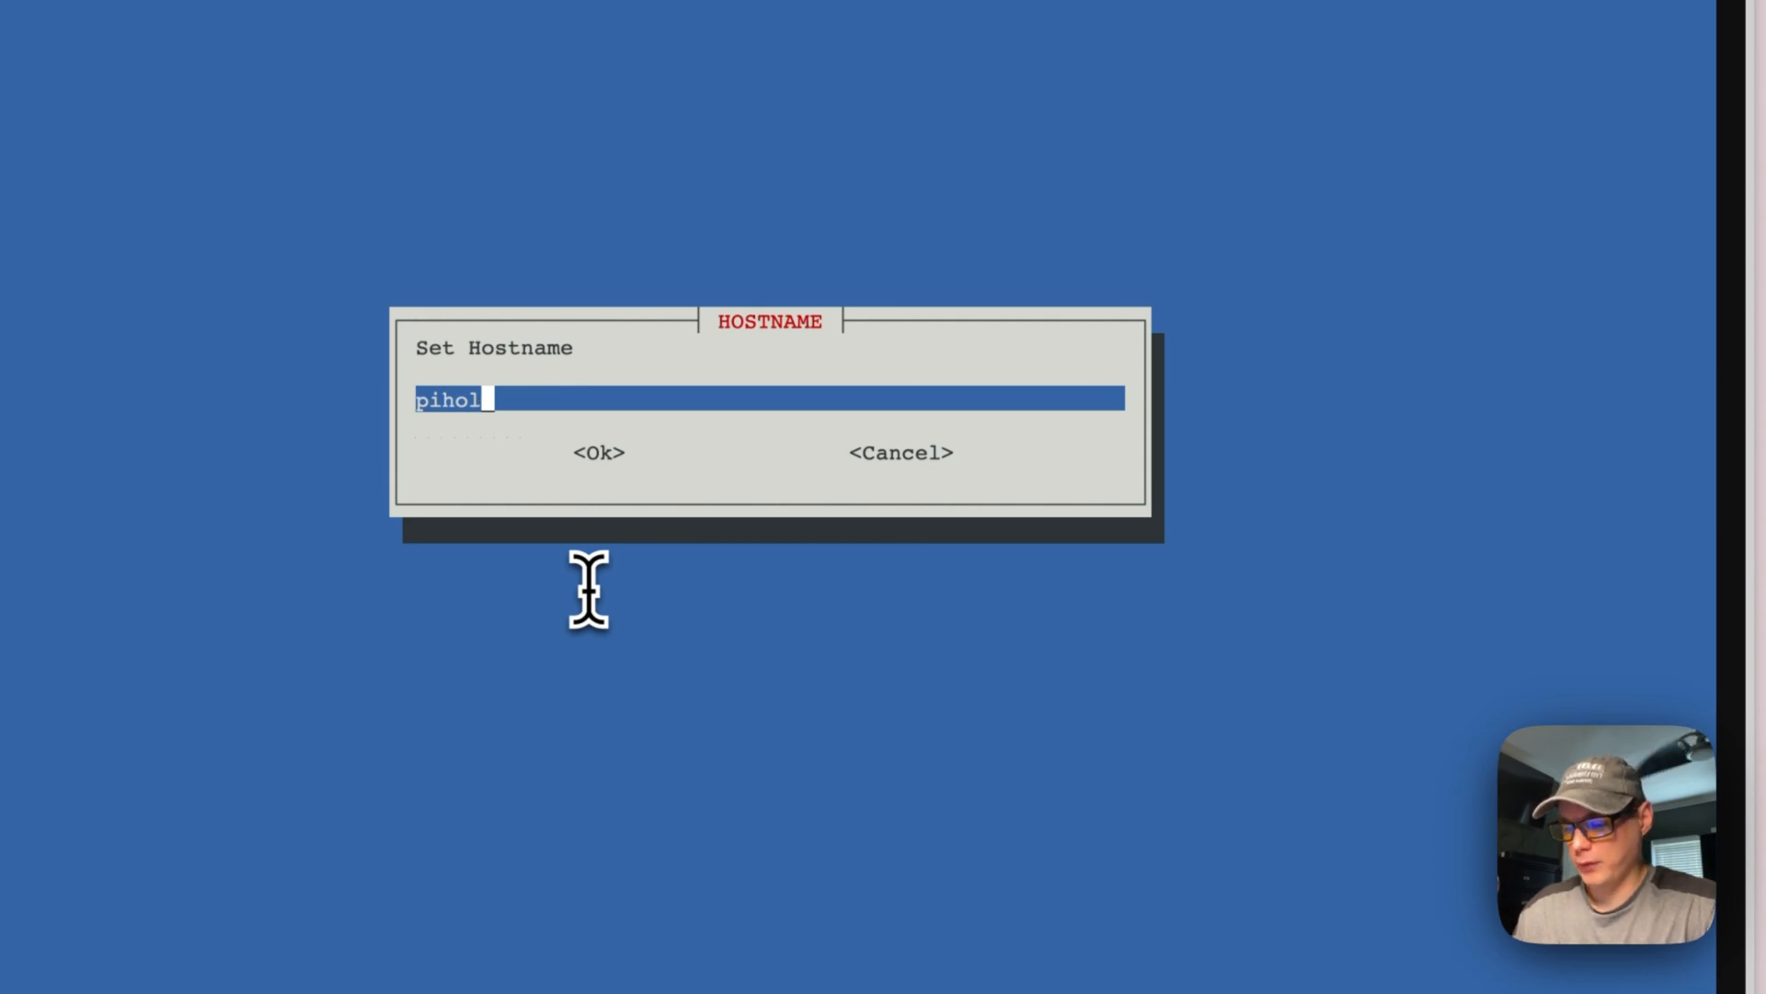
pyautogui.write('e-')
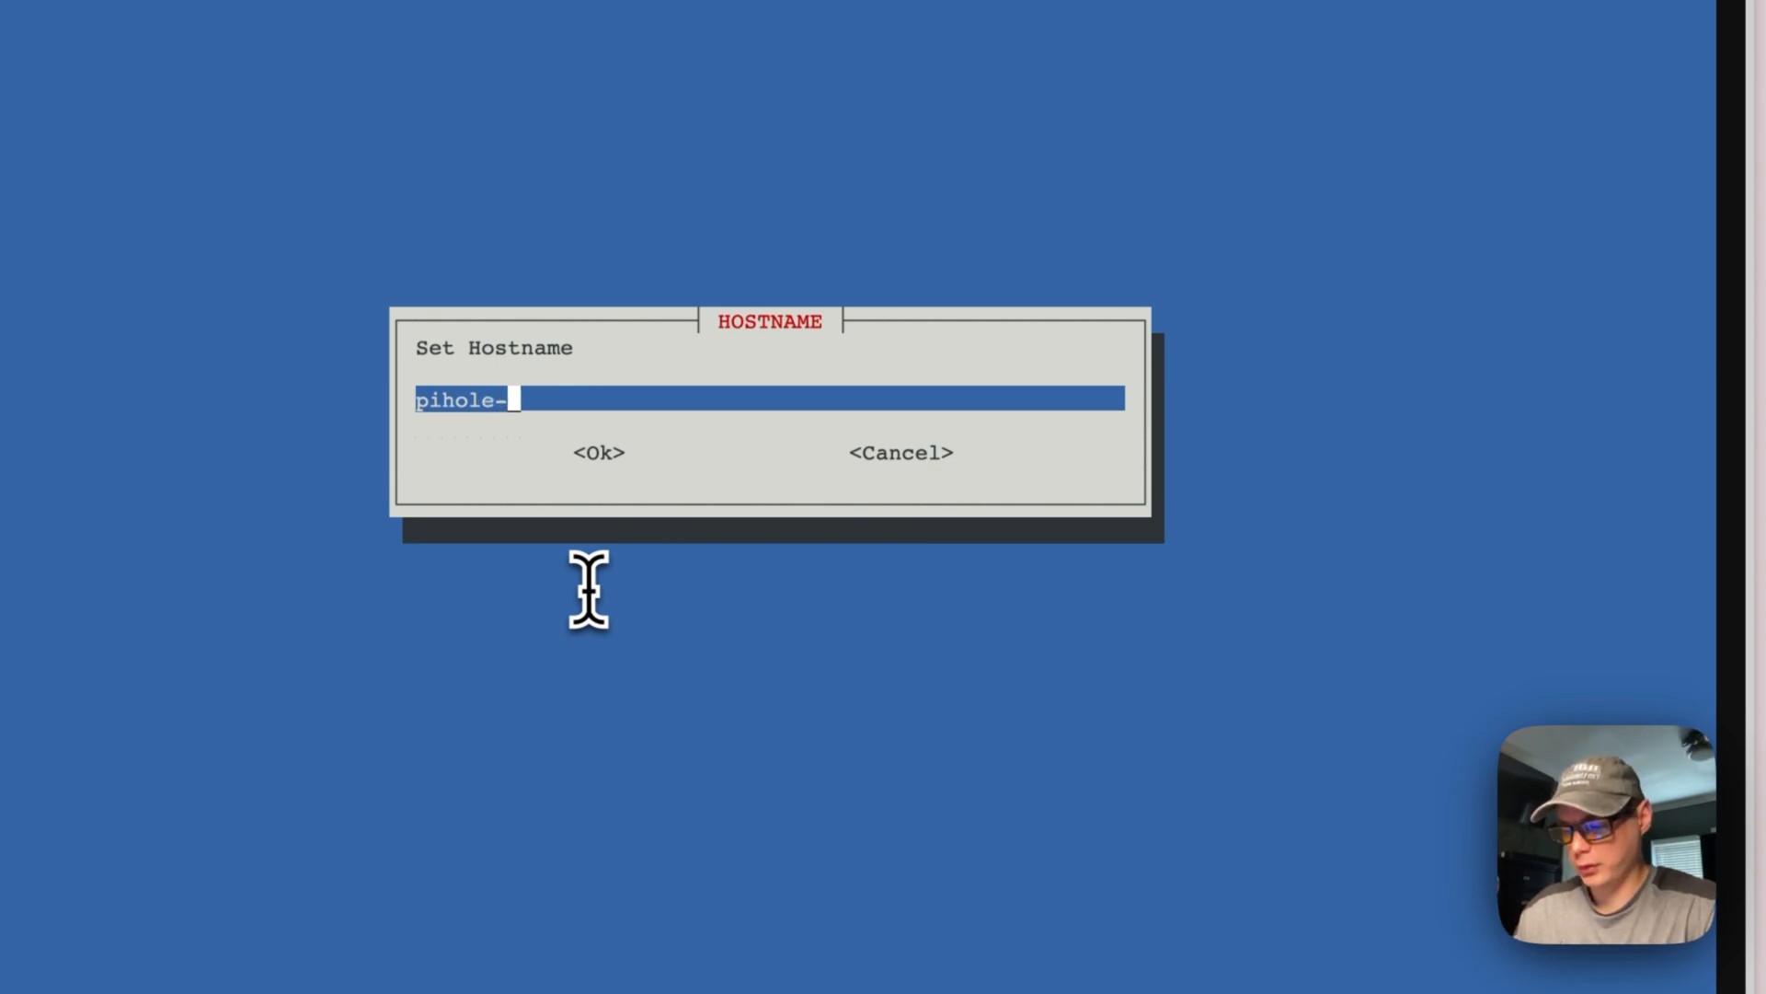
pyautogui.write('yt')
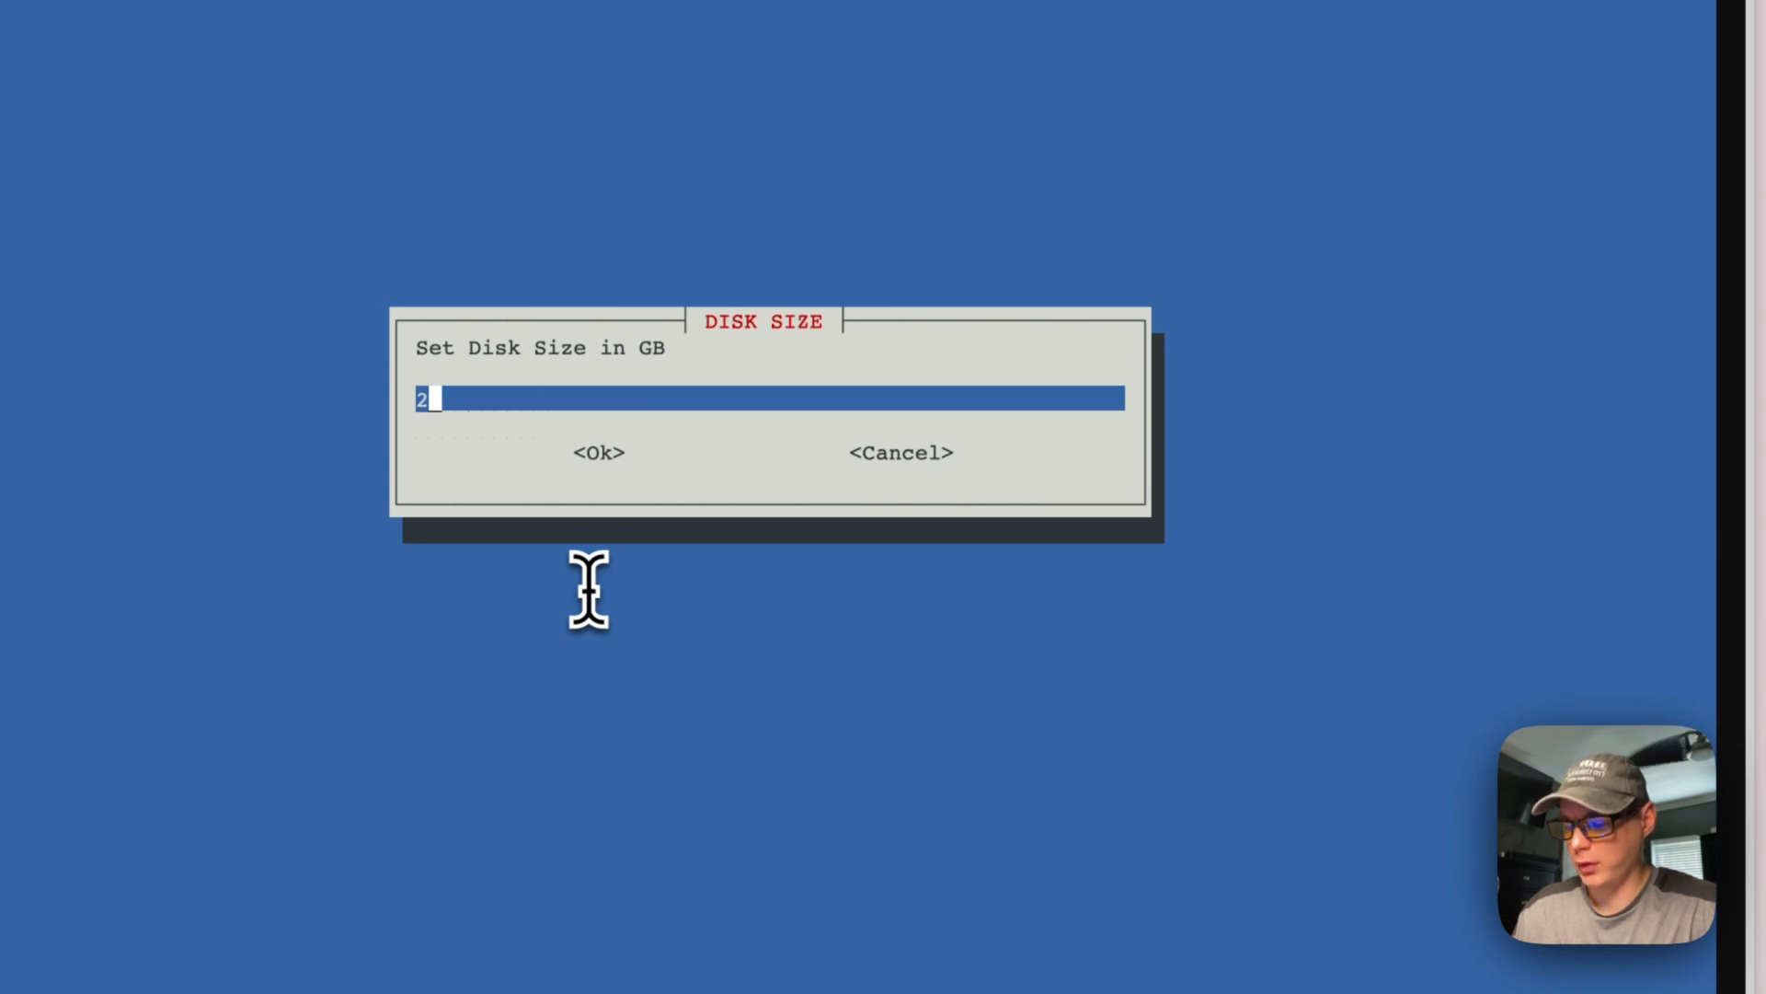
pyautogui.write('1')
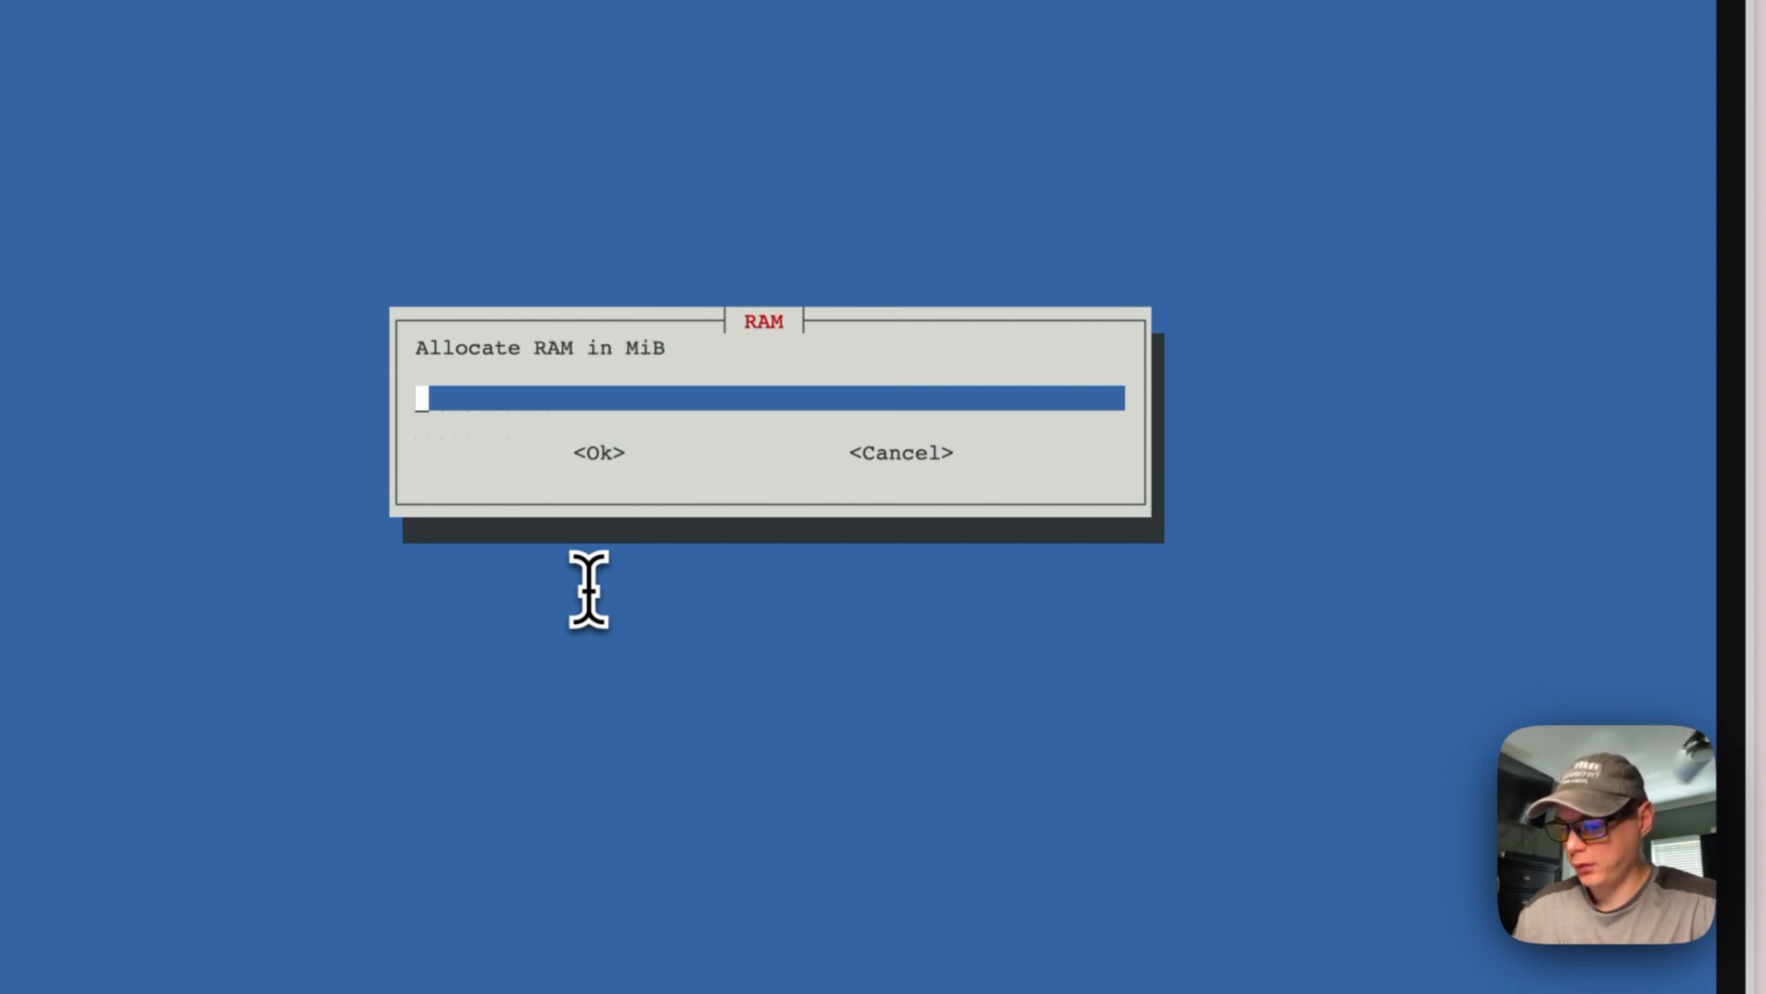
pyautogui.write('2024')
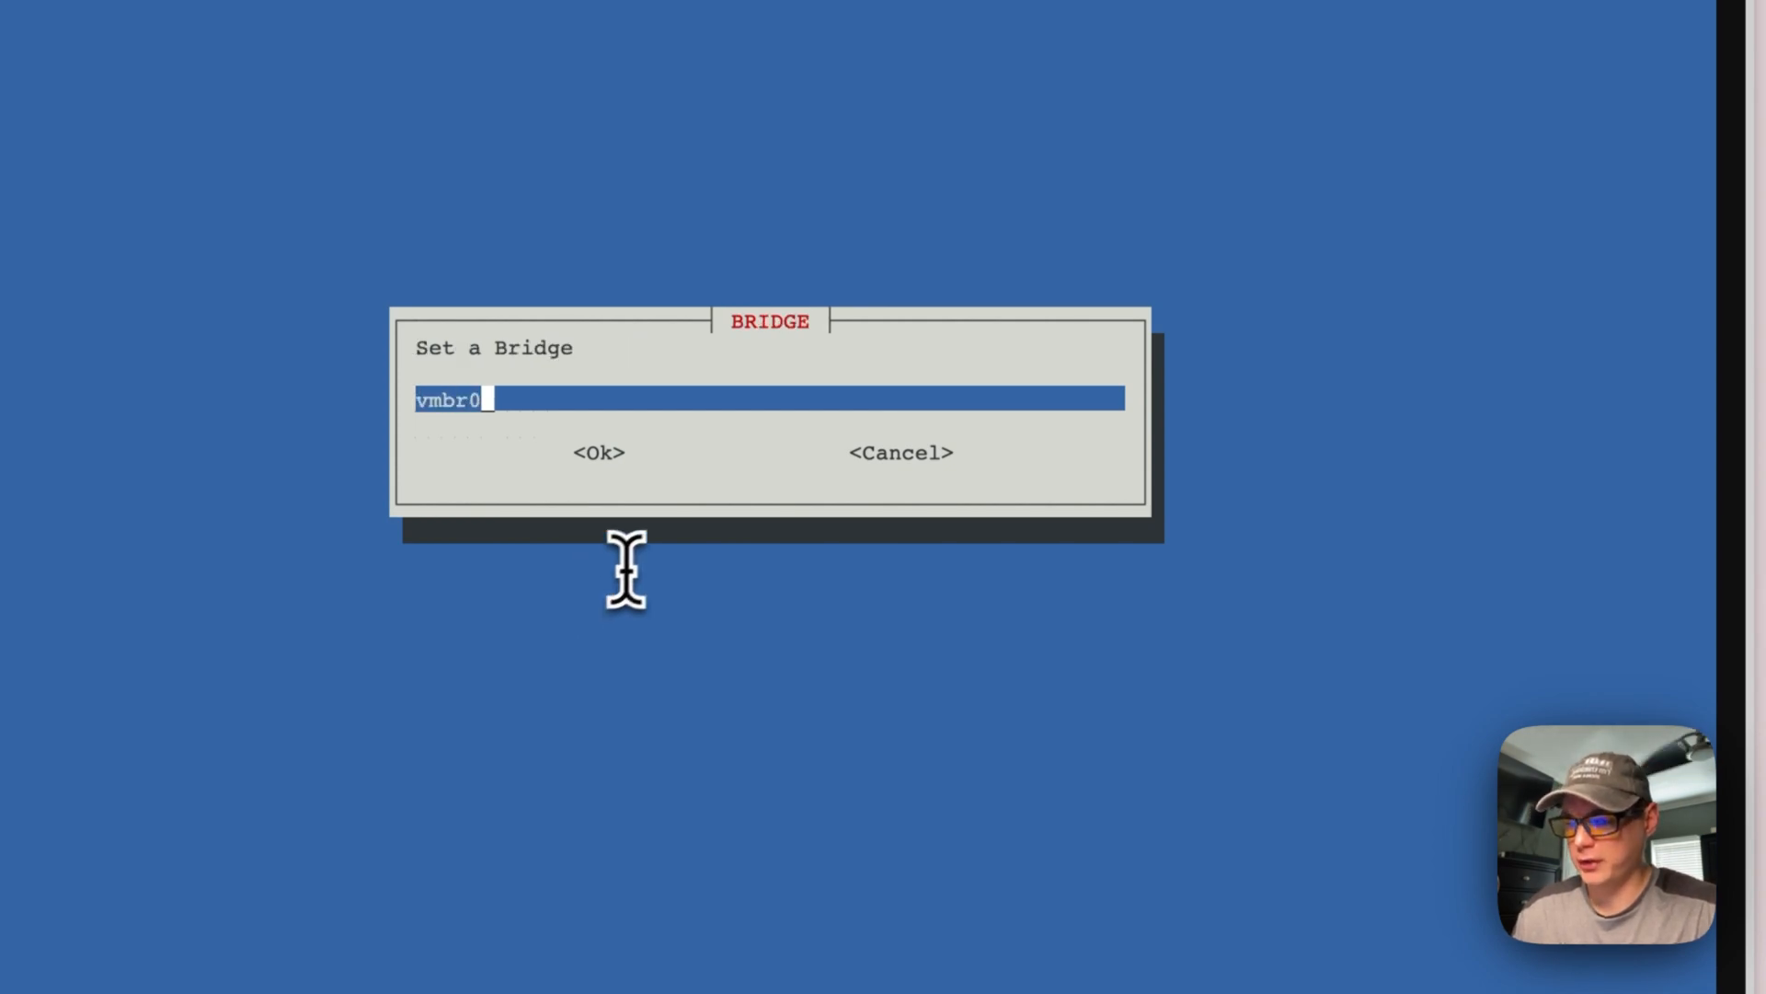
pyautogui.moveTo(525, 500)
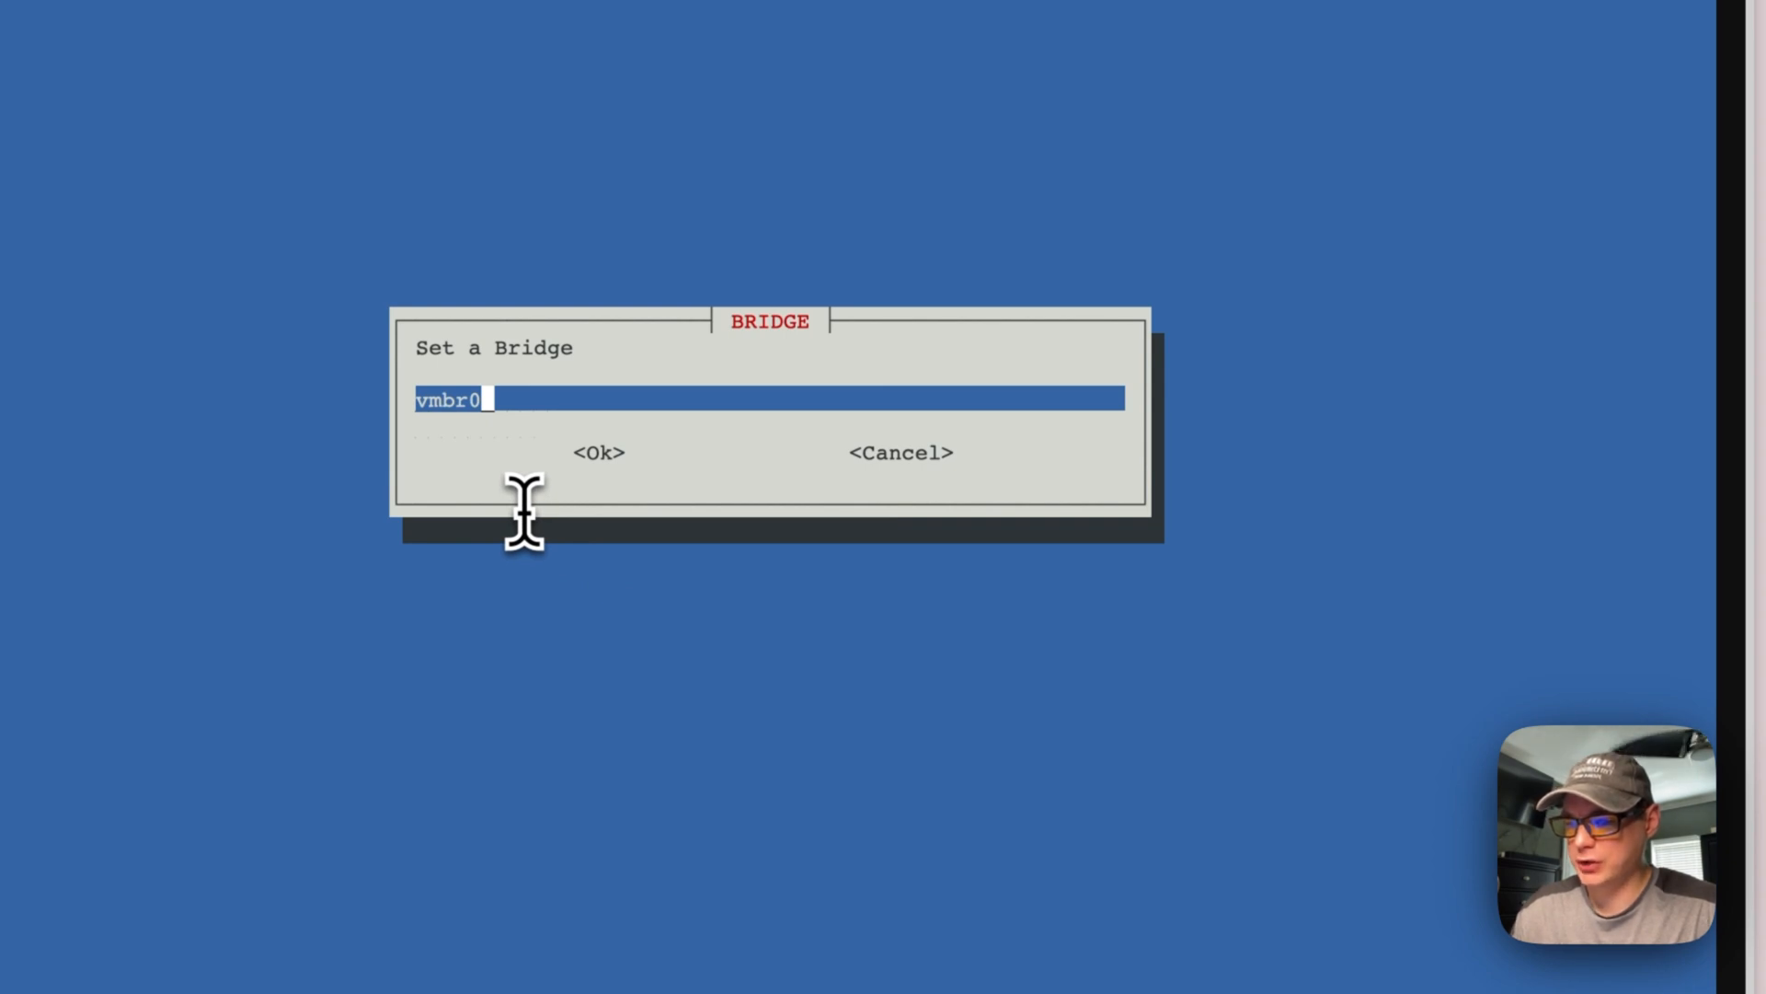
# Step: Accept bridge vmbr0, default VLAN, verbose off, and confirm creating the Pihole LXC
pyautogui.click(598, 453)
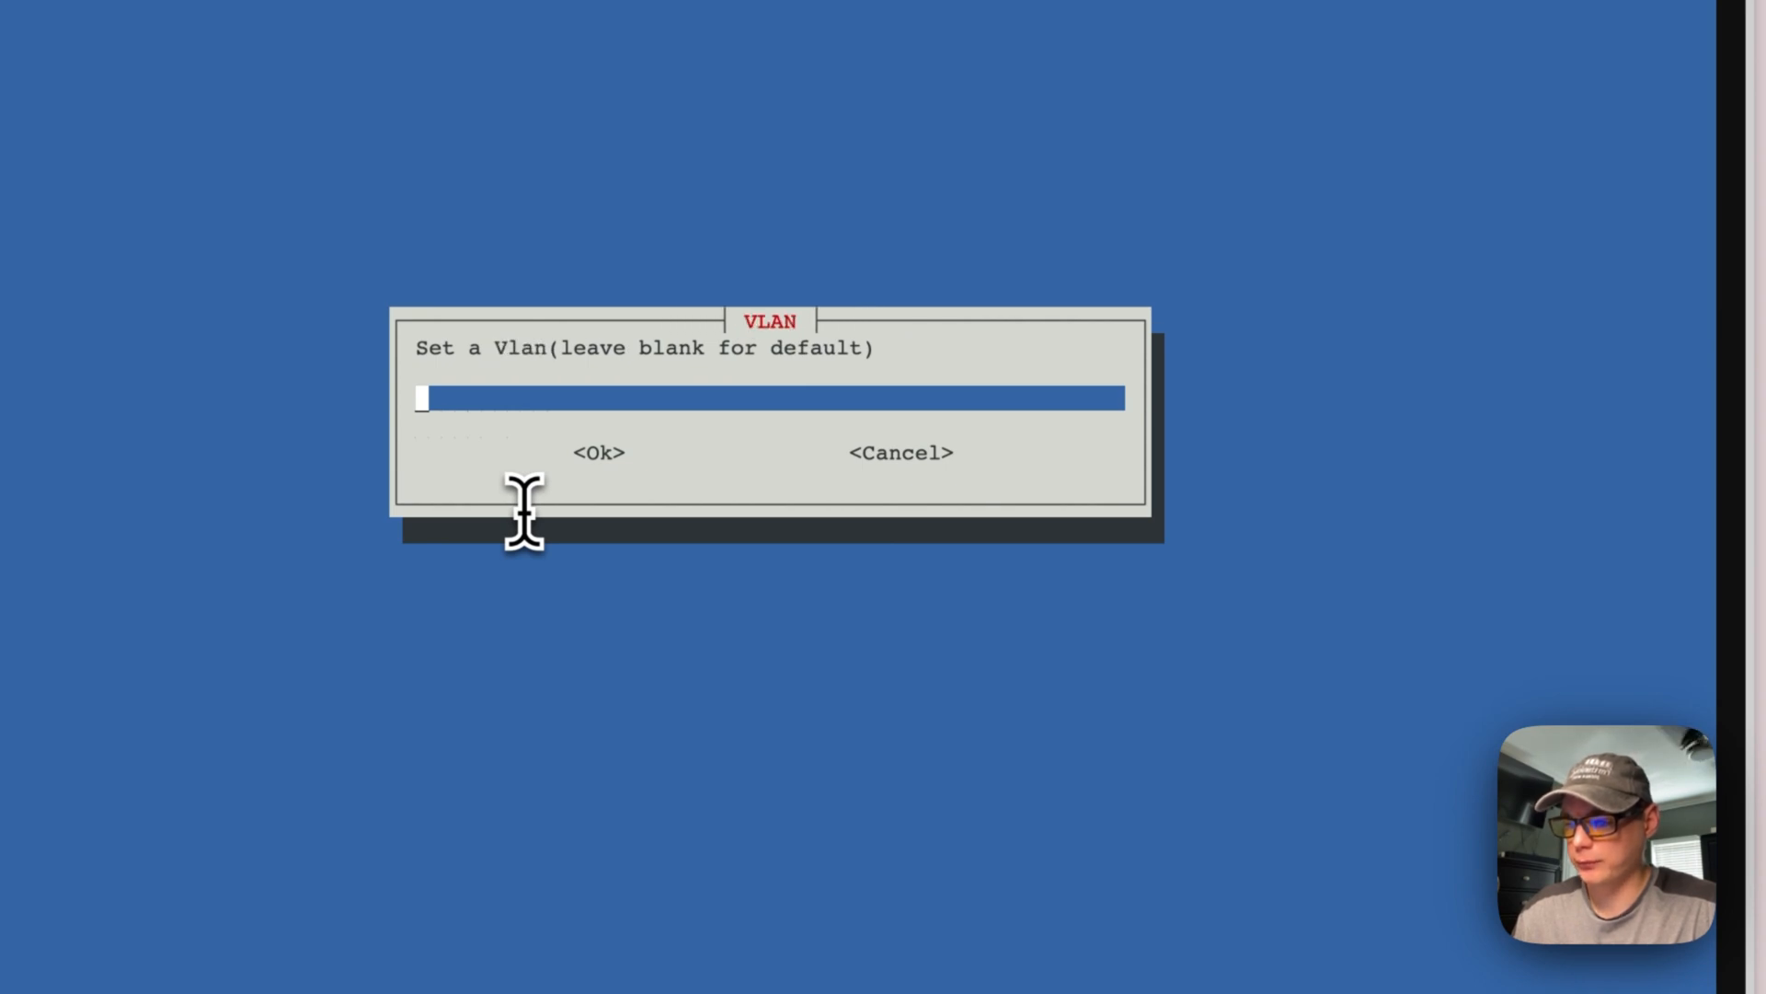
pyautogui.click(600, 453)
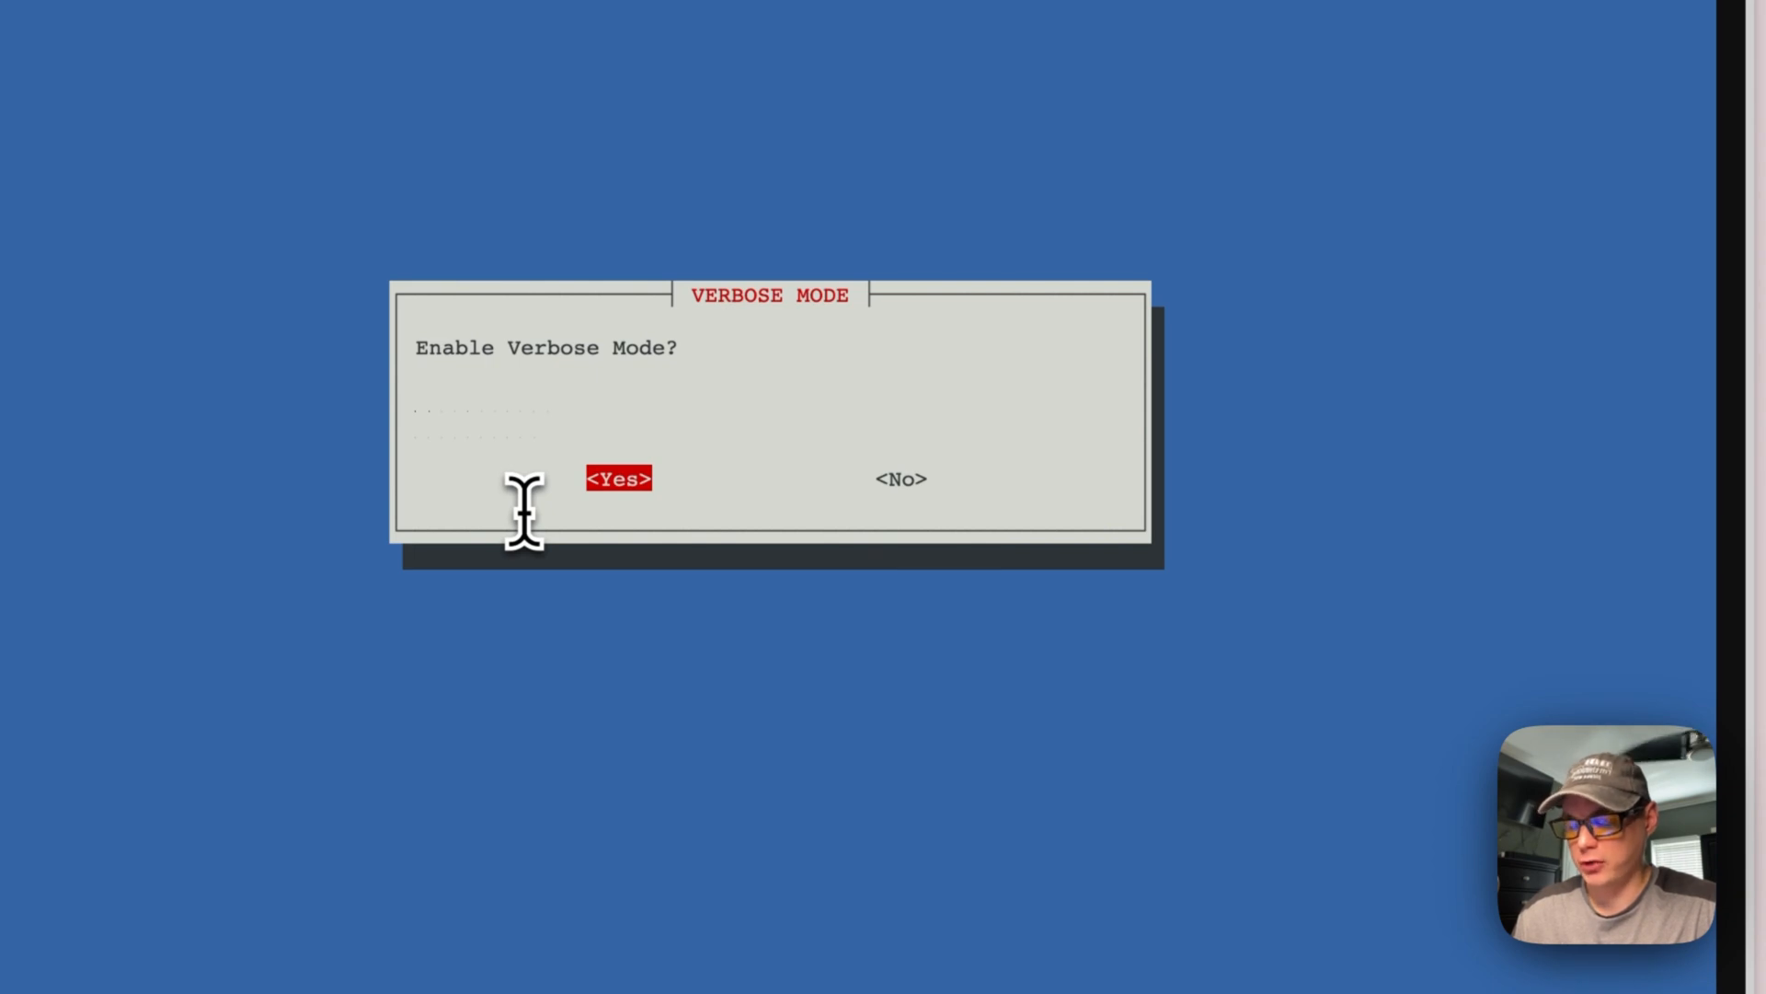
pyautogui.click(618, 478)
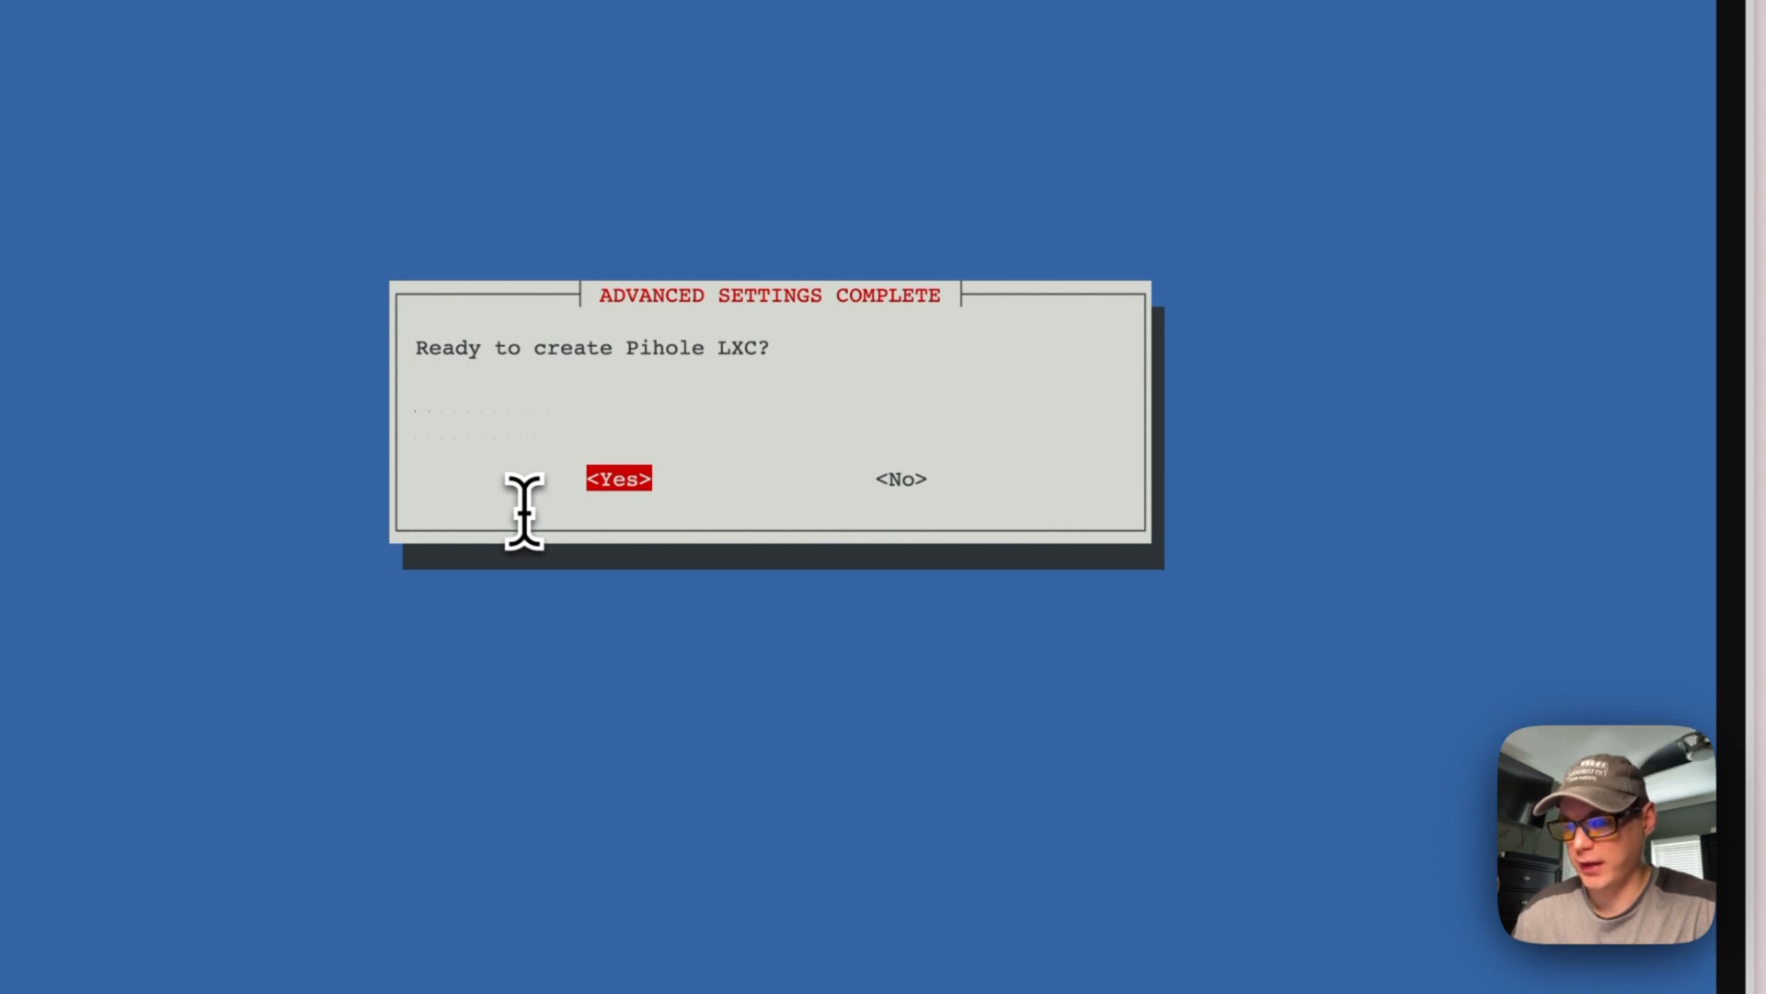
pyautogui.click(619, 478)
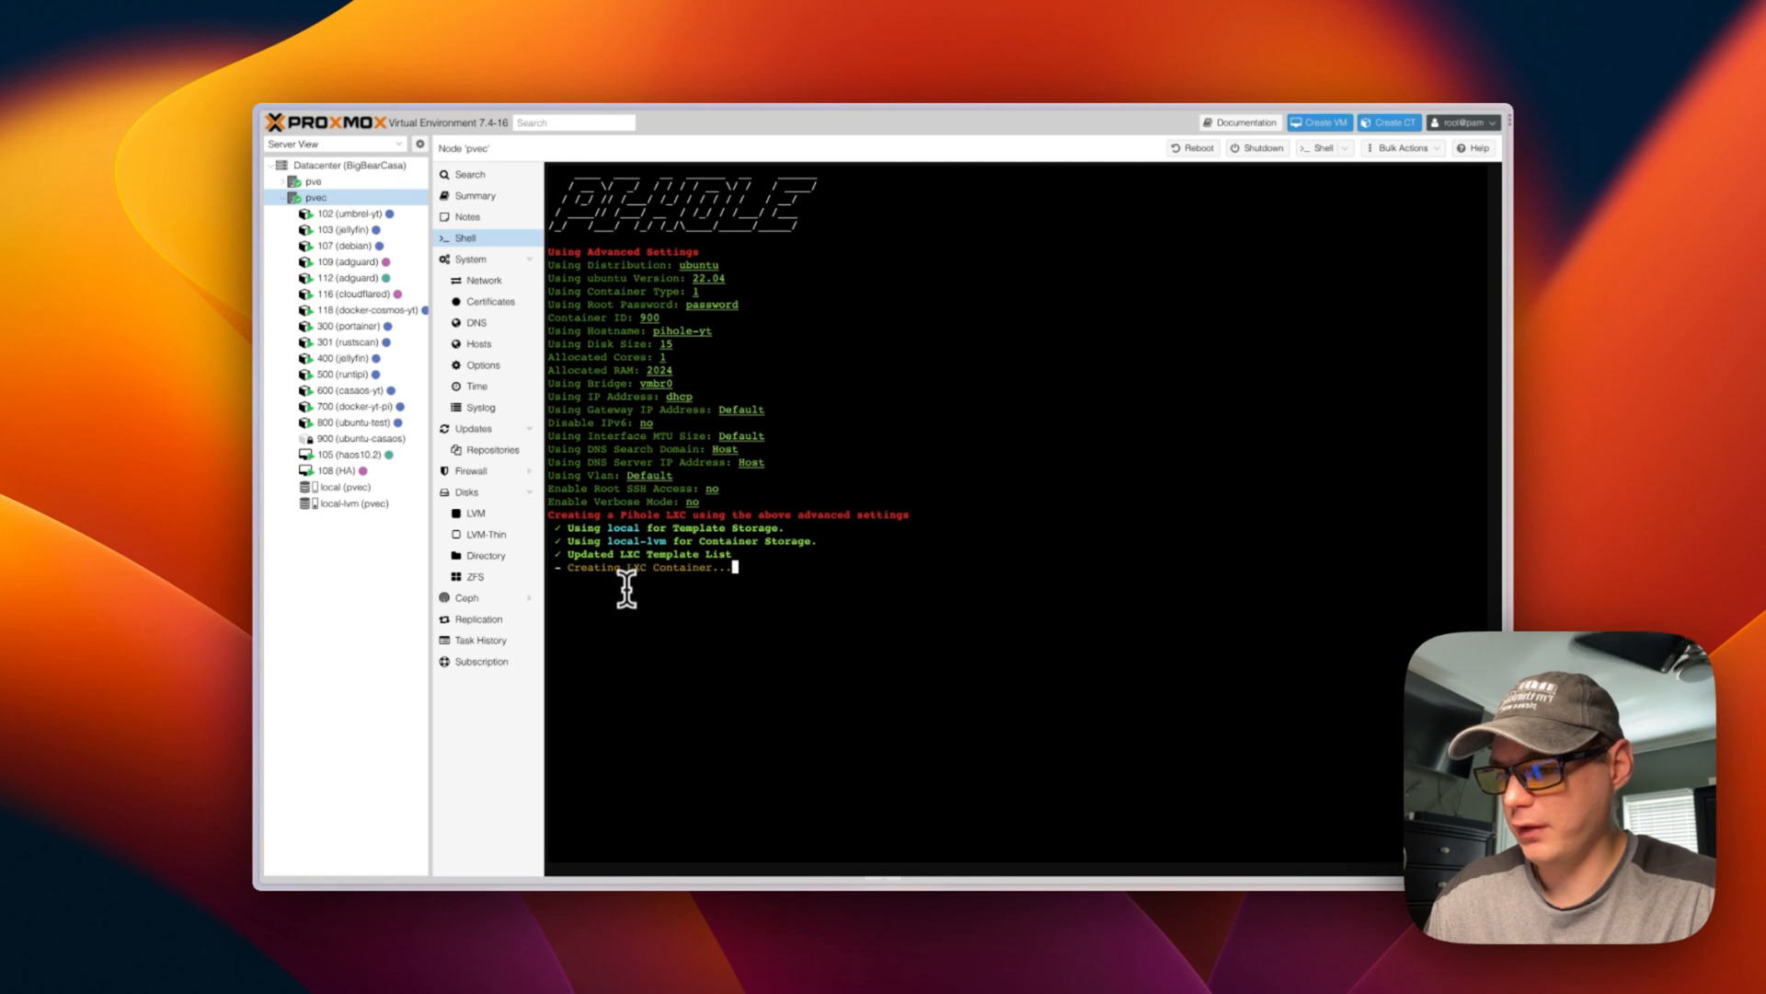
pyautogui.moveTo(383, 501)
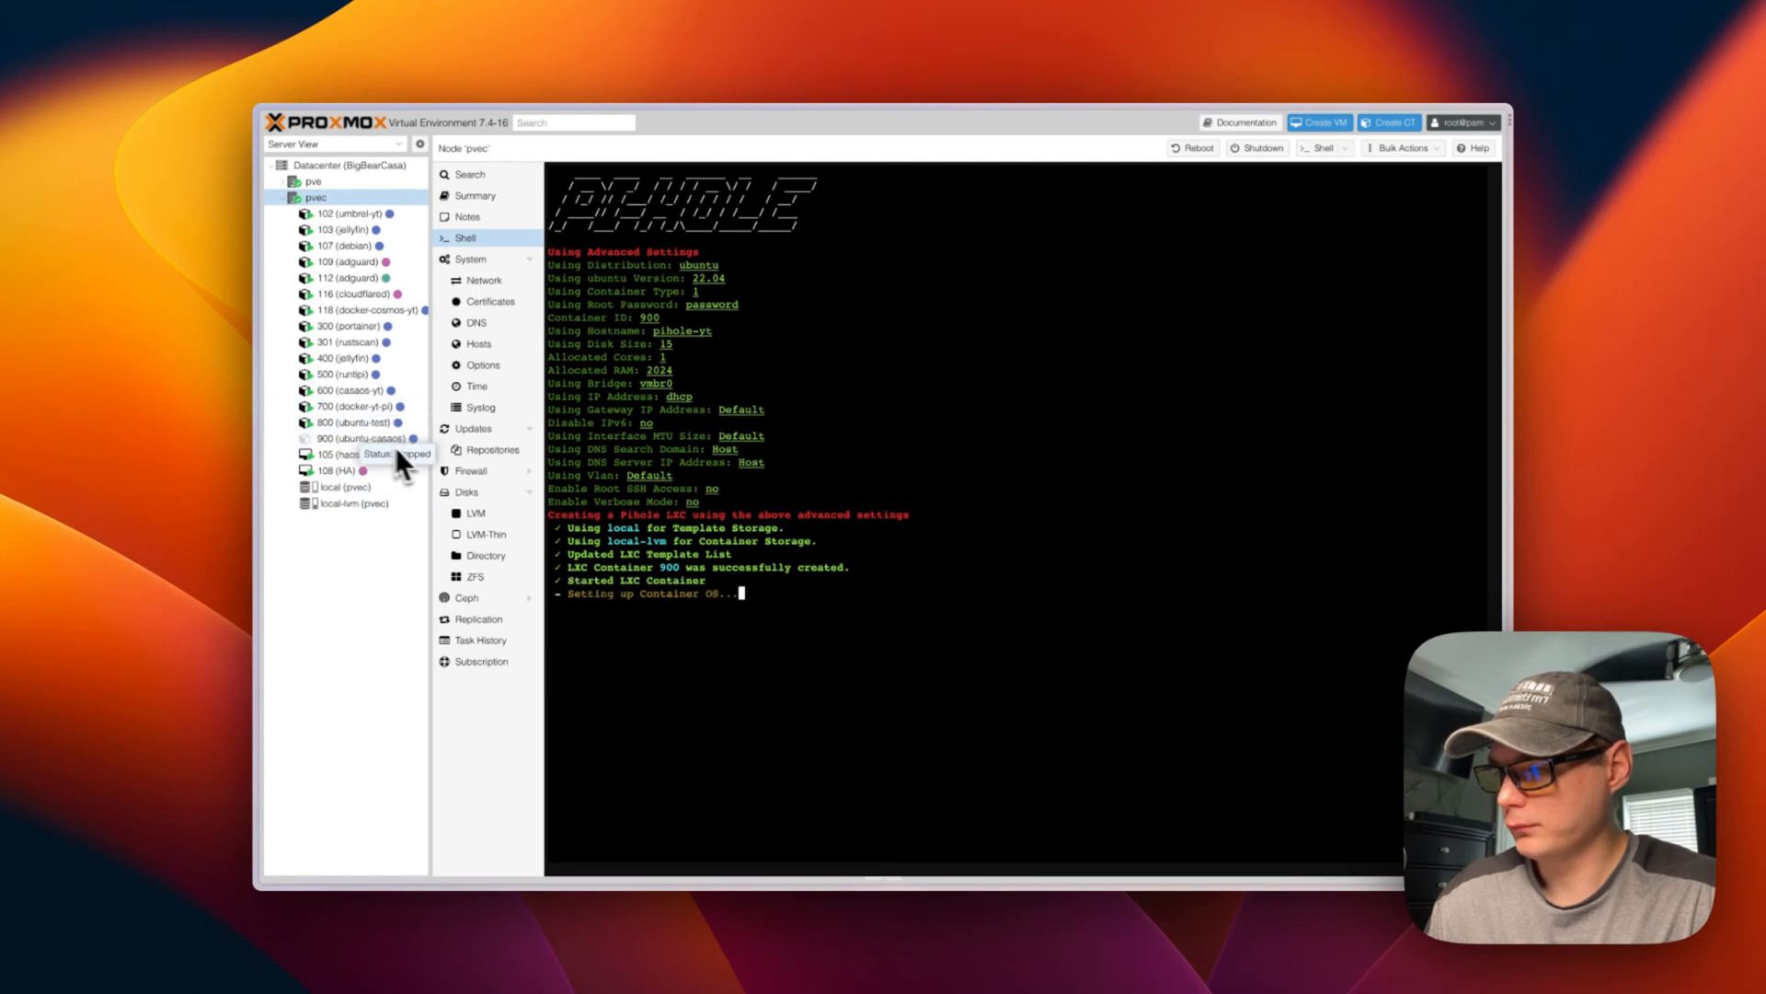
pyautogui.moveTo(619, 569)
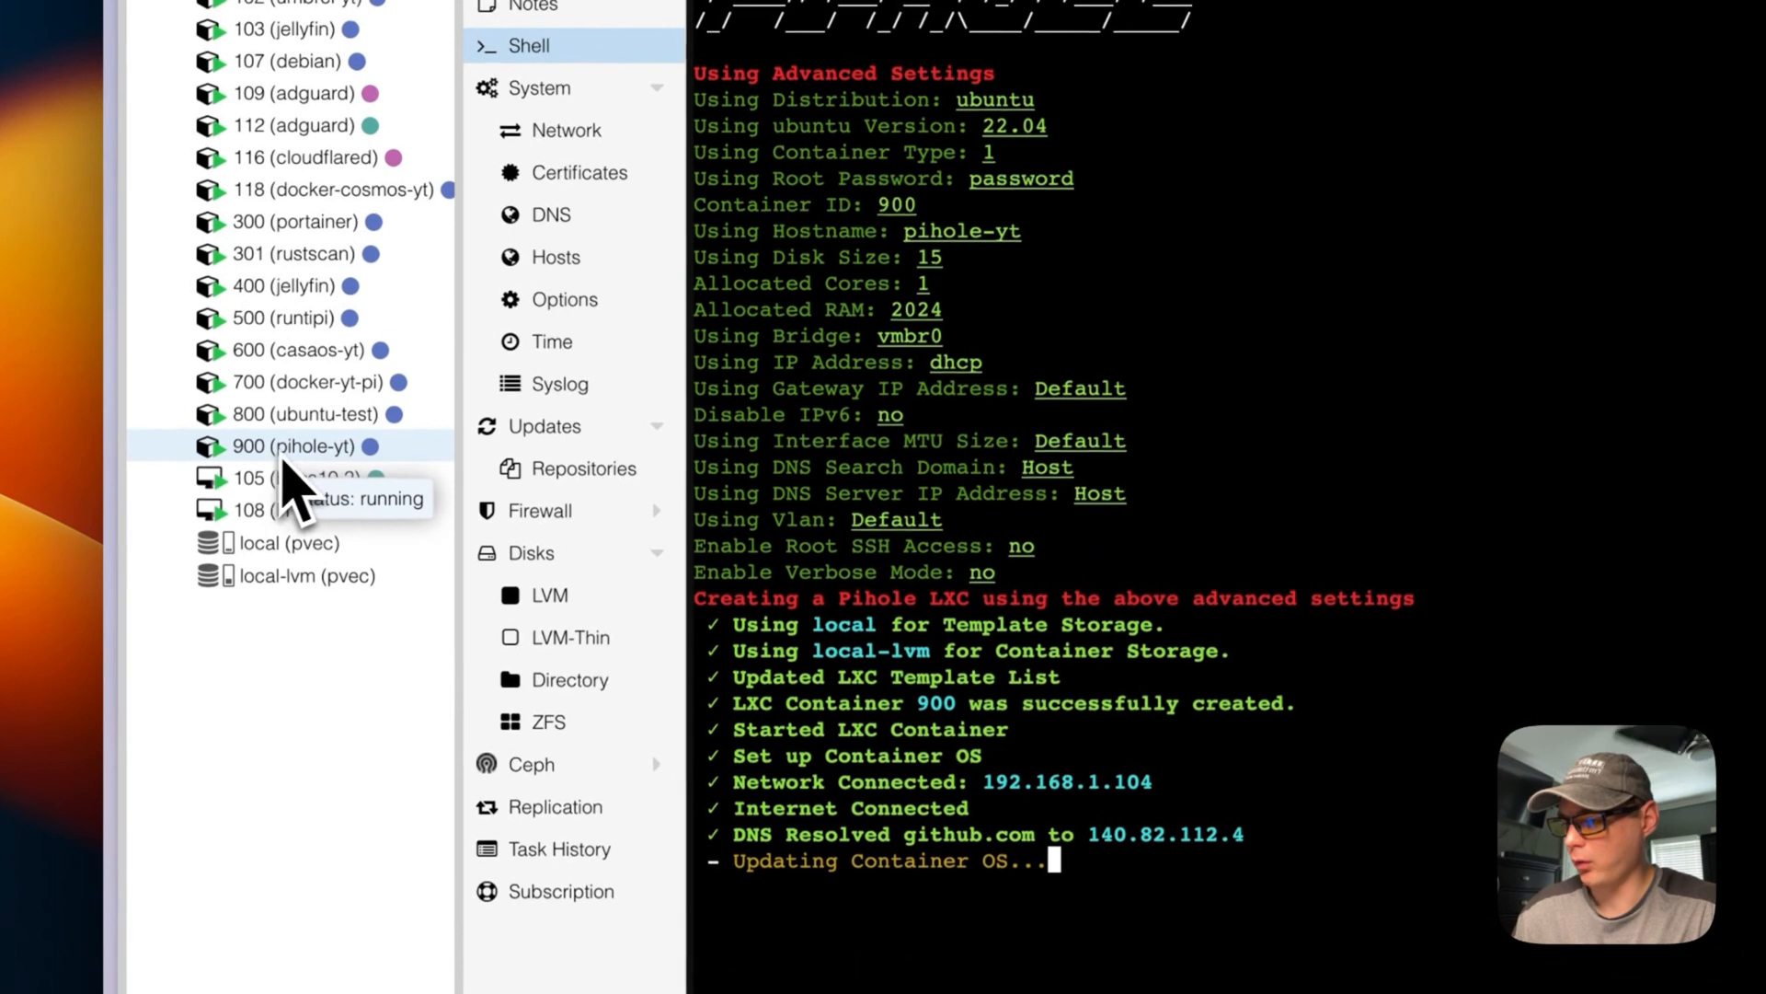
# Step: Watch the shell output while container 900 is created, started and its OS updated
pyautogui.scroll(-3)
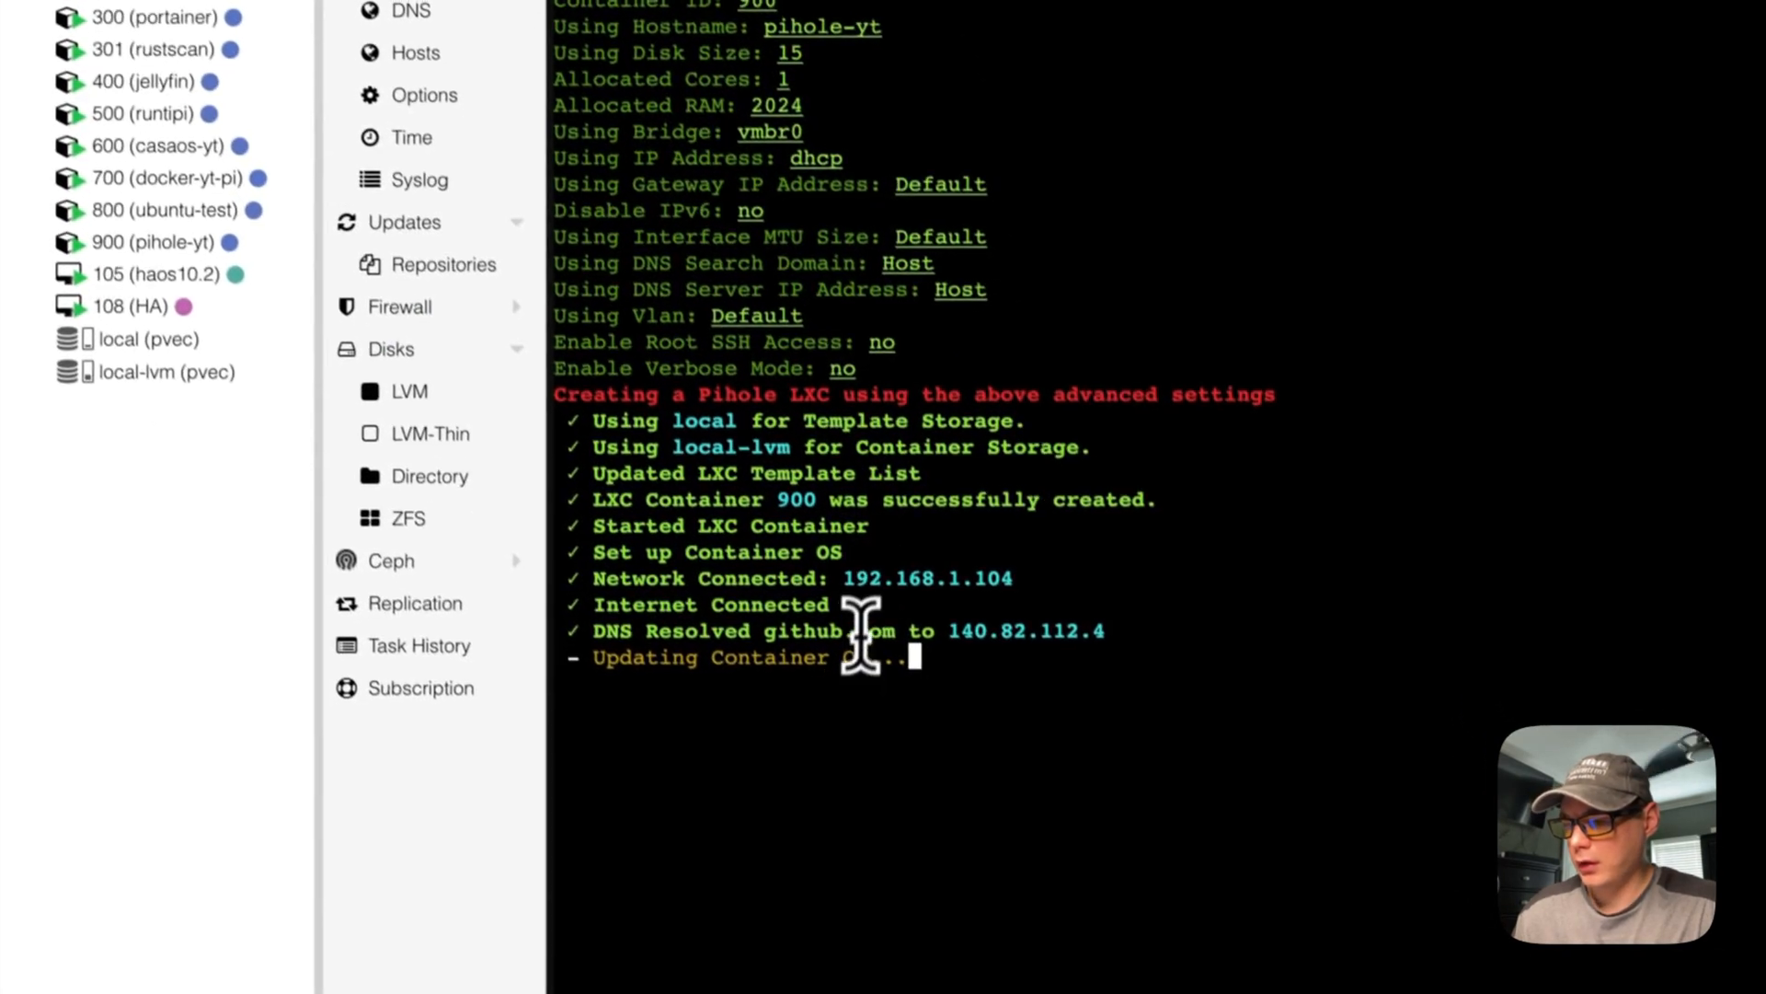
pyautogui.scroll(3)
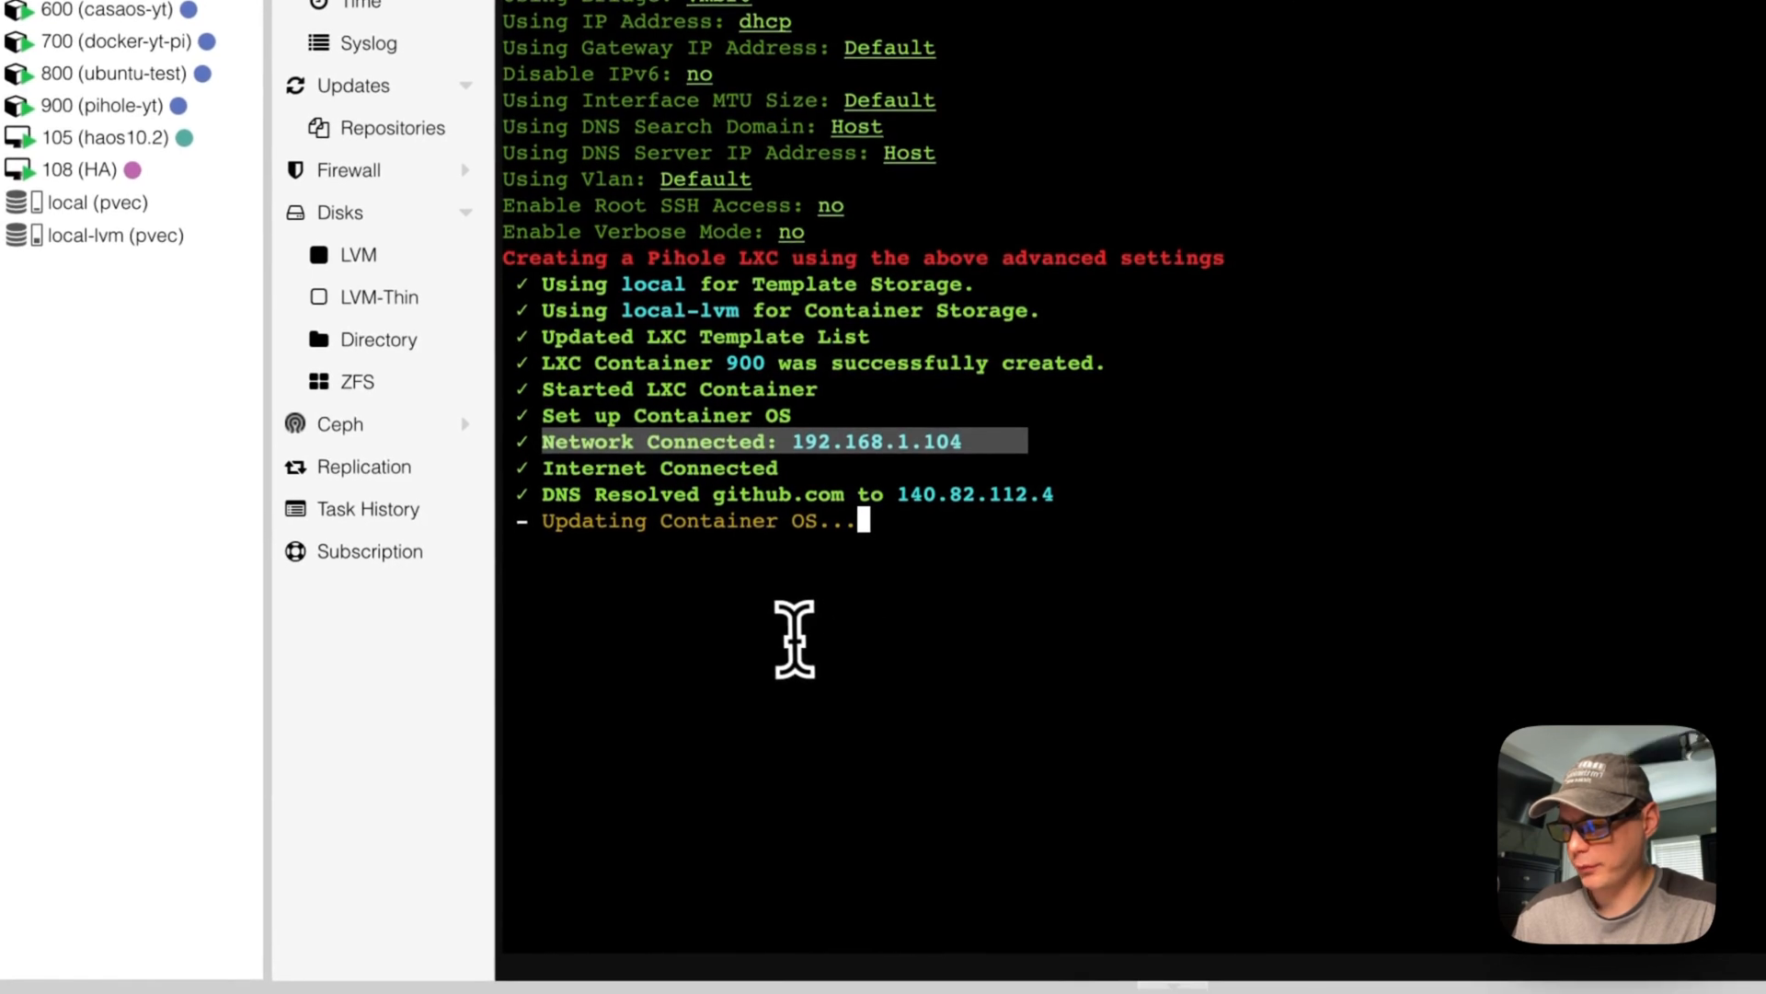
pyautogui.scroll(3)
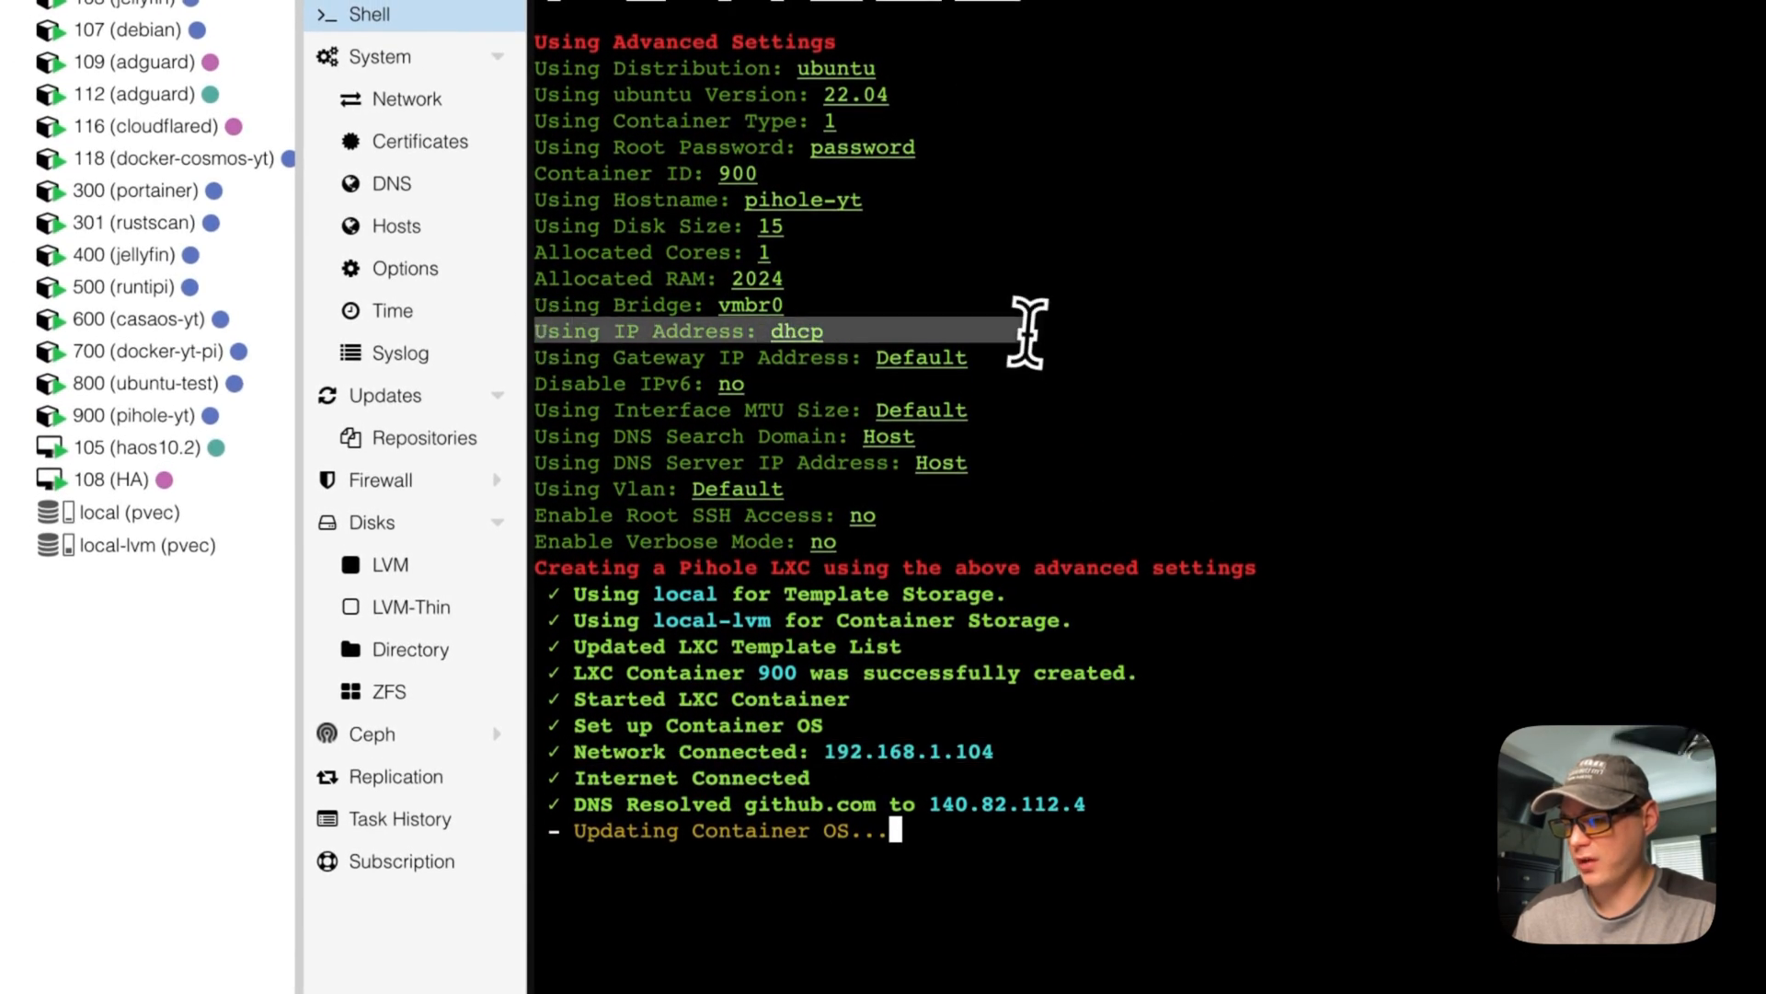
pyautogui.moveTo(963, 625)
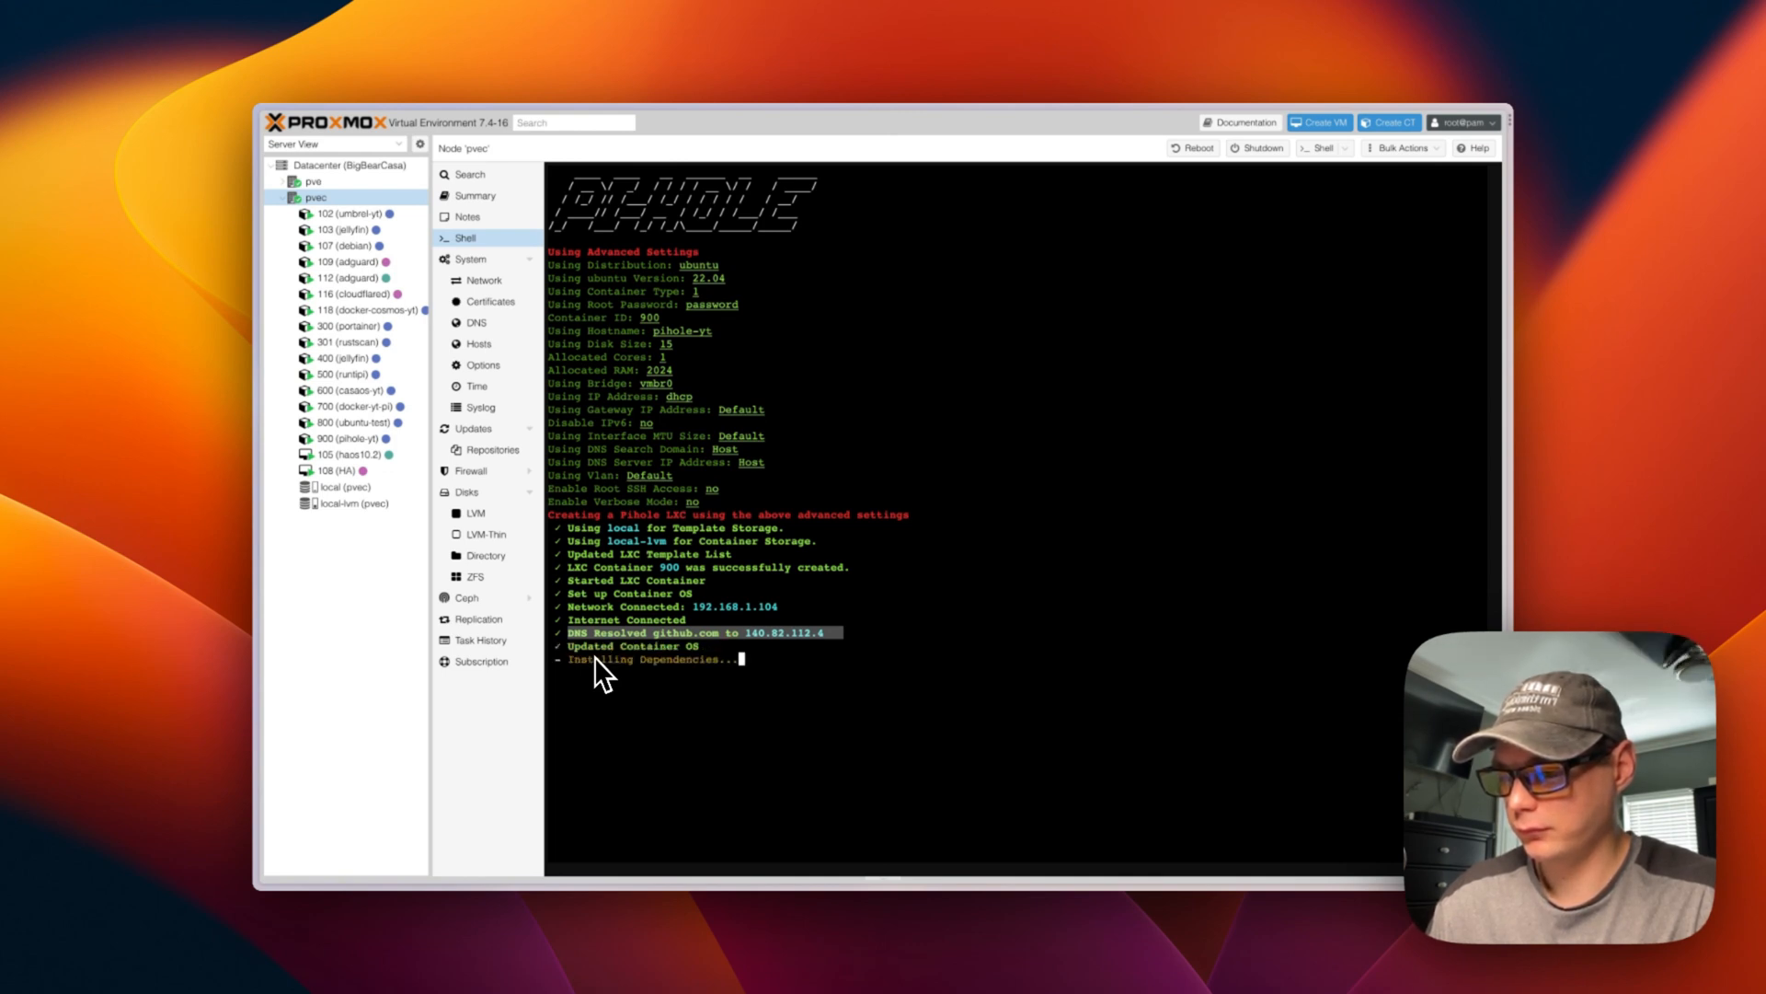
pyautogui.moveTo(637, 690)
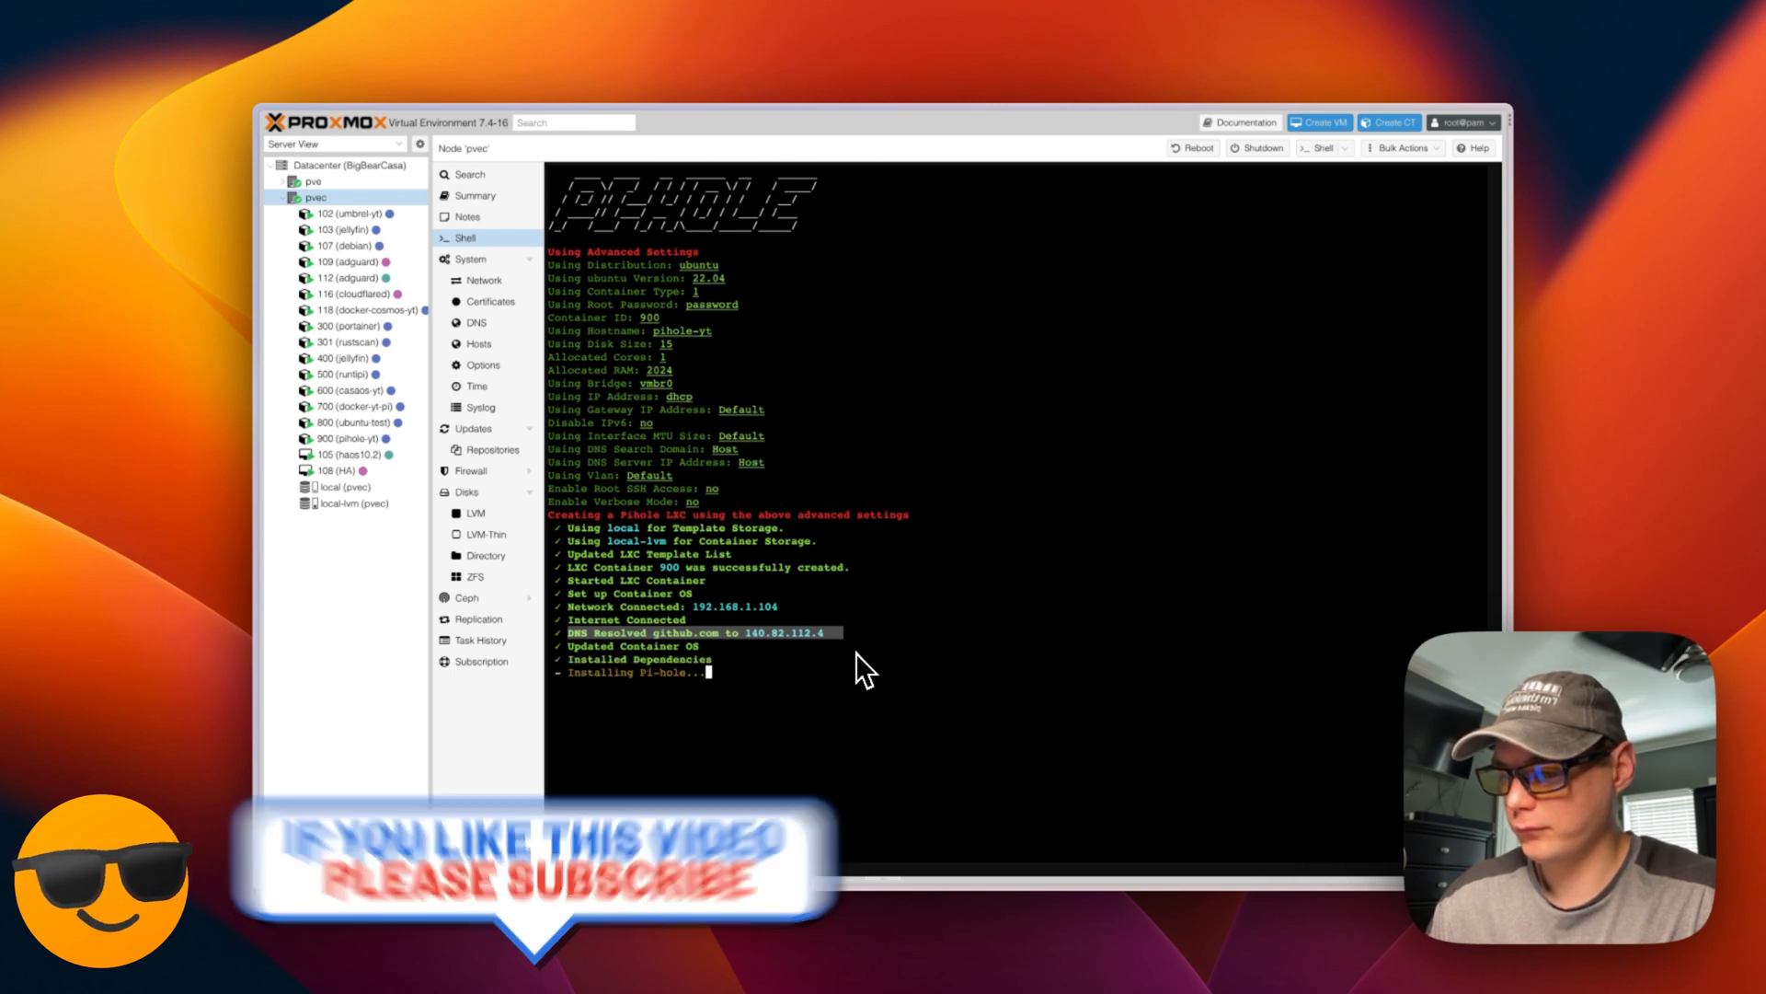
pyautogui.moveTo(676, 694)
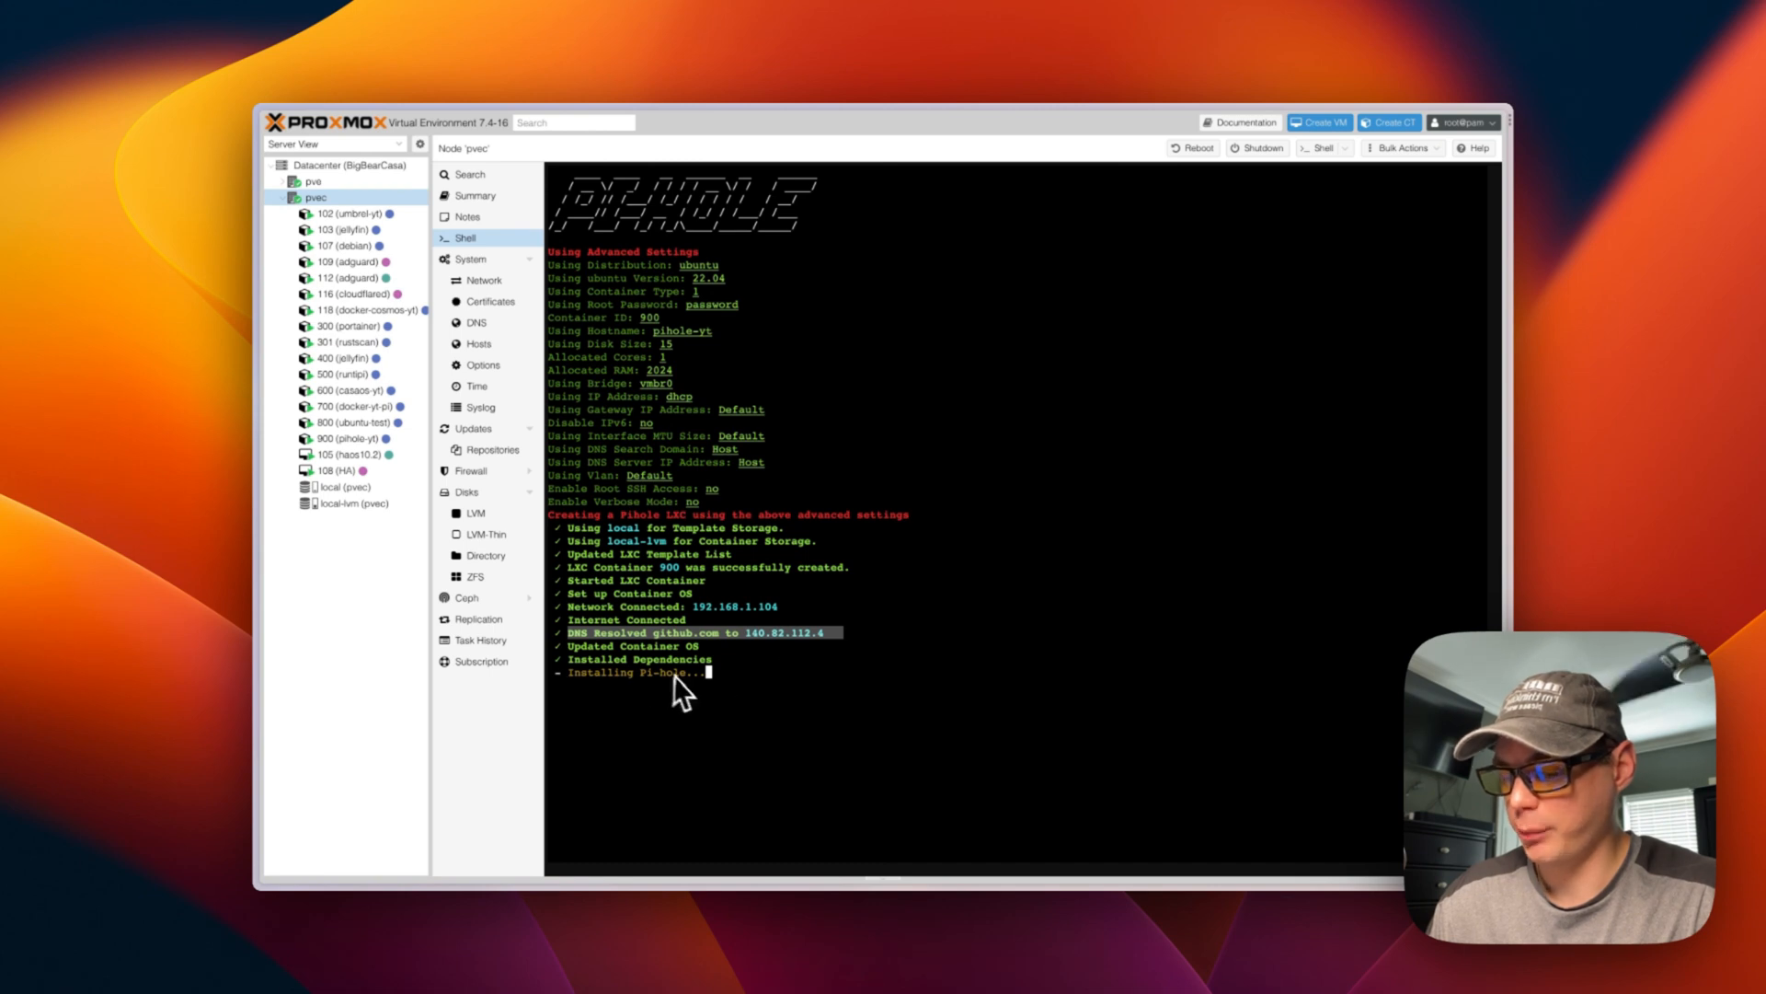
pyautogui.moveTo(669, 693)
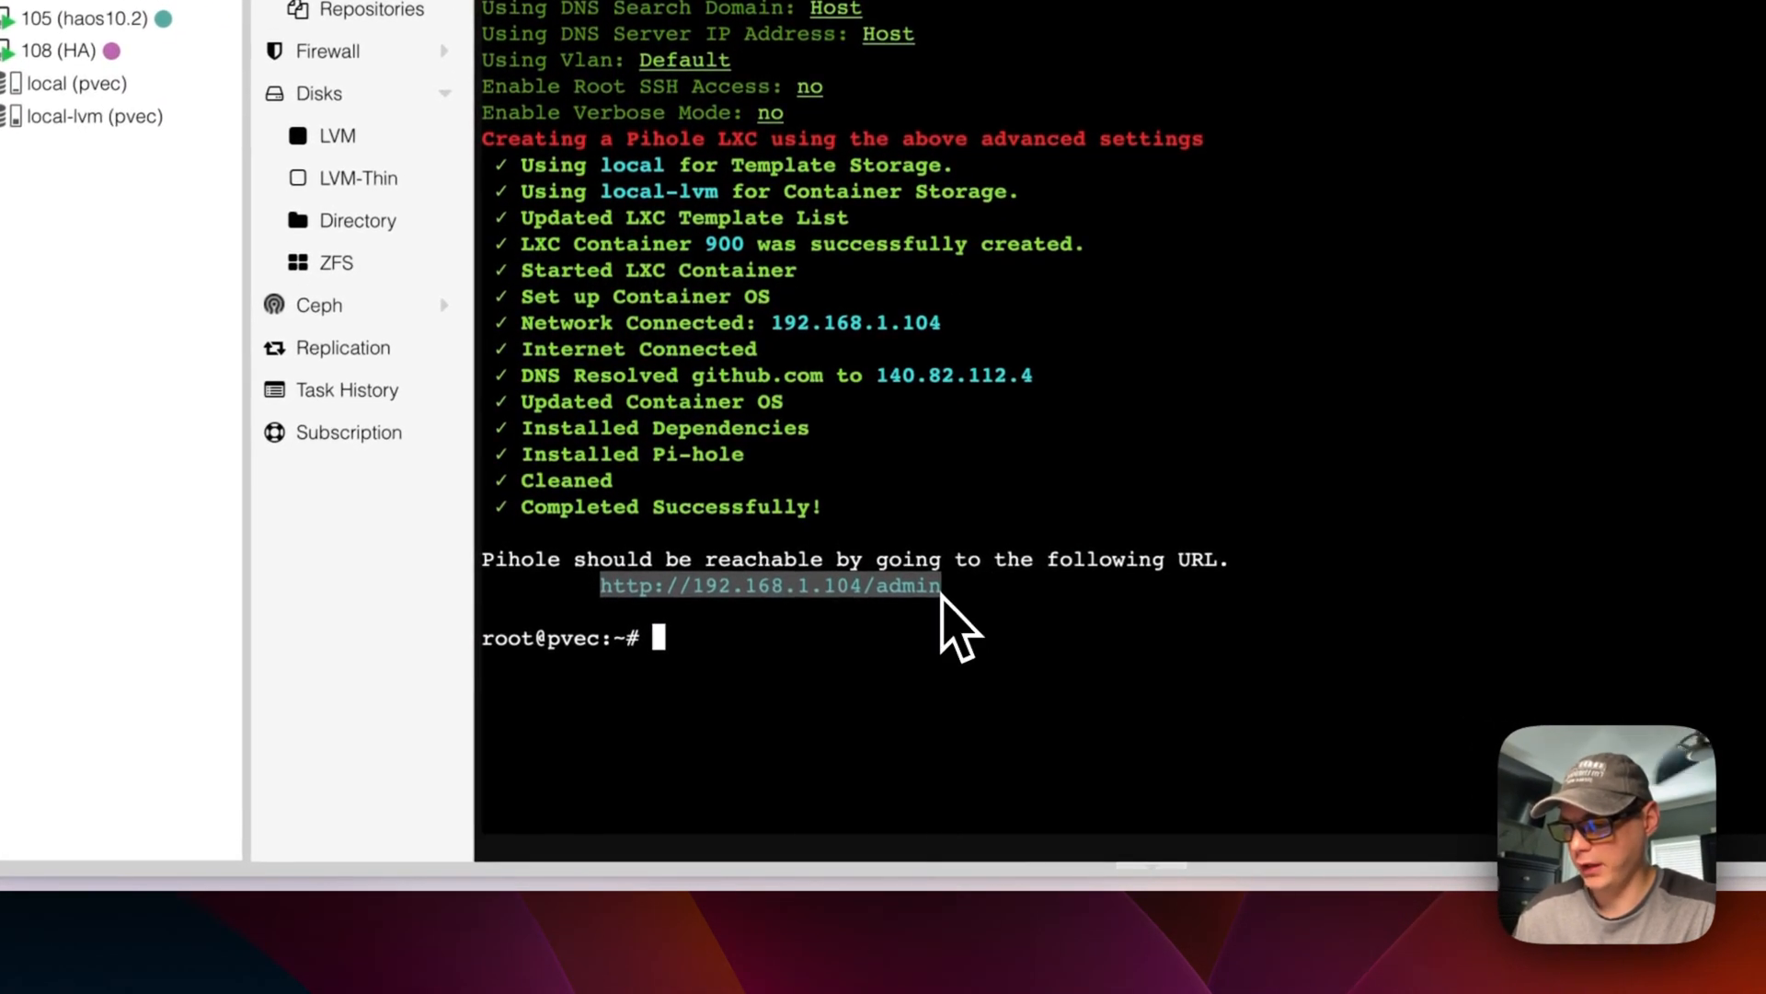
pyautogui.moveTo(880, 643)
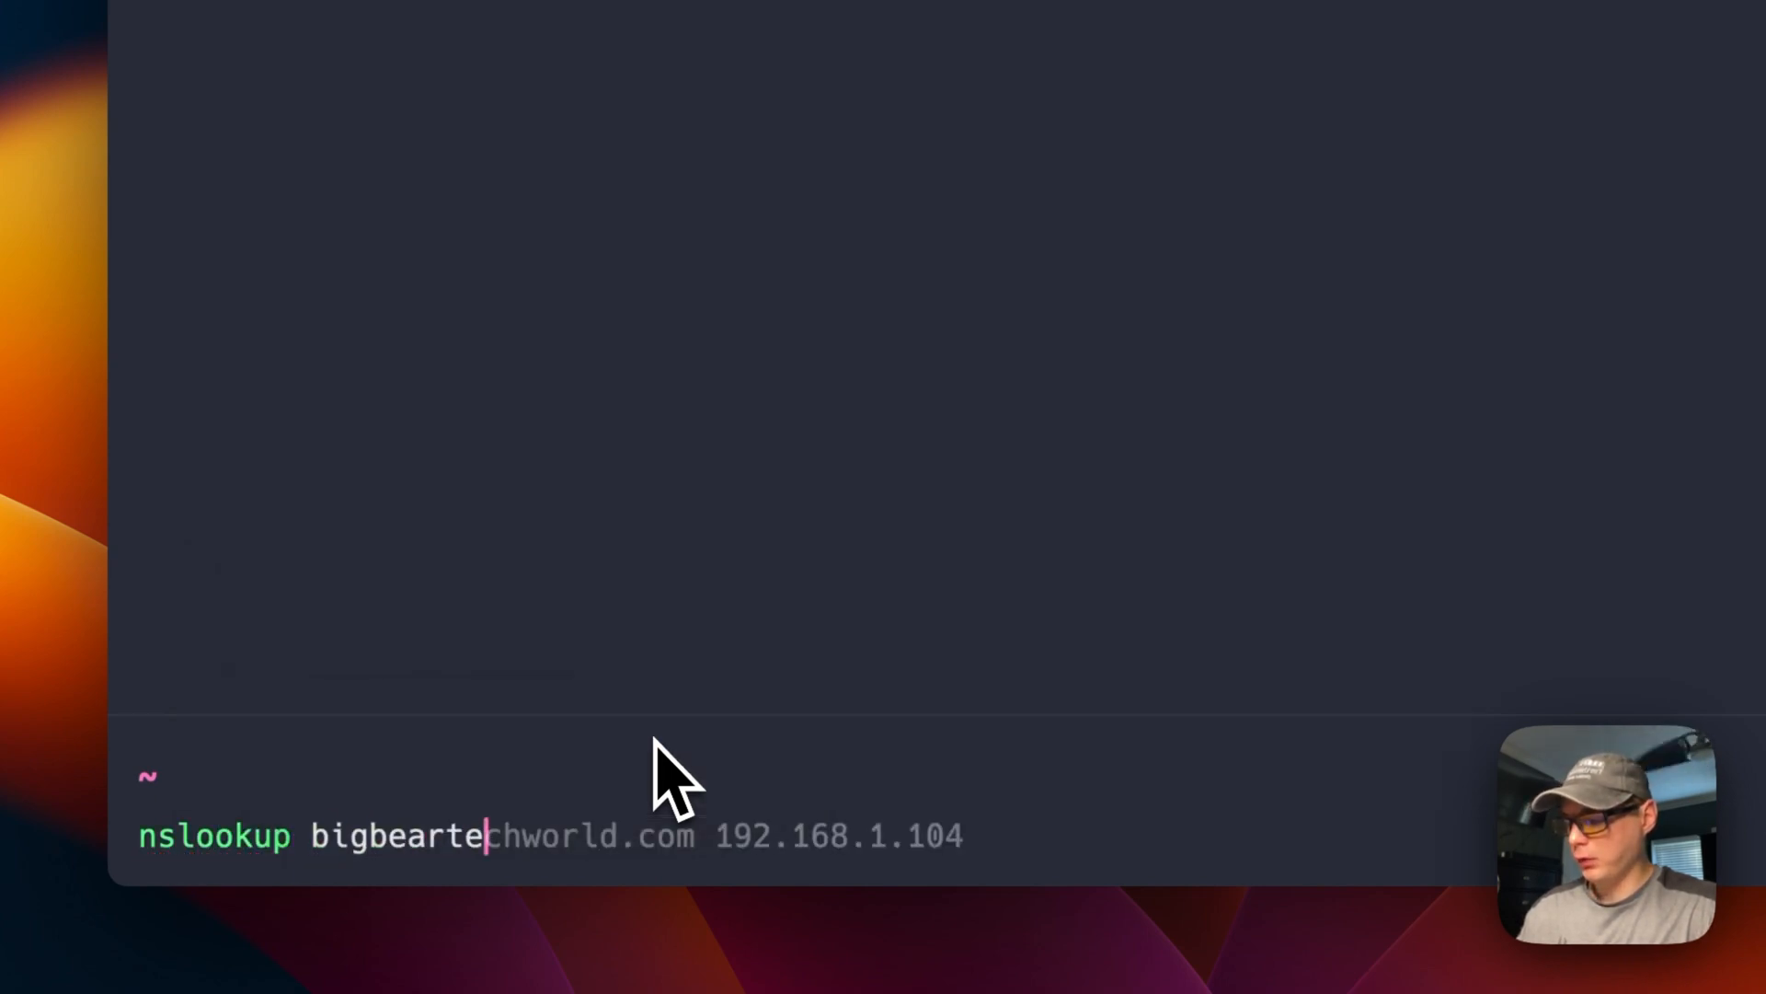
# Step: Run nslookup bigbeartechworld.com against 192.168.1.104 to confirm Pi-hole resolves DNS
pyautogui.write('chworld.com')
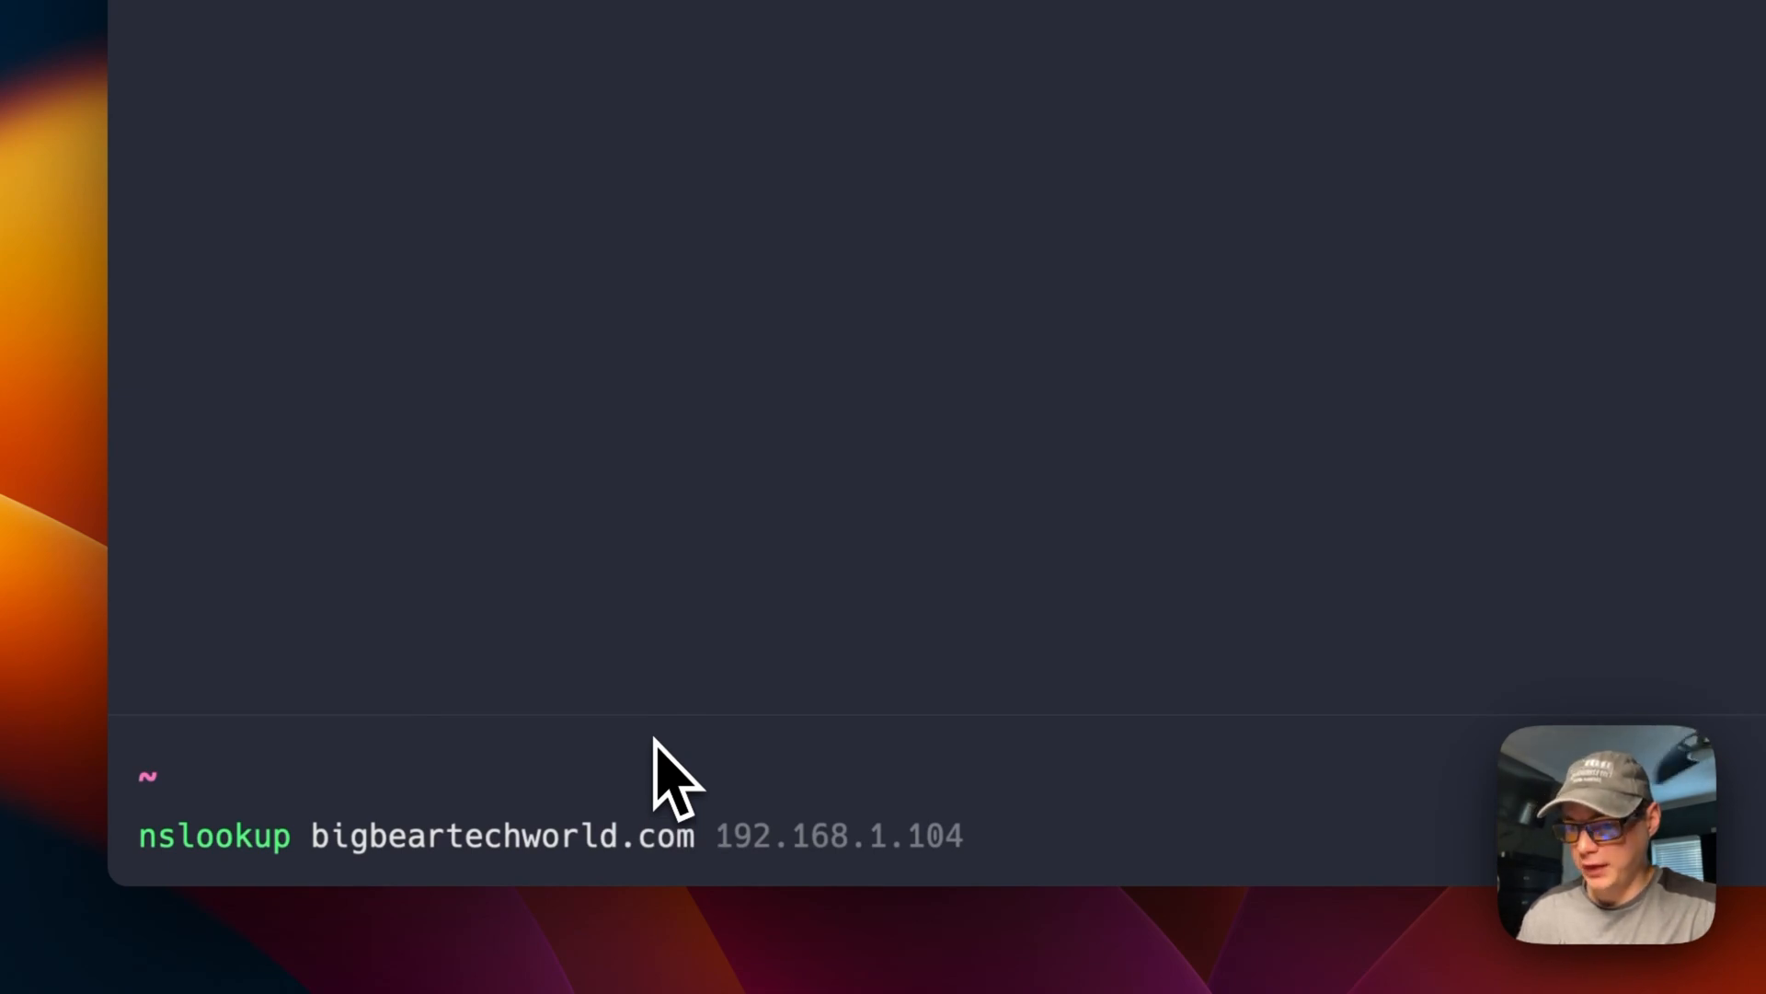
pyautogui.press('cmd+v')
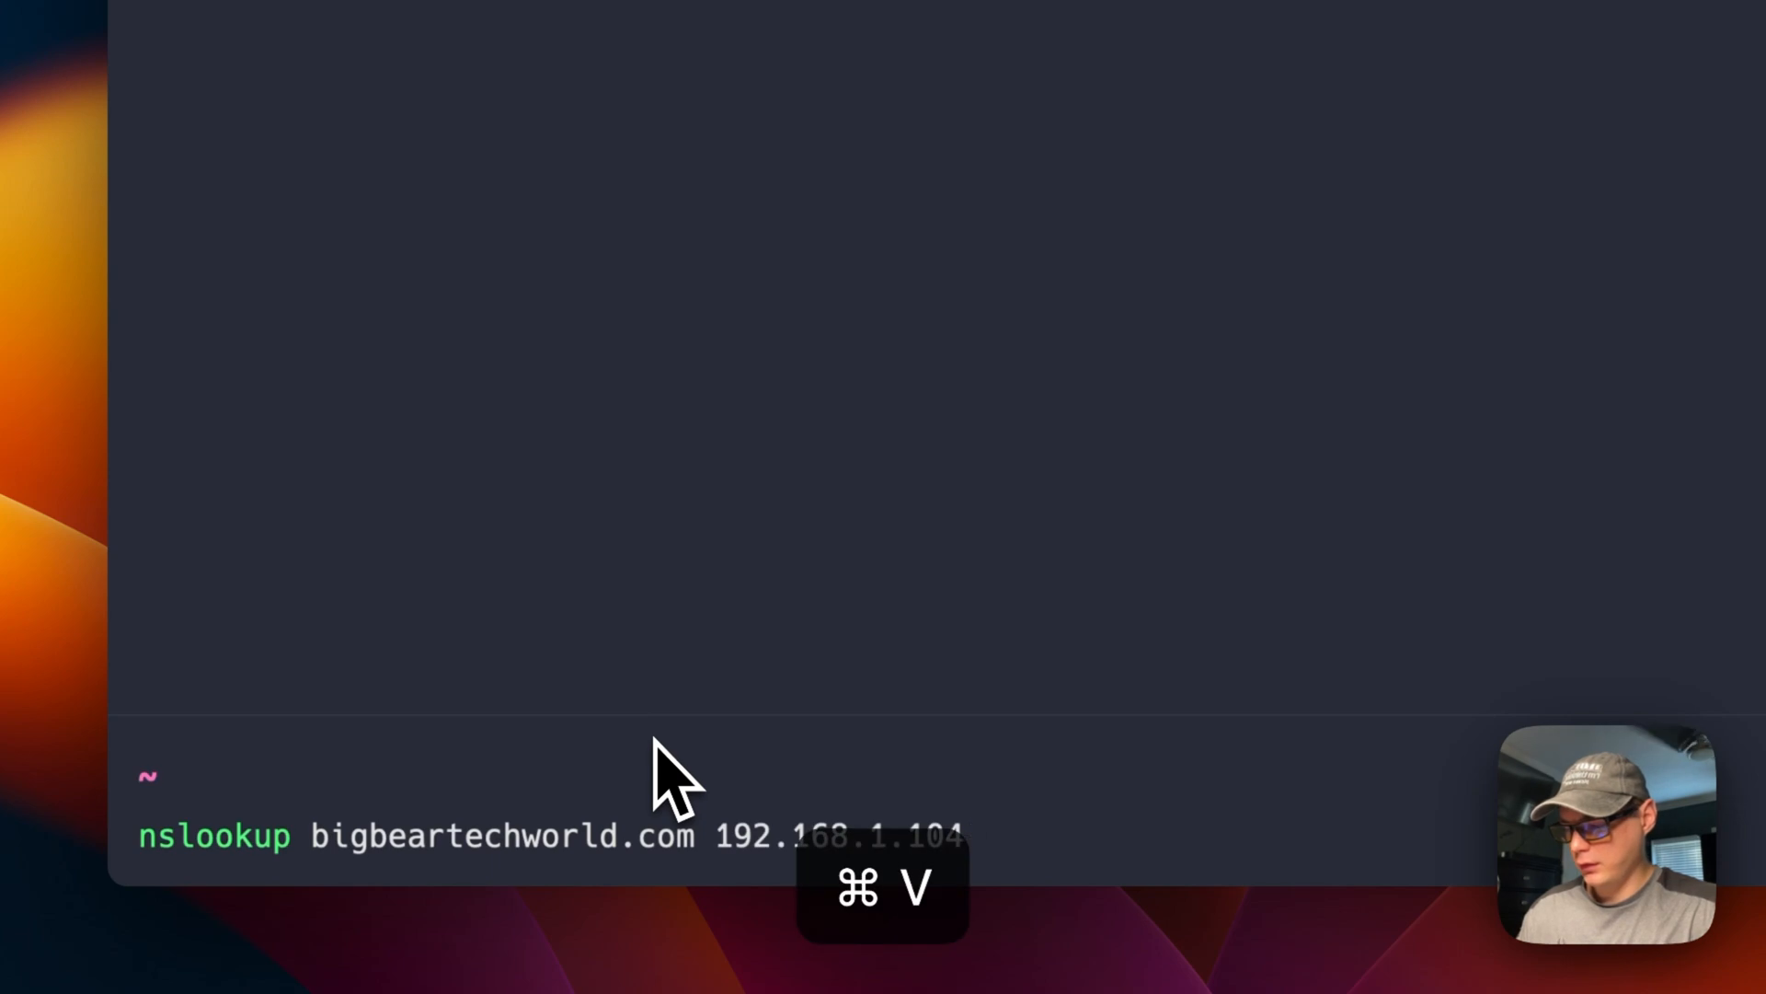
pyautogui.press('cmd+v')
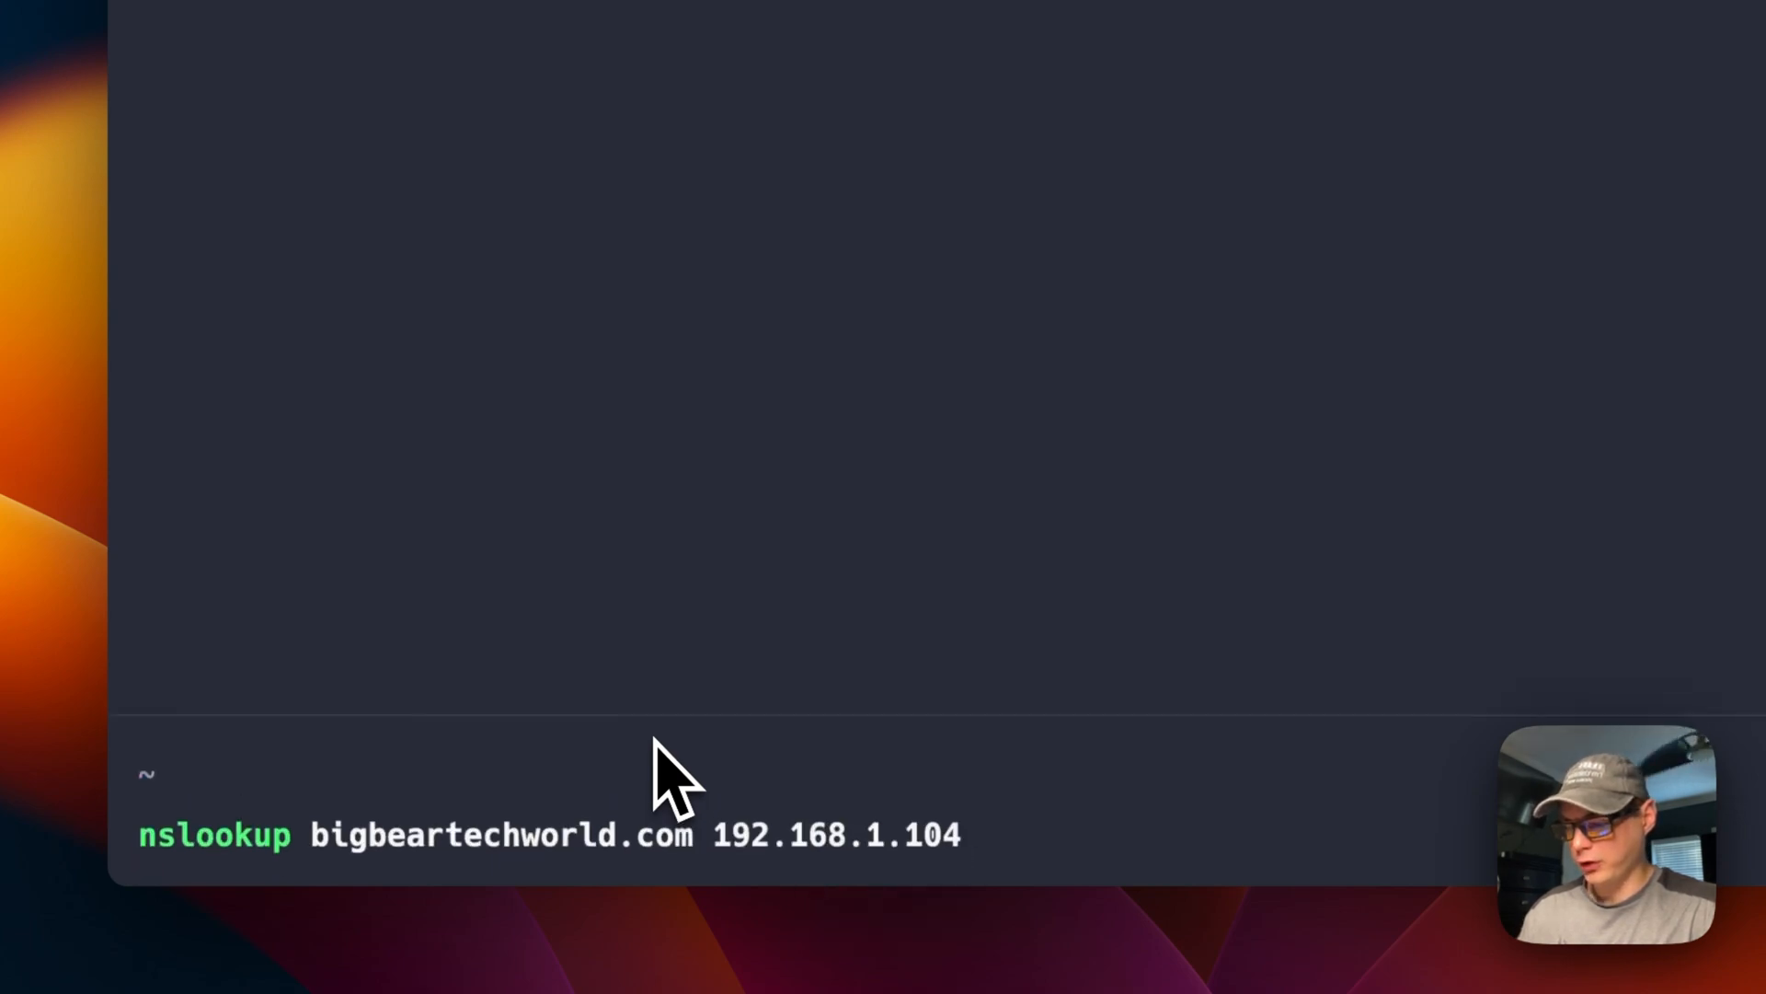
pyautogui.press('Return')
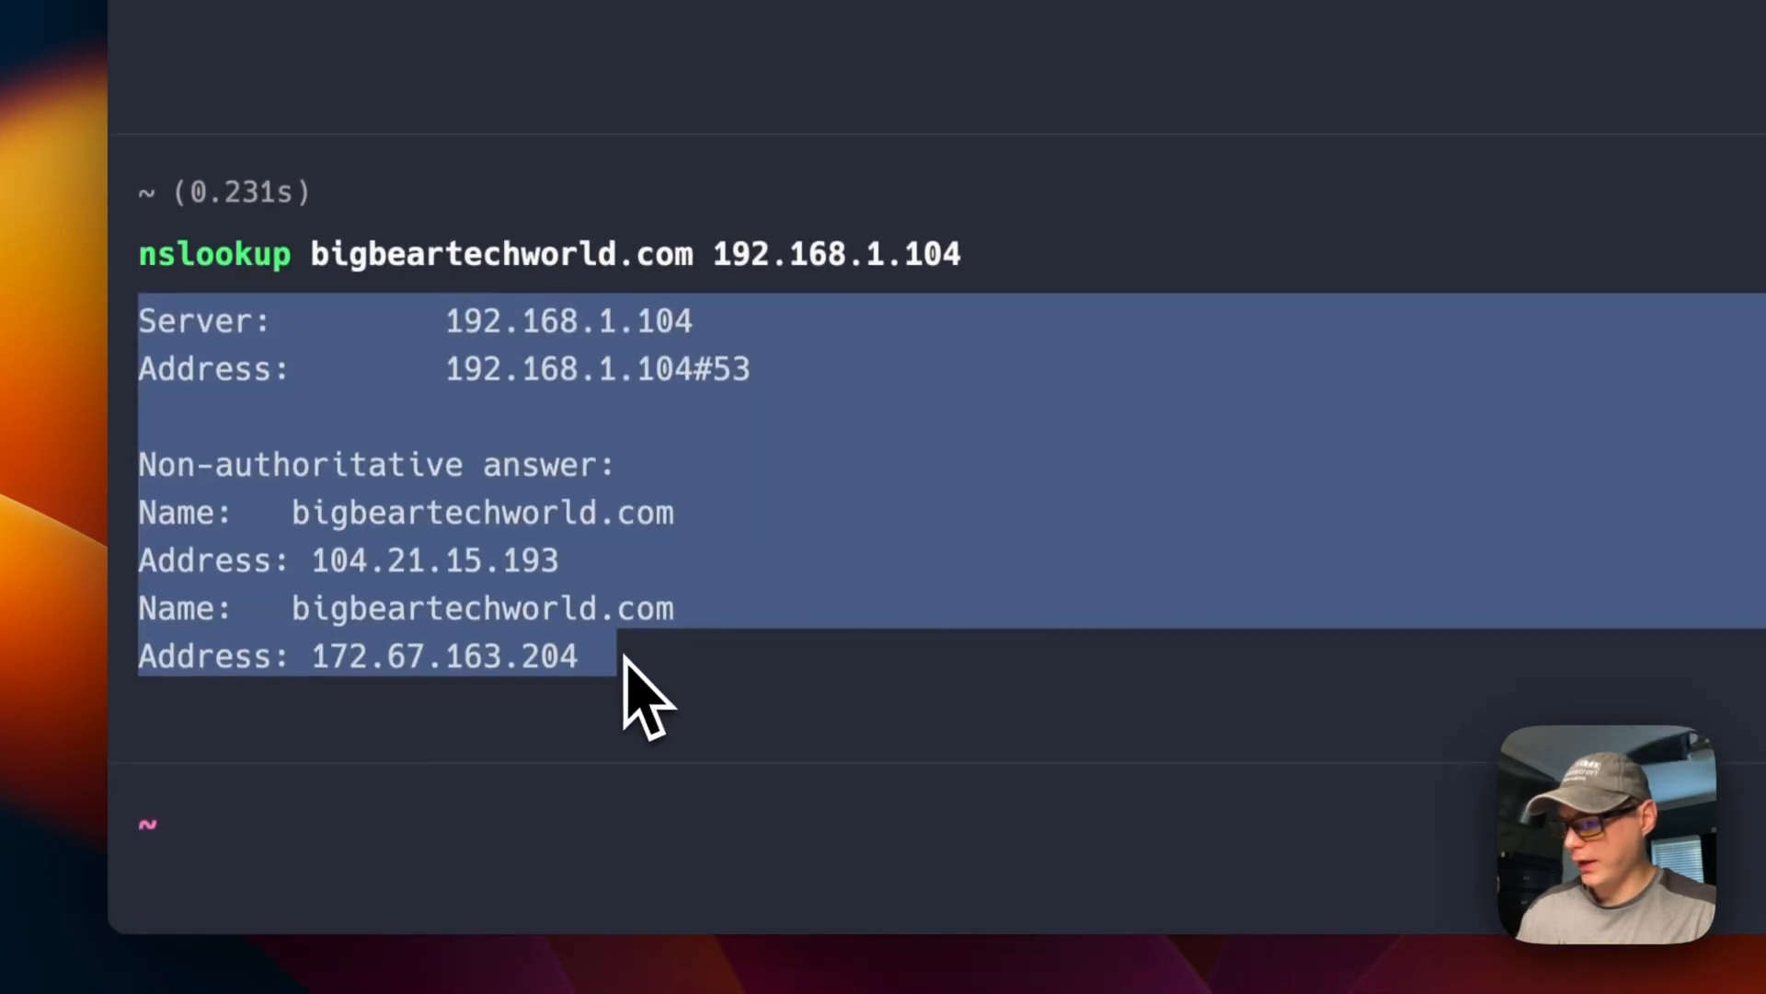
pyautogui.moveTo(394, 552)
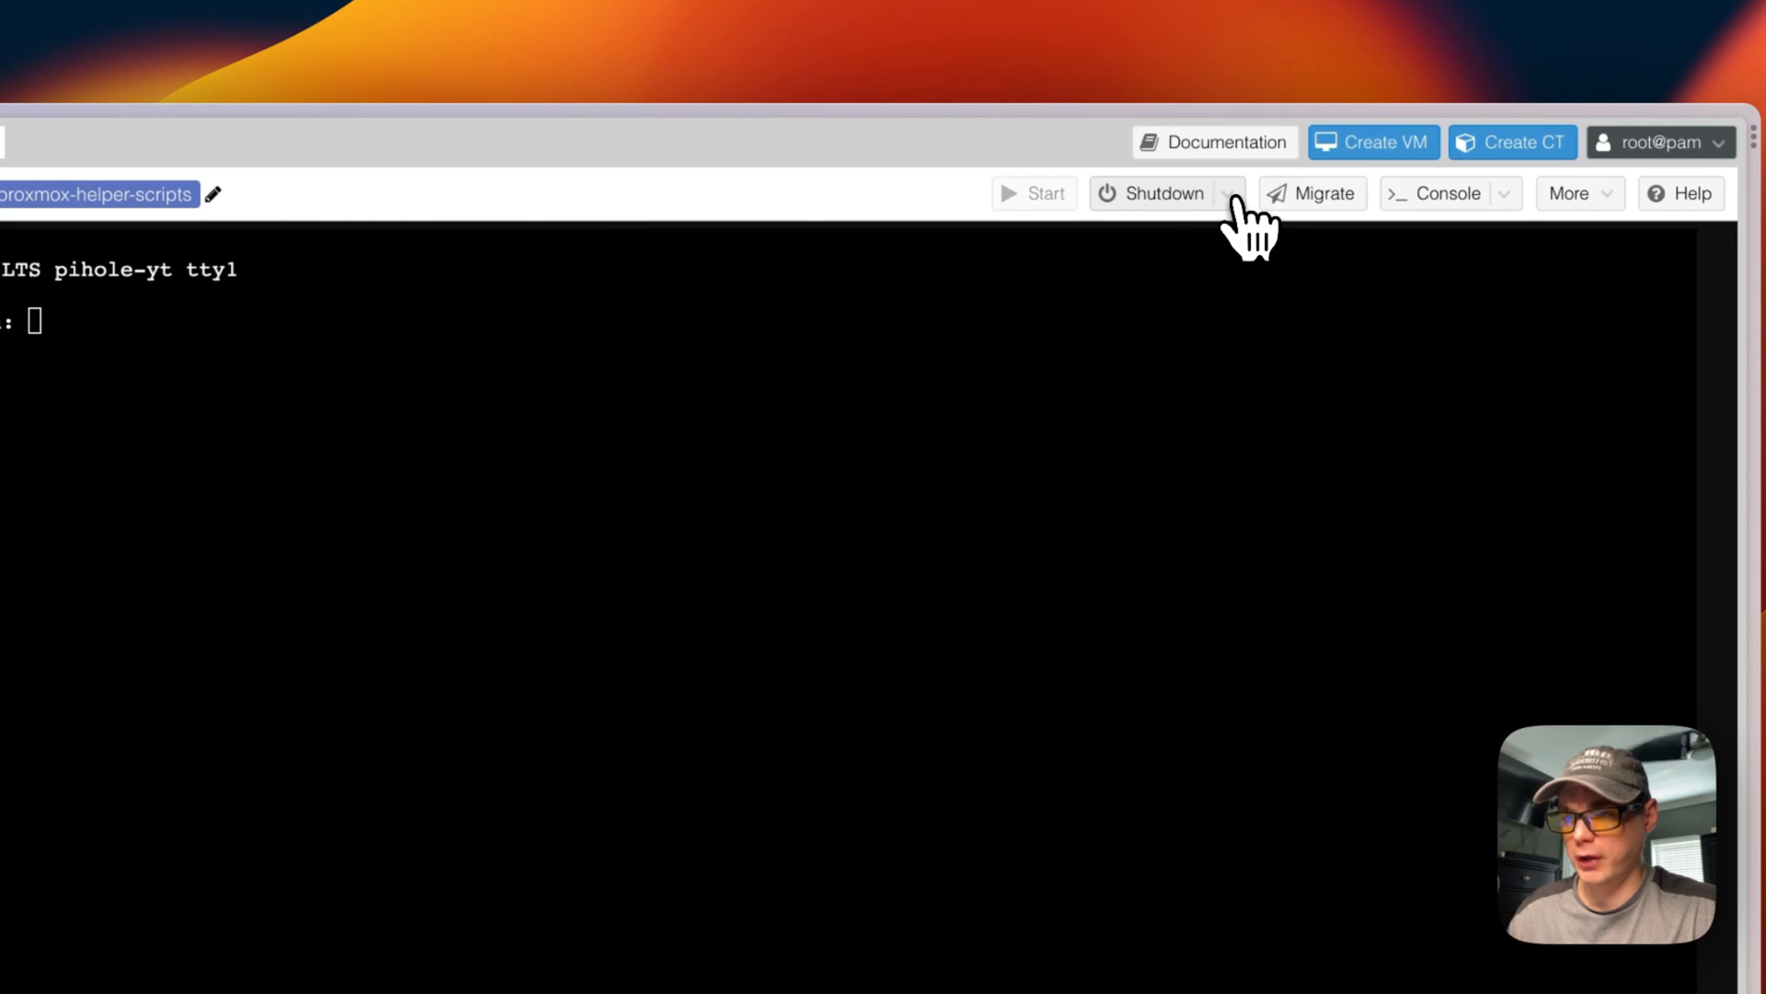
# Step: Reboot container 900 (pihole-yt) from its power options and confirm
pyautogui.click(1225, 193)
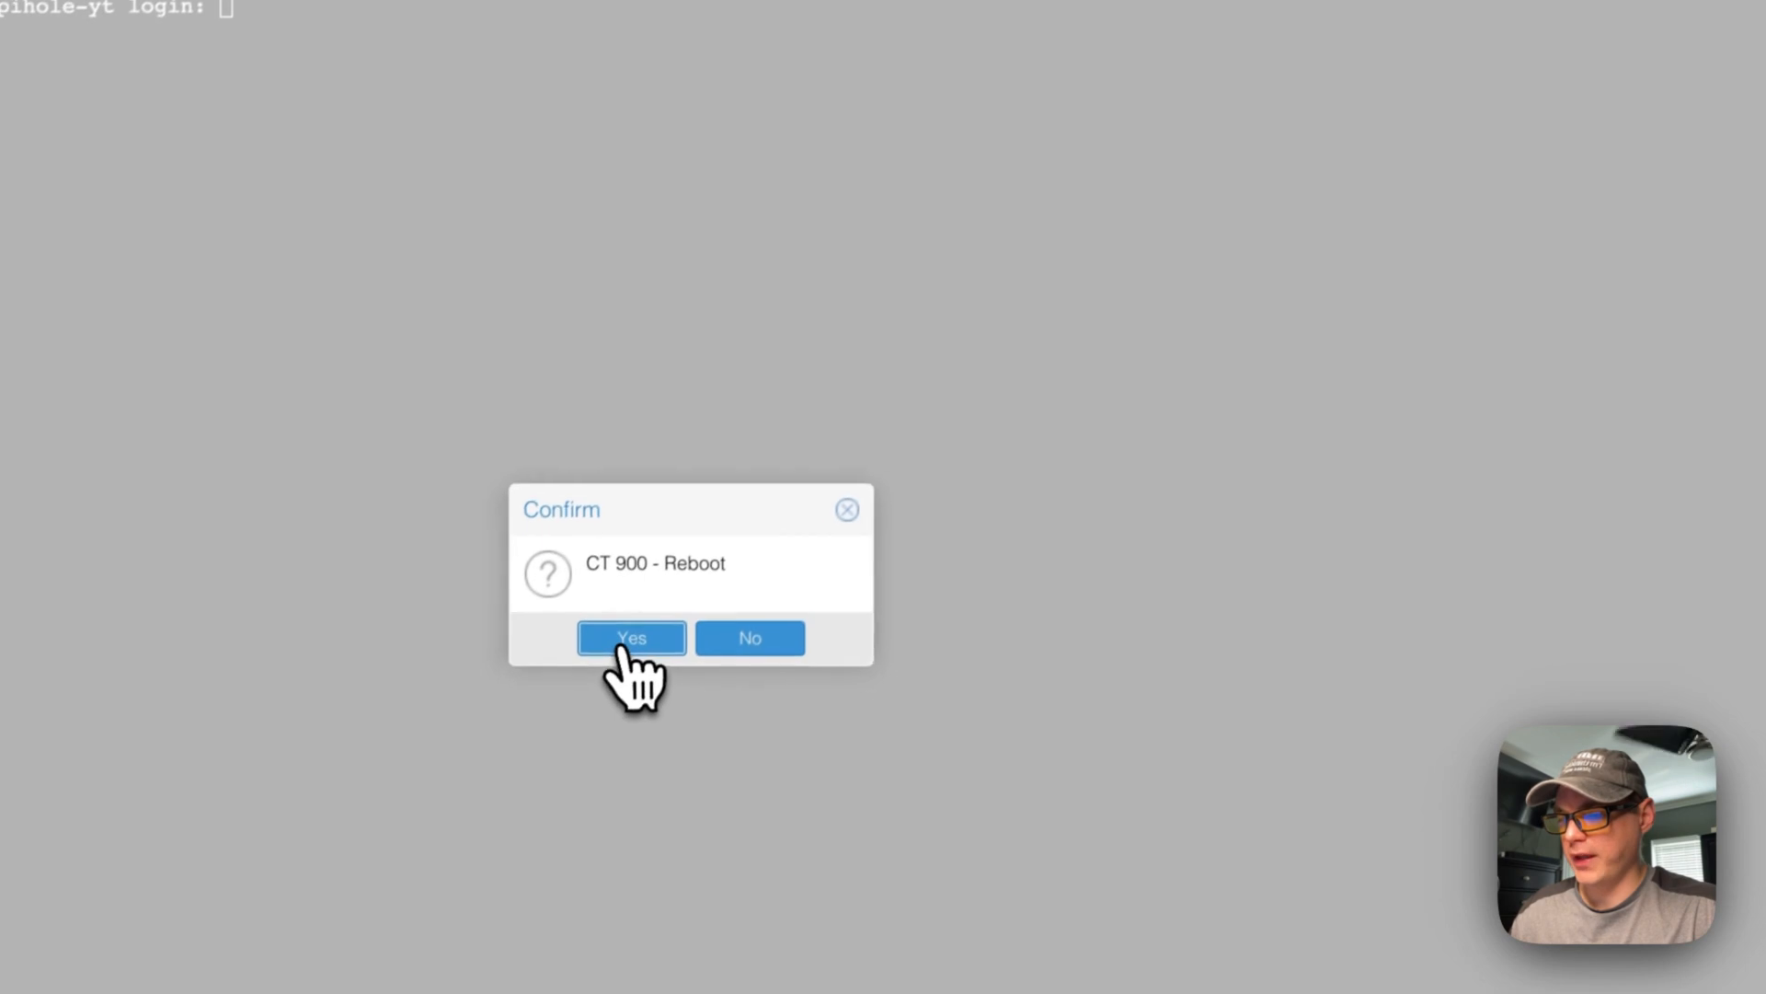
pyautogui.click(631, 639)
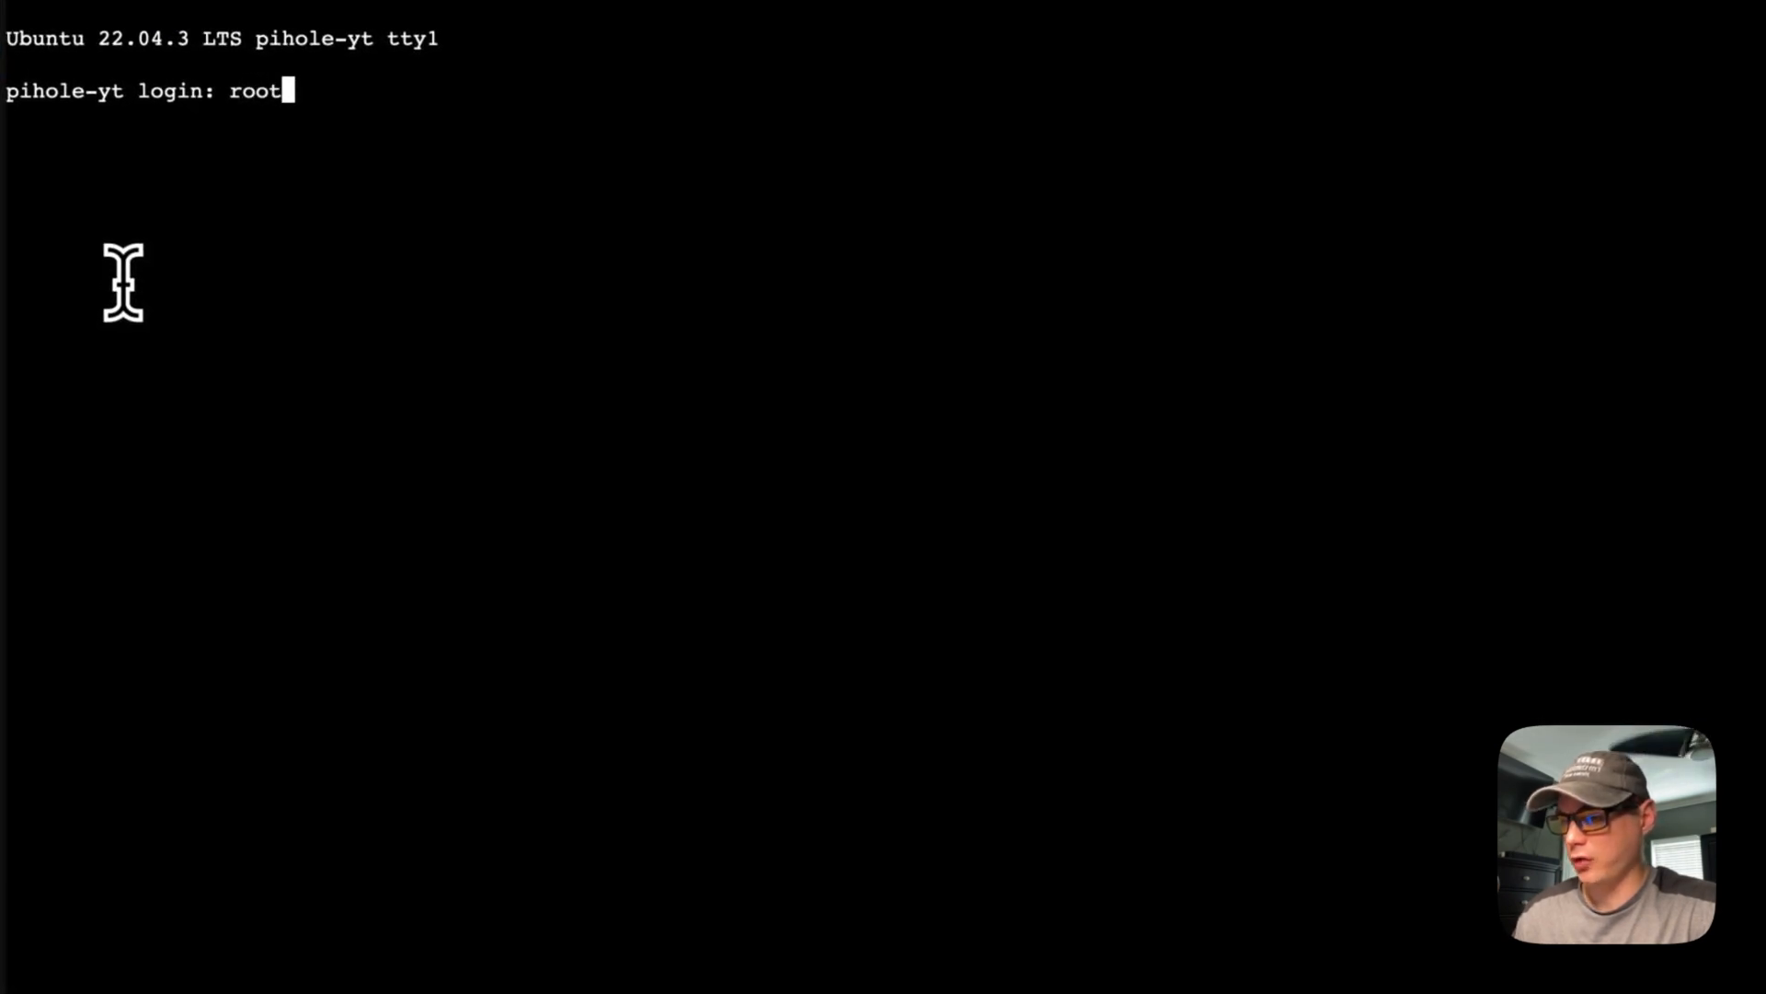
# Step: Log in as root and set a new Pi-hole admin password with pihole -a -p
pyautogui.press('Return')
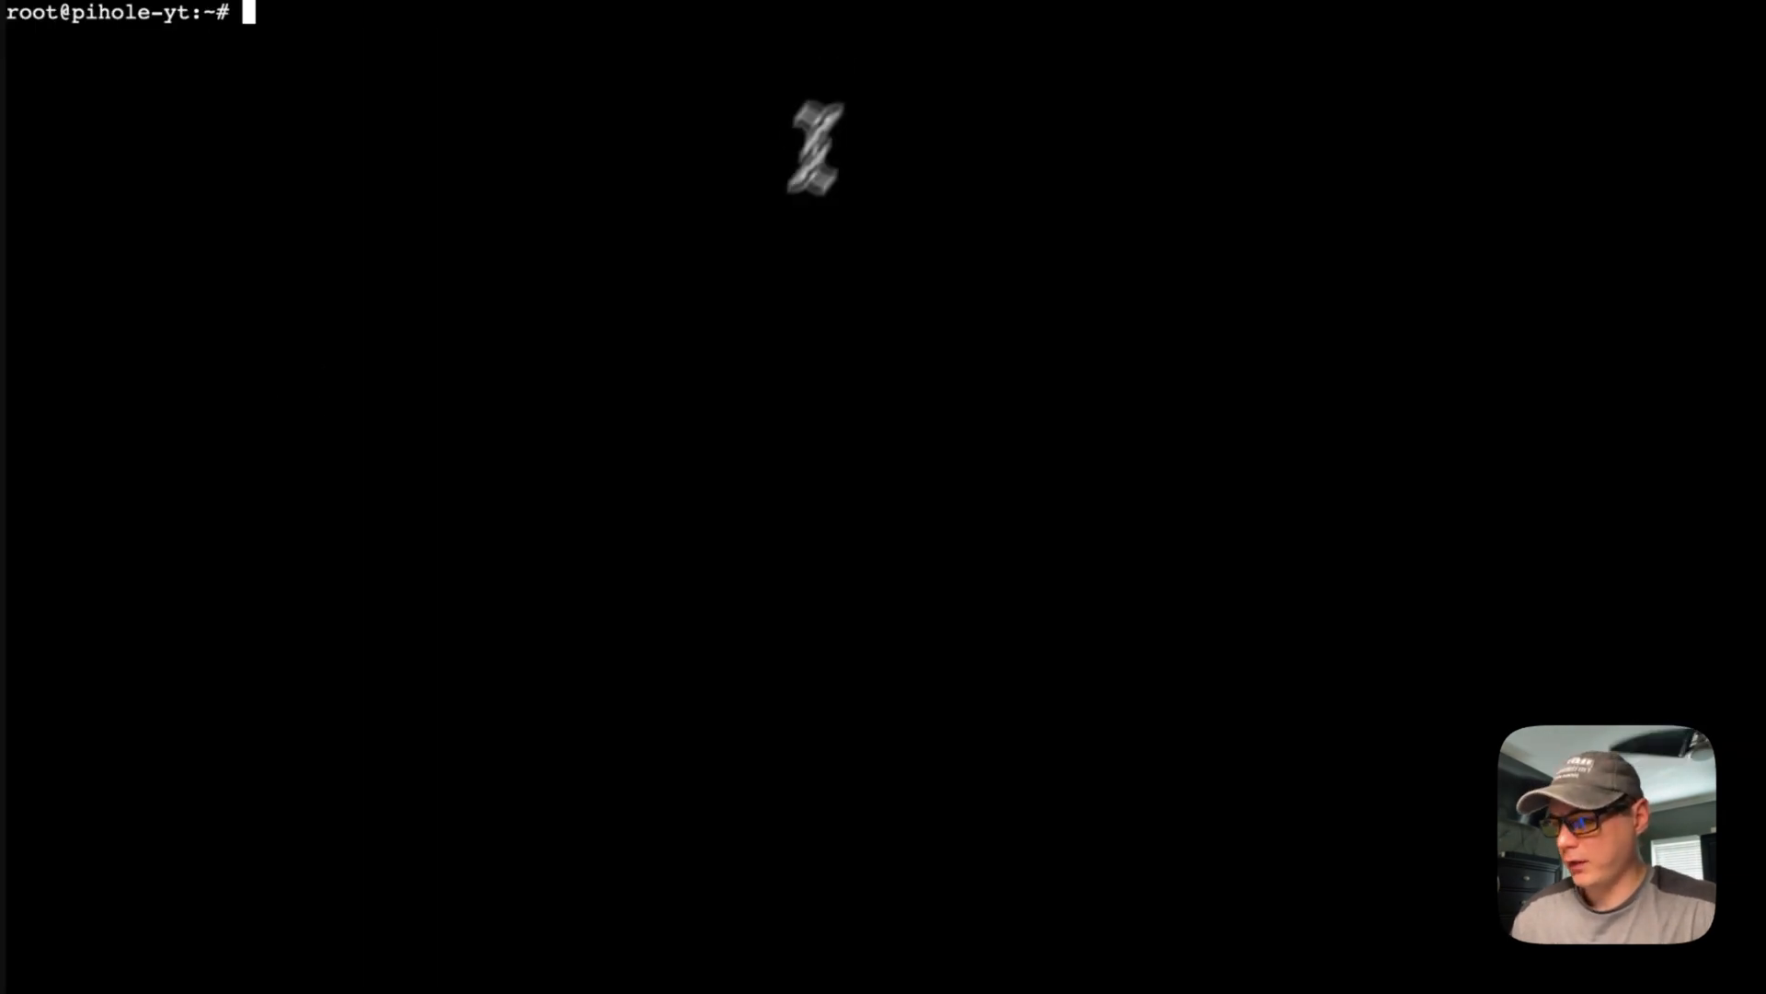
pyautogui.moveTo(349, 388)
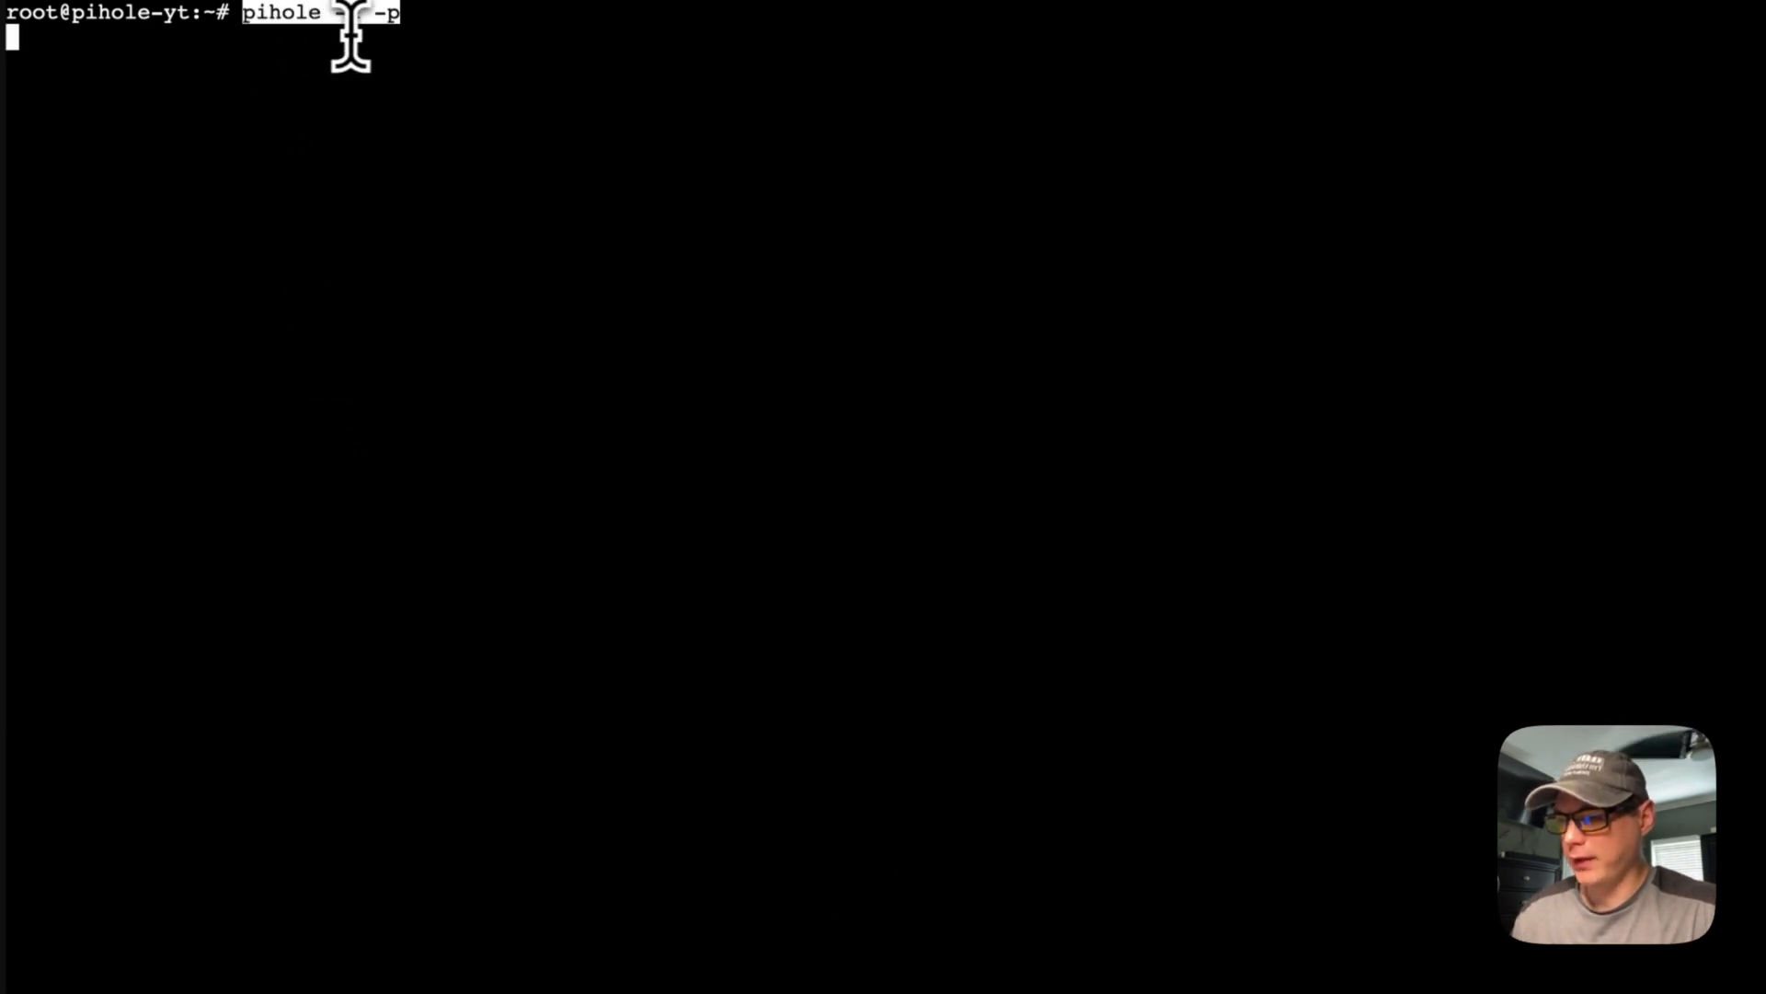
pyautogui.press('Return')
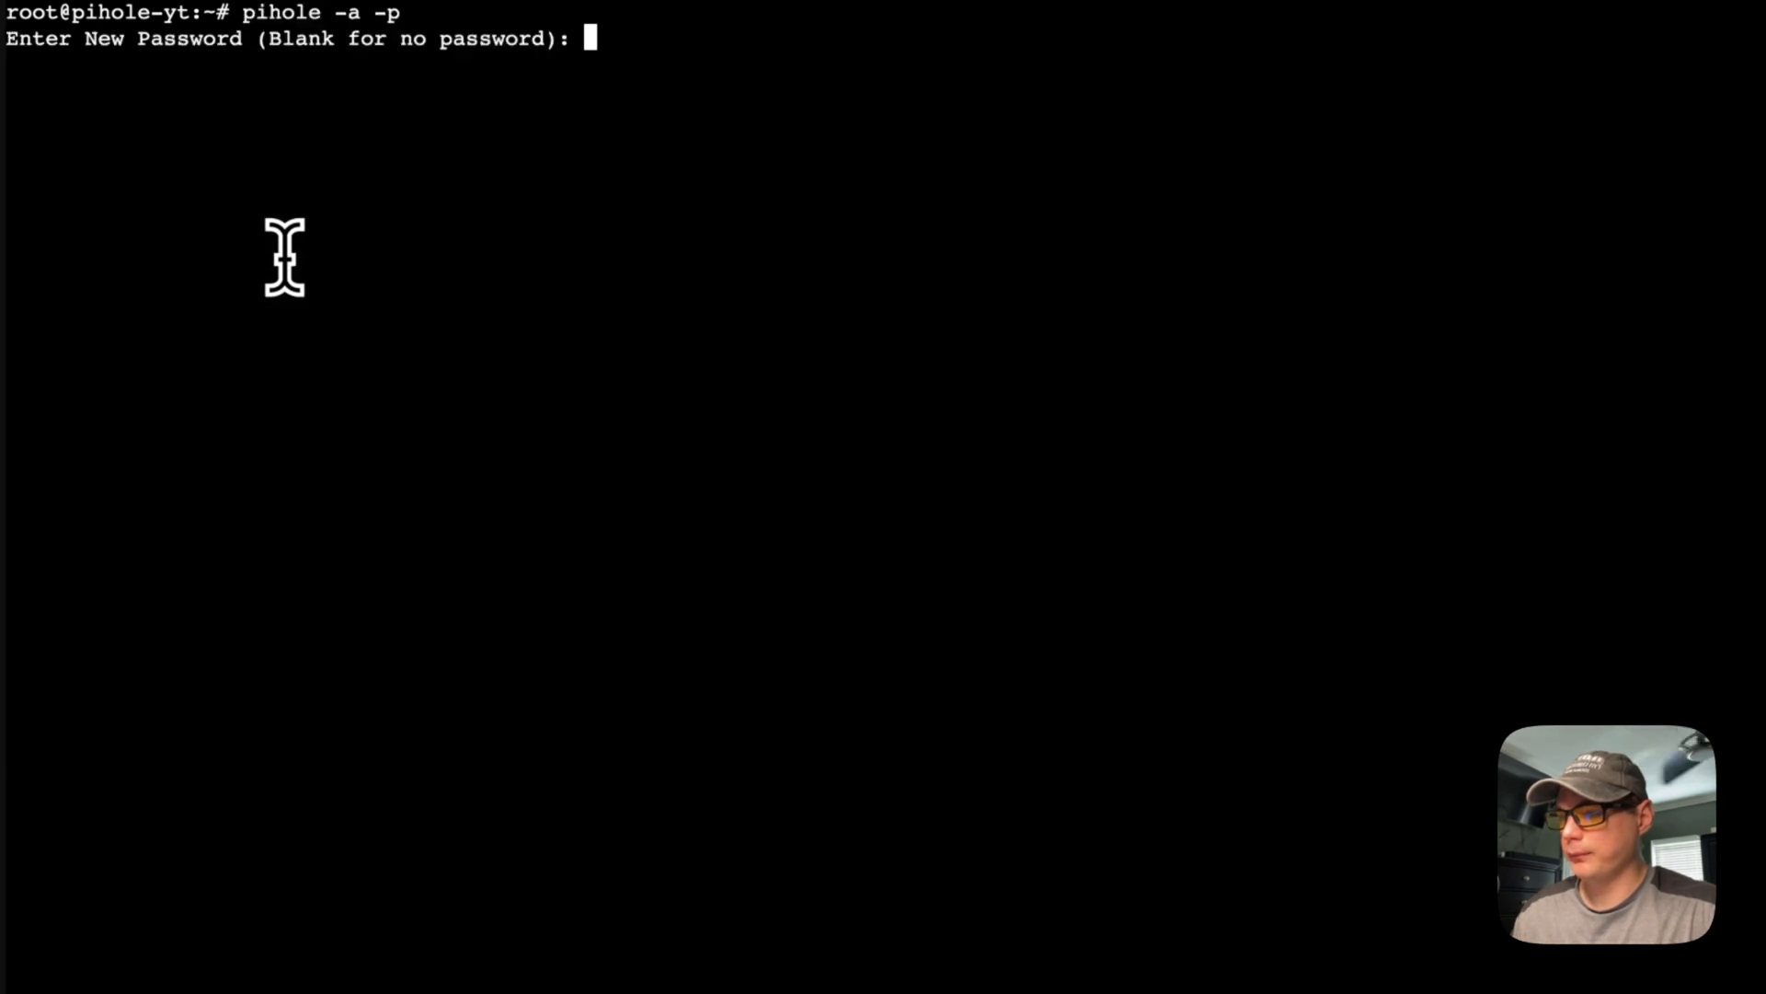
pyautogui.moveTo(467, 164)
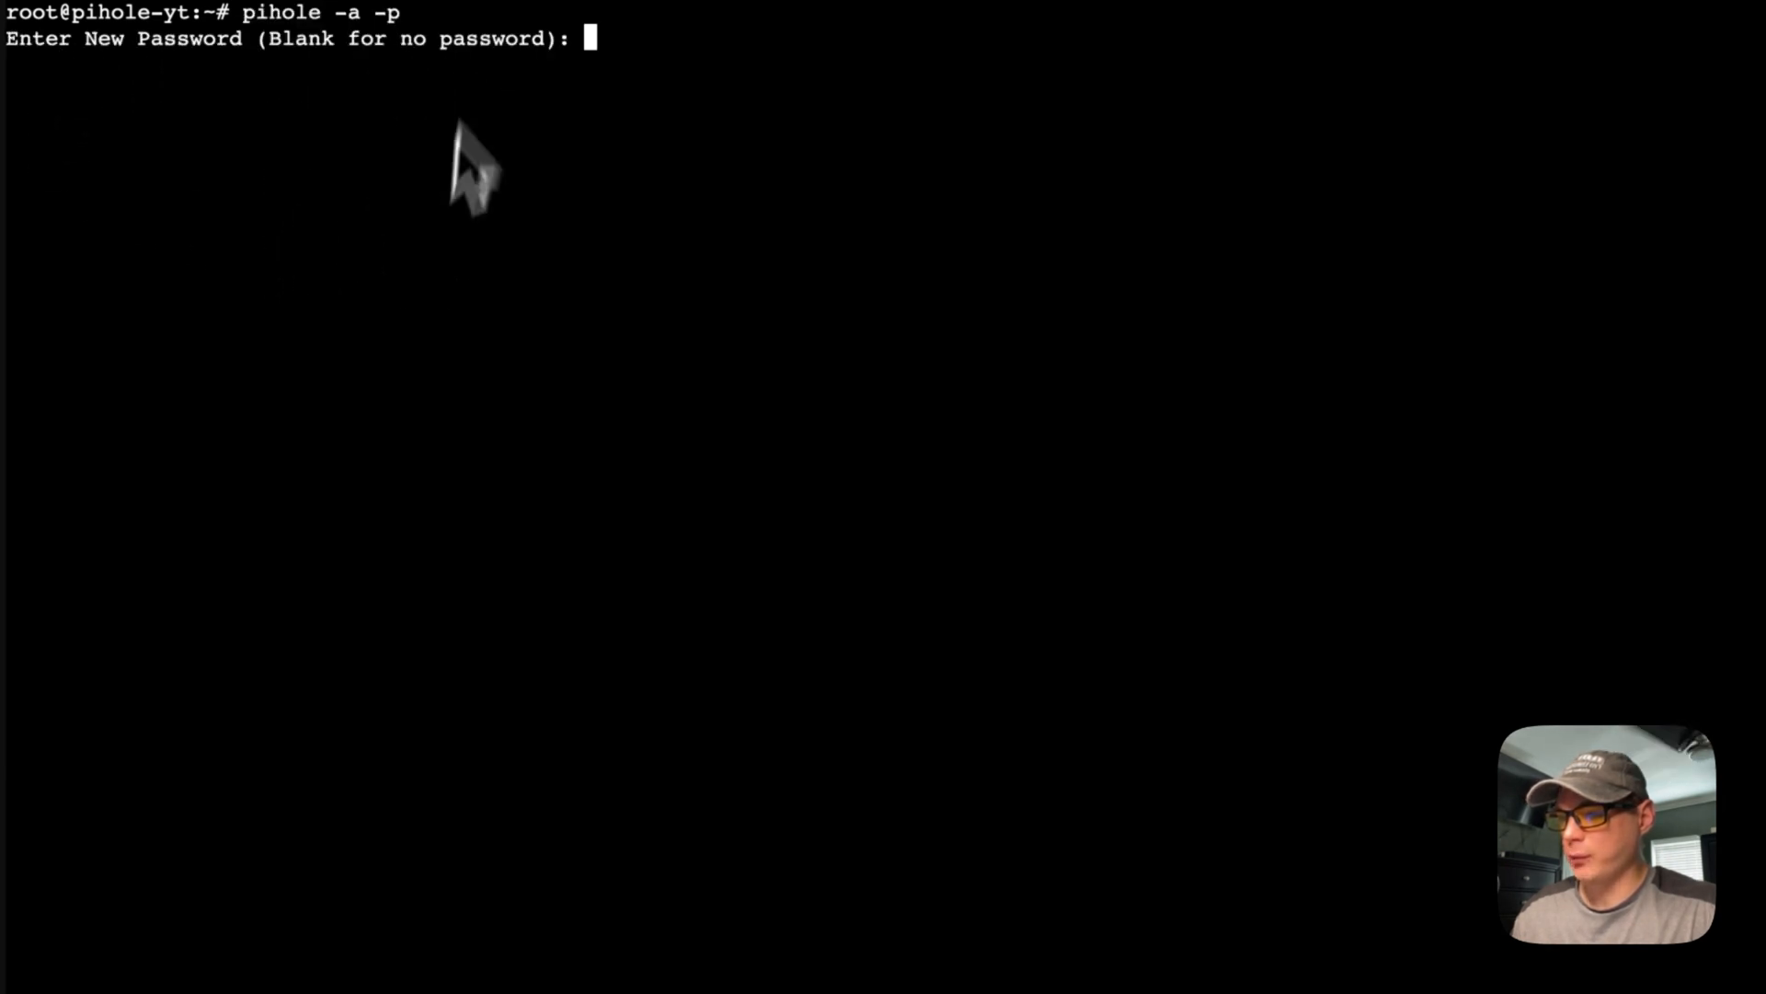
pyautogui.moveTo(381, 473)
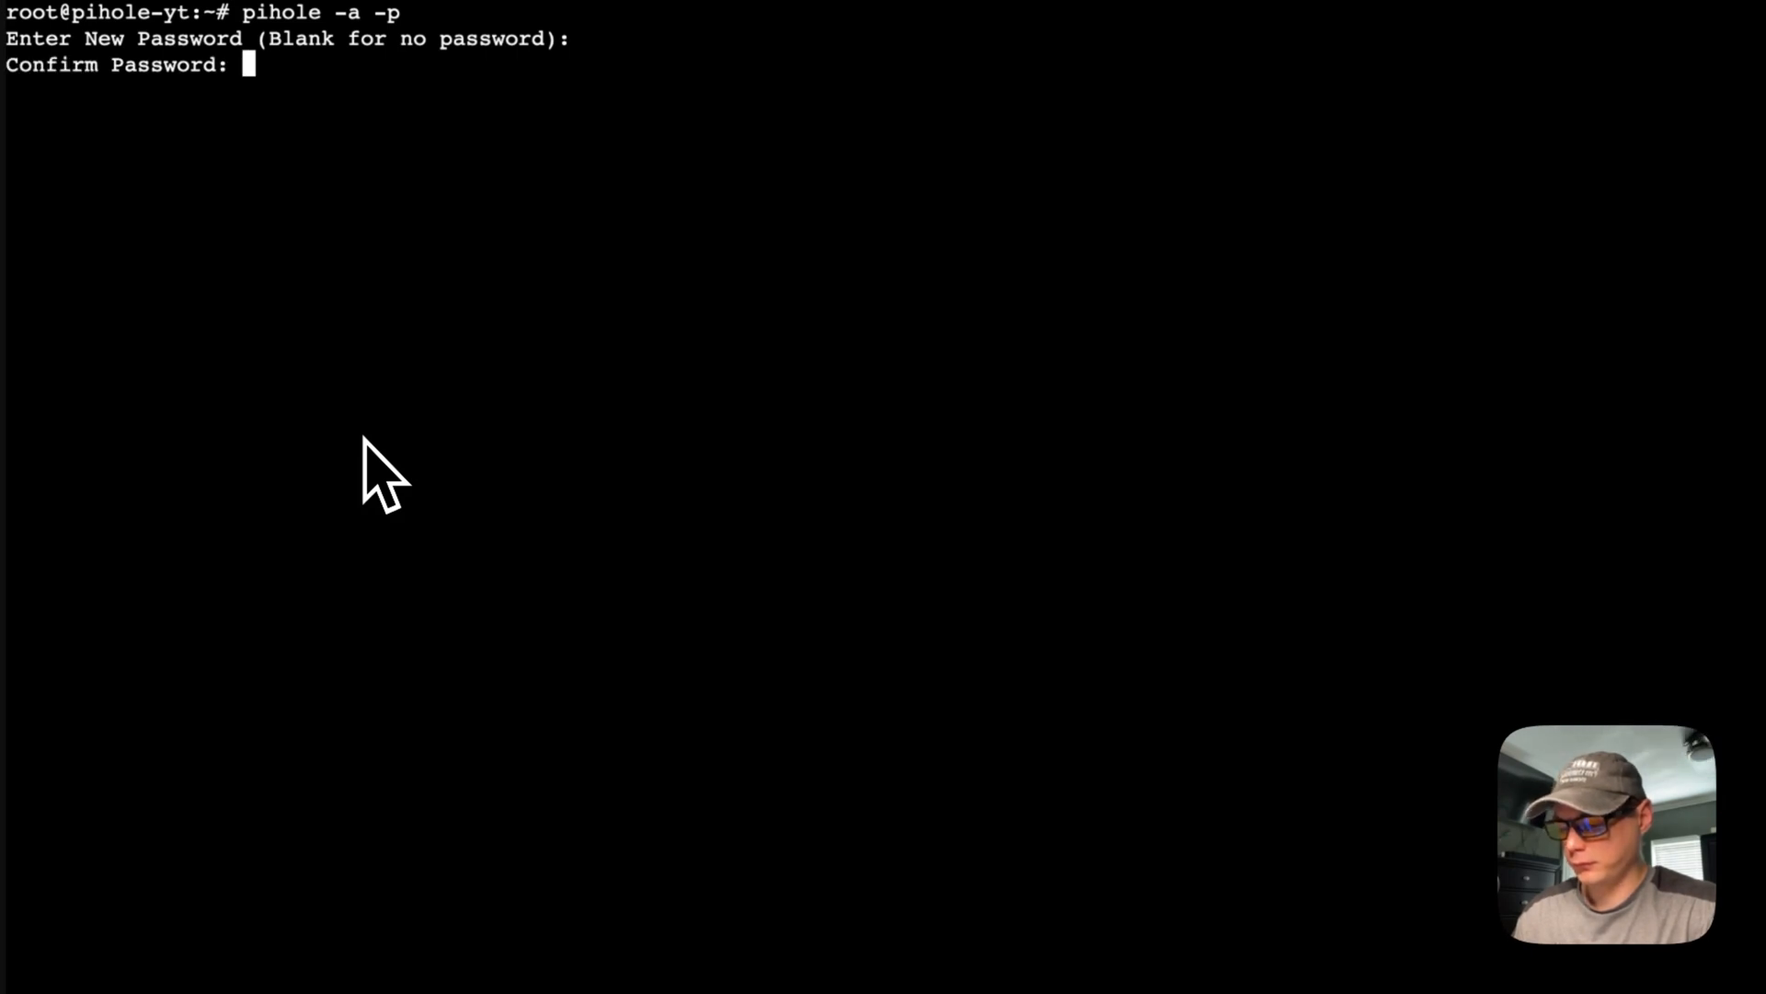
pyautogui.press('Return')
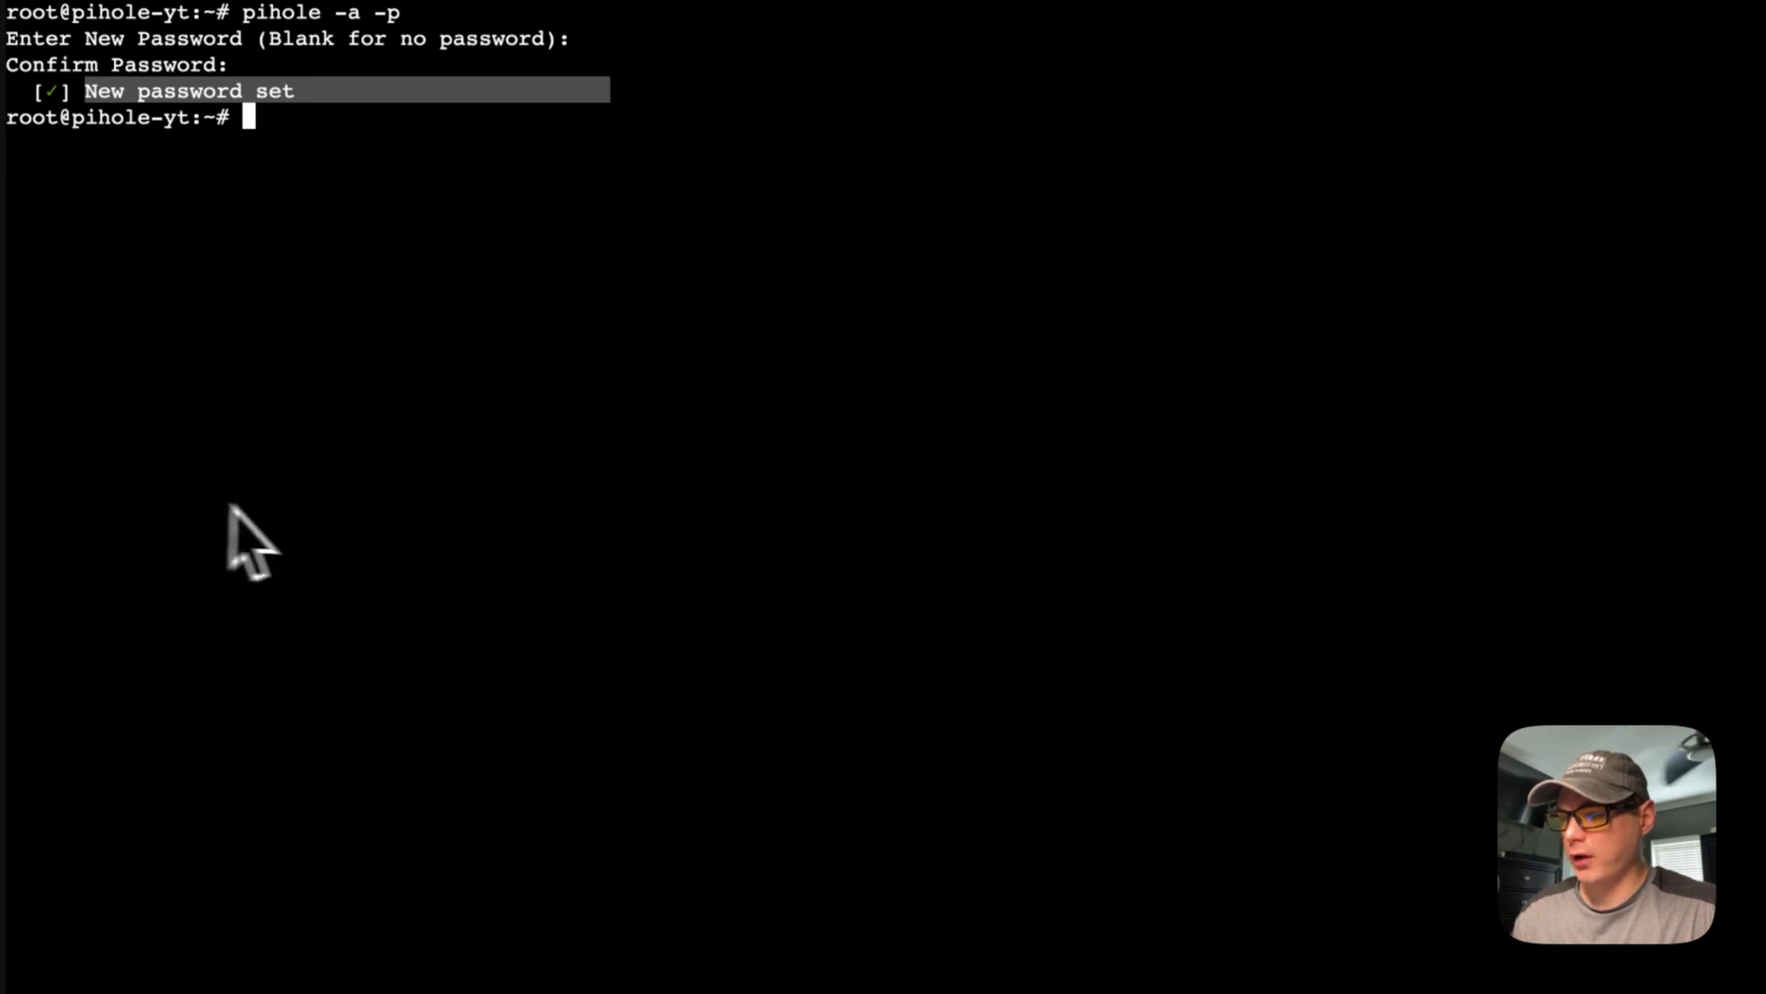
pyautogui.moveTo(355, 535)
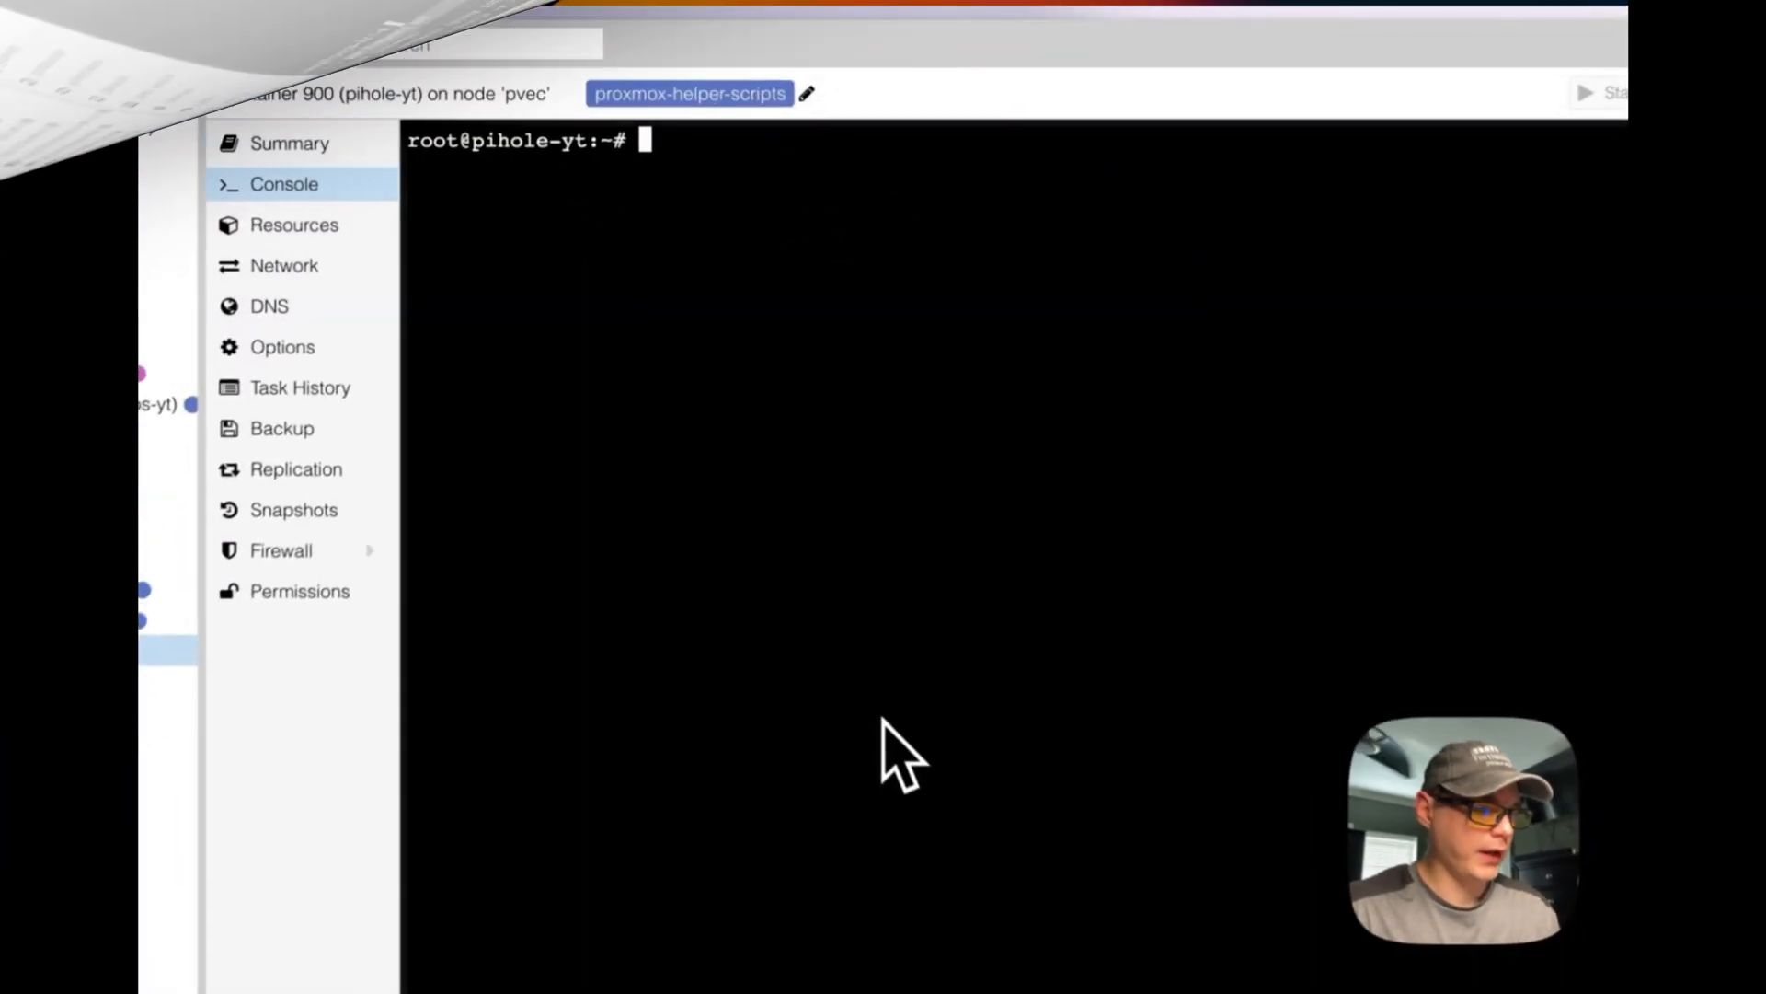
pyautogui.write('pihole -a -p')
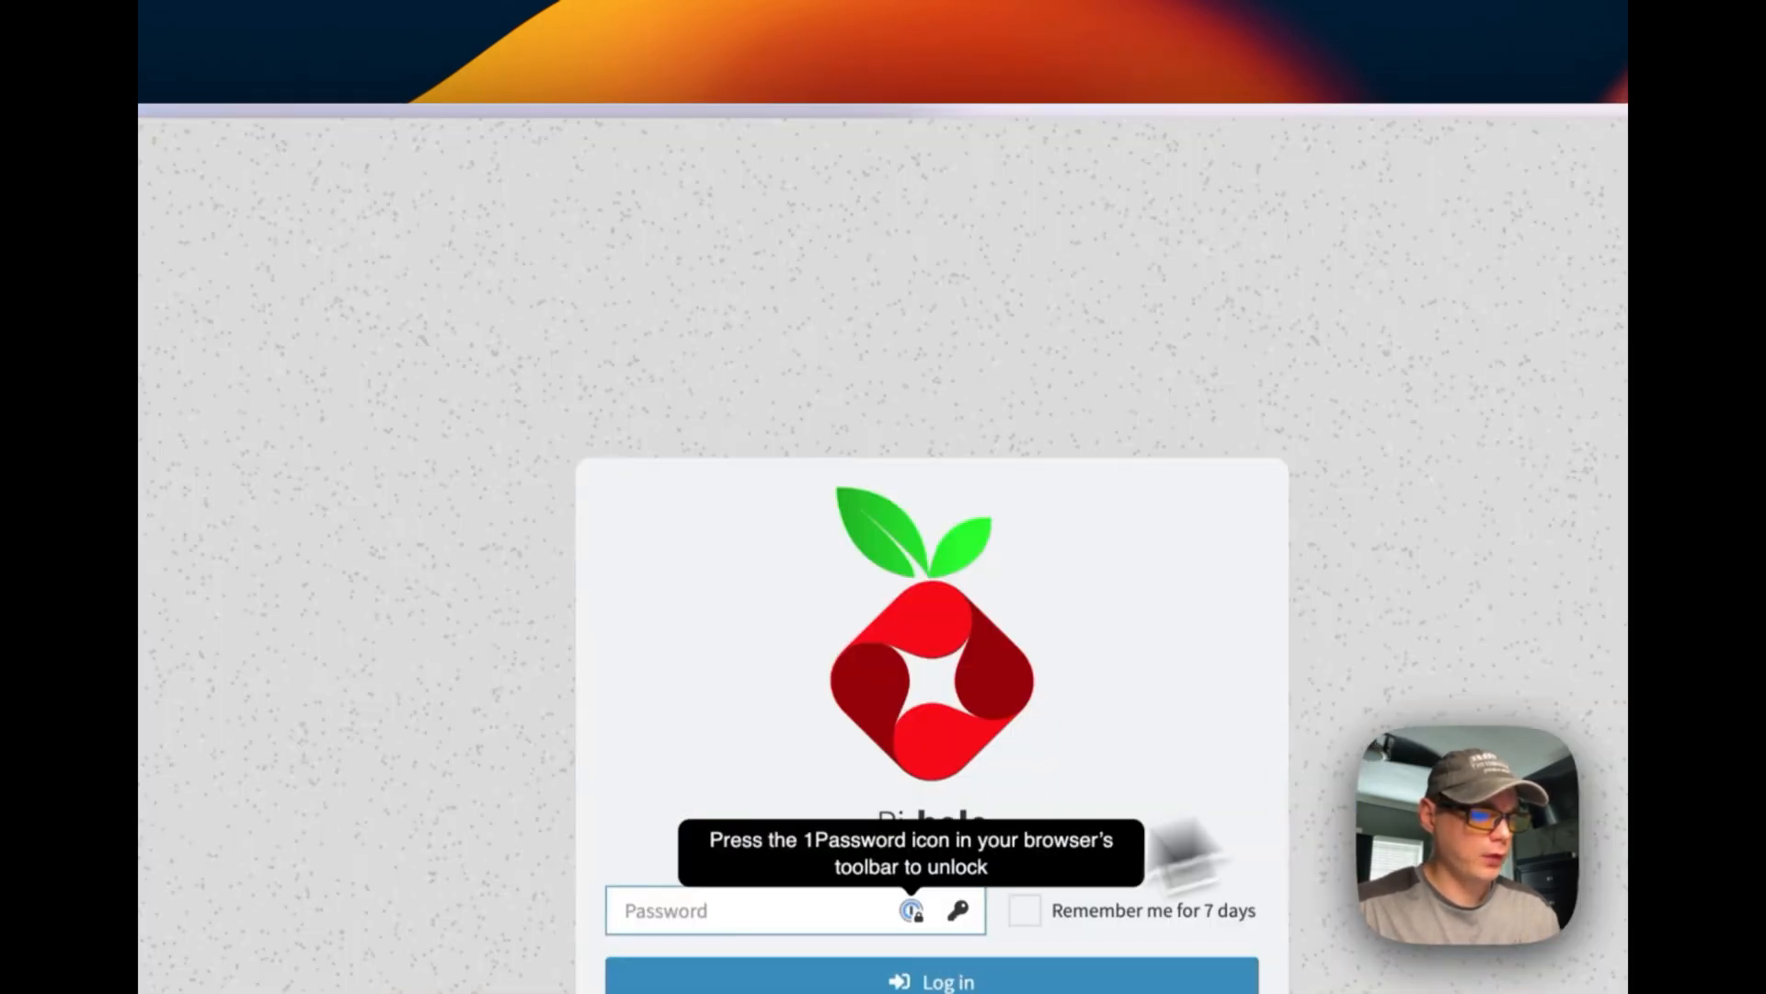
# Step: Log into Pi-hole Admin with the new password, reaching the dashboard with 170,011 adlist domains
pyautogui.scroll(3)
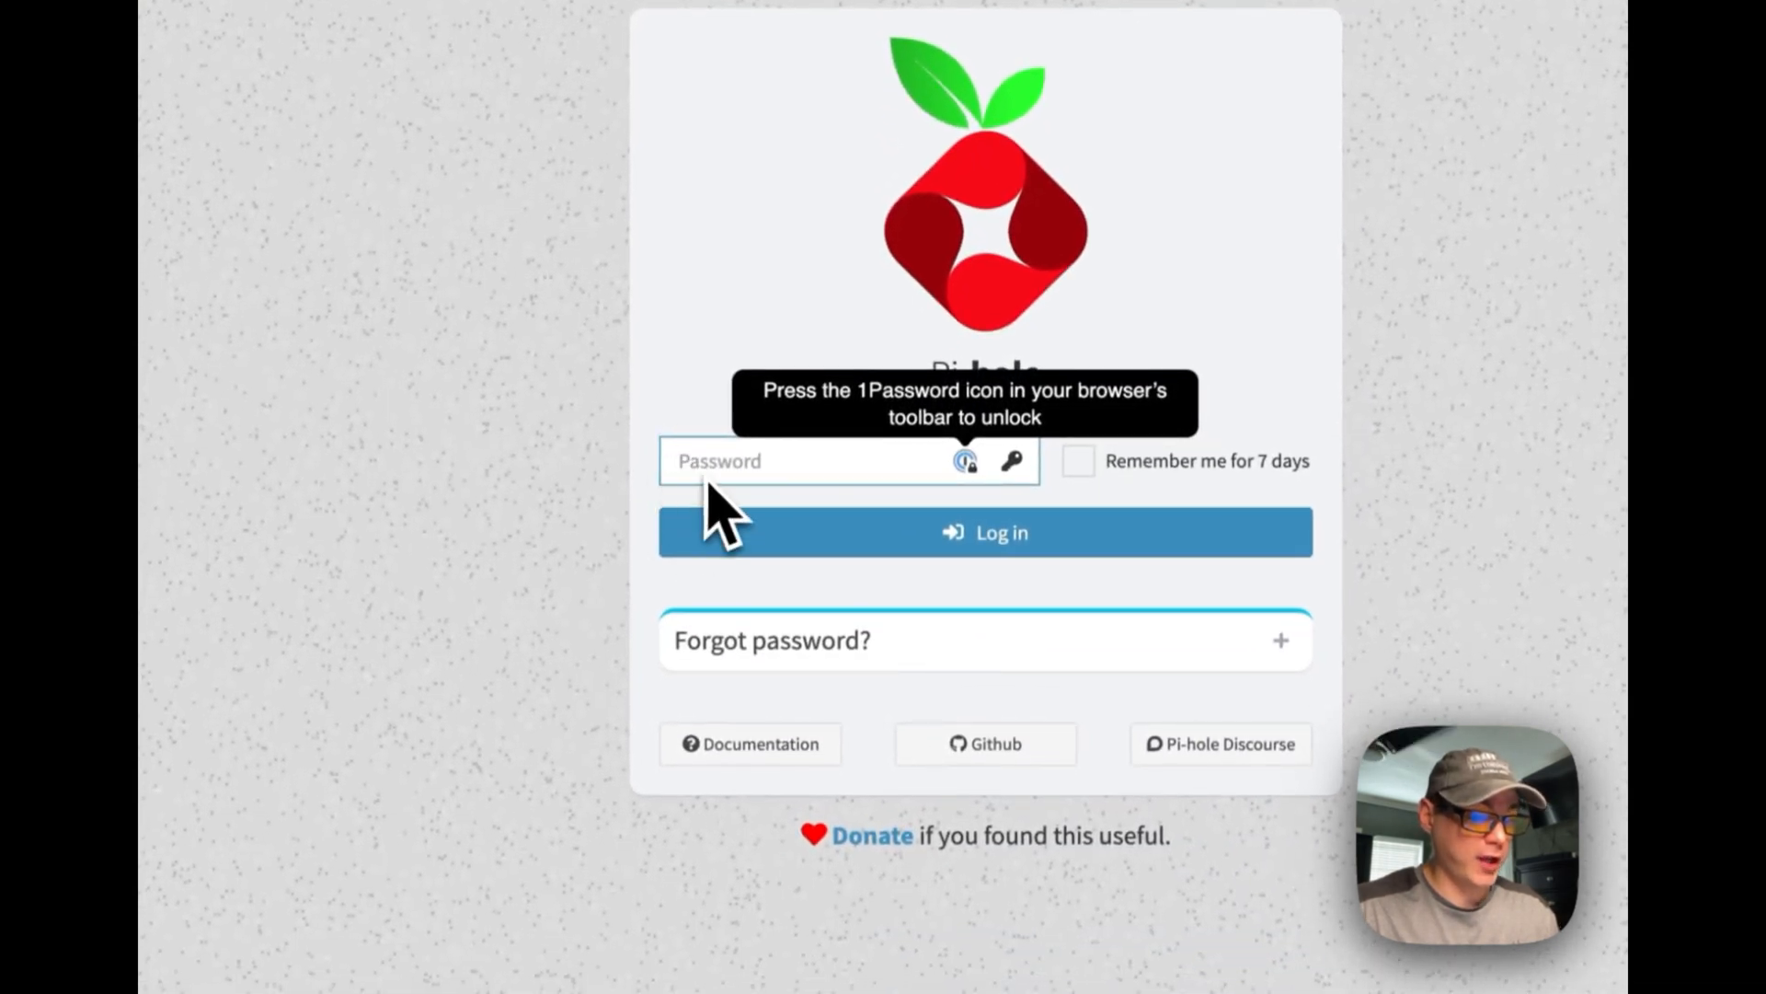
pyautogui.write('password')
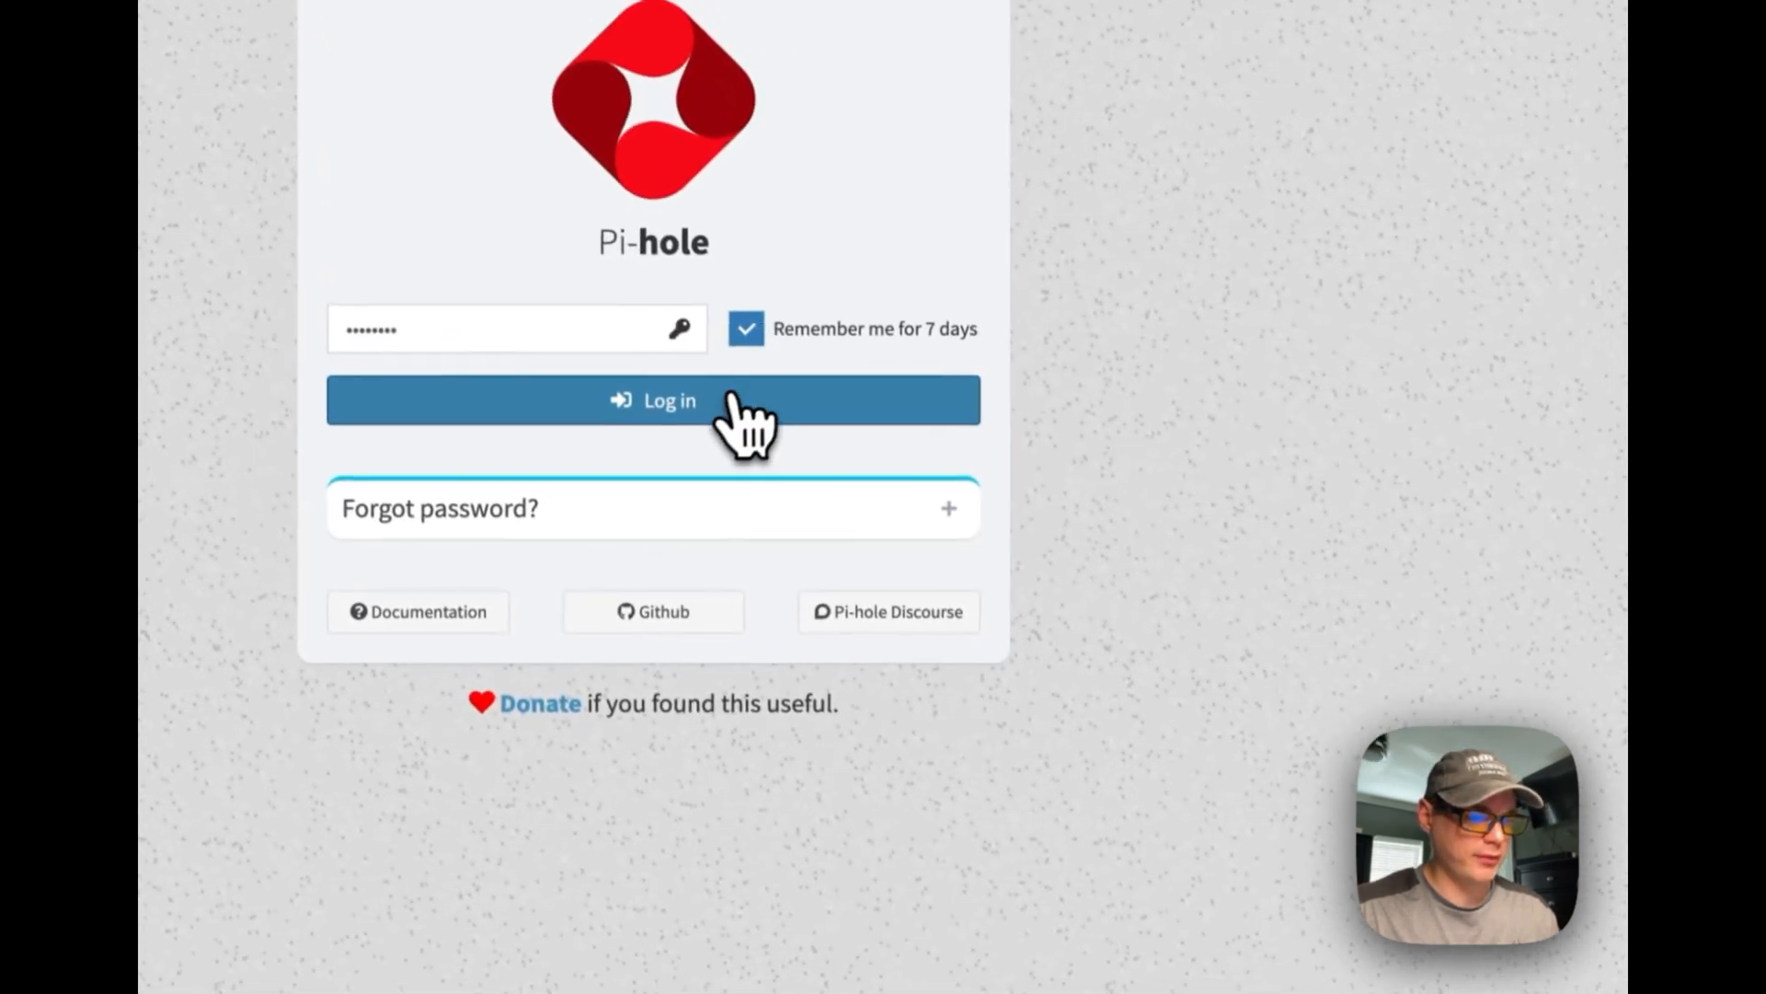
pyautogui.click(651, 399)
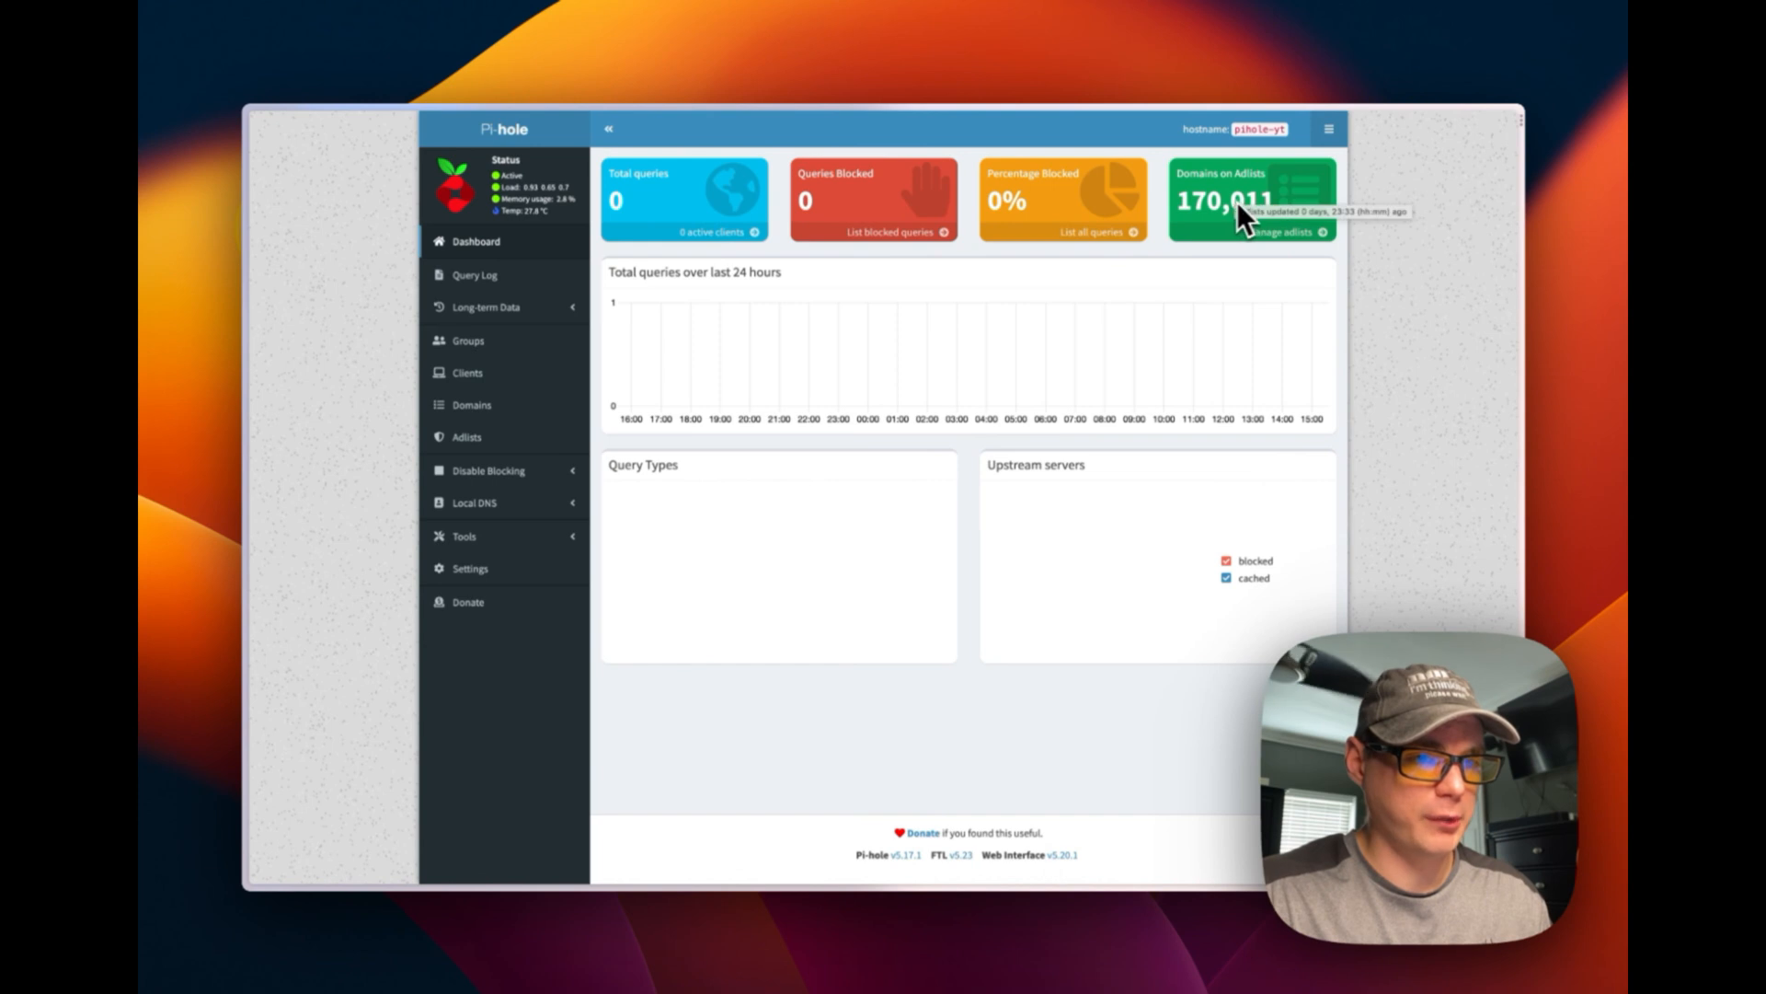
# Step: Browse the Query Log and the Long-term Data query log pages
pyautogui.click(475, 274)
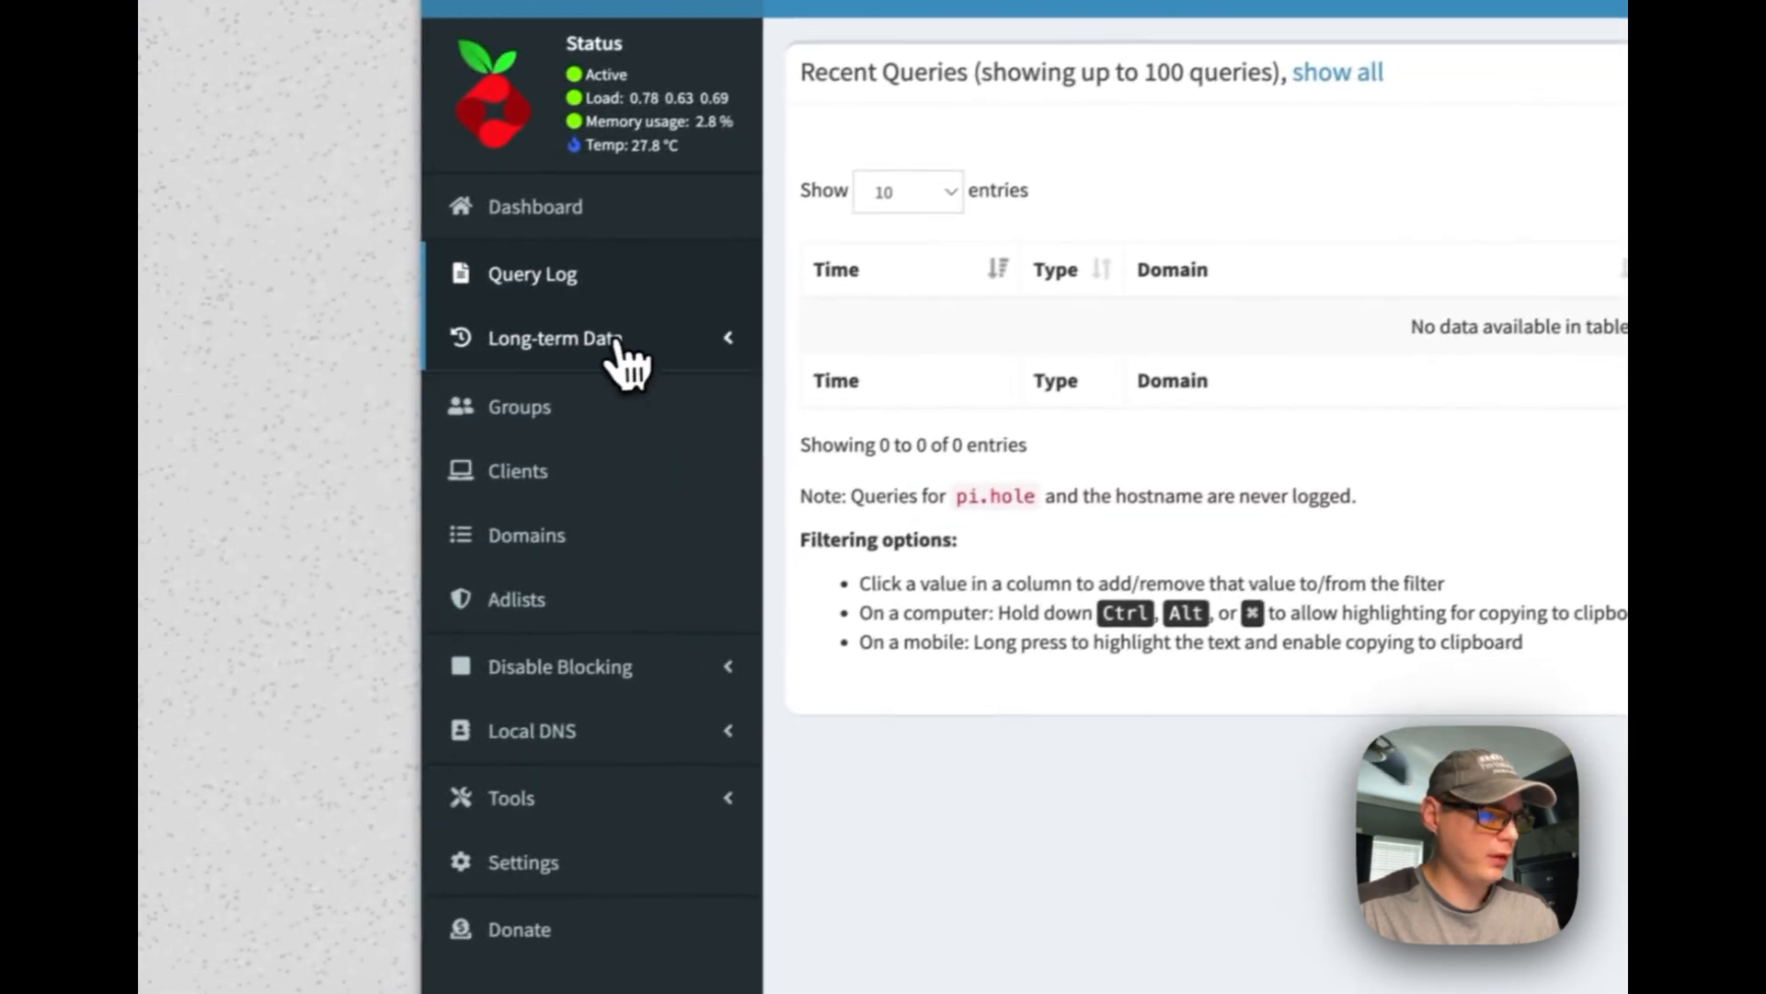
pyautogui.click(554, 336)
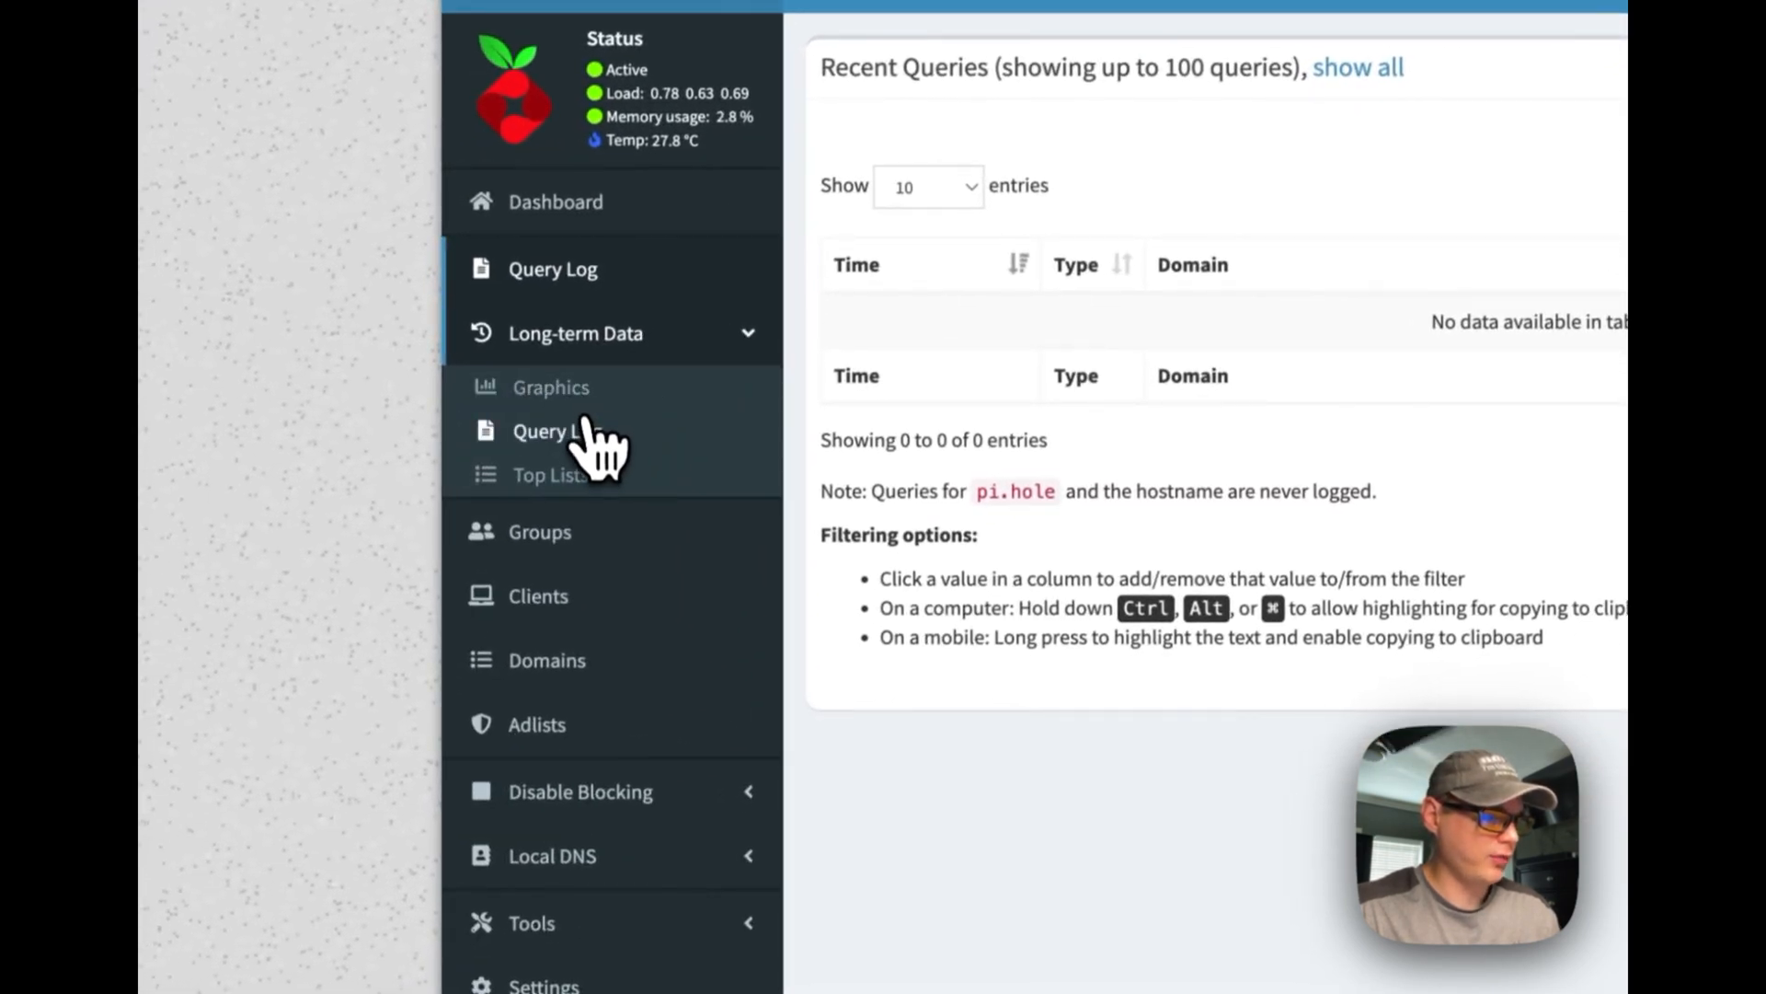
pyautogui.click(555, 430)
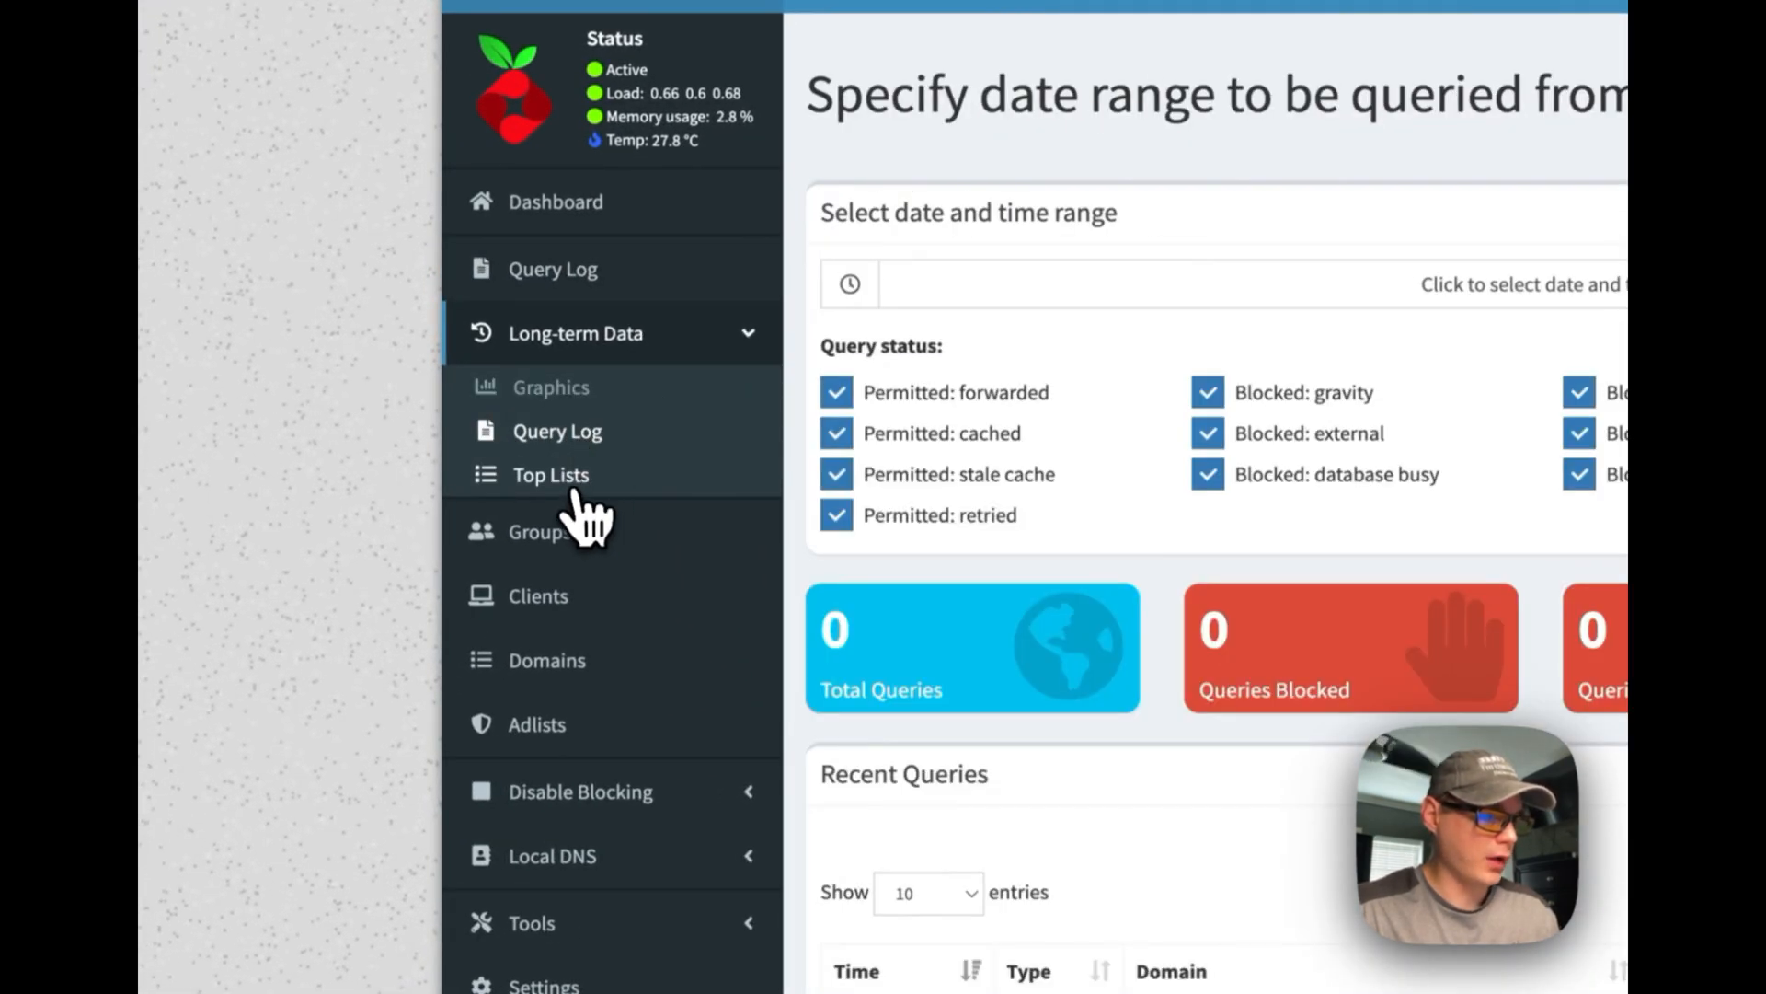
# Step: Browse Groups, Clients and Domains, then reach Adlists listing the StevenBlack hosts list
pyautogui.click(539, 531)
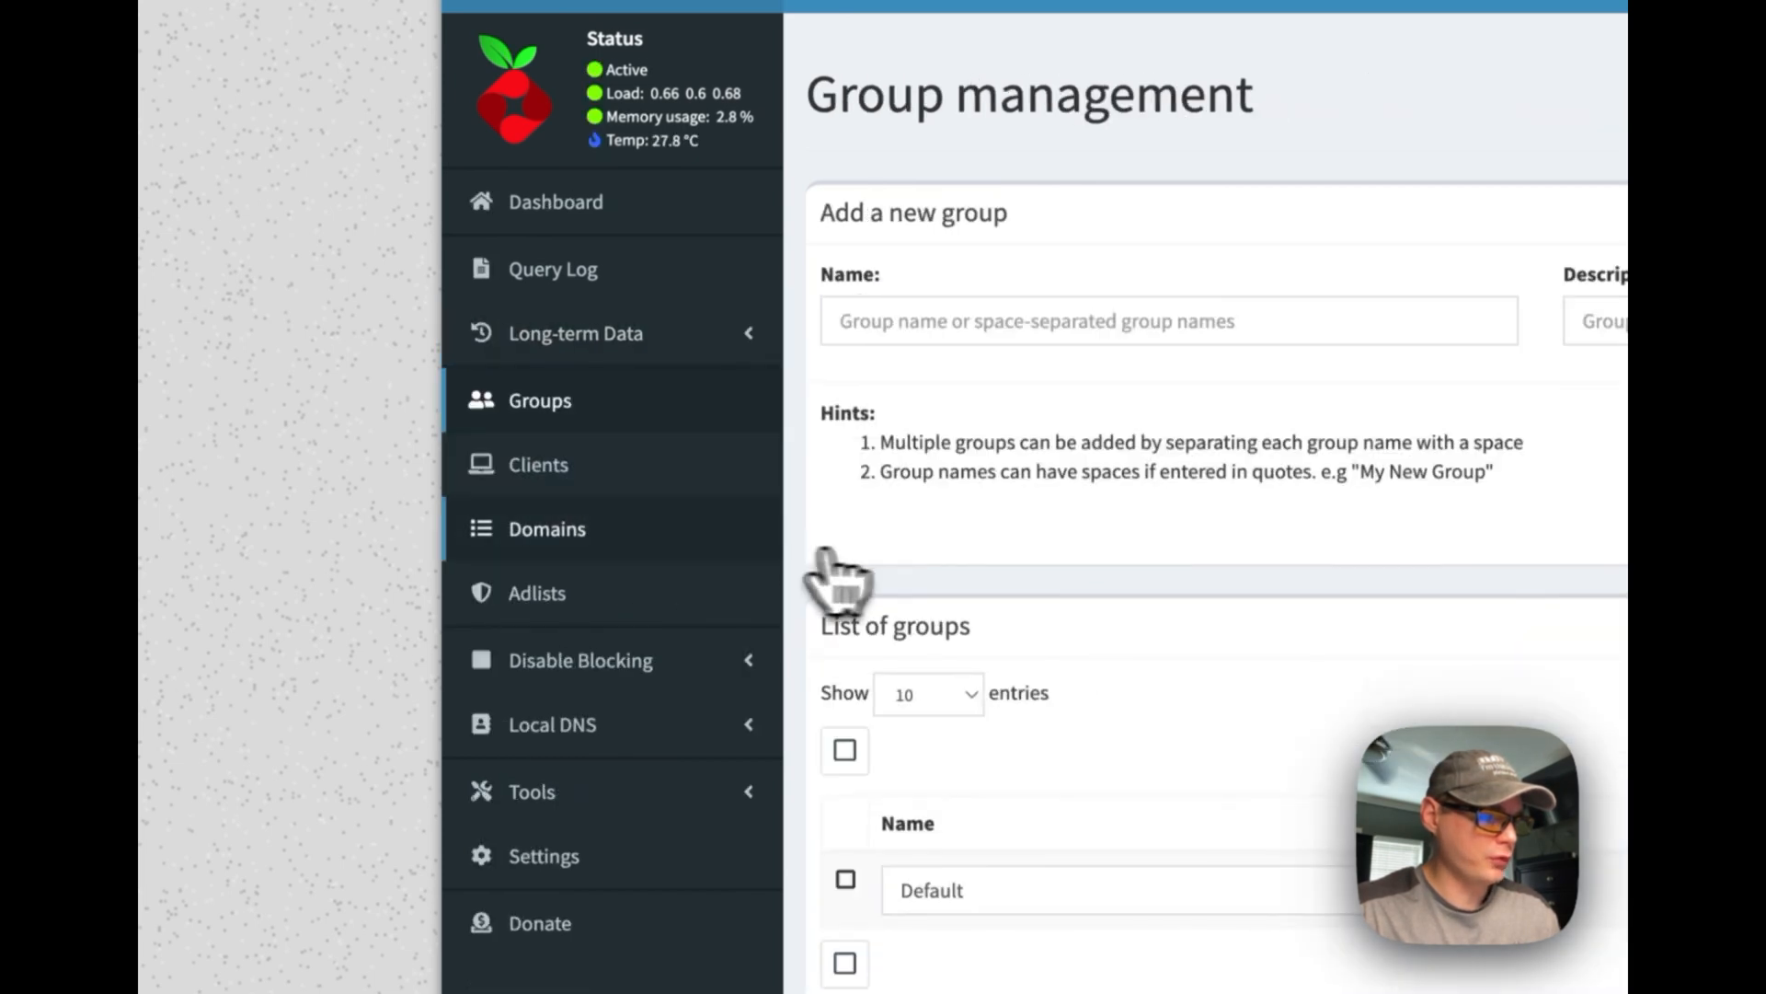
pyautogui.click(538, 464)
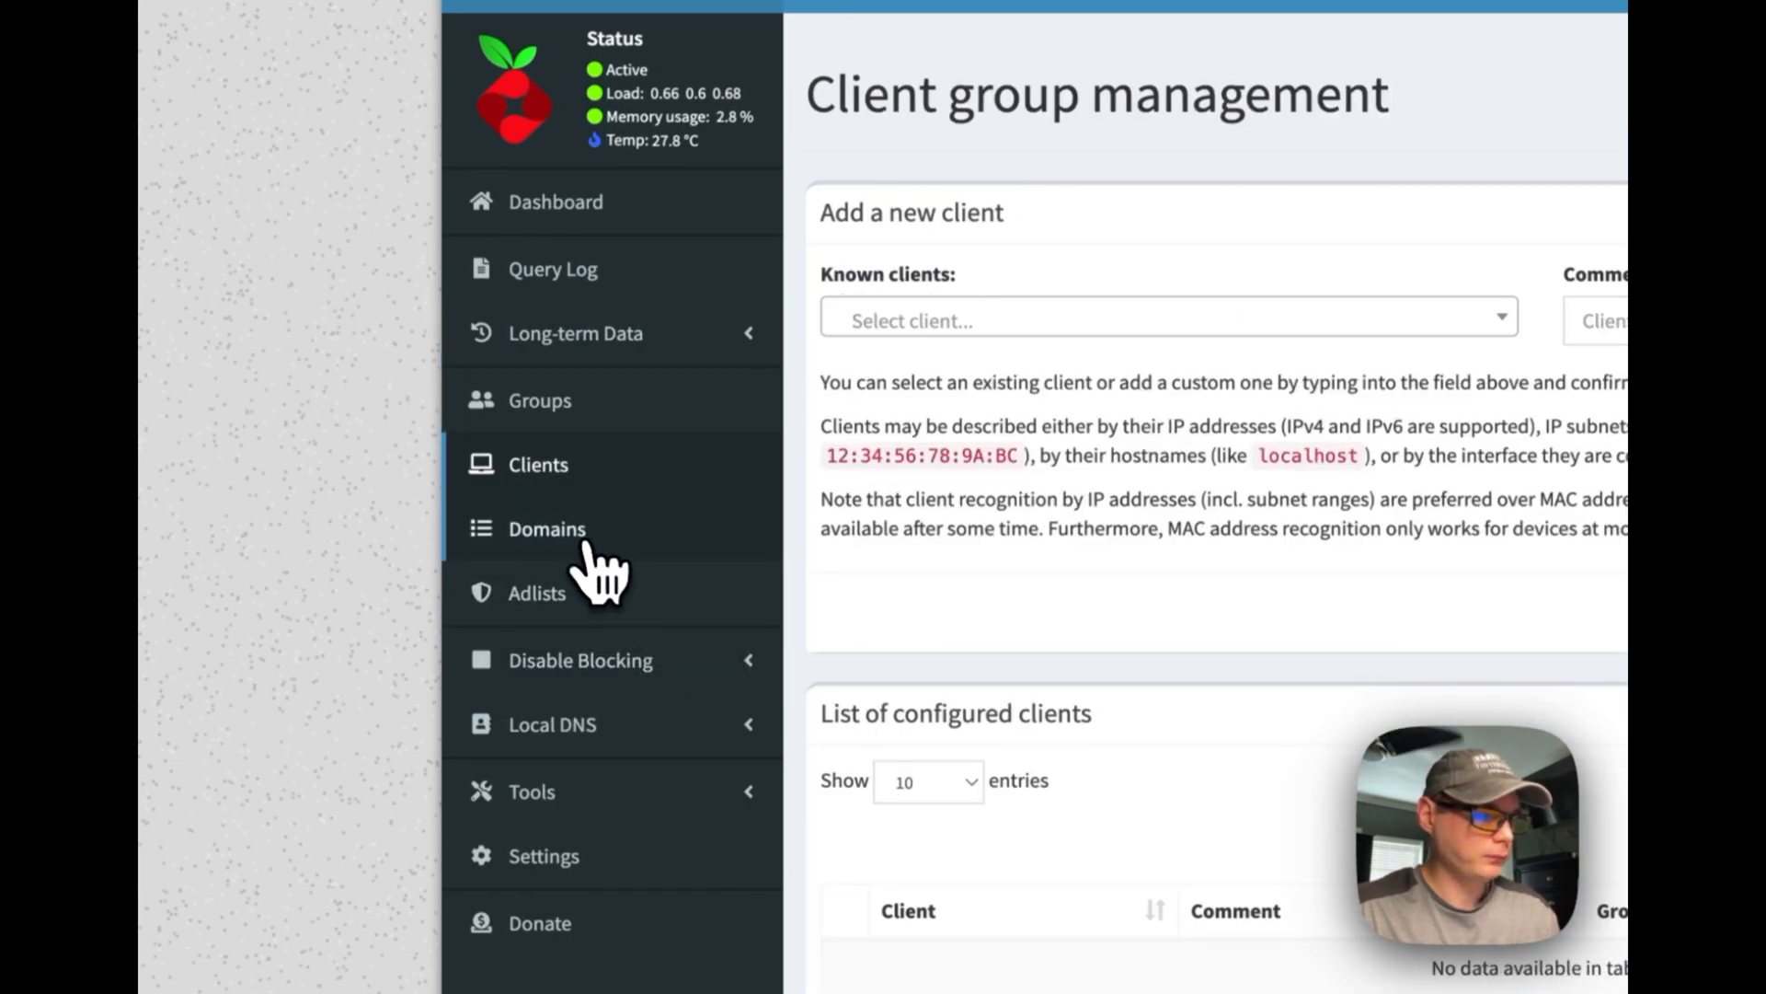
pyautogui.click(546, 528)
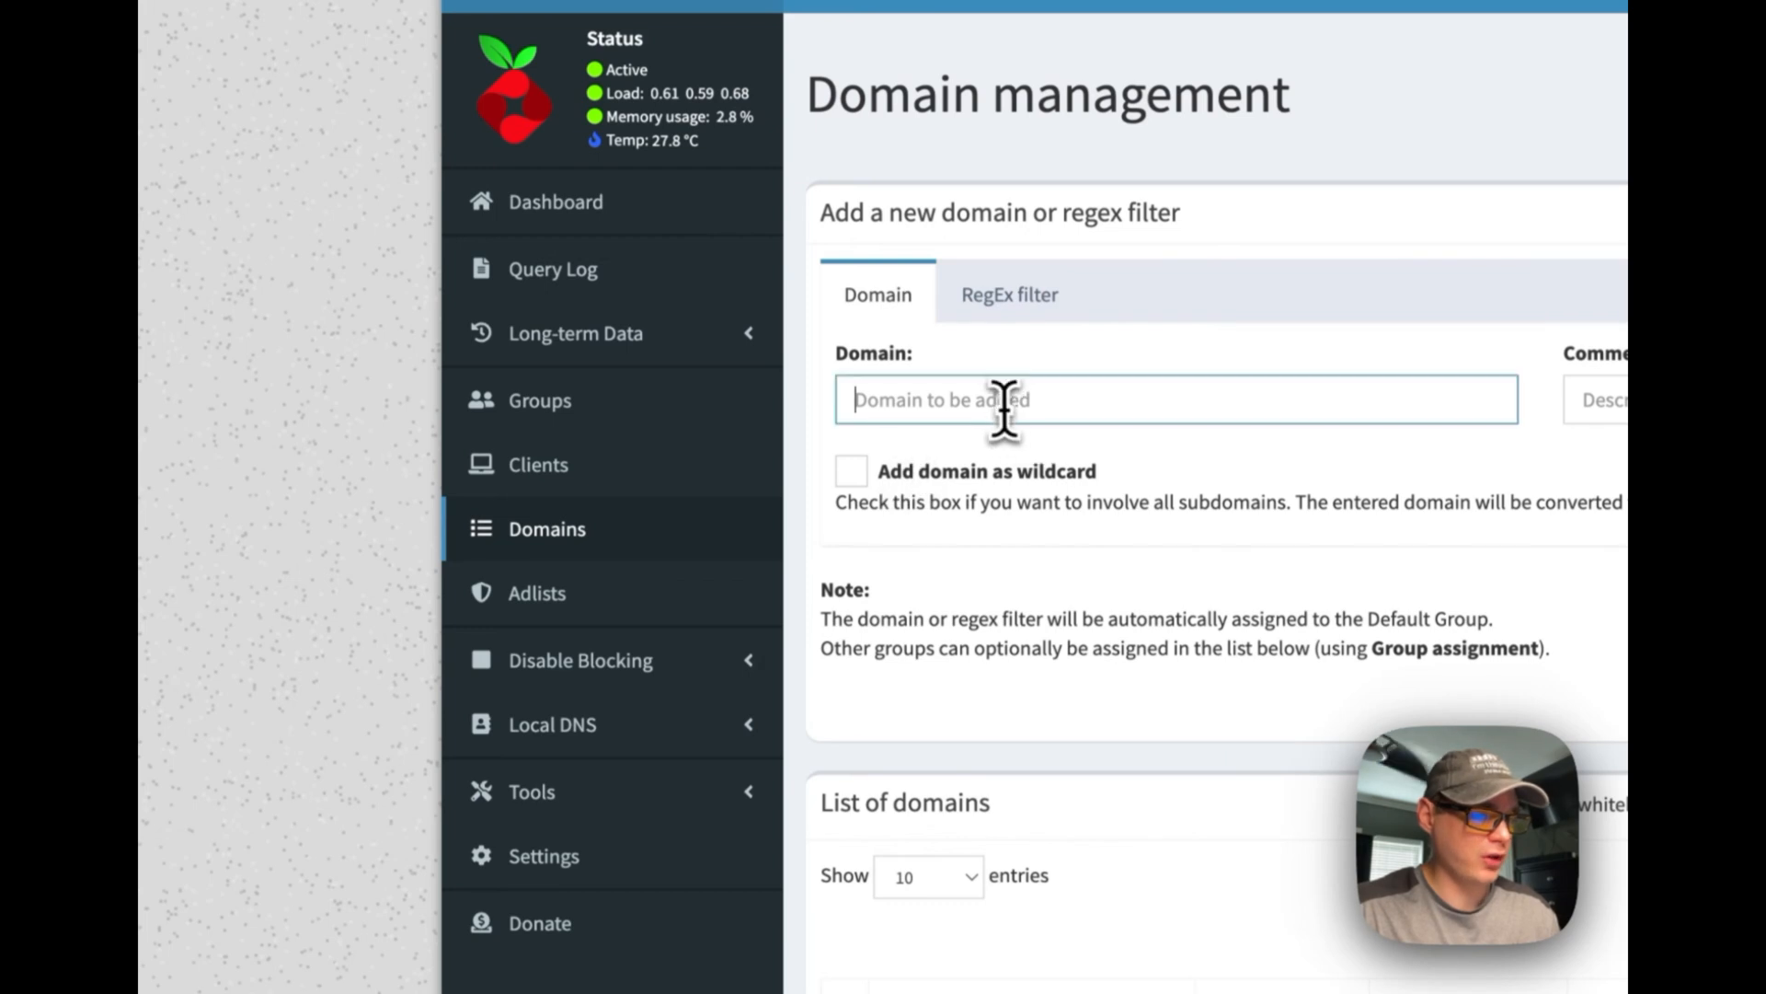
pyautogui.scroll(-3)
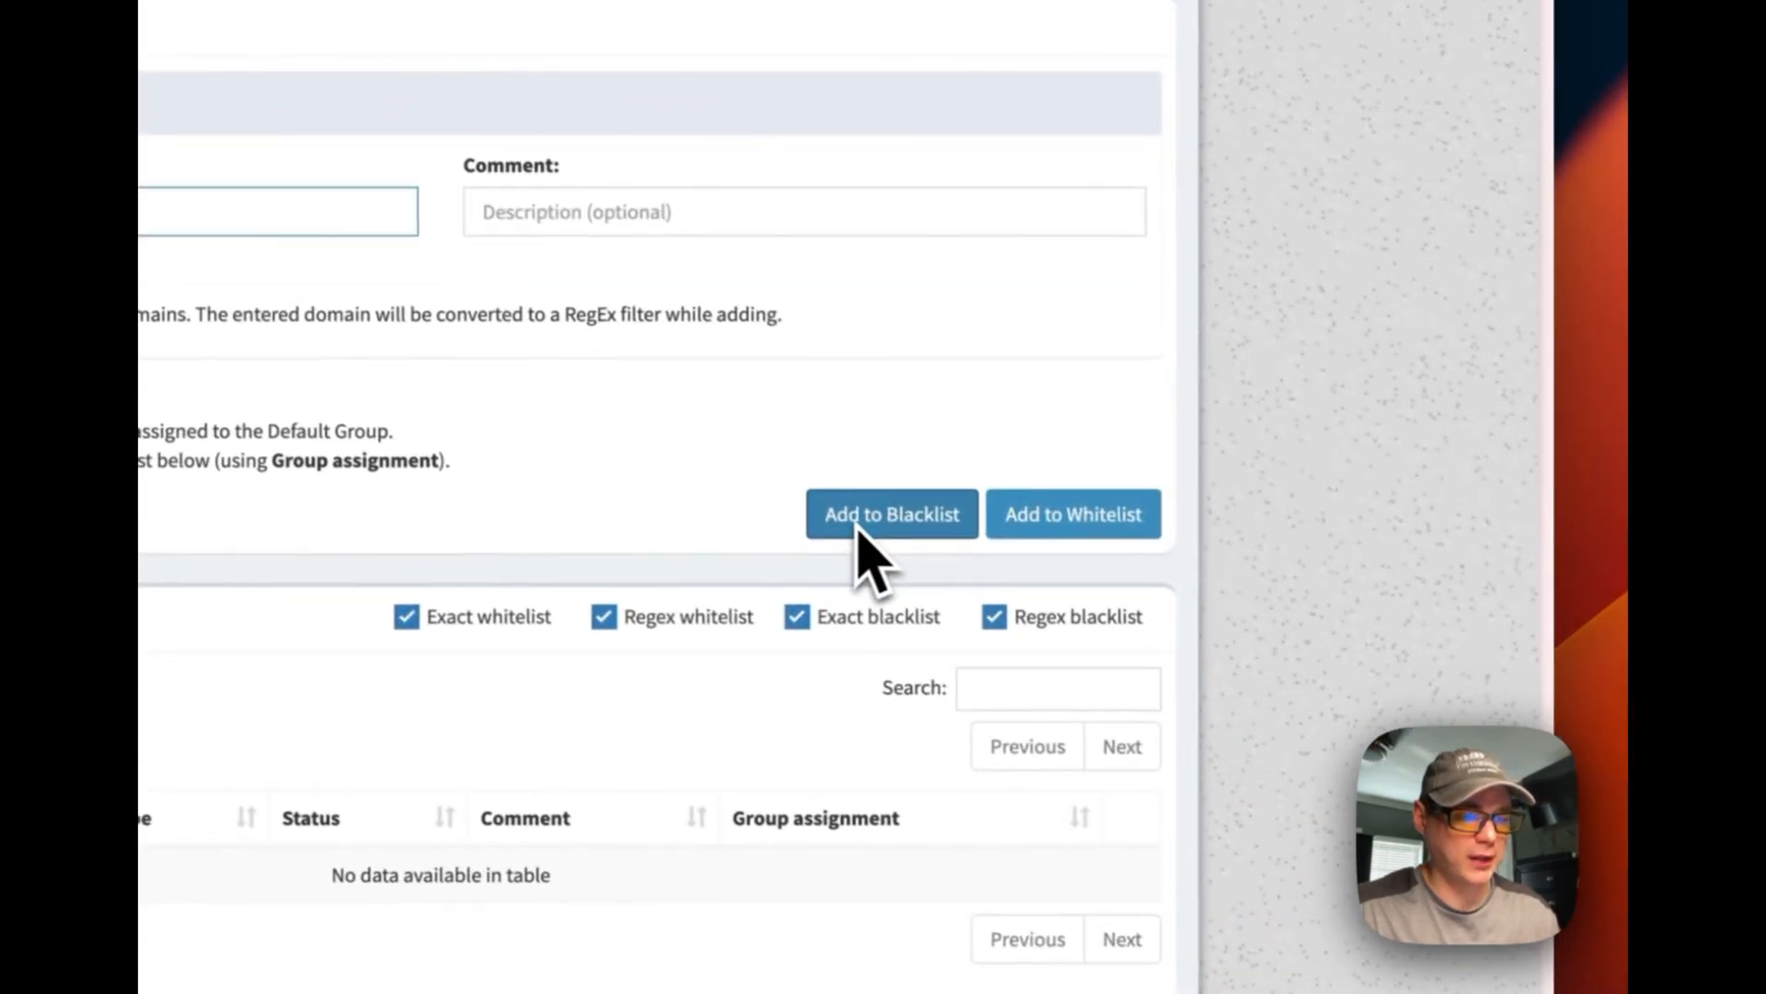
pyautogui.click(189, 657)
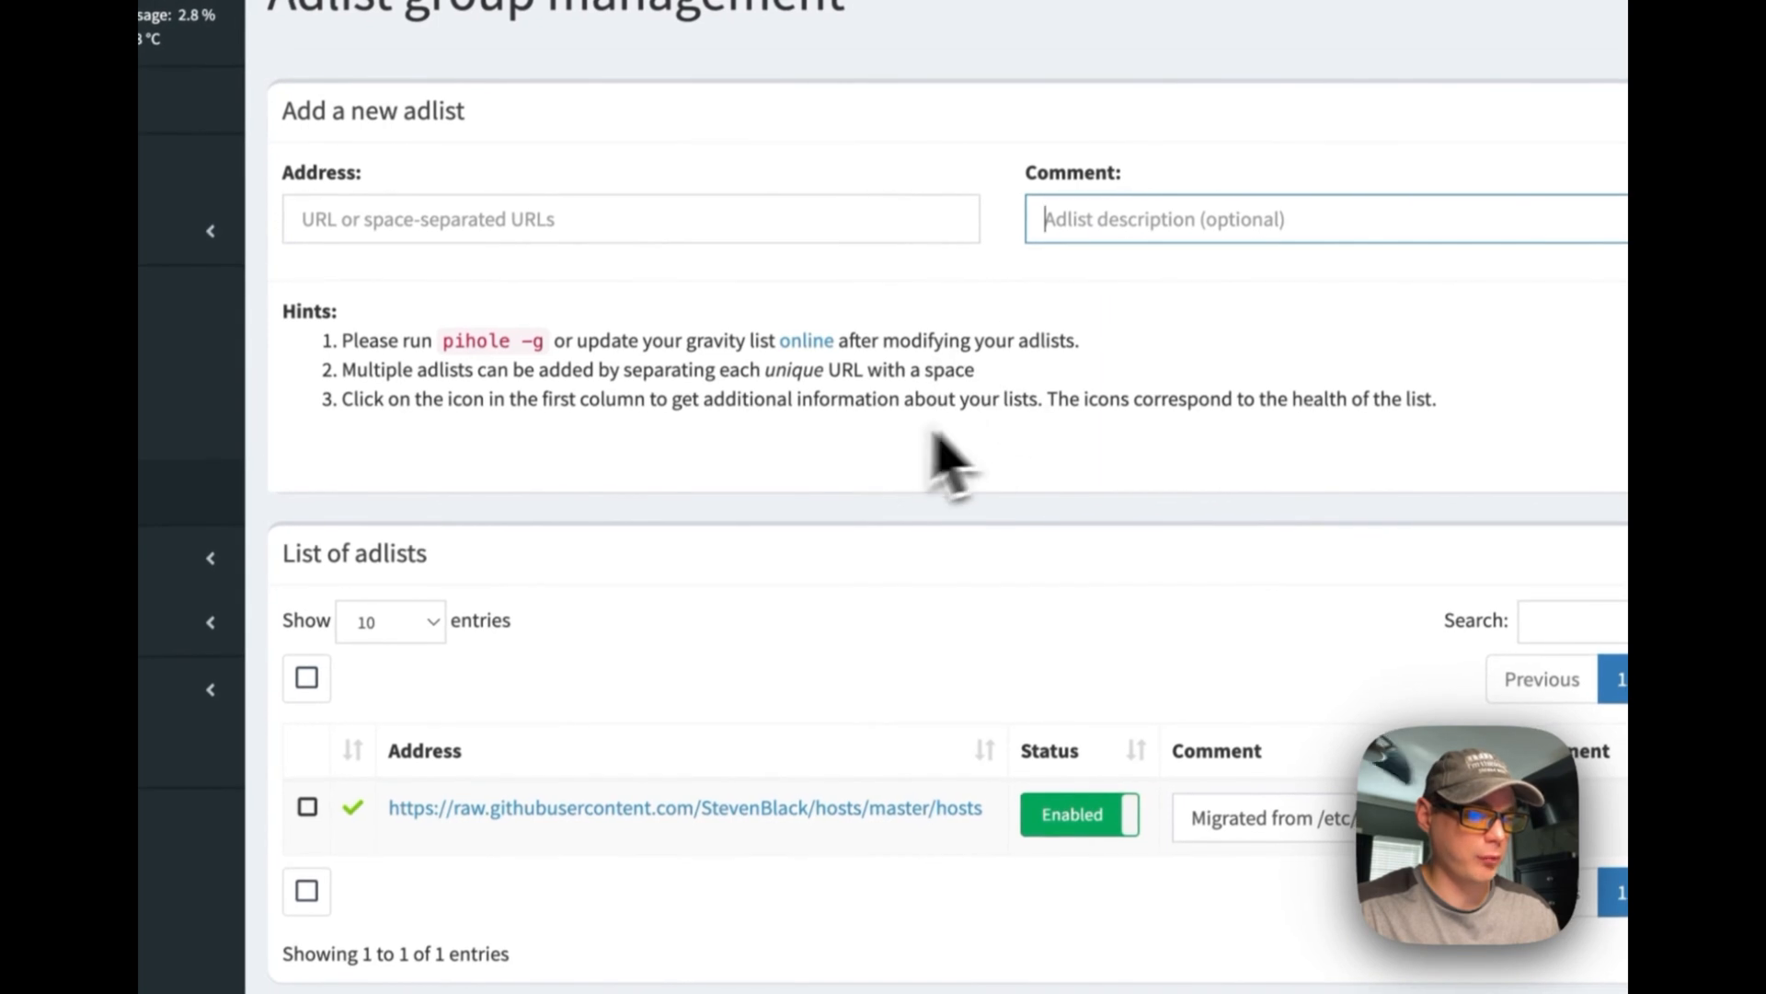
pyautogui.moveTo(811, 394)
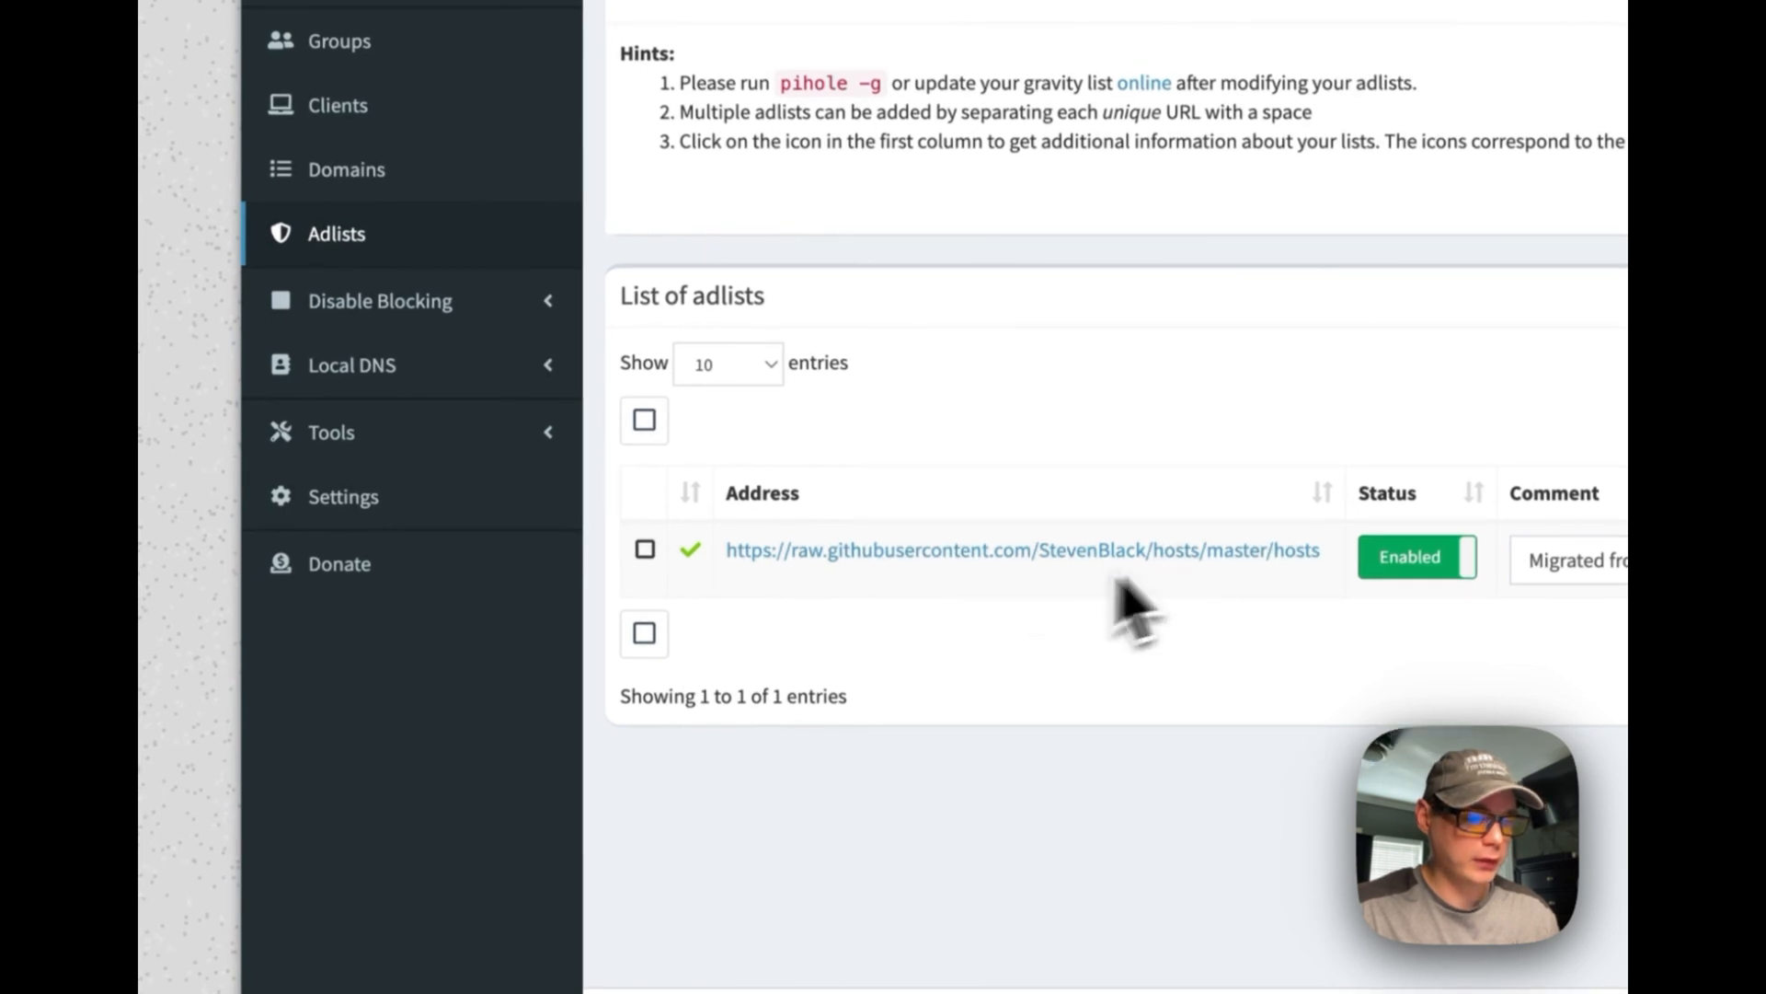
# Step: Browse Local DNS CNAME Records and Tools, then reach Settings showing FTL v5.23 info
pyautogui.click(379, 300)
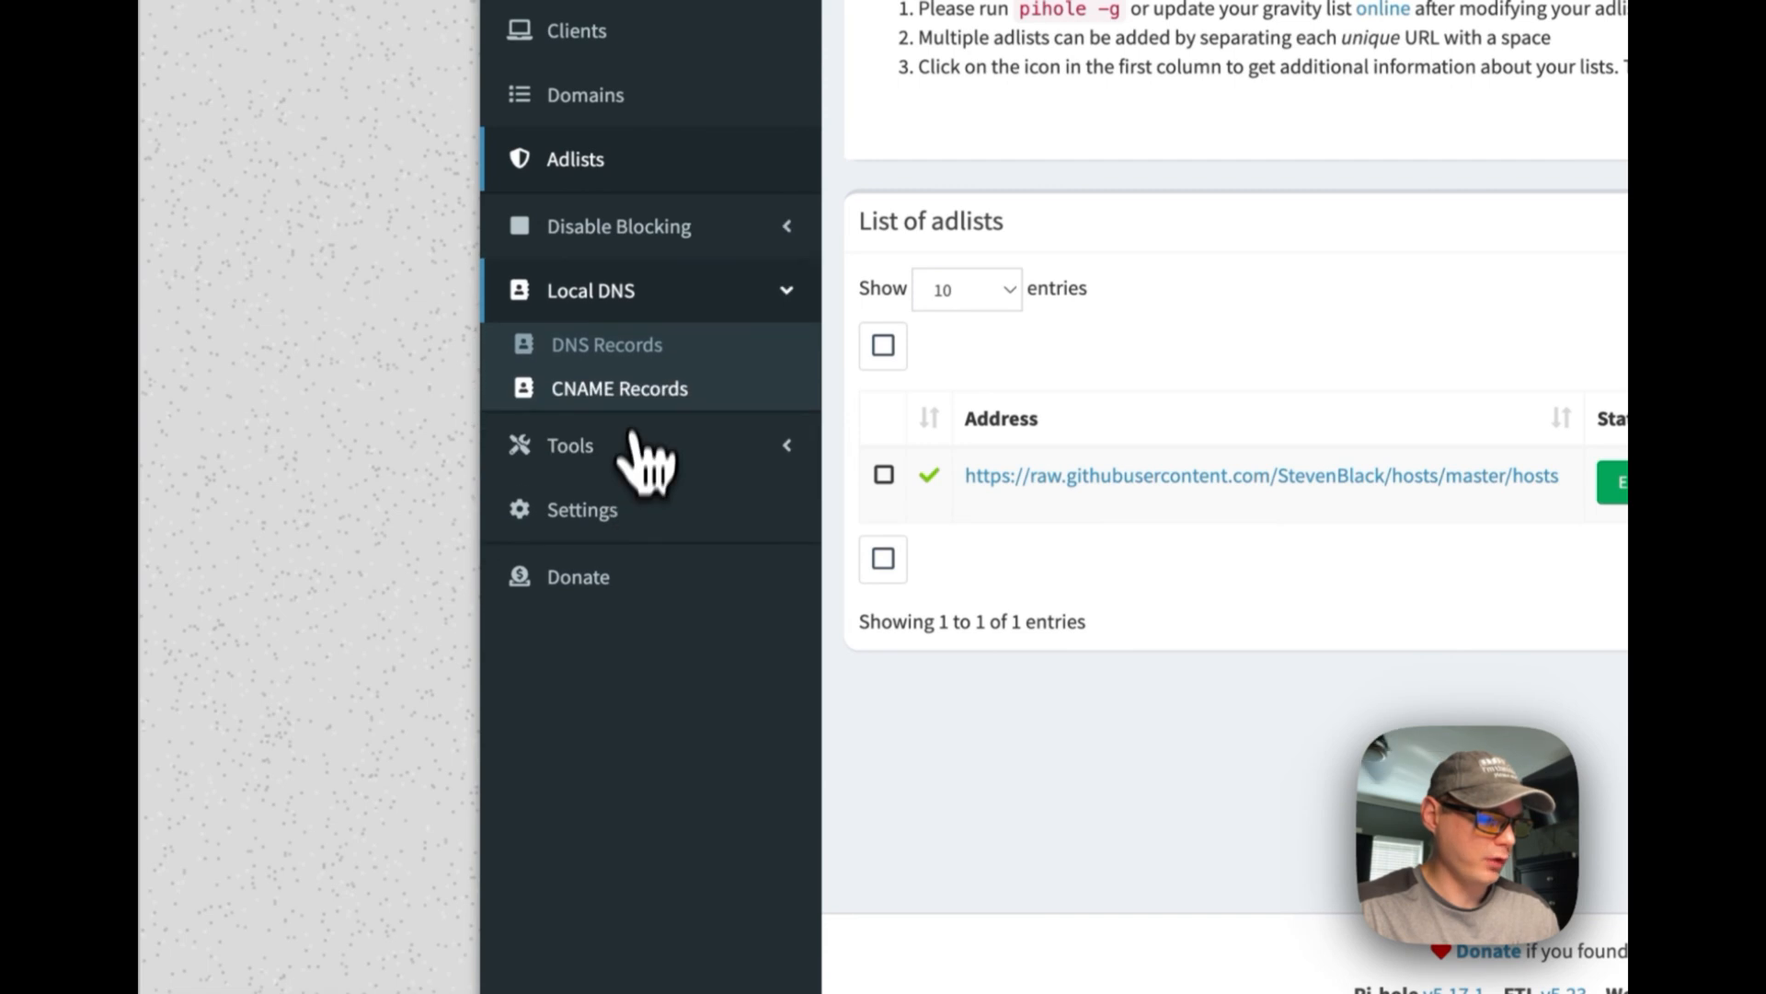
pyautogui.moveTo(591, 366)
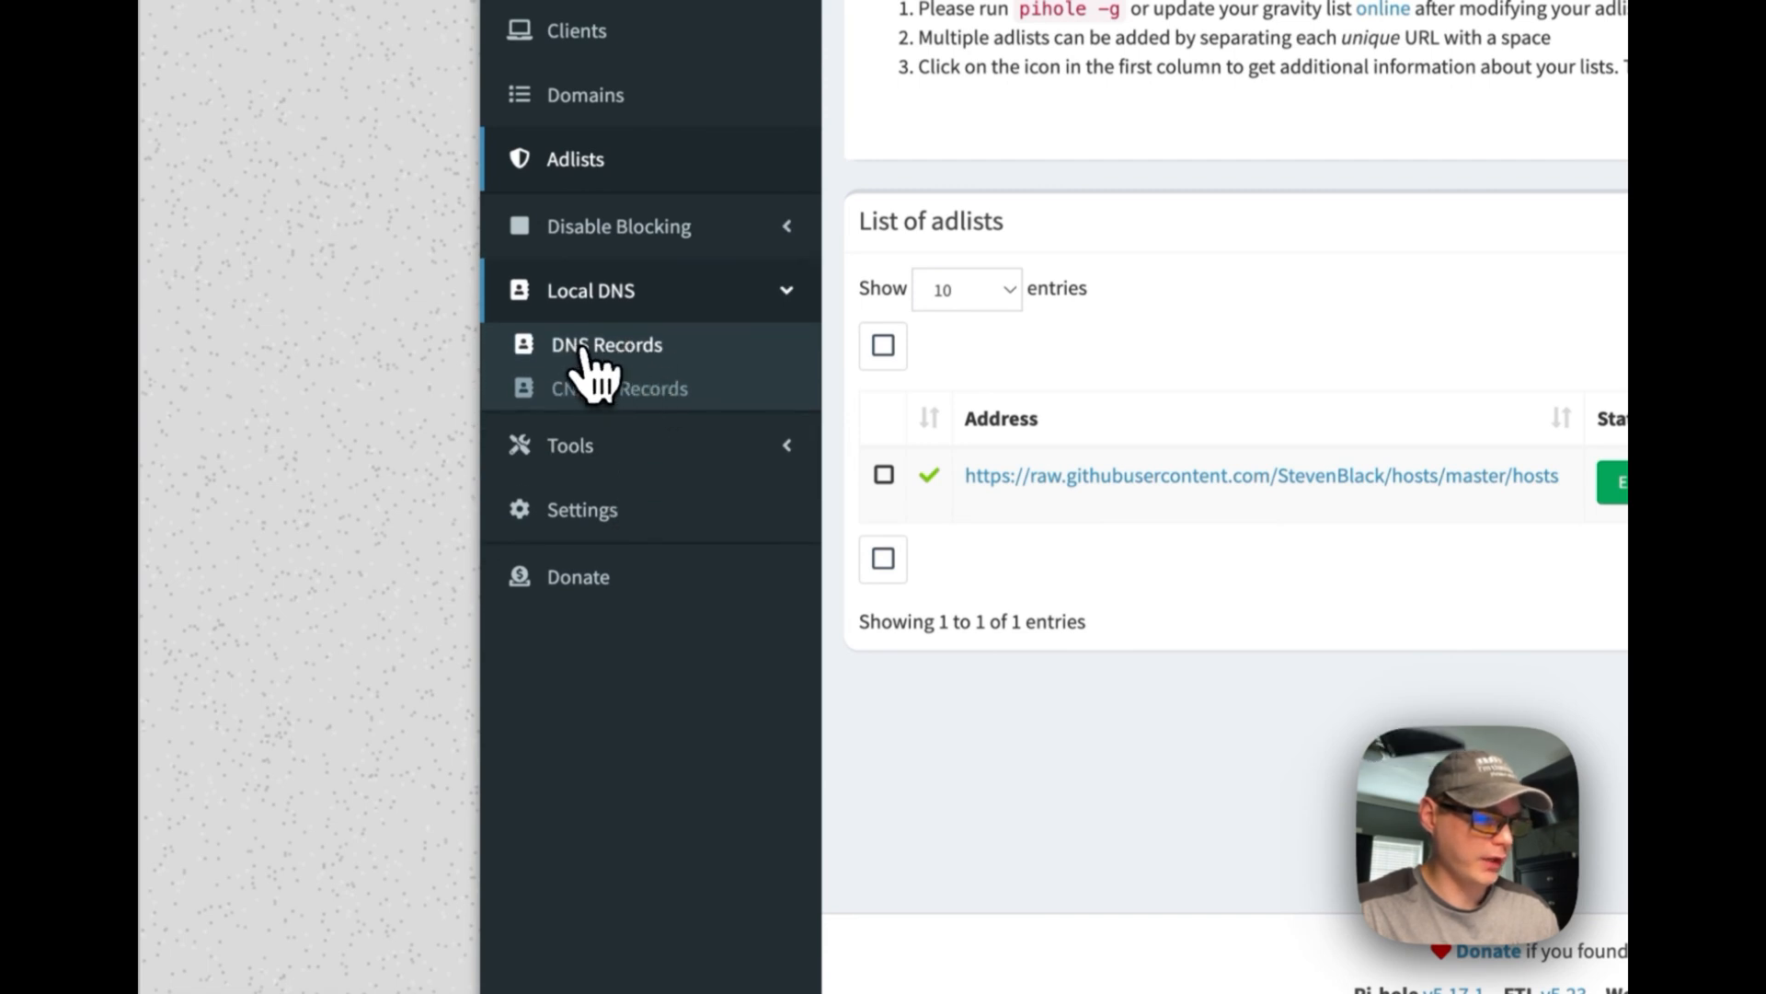
pyautogui.click(619, 388)
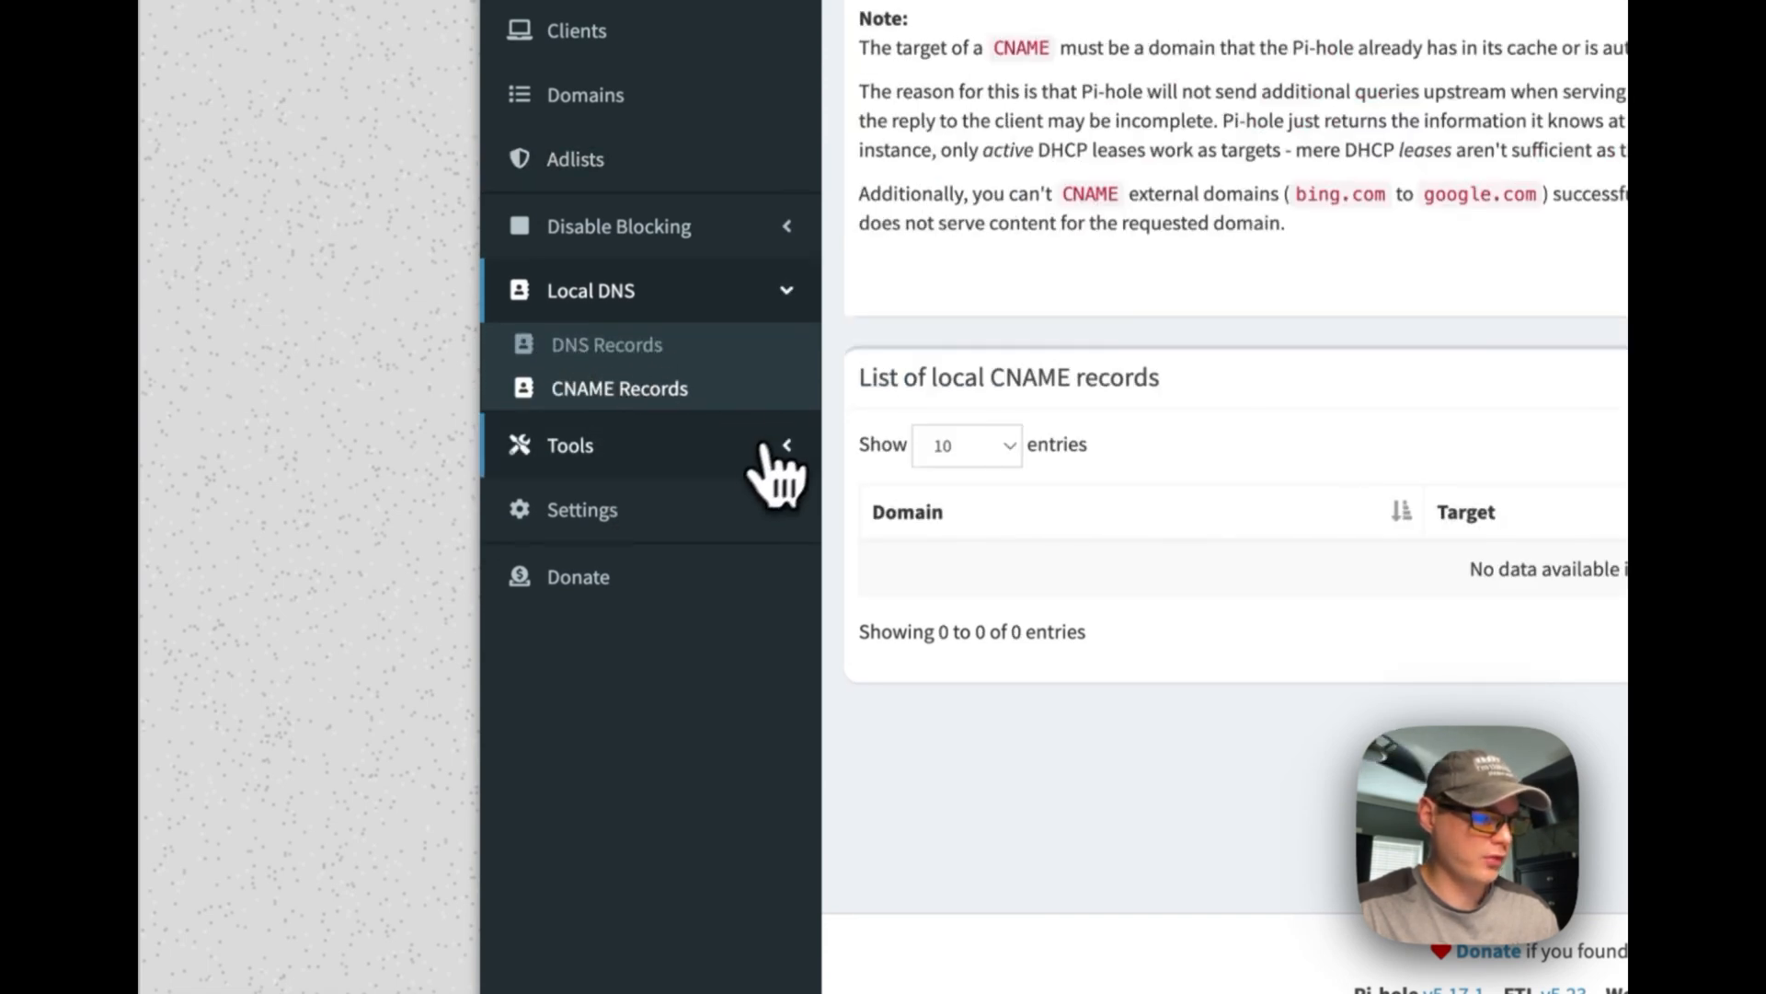
pyautogui.click(571, 445)
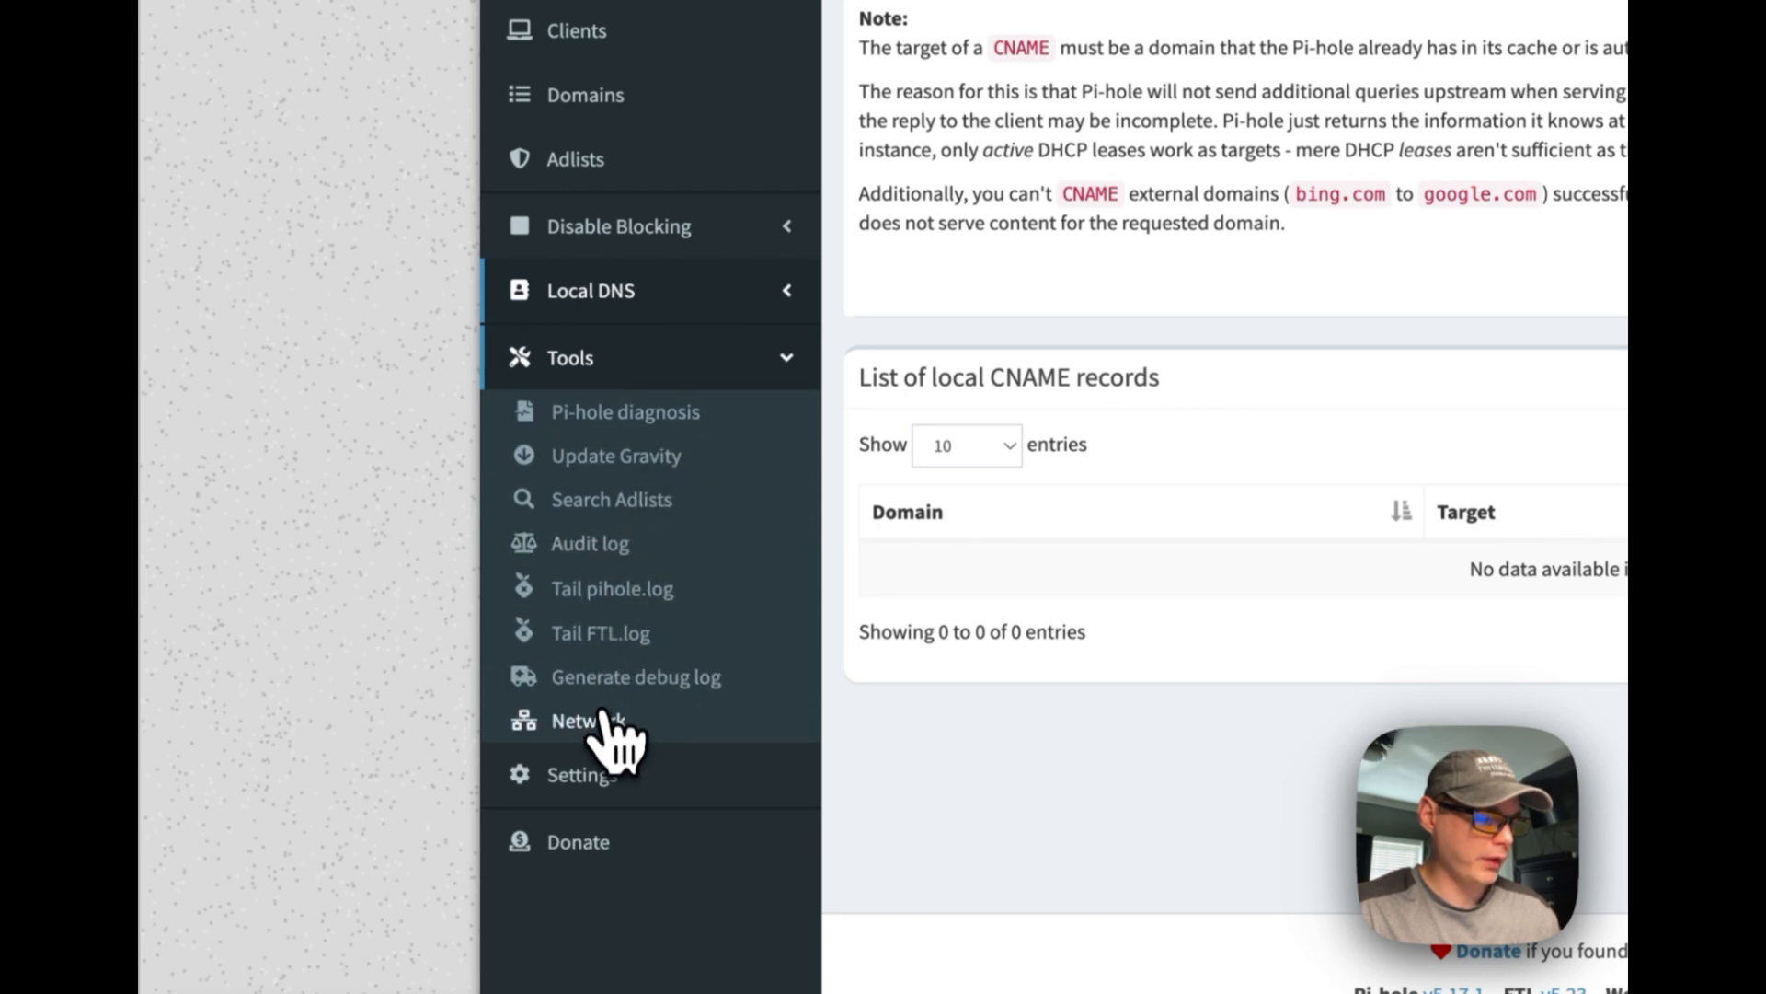
pyautogui.click(583, 775)
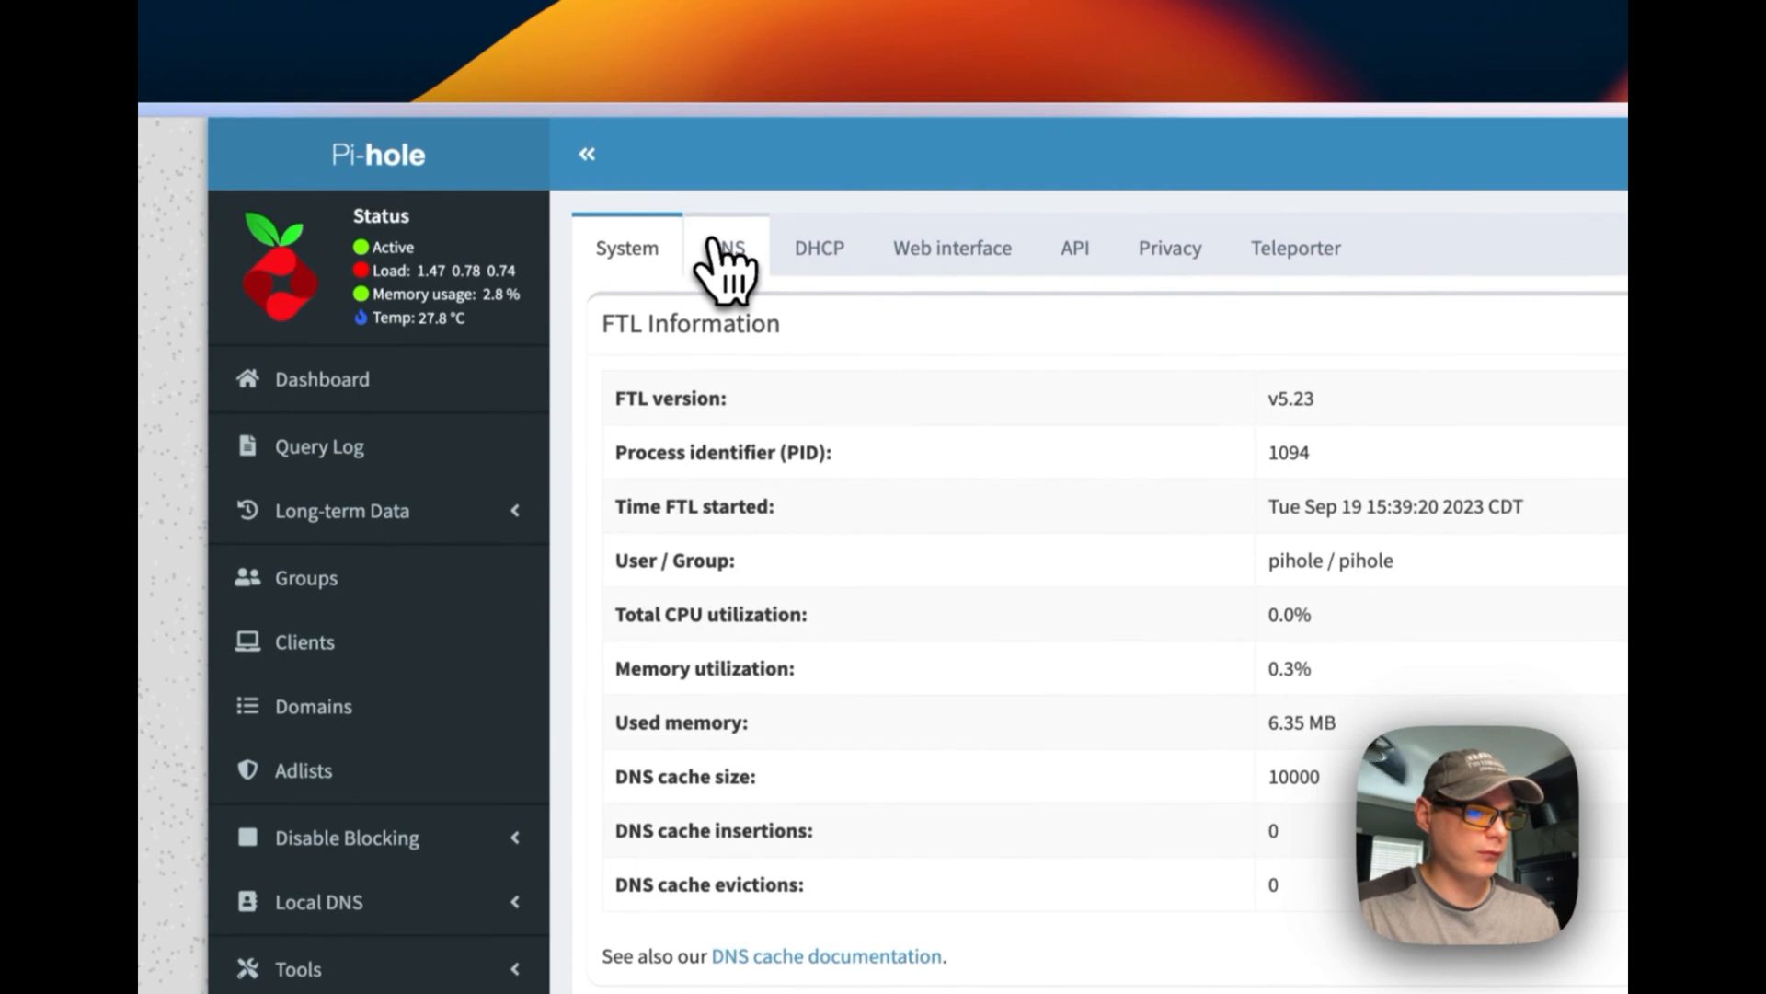
# Step: Replace Google with Quad9 (filtered, ECS, DNSSEC) and Cloudflare as upstream DNS and save
pyautogui.click(726, 249)
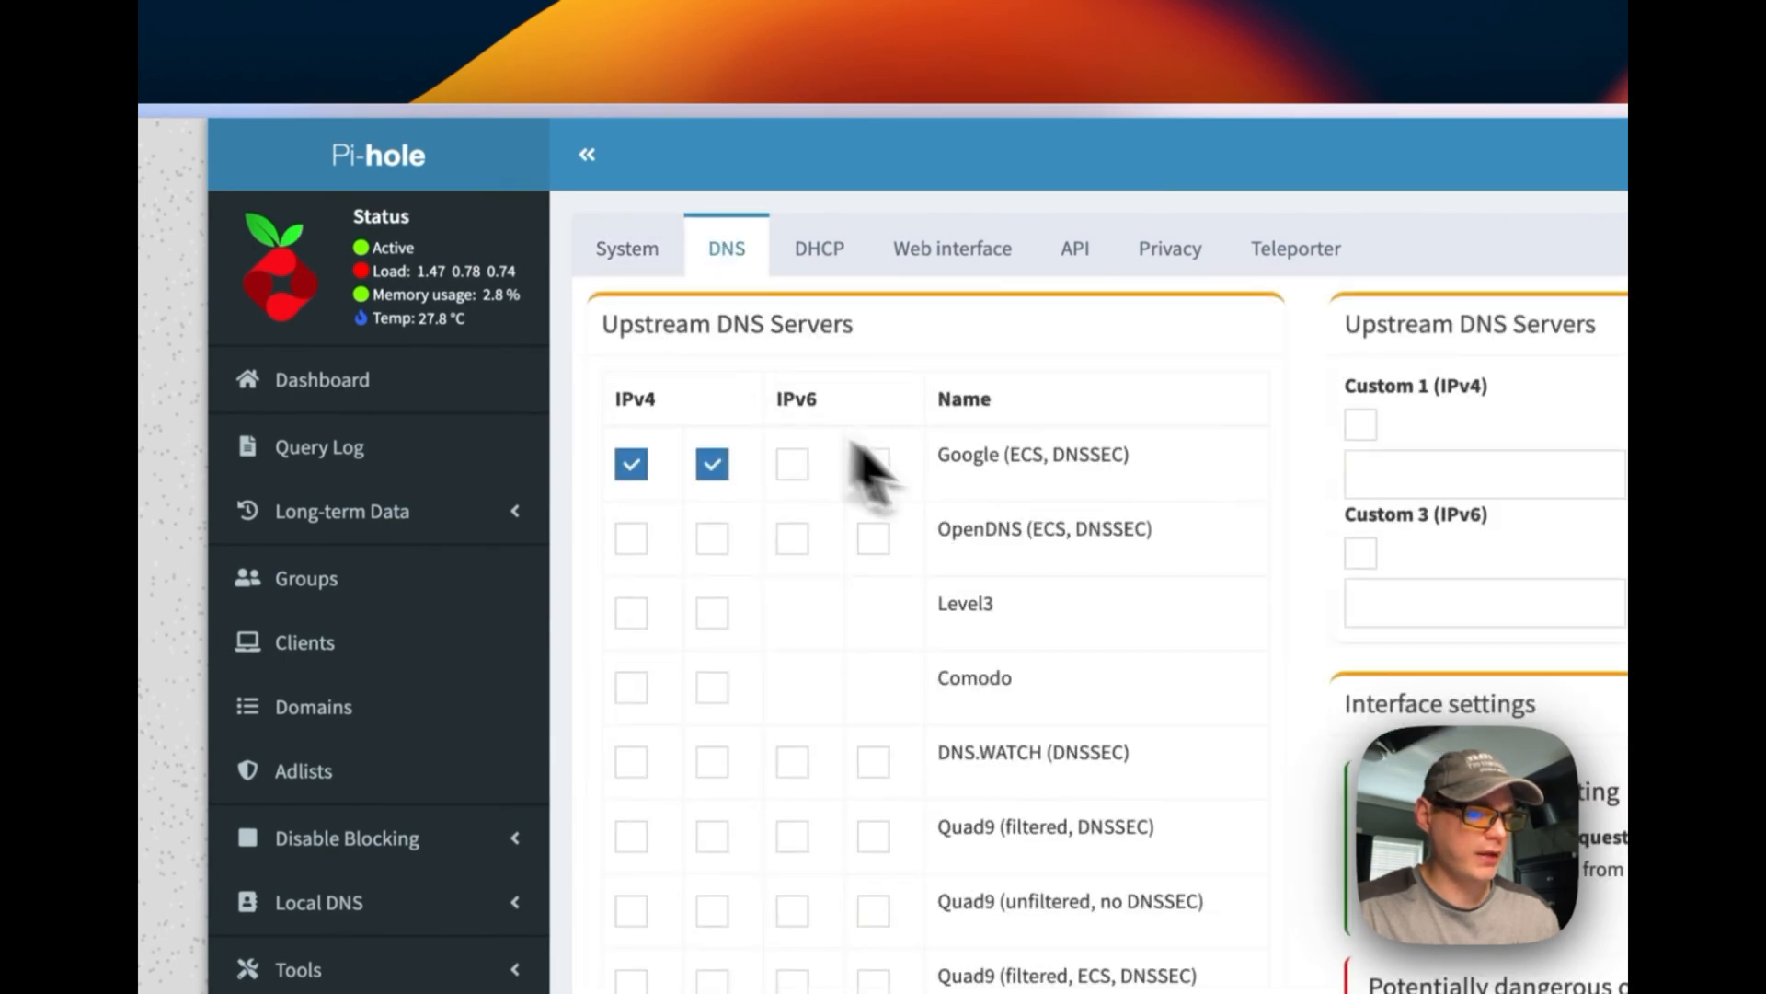
pyautogui.scroll(-3)
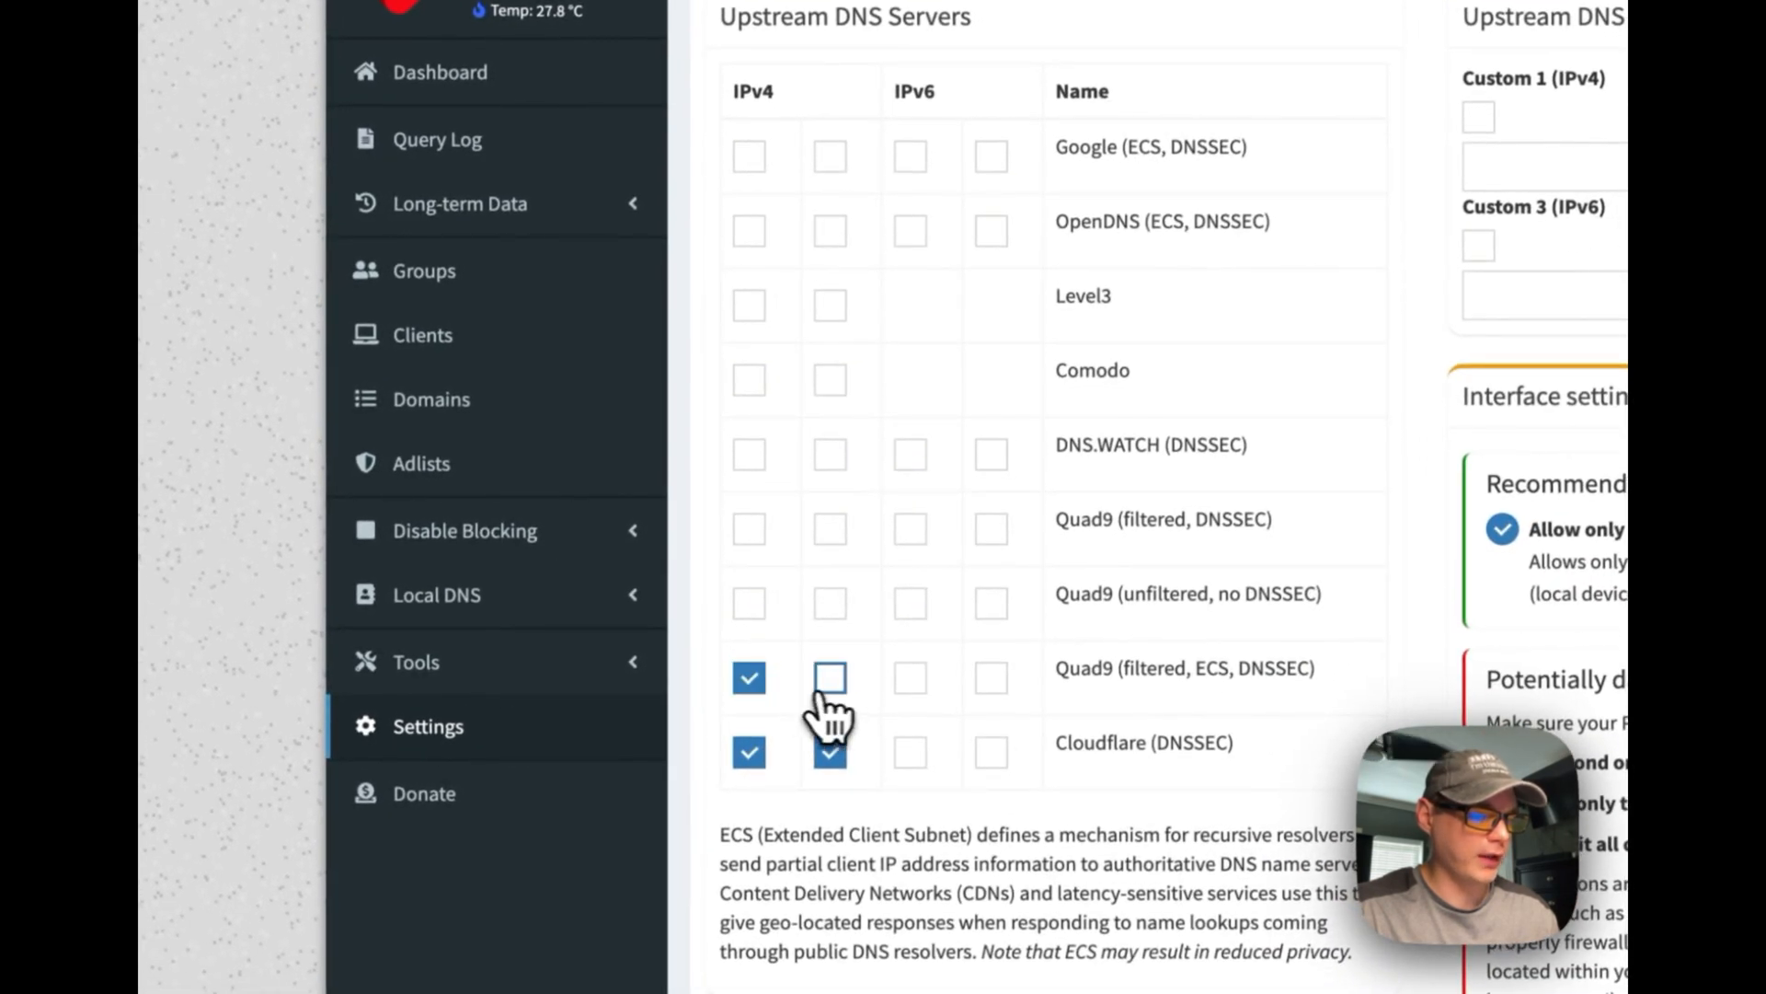
pyautogui.scroll(-3)
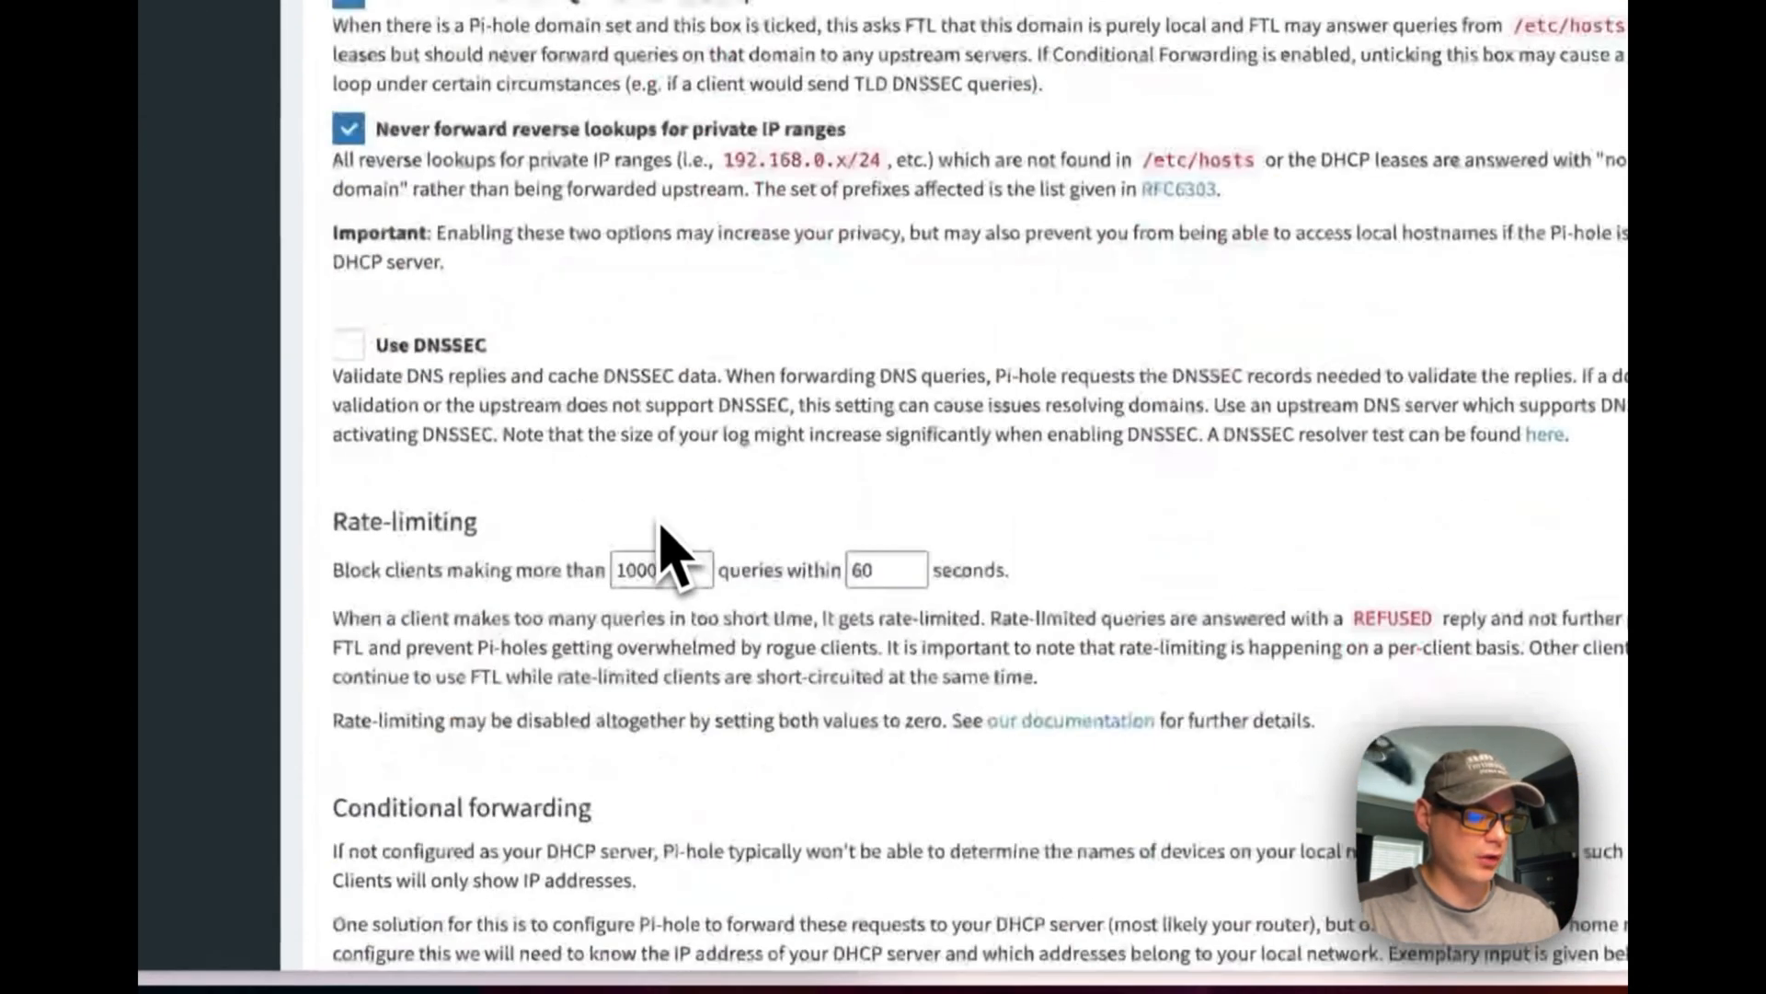
pyautogui.scroll(-3)
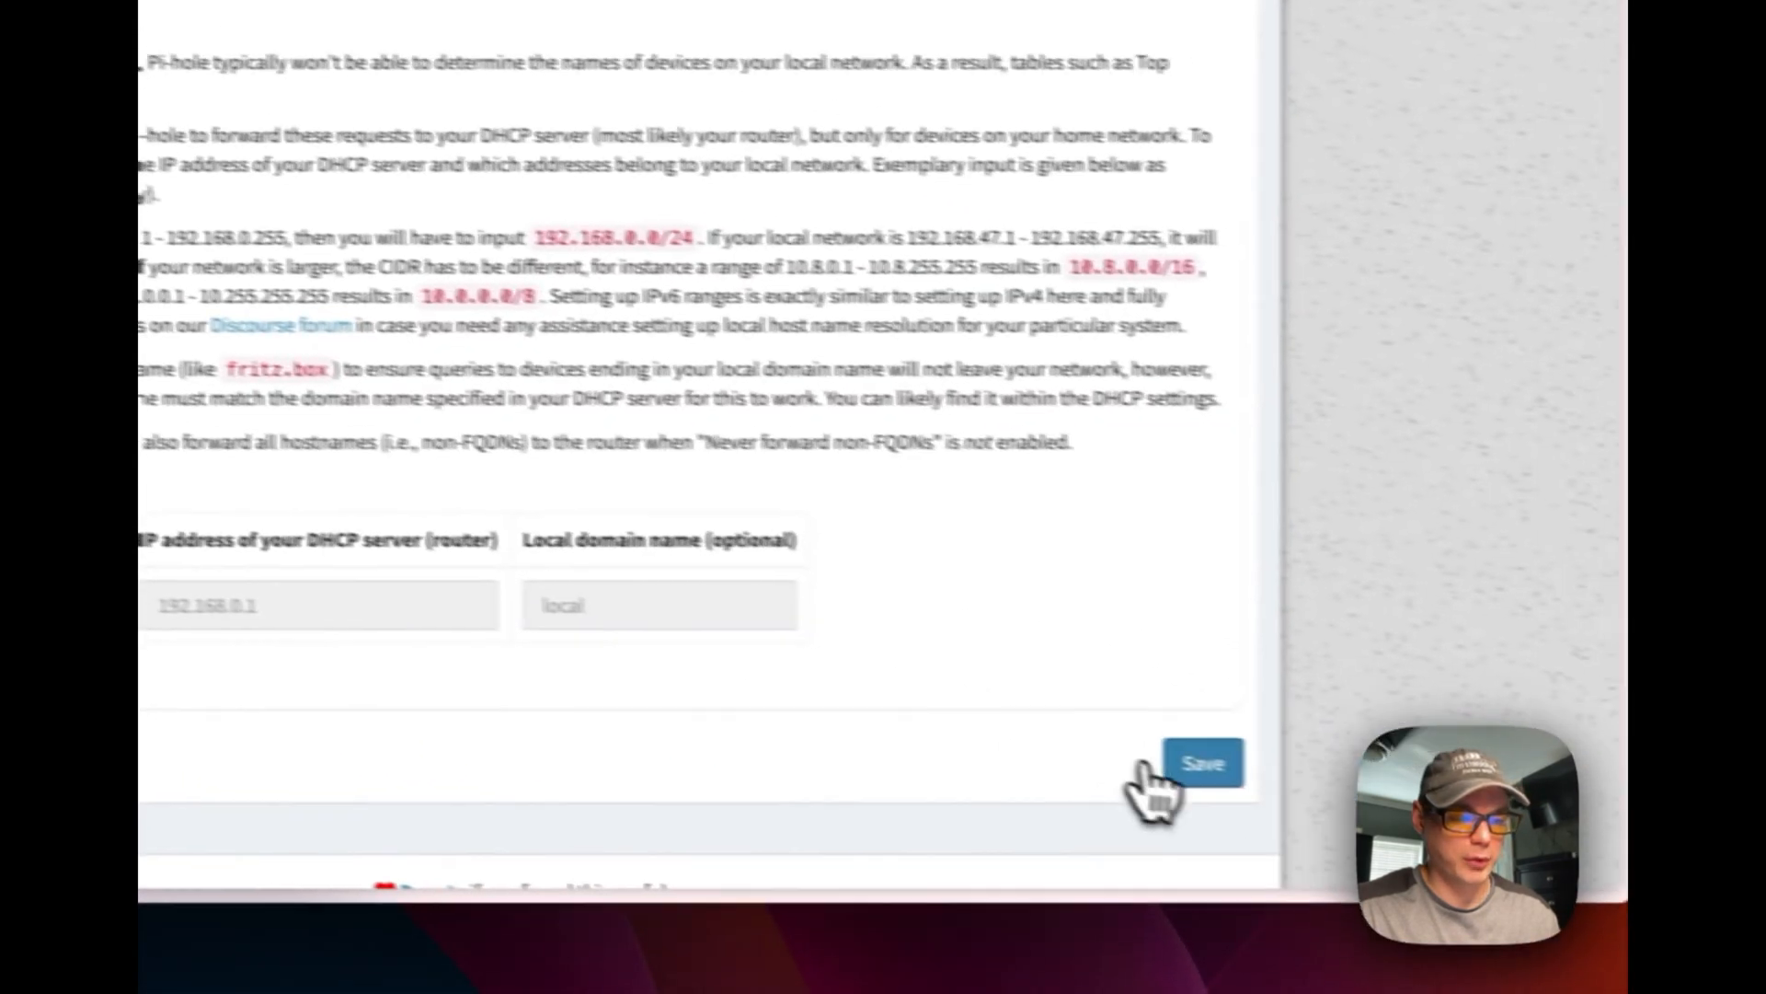
pyautogui.click(1203, 762)
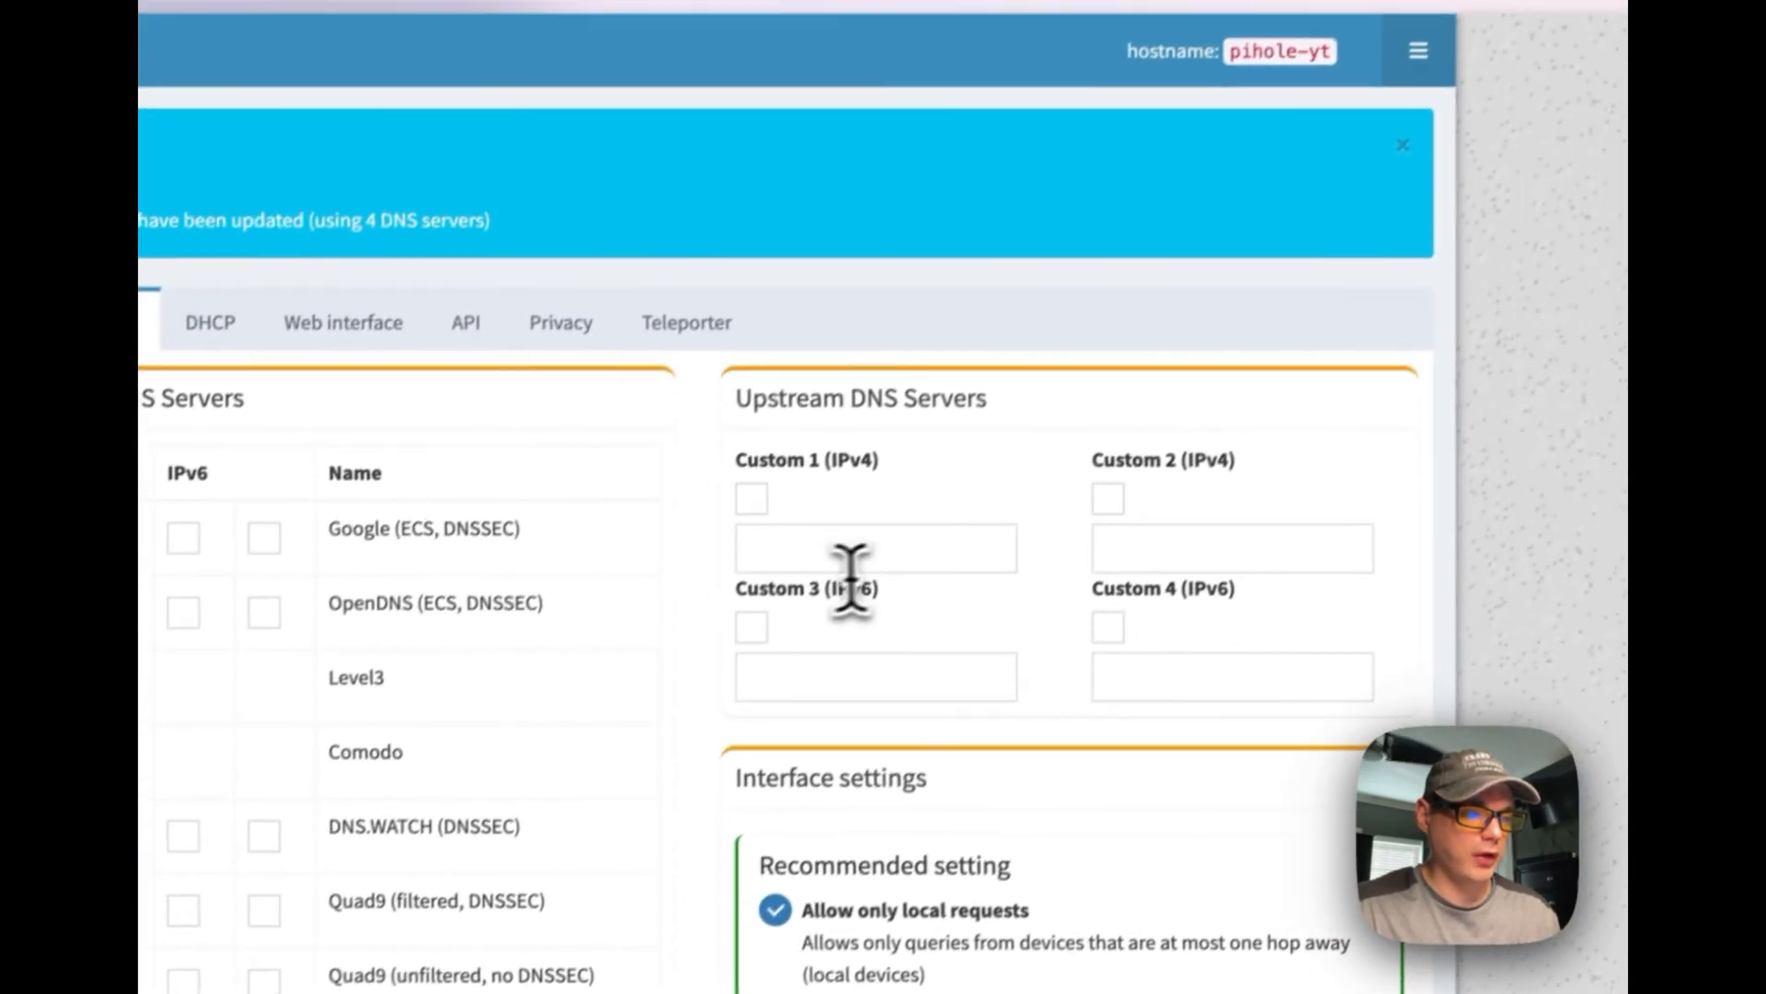
pyautogui.click(852, 567)
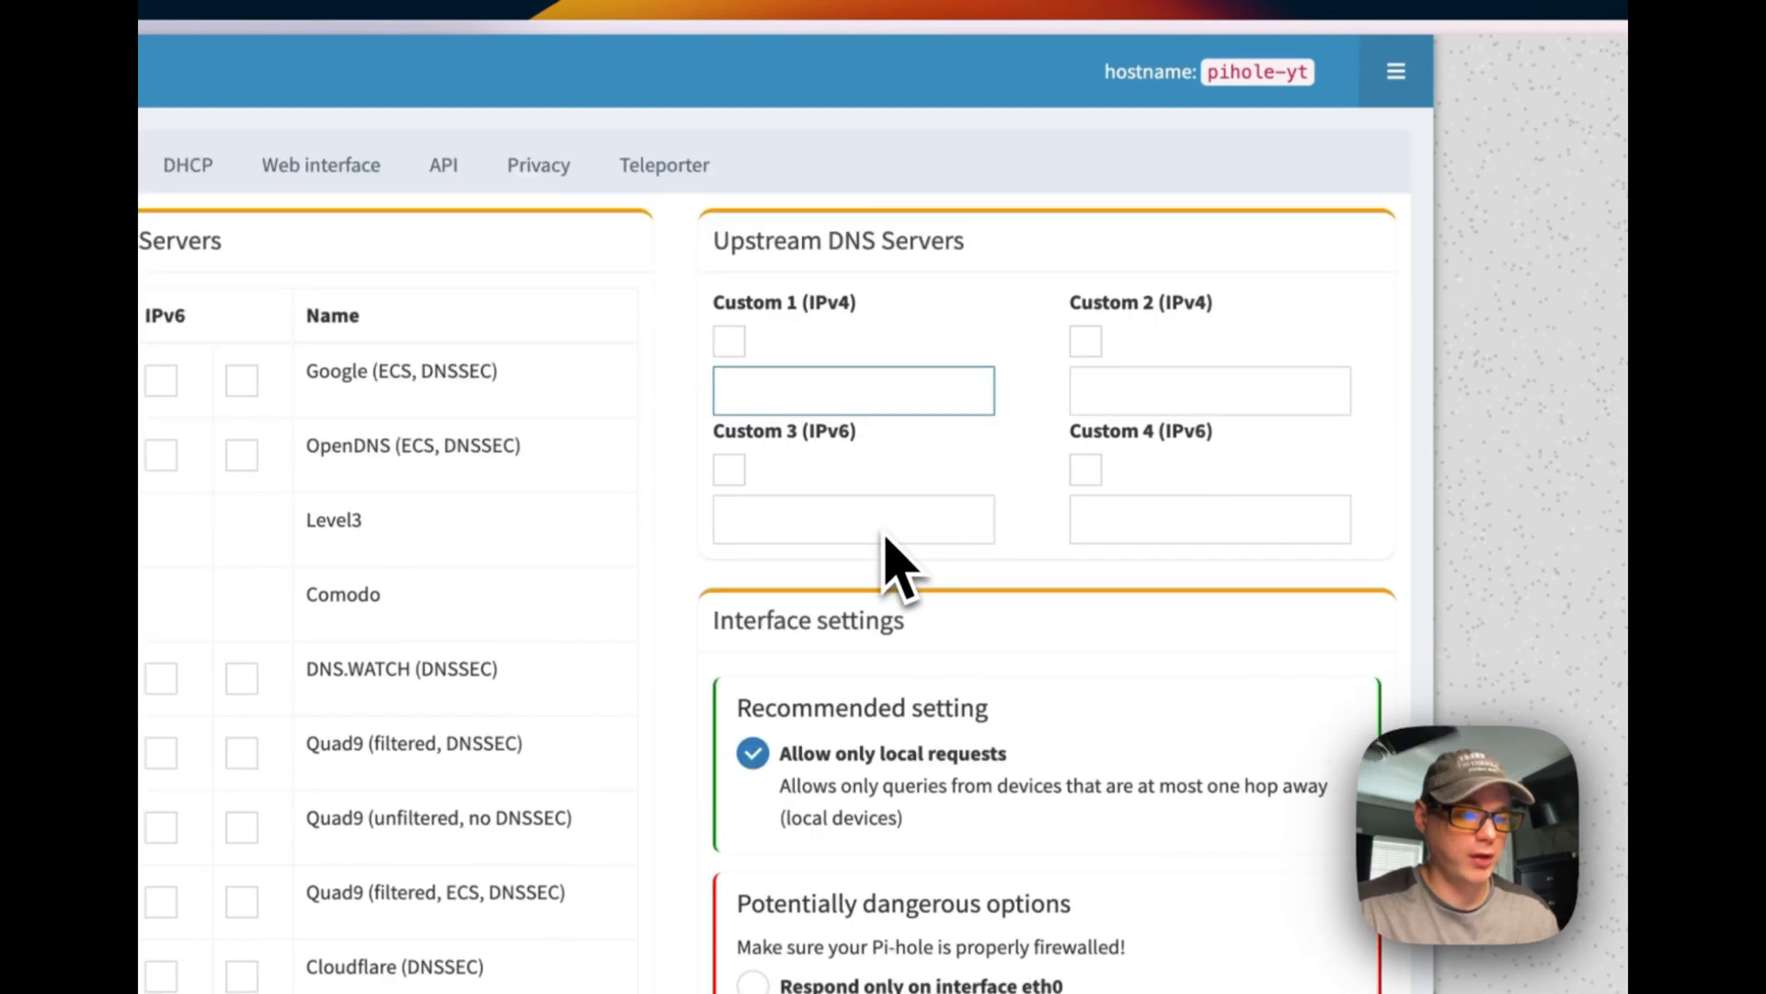
pyautogui.moveTo(912, 508)
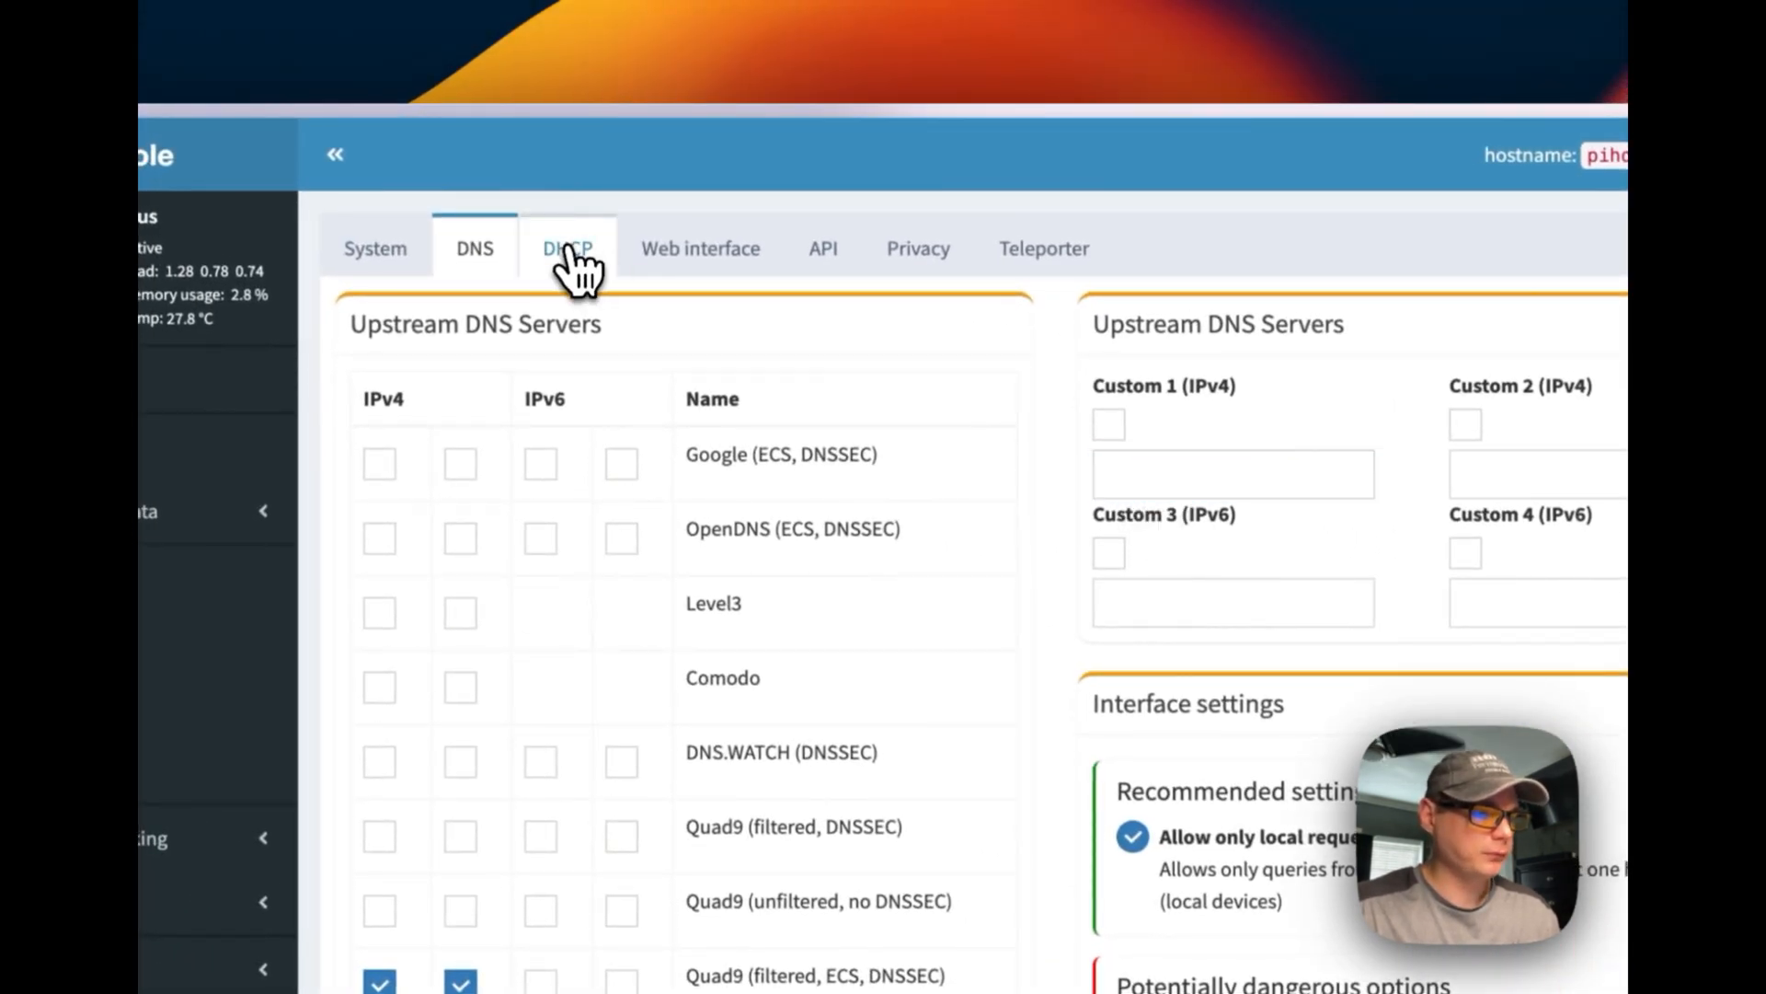
# Step: Review DHCP, Web interface, API, Privacy and Teleporter settings, then return to the dashboard
pyautogui.click(567, 248)
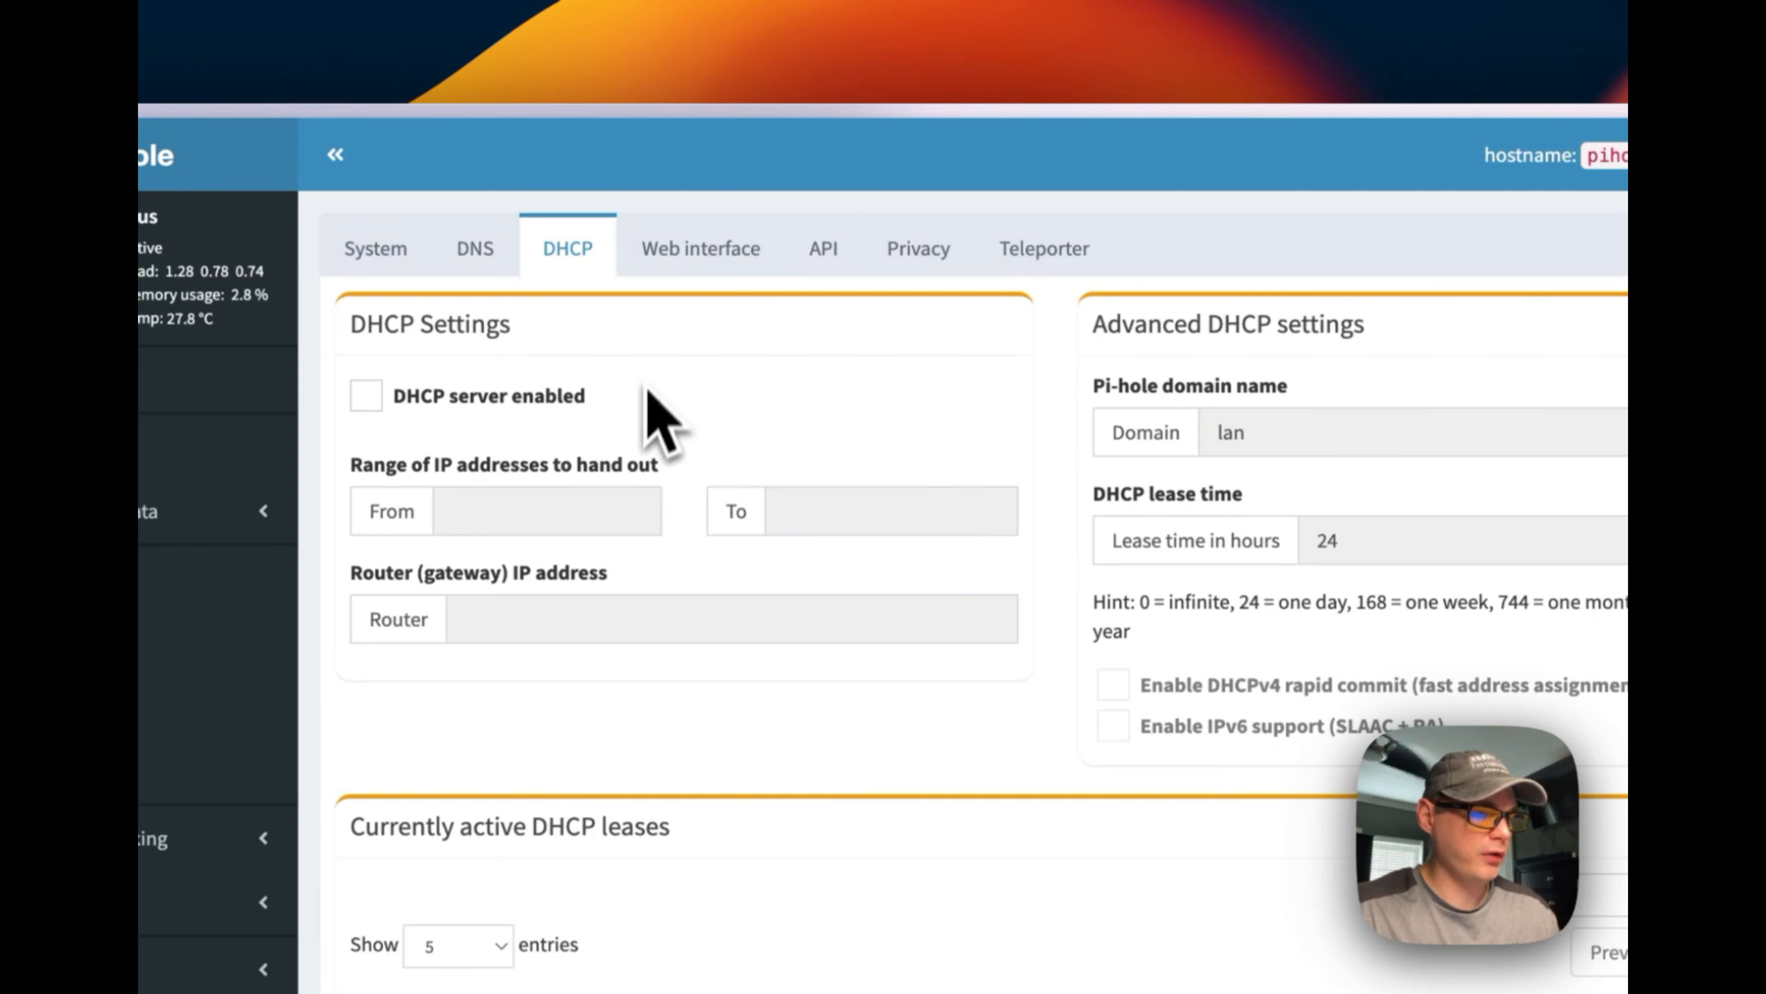
pyautogui.click(699, 248)
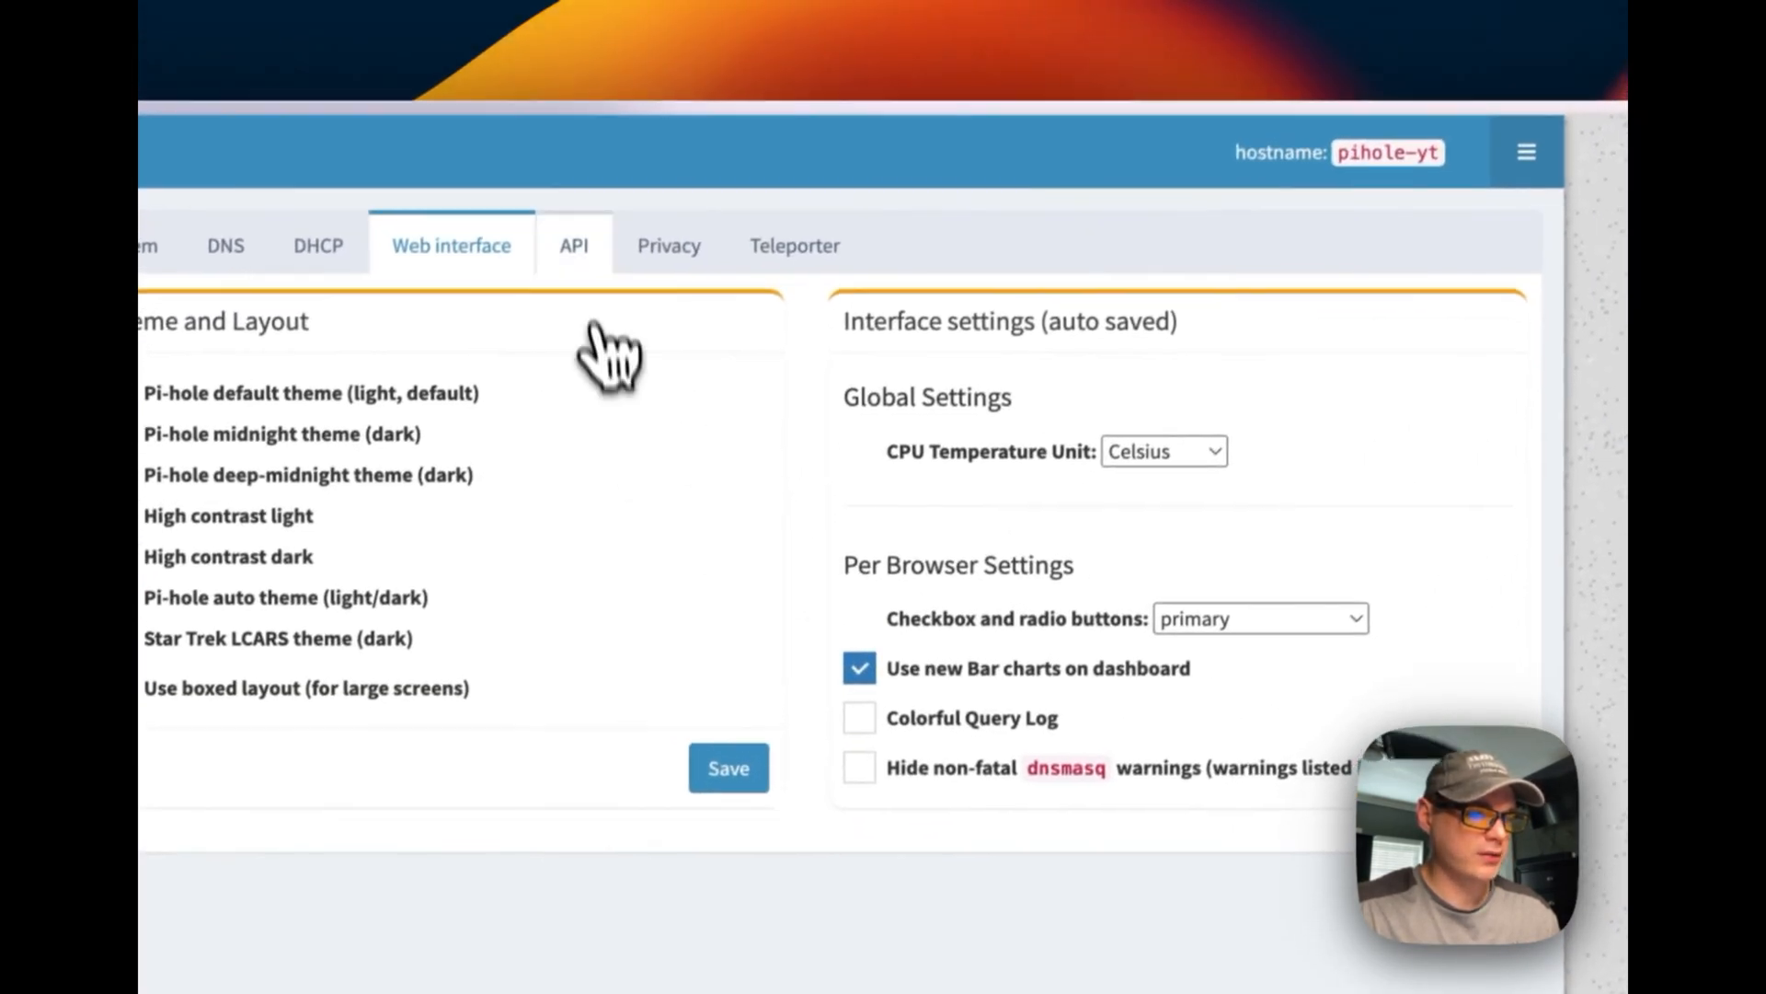
pyautogui.click(574, 244)
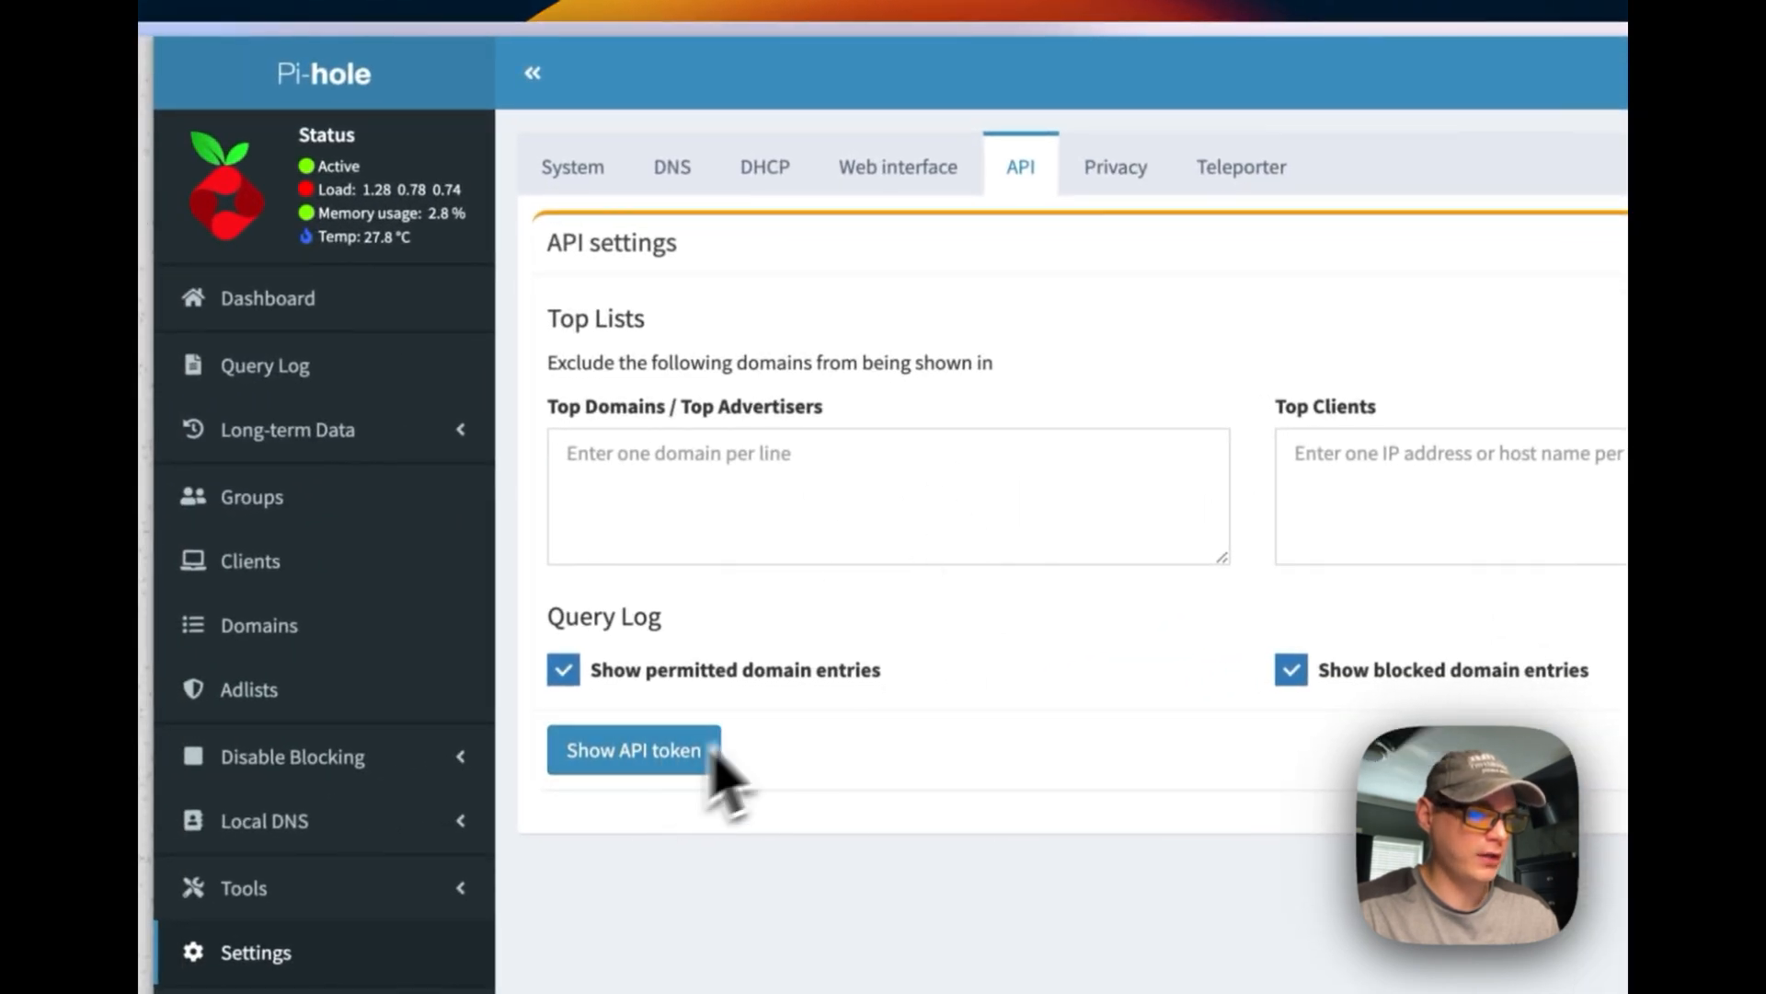
pyautogui.click(1115, 168)
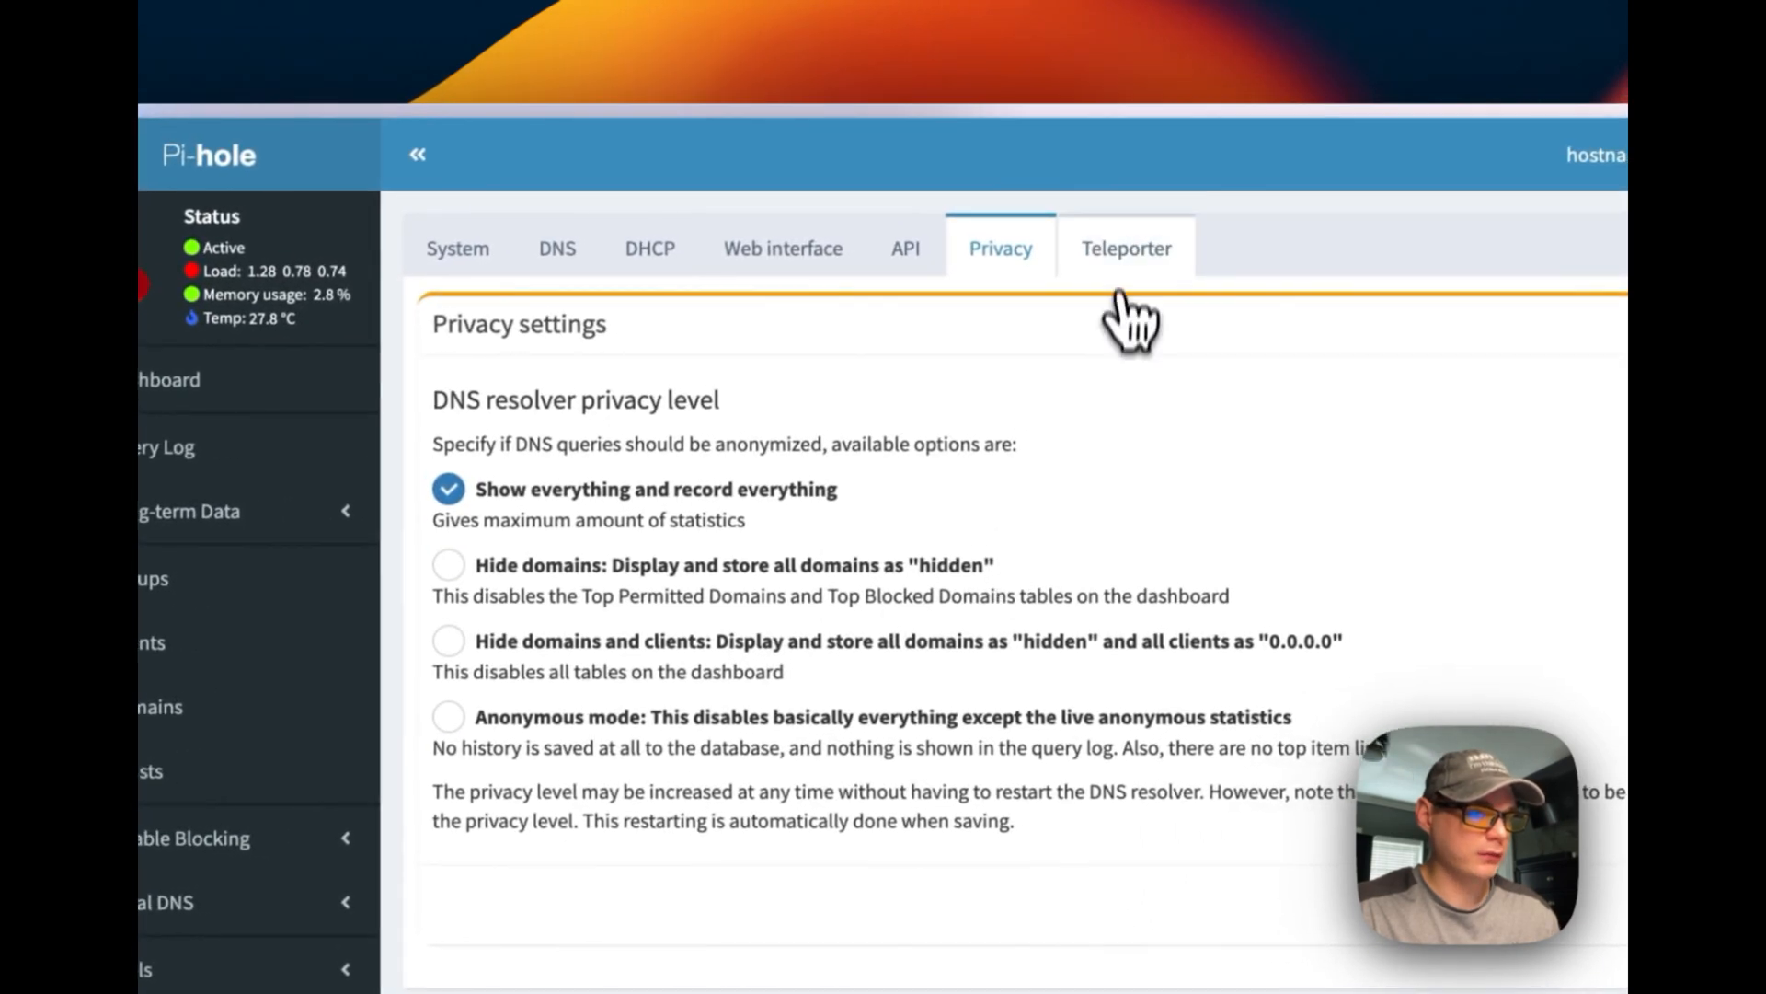
pyautogui.click(1126, 249)
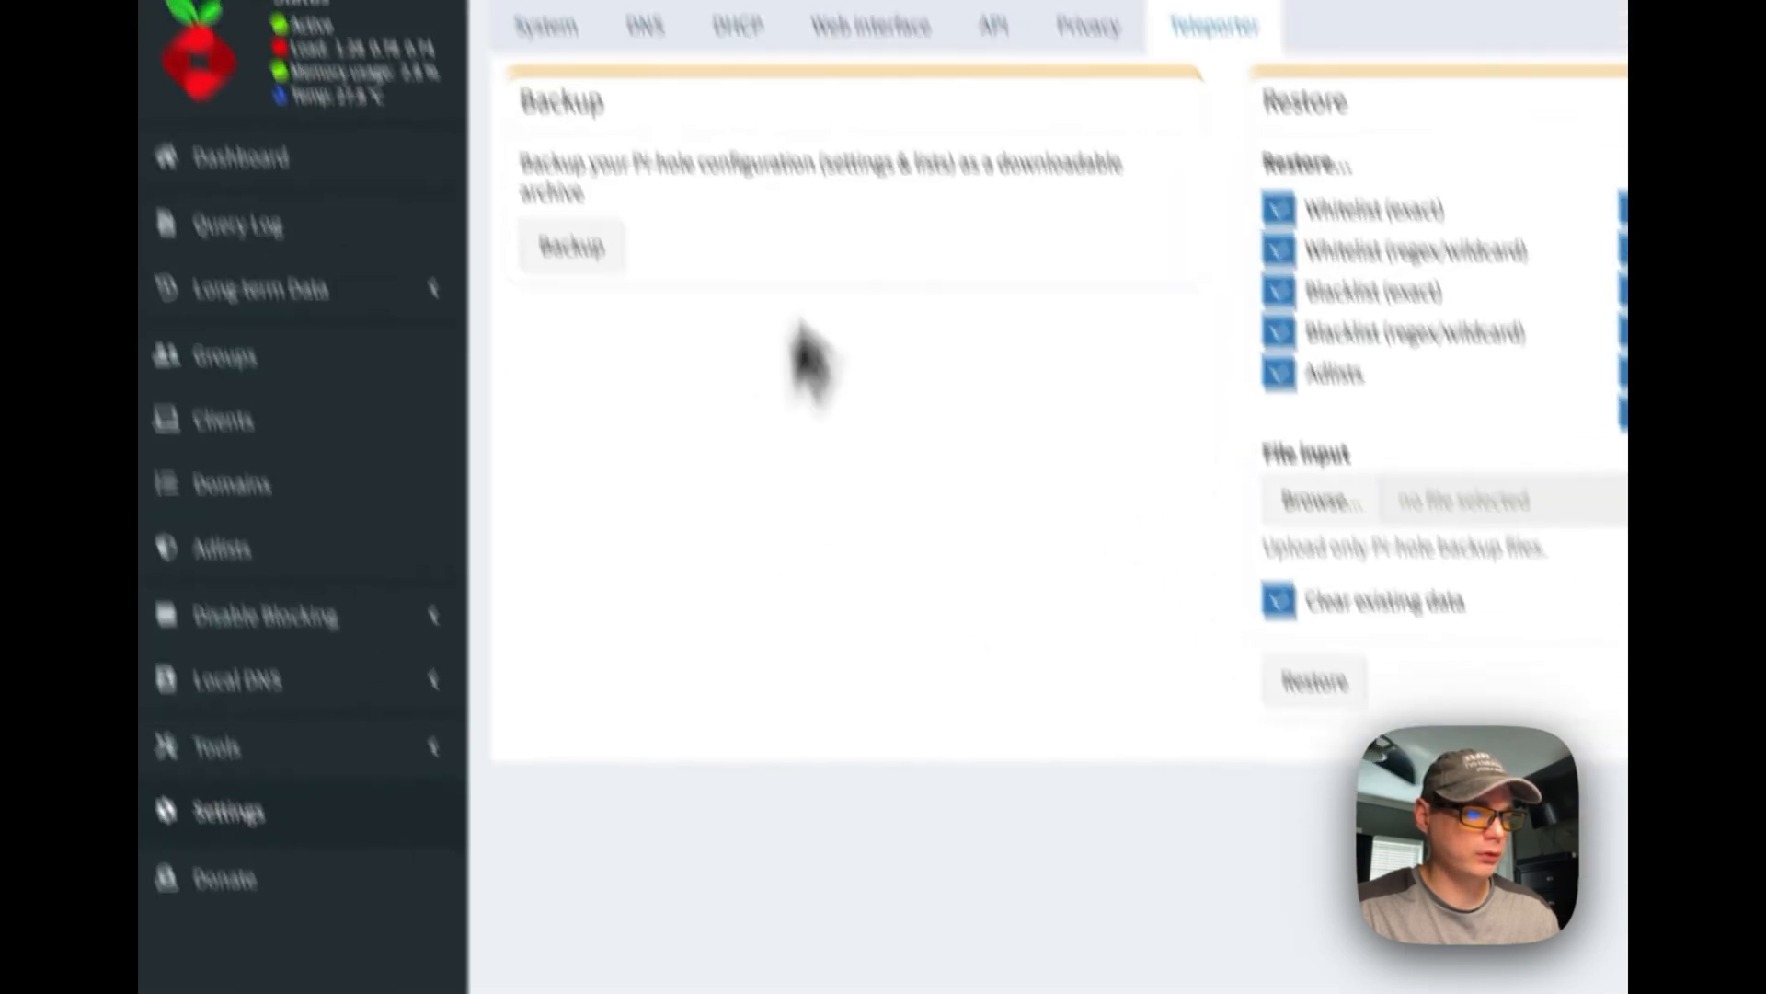
pyautogui.click(239, 157)
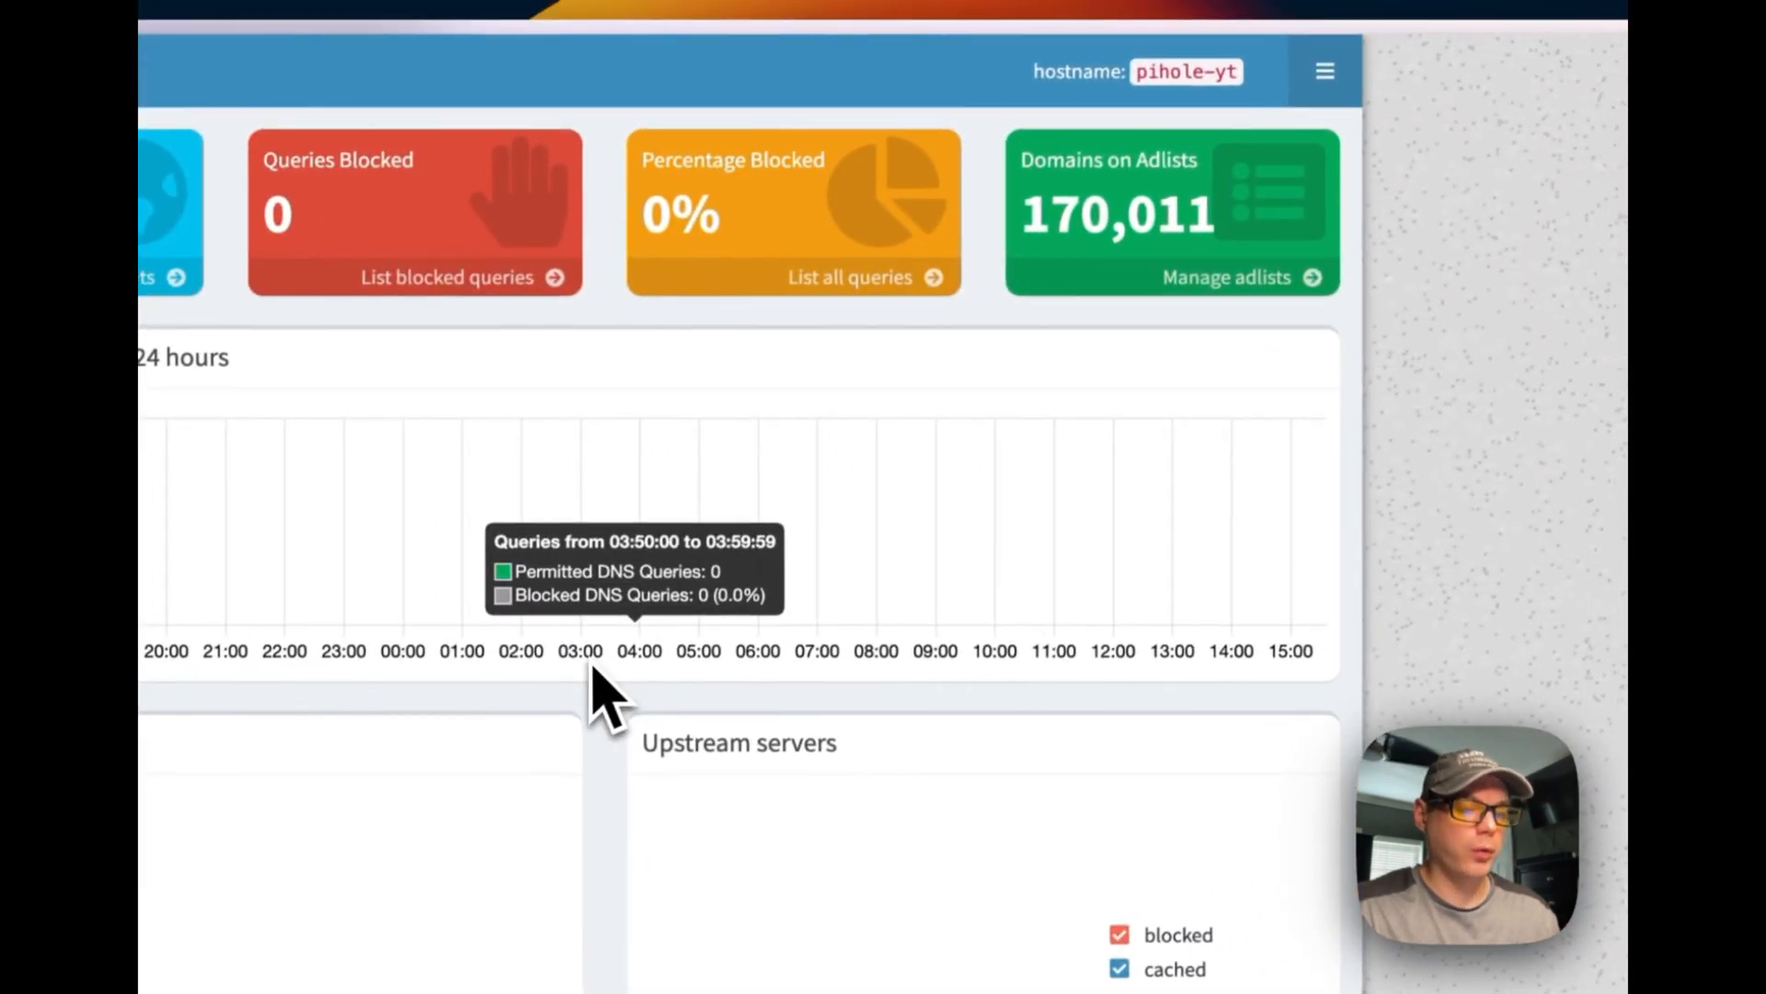